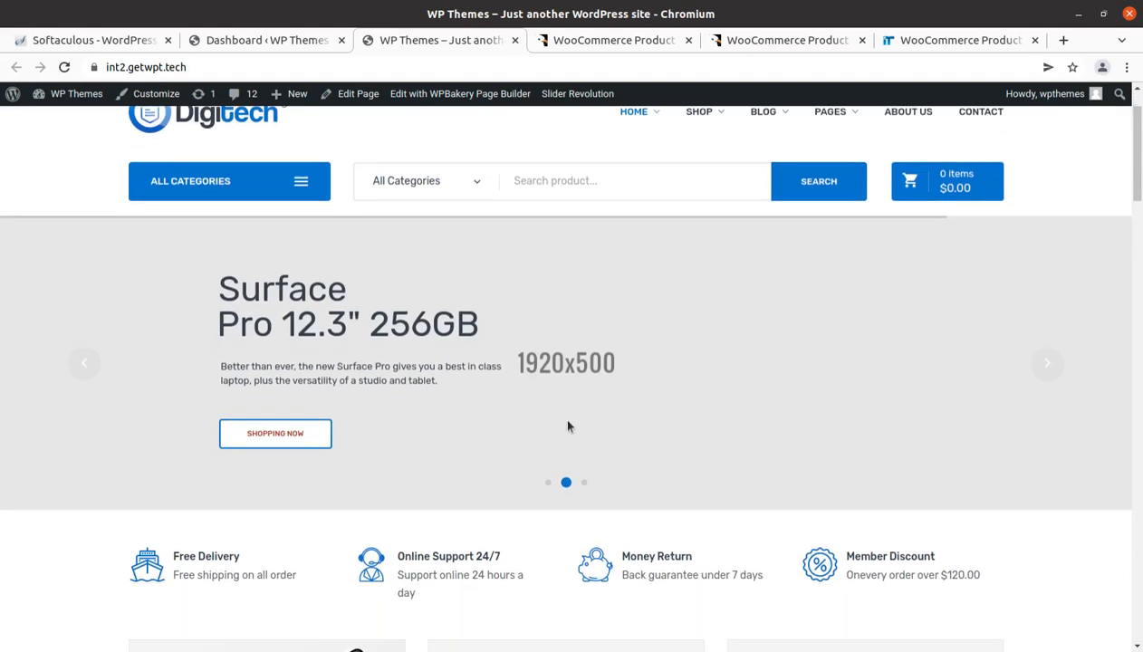
Step: Open the first Deal of the Days product, the $65.00 speaker, and view its description
{"action": "scroll", "scroll_direction": "down", "scroll_amount": 3}
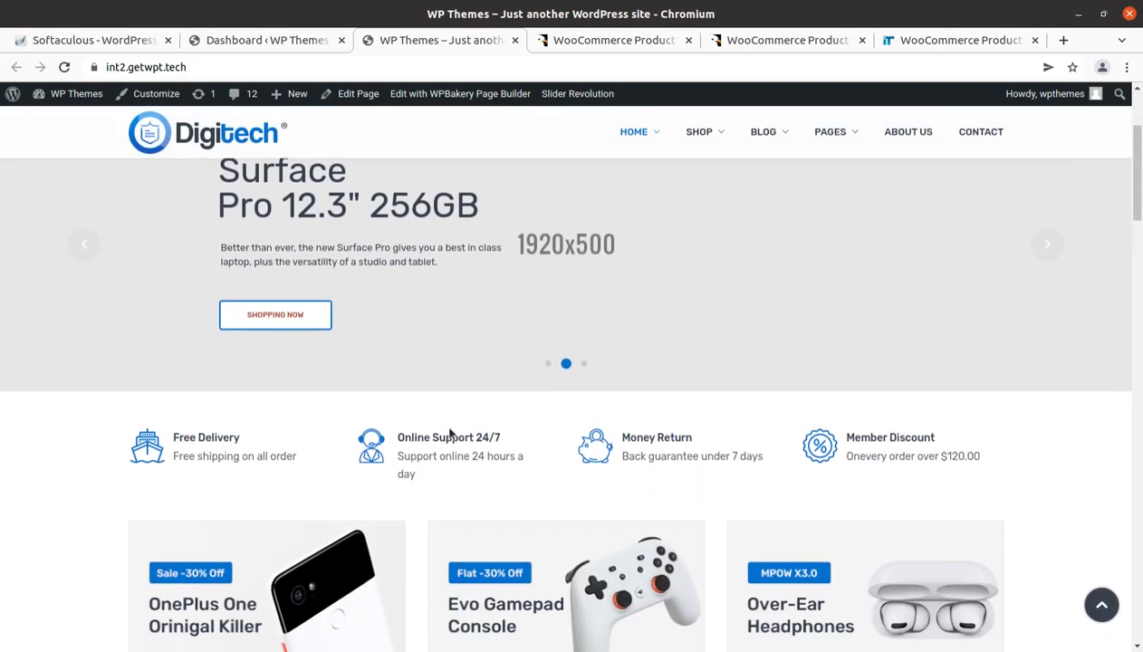
{"action": "scroll", "scroll_direction": "down", "scroll_amount": 3}
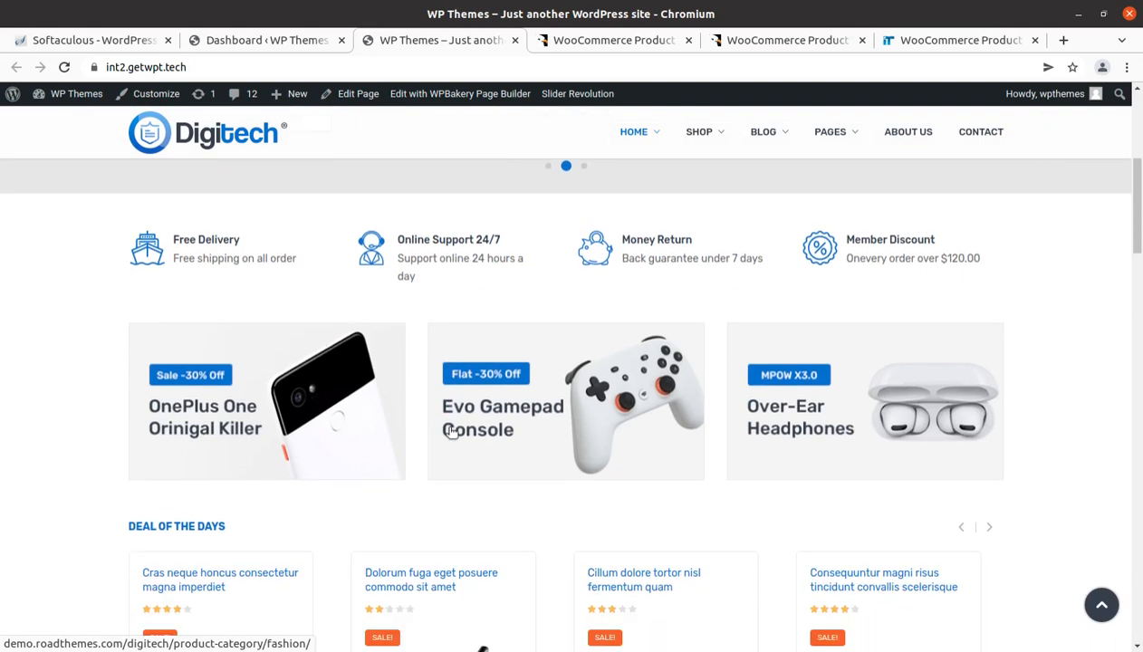
{"action": "scroll", "scroll_direction": "down", "scroll_amount": 3}
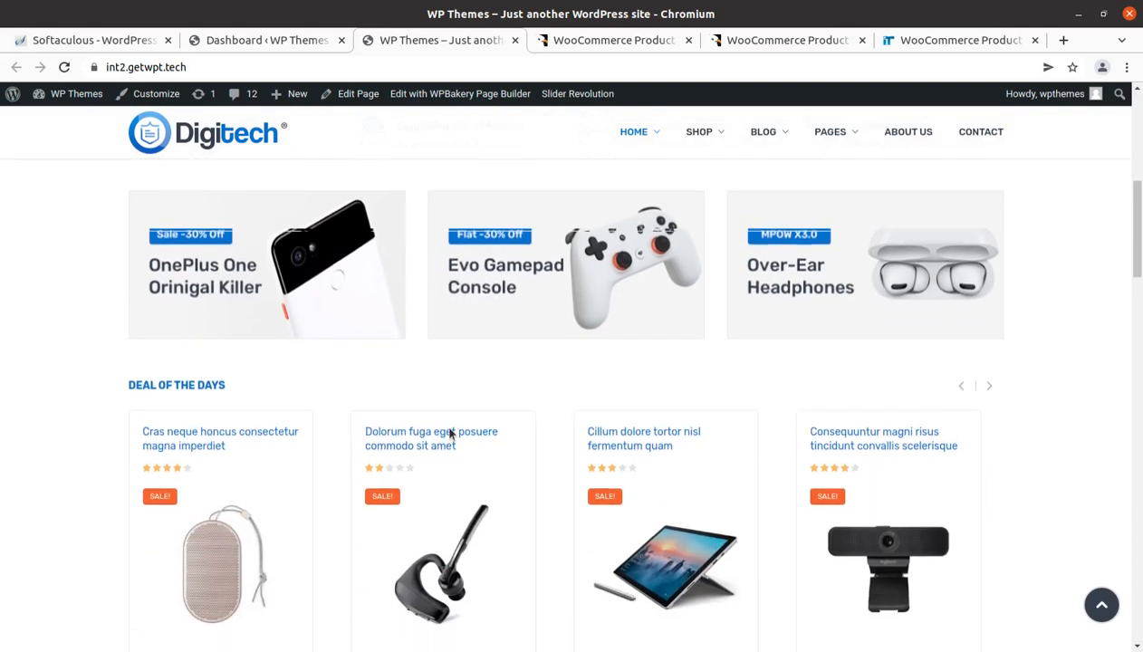
{"action": "scroll", "scroll_direction": "down", "scroll_amount": 3}
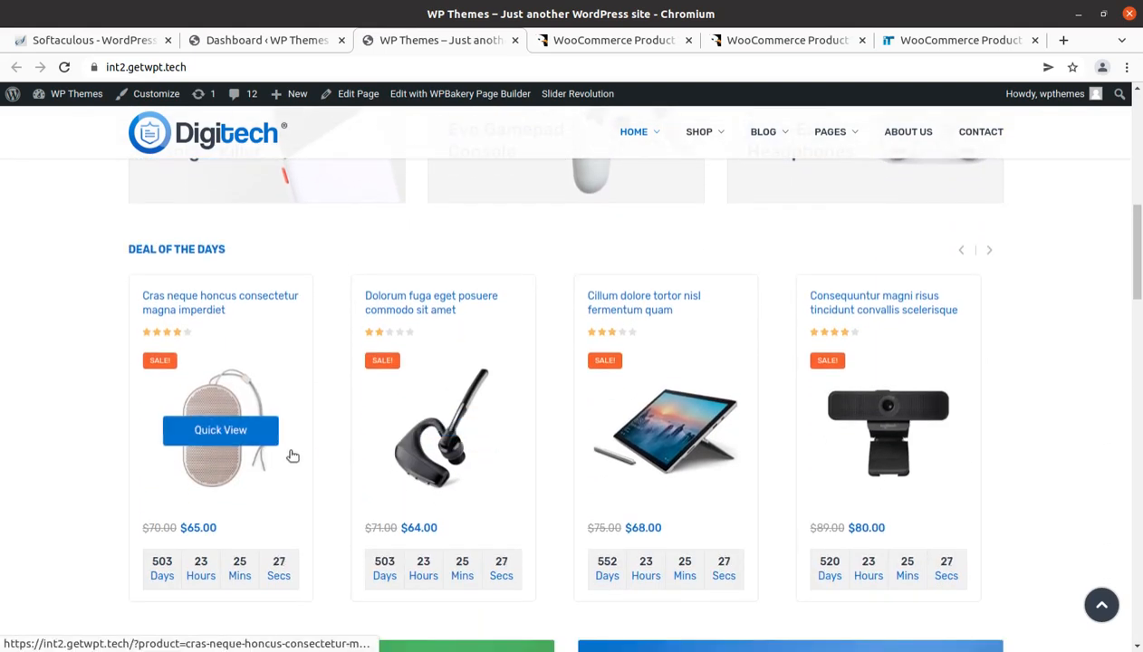
{"action": "scroll", "scroll_direction": "down", "scroll_amount": 3}
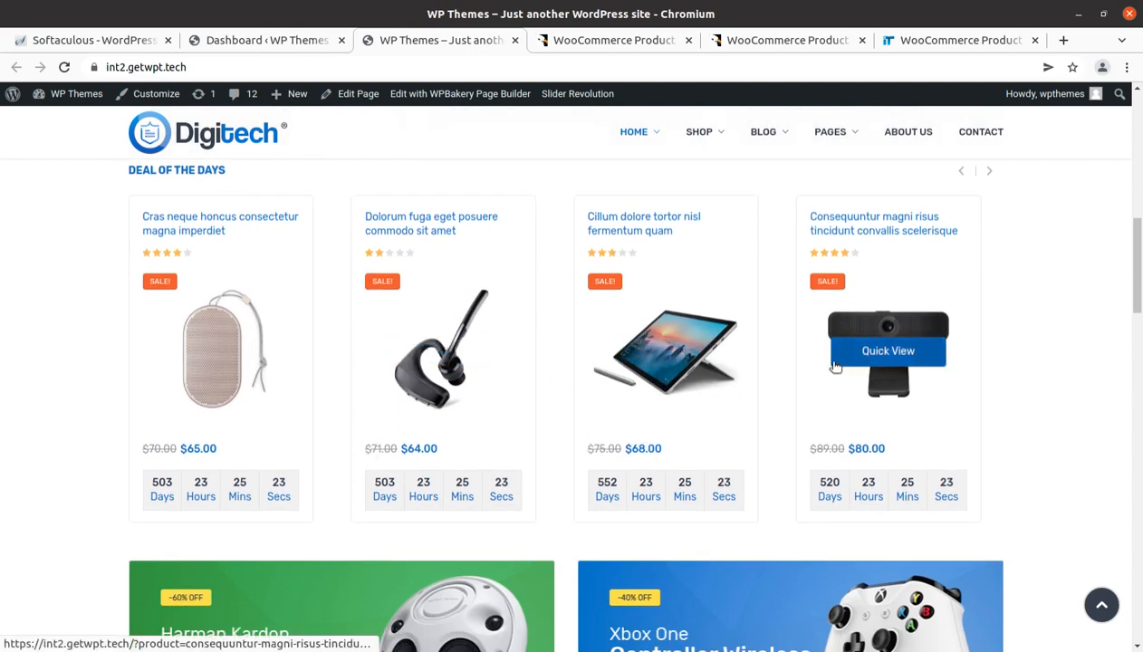
{"action": "mouse_move", "coordinate": [410, 401]}
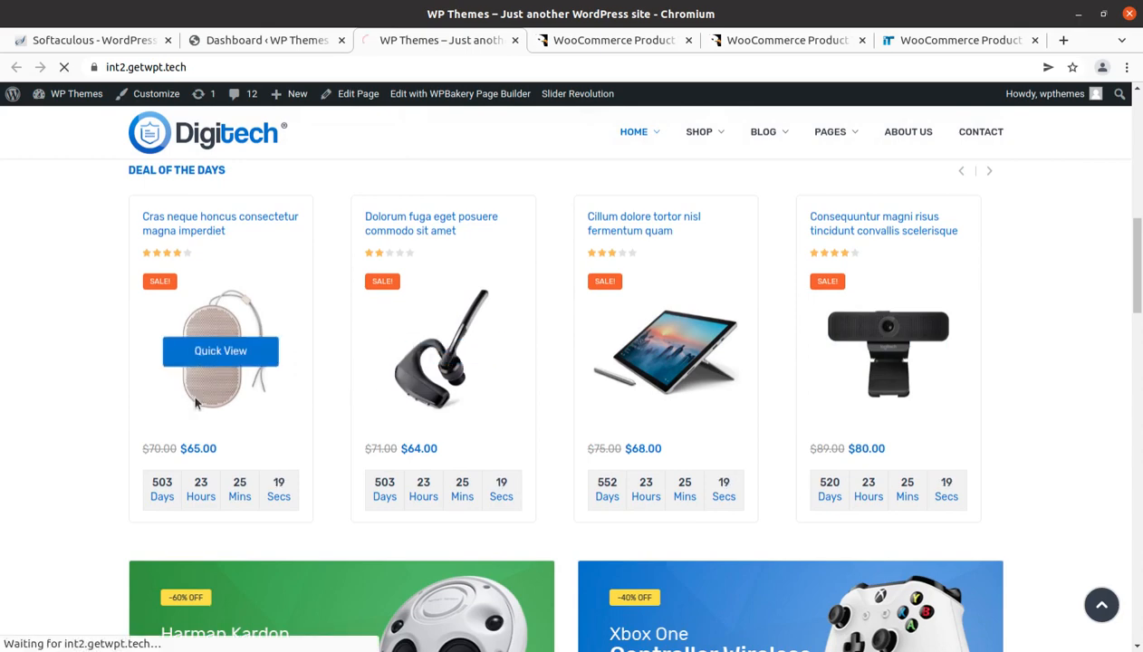
{"action": "left_click", "coordinate": [221, 351]}
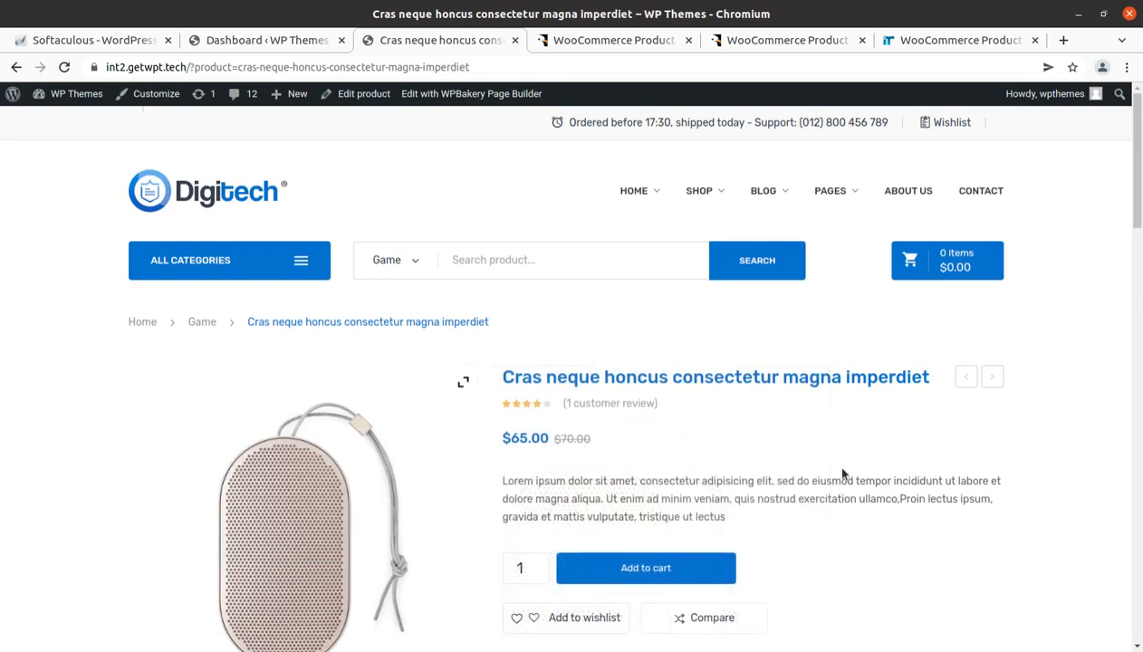
{"action": "scroll", "scroll_direction": "down", "scroll_amount": 3}
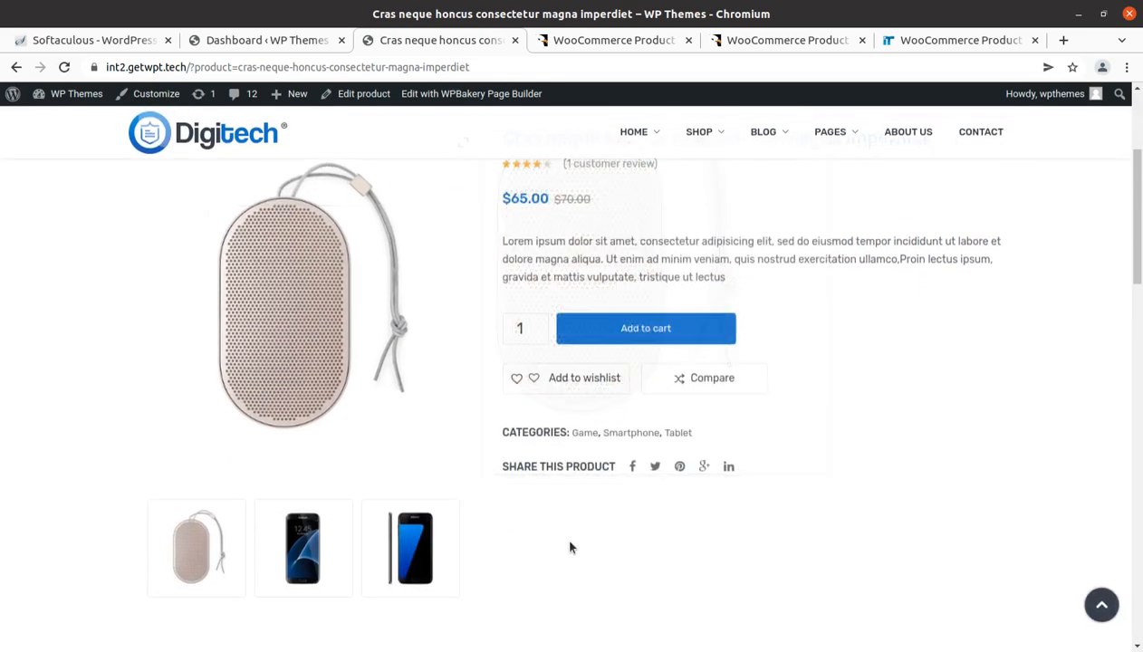
{"action": "scroll", "scroll_direction": "down", "scroll_amount": 3}
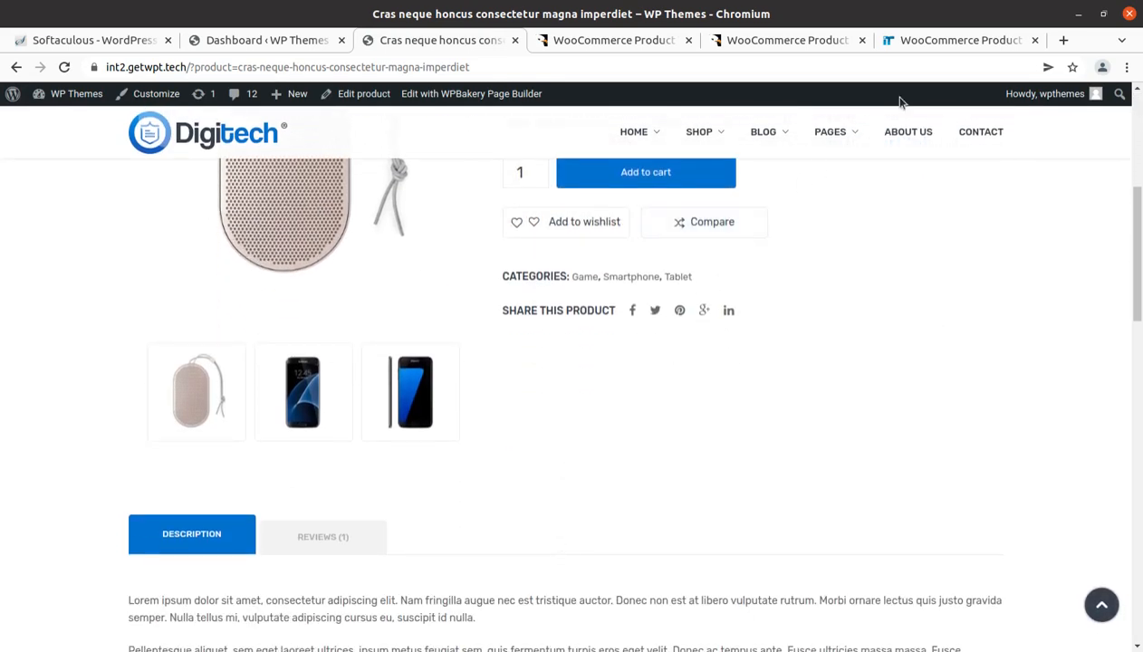
Step: Switch to the Product Table live demo and bring the top of the table into view
{"action": "left_click", "coordinate": [960, 40]}
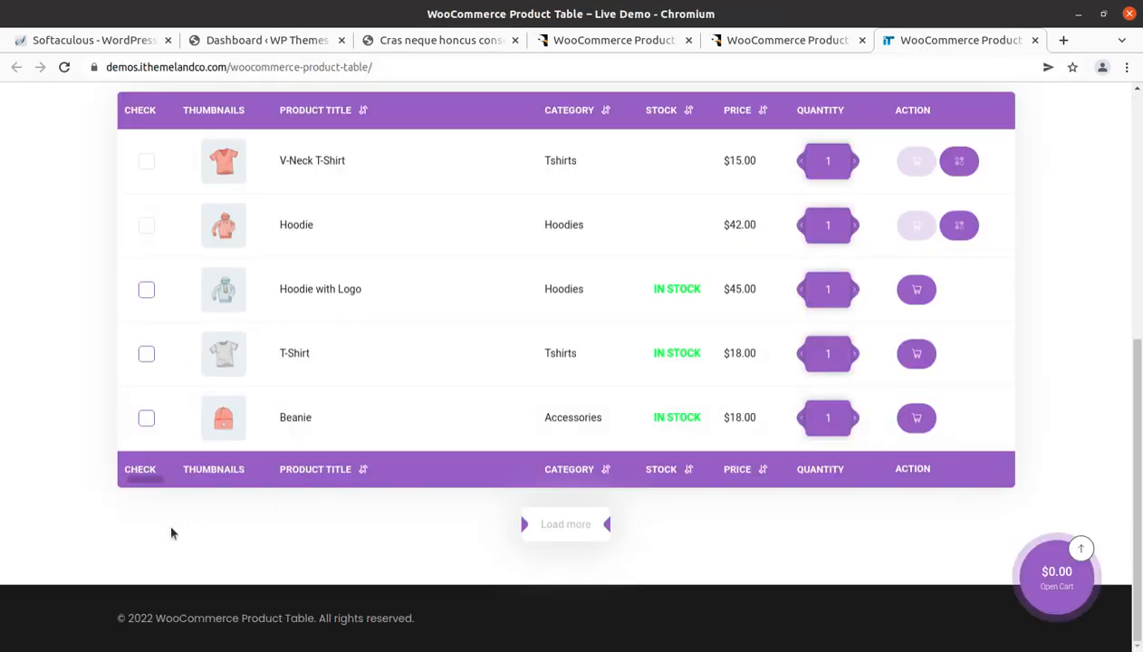
{"action": "scroll", "scroll_direction": "up", "scroll_amount": 3}
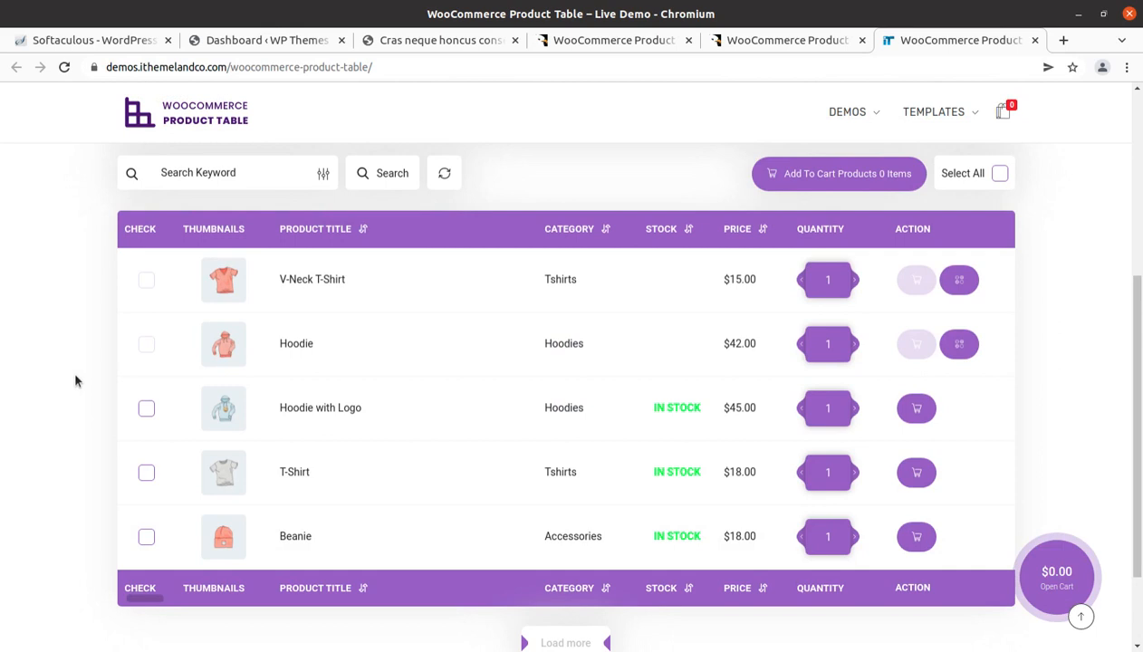
{"action": "mouse_move", "coordinate": [966, 246]}
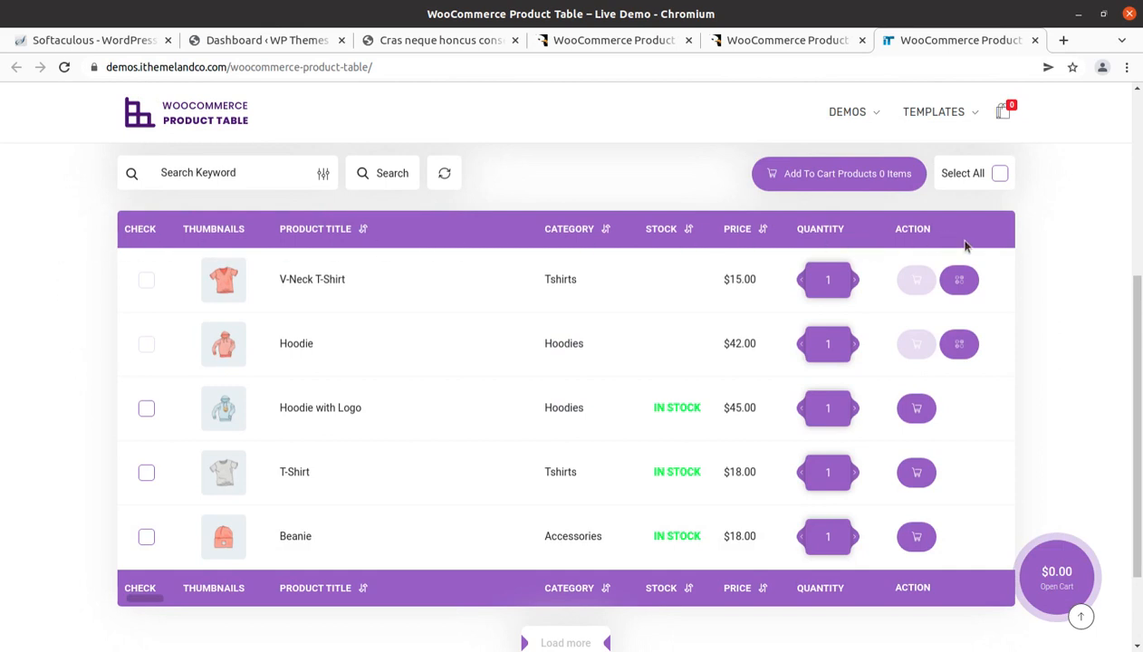
{"action": "mouse_move", "coordinate": [505, 511]}
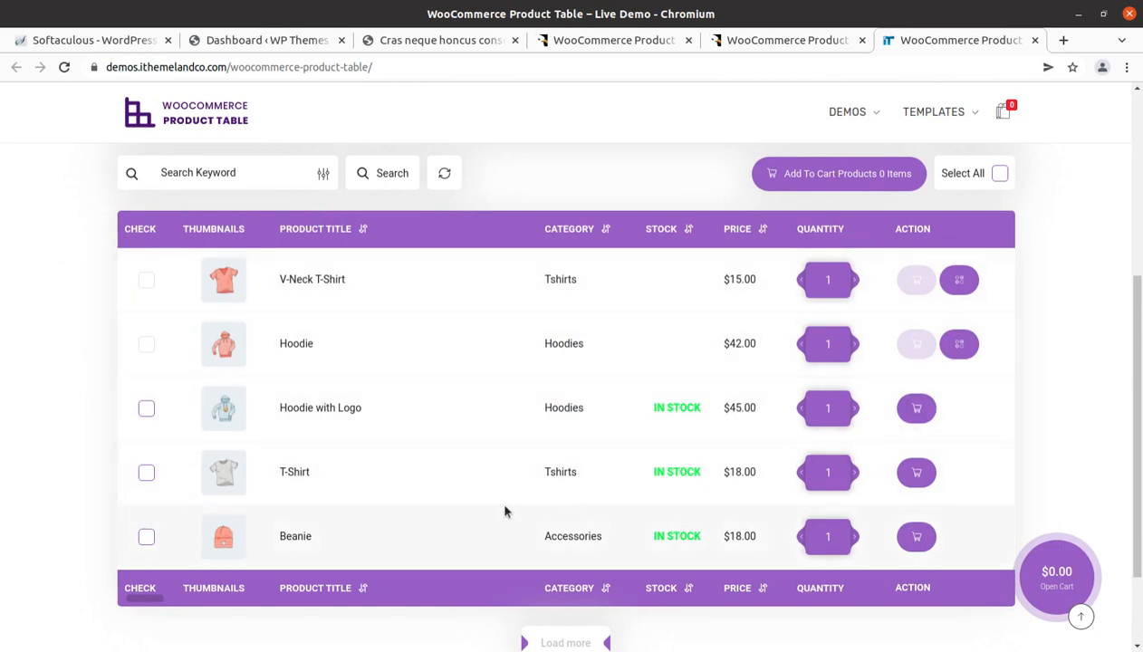
{"action": "mouse_move", "coordinate": [426, 453]}
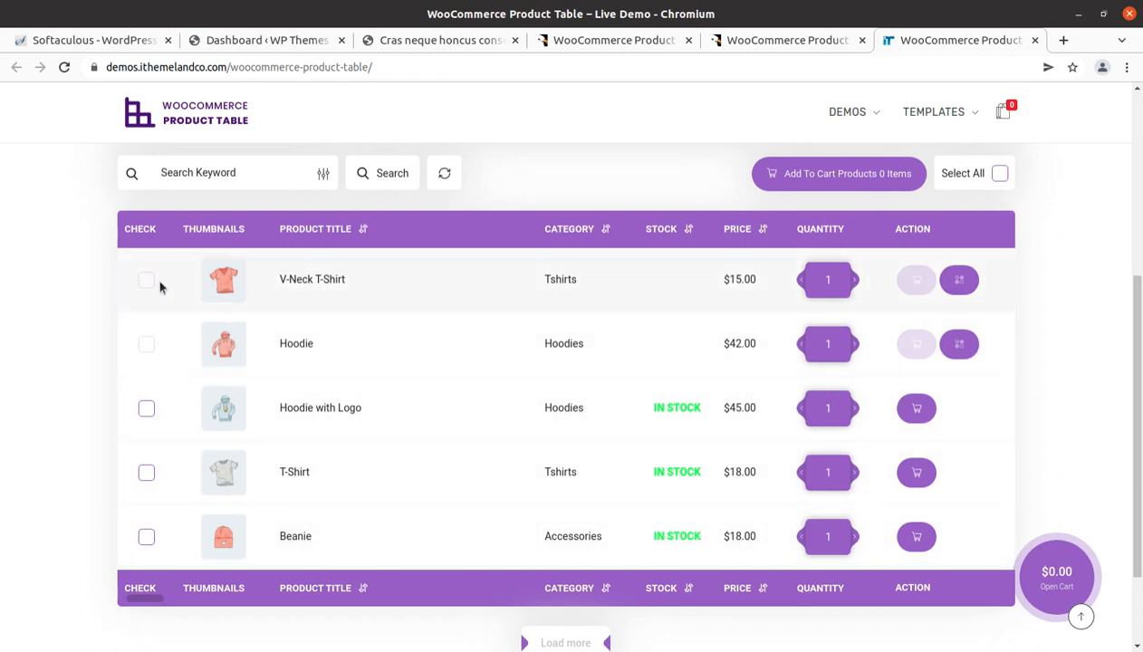
{"action": "mouse_move", "coordinate": [772, 304]}
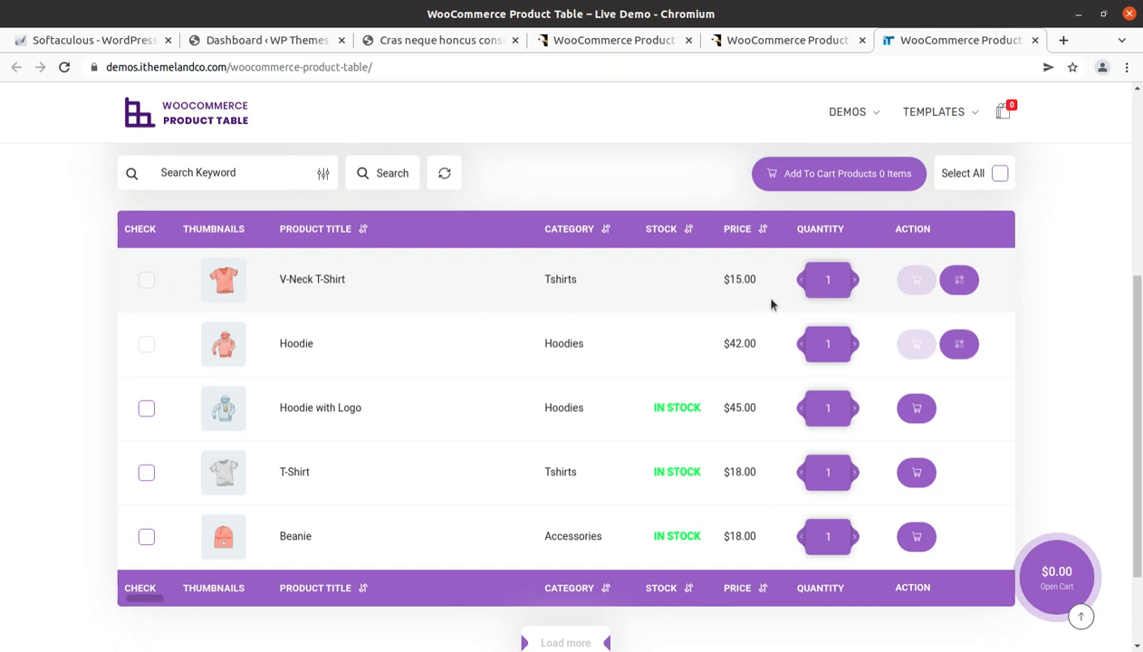
{"action": "mouse_move", "coordinate": [402, 354]}
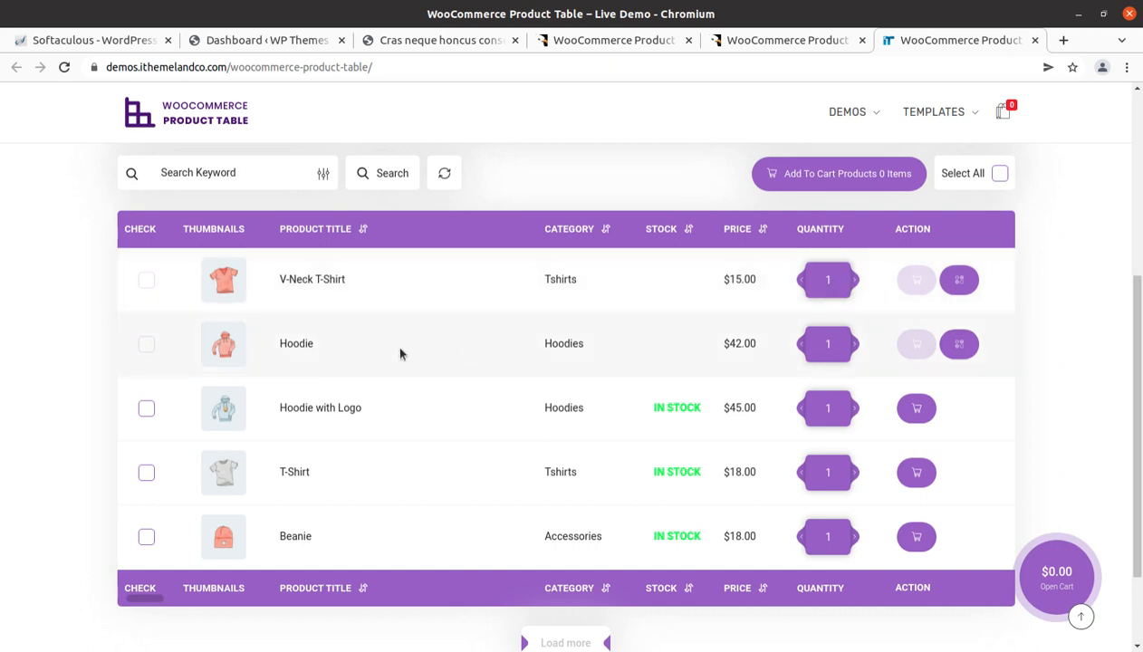
{"action": "mouse_move", "coordinate": [228, 388]}
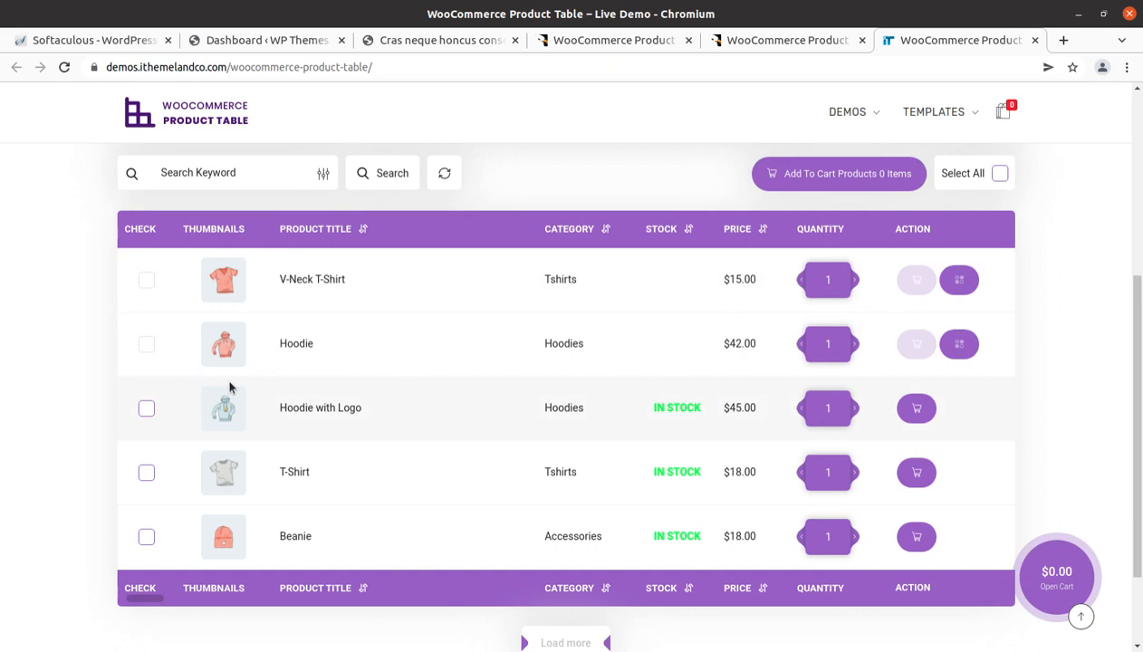
{"action": "mouse_move", "coordinate": [246, 427]}
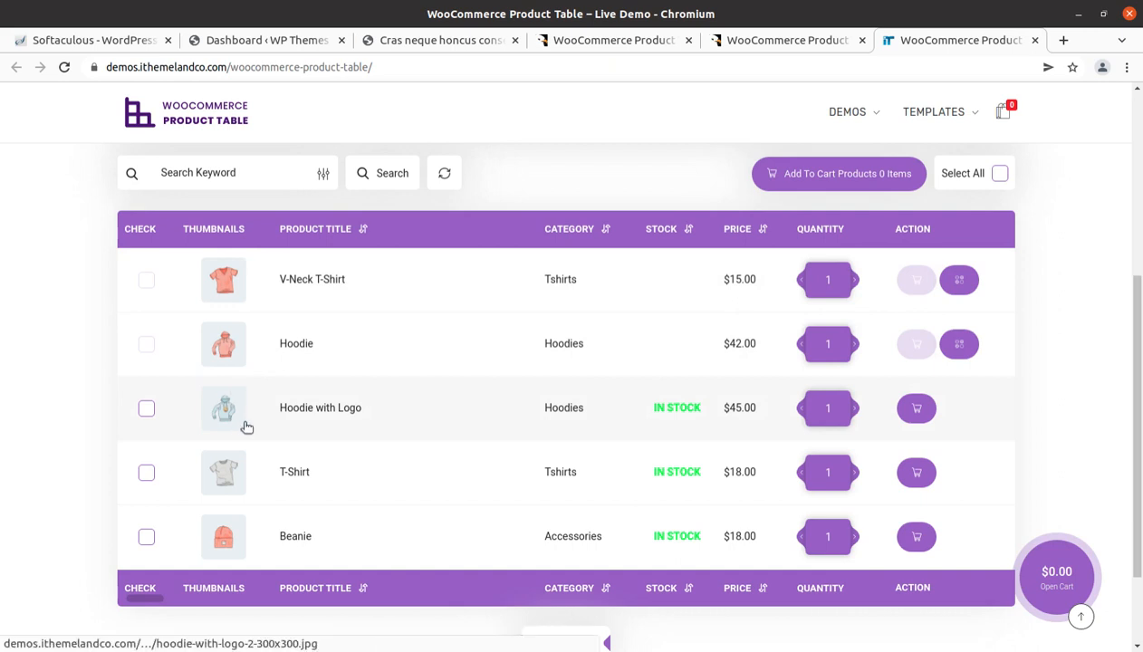
{"action": "mouse_move", "coordinate": [496, 450]}
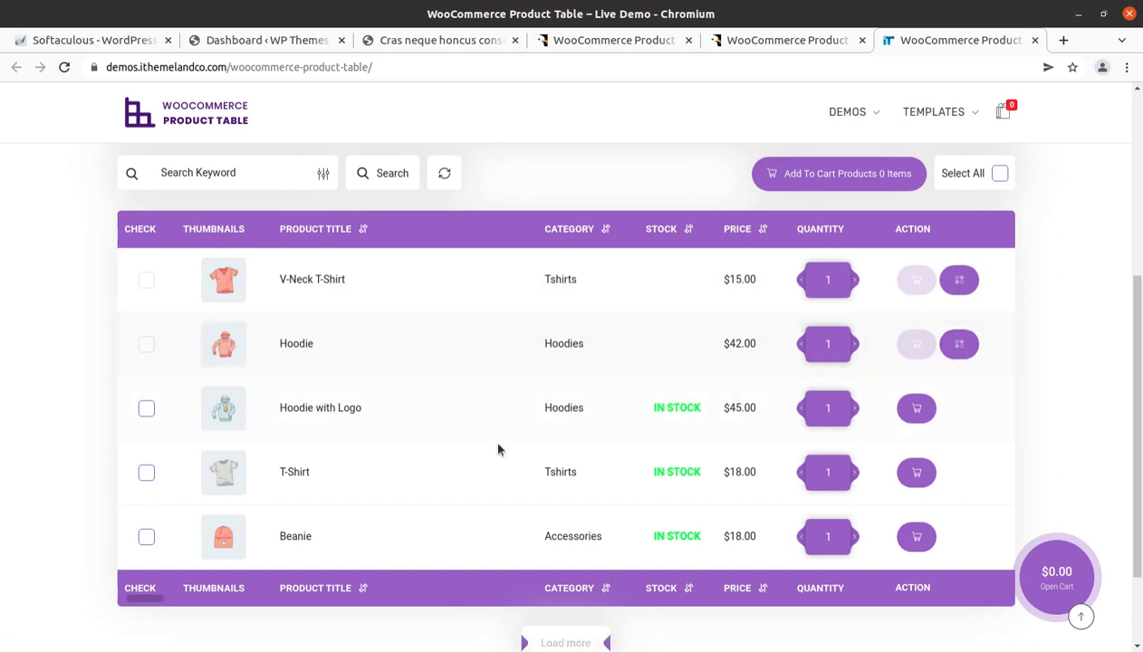
{"action": "mouse_move", "coordinate": [264, 344]}
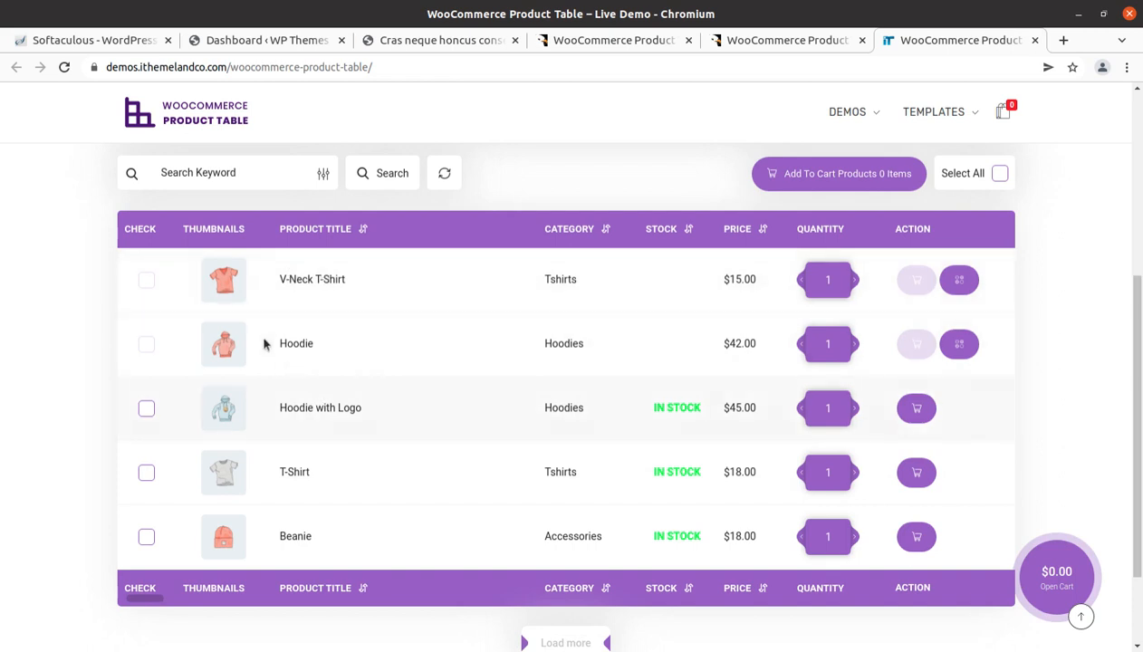
{"action": "mouse_move", "coordinate": [238, 303]}
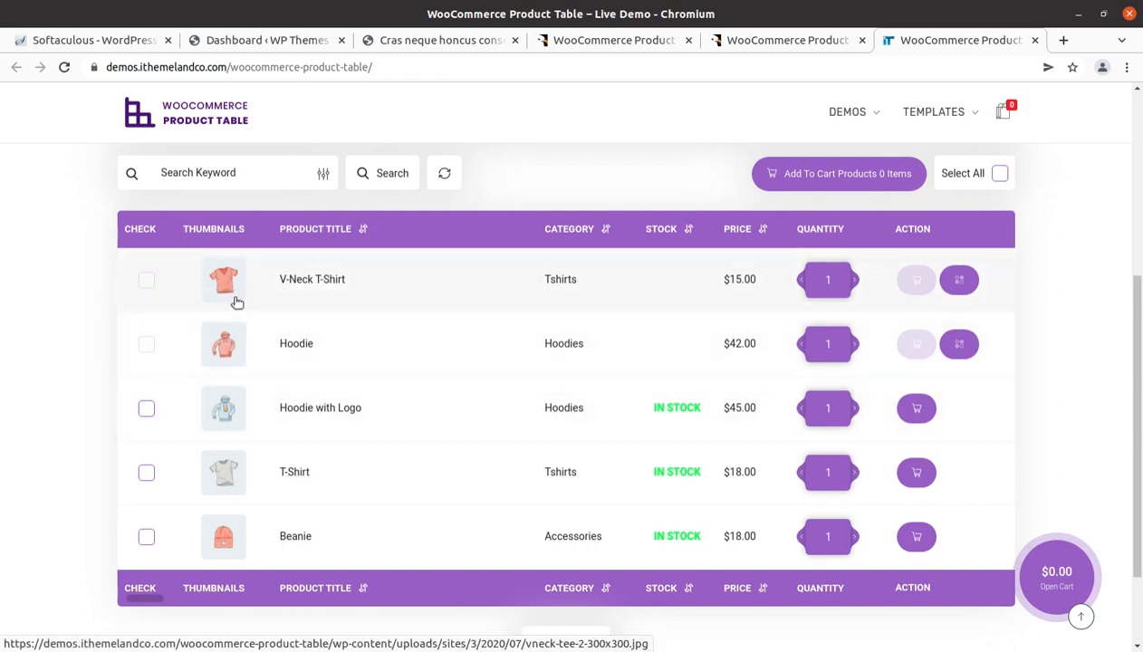
{"action": "mouse_move", "coordinate": [471, 536]}
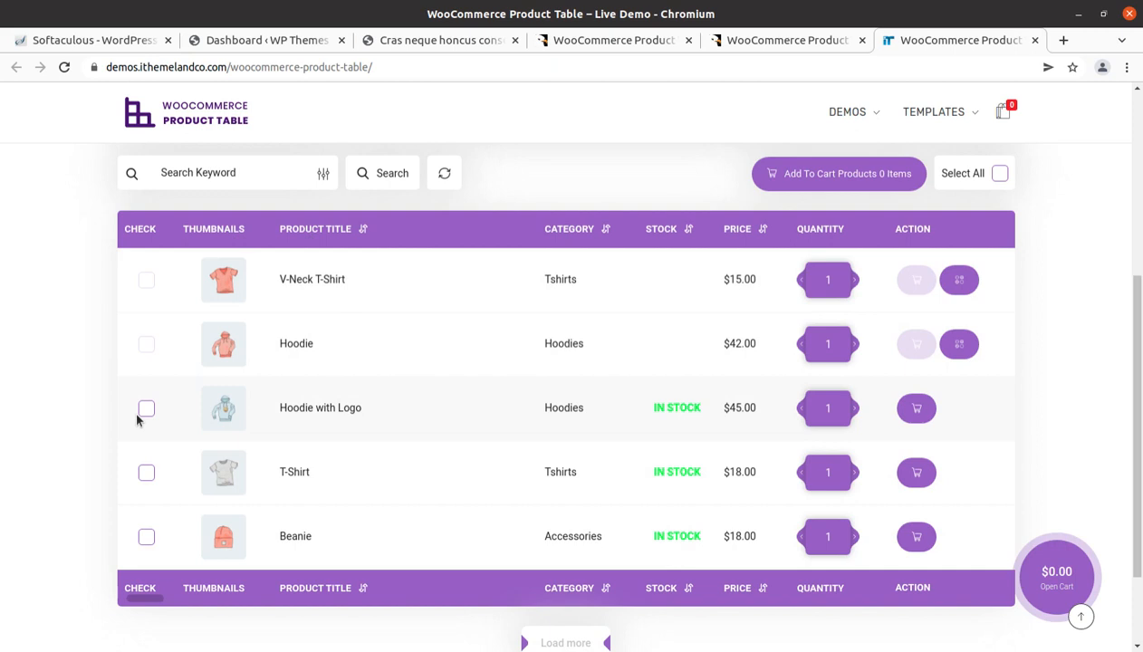
Step: Add 2 Hoodie with Logo to the cart for a $90.00 subtotal
{"action": "left_click", "coordinate": [145, 408]}
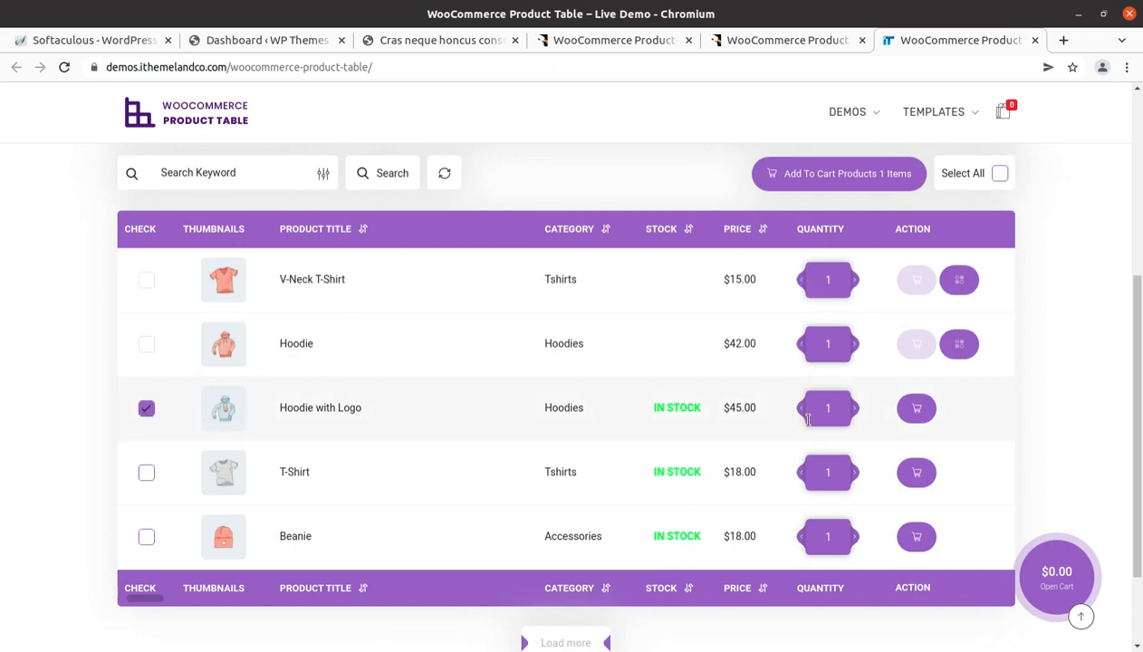
{"action": "mouse_move", "coordinate": [852, 413]}
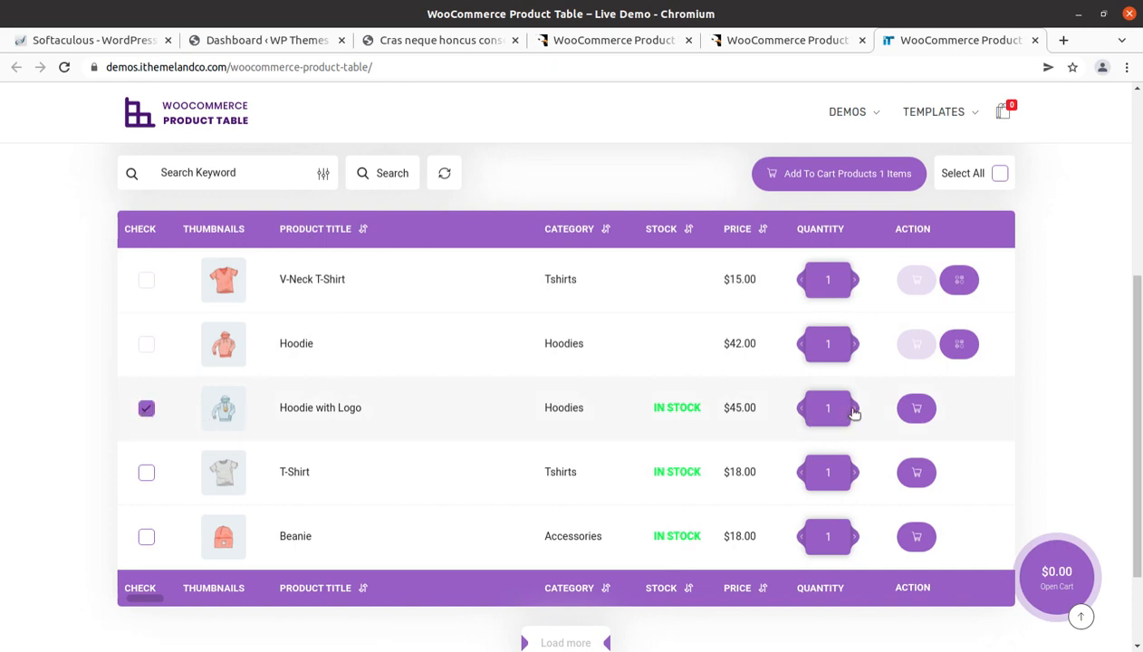
{"action": "left_click", "coordinate": [851, 402]}
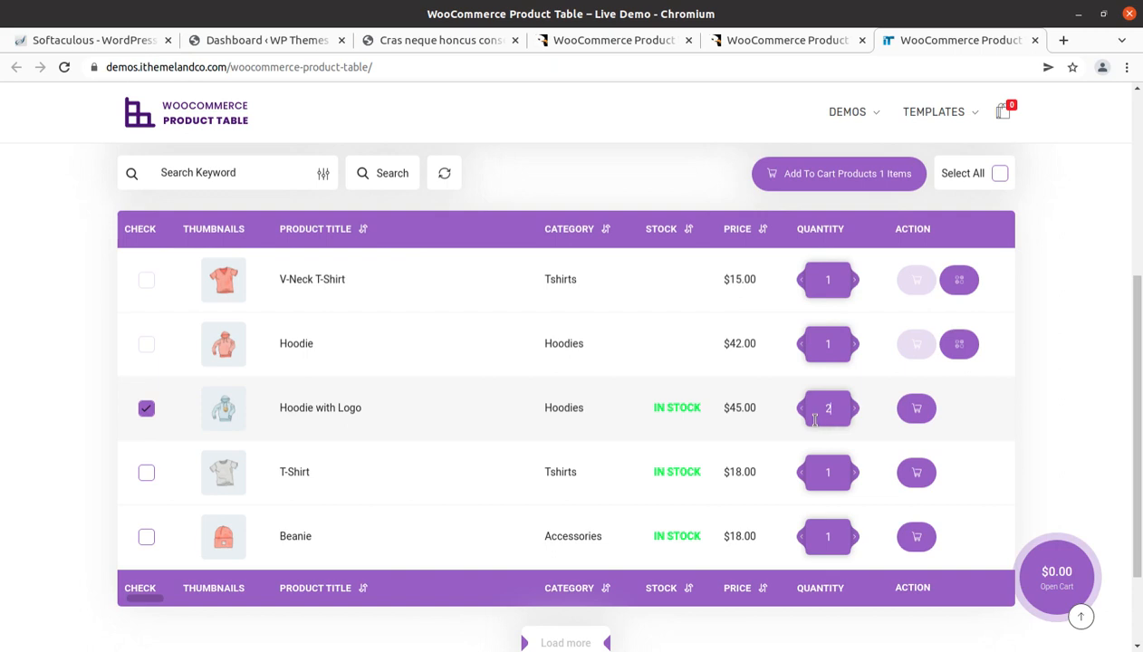
{"action": "left_click", "coordinate": [848, 408]}
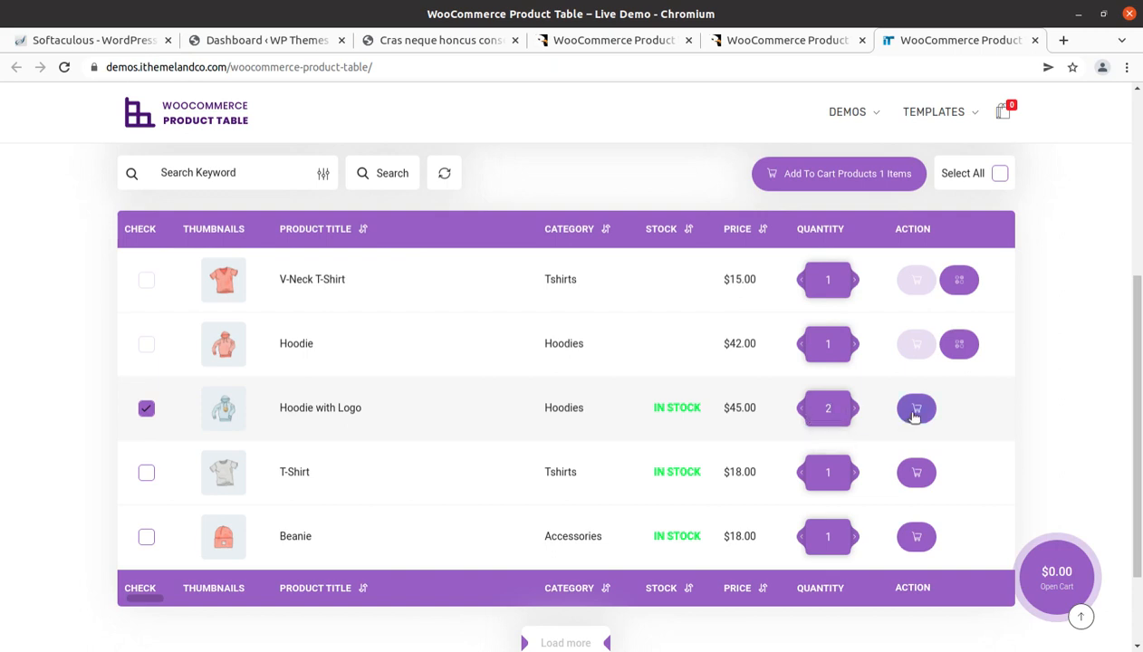
{"action": "left_click", "coordinate": [917, 410]}
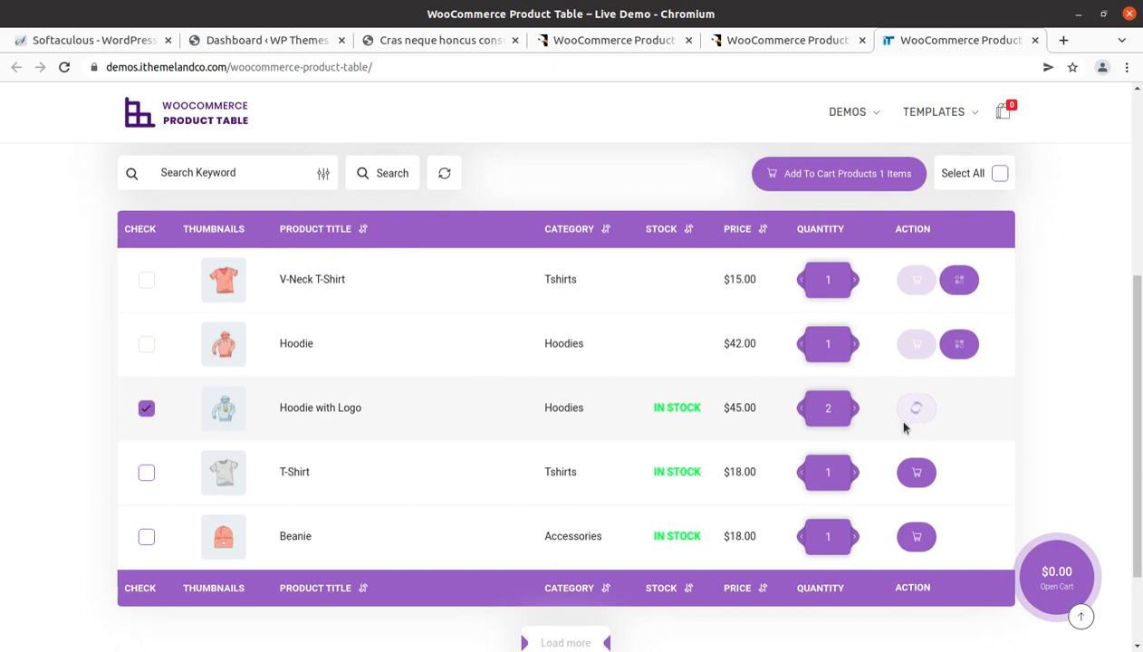
{"action": "left_click", "coordinate": [917, 408]}
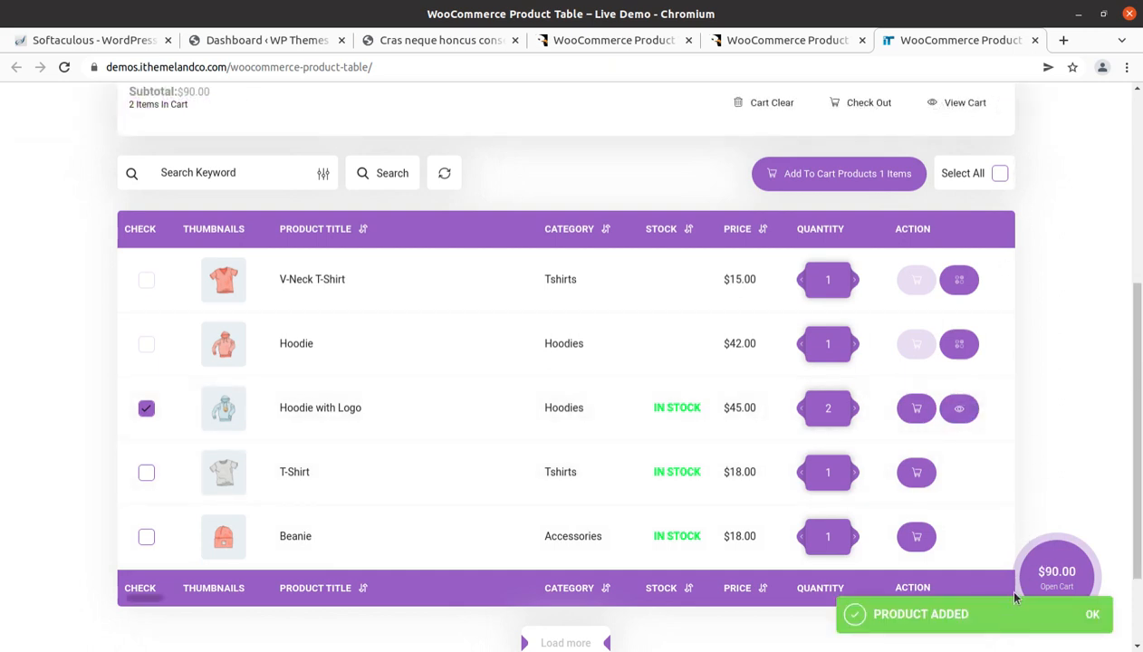
{"action": "scroll", "scroll_direction": "down", "scroll_amount": 3}
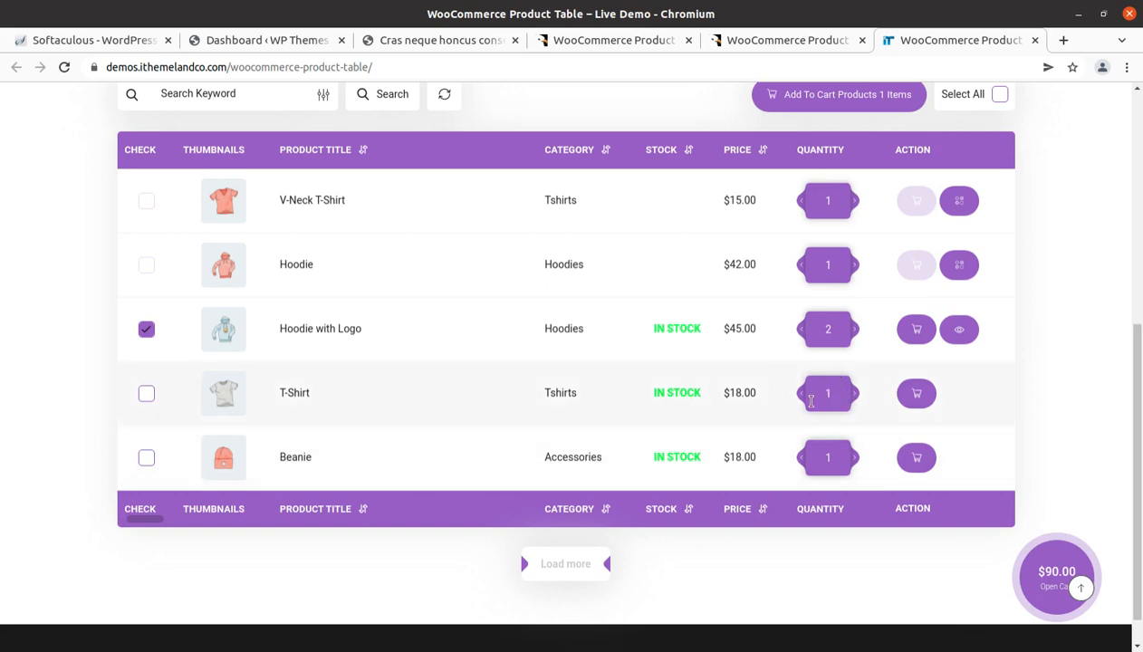
{"action": "mouse_move", "coordinate": [916, 393]}
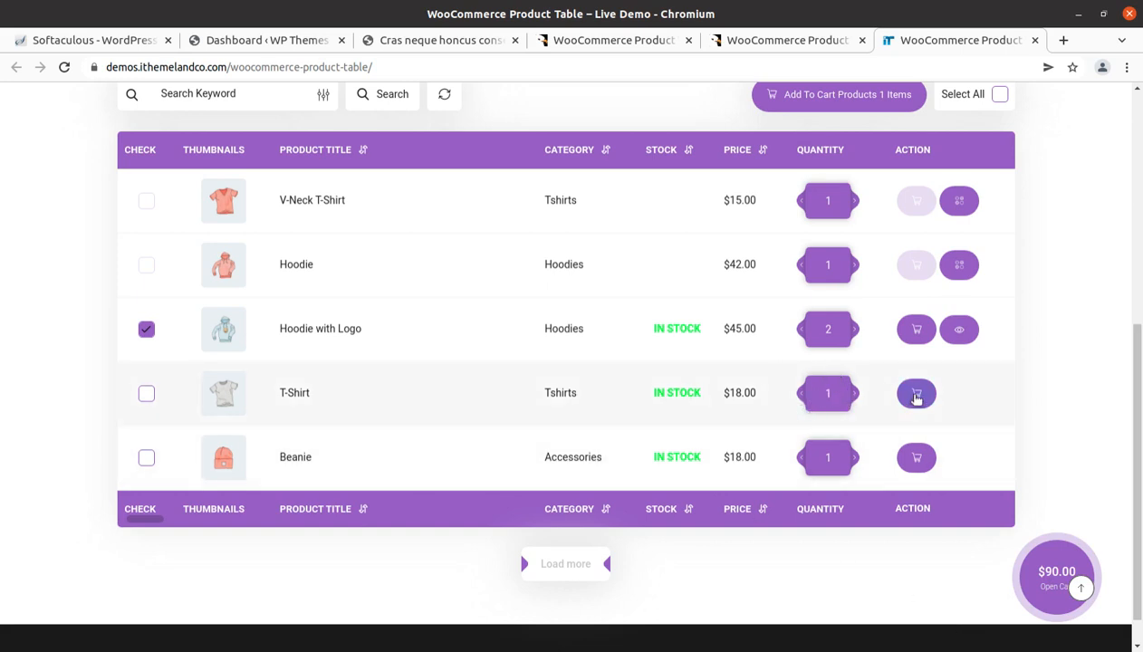
{"action": "mouse_move", "coordinate": [960, 330]}
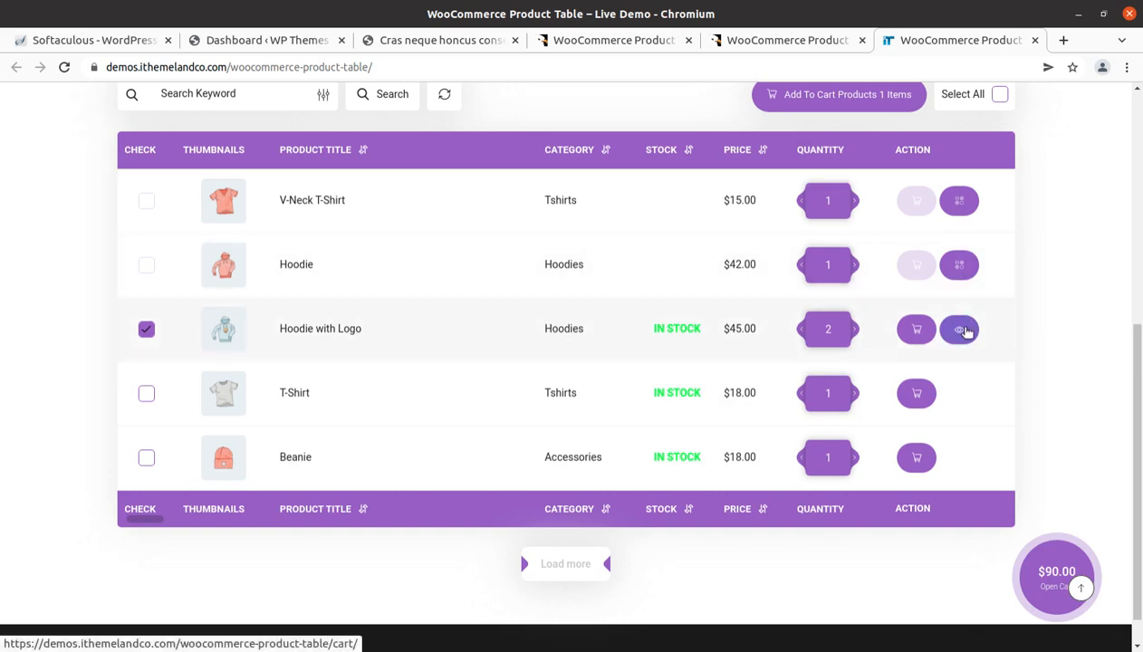
{"action": "left_click", "coordinate": [961, 330]}
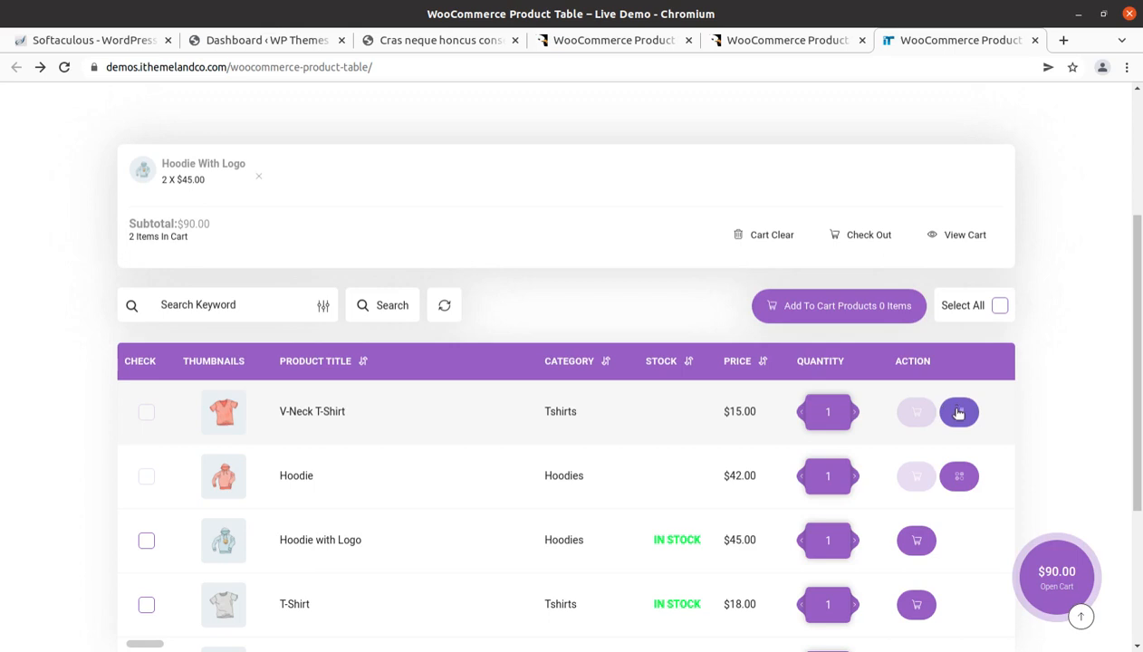
{"action": "left_click", "coordinate": [958, 414]}
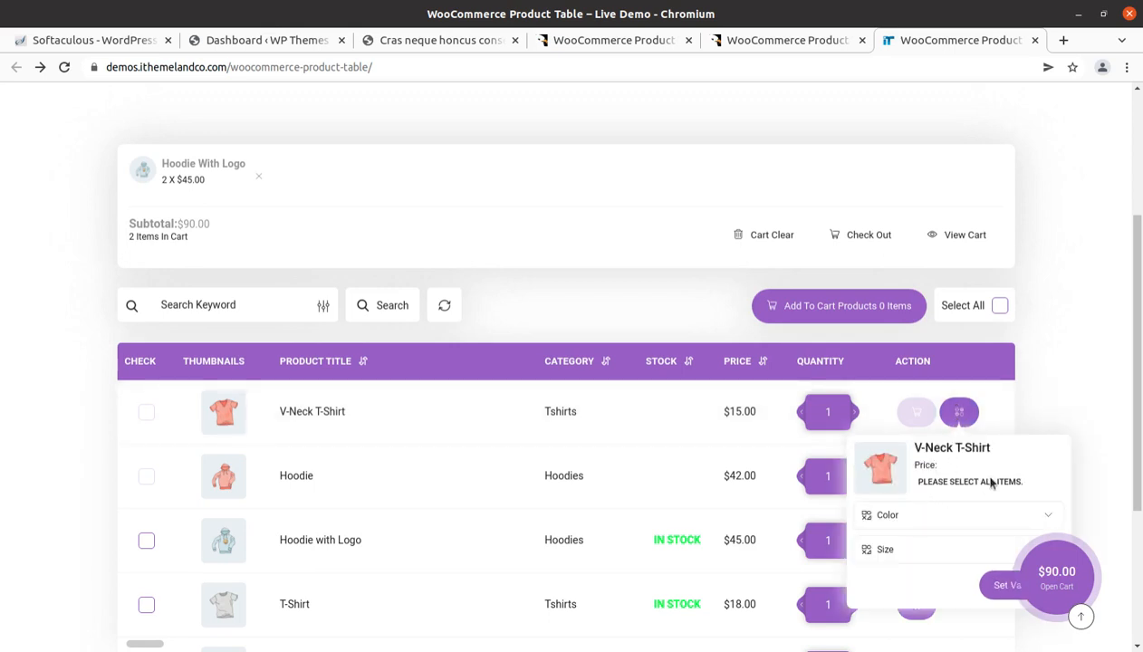
{"action": "scroll", "scroll_direction": "down", "scroll_amount": 3}
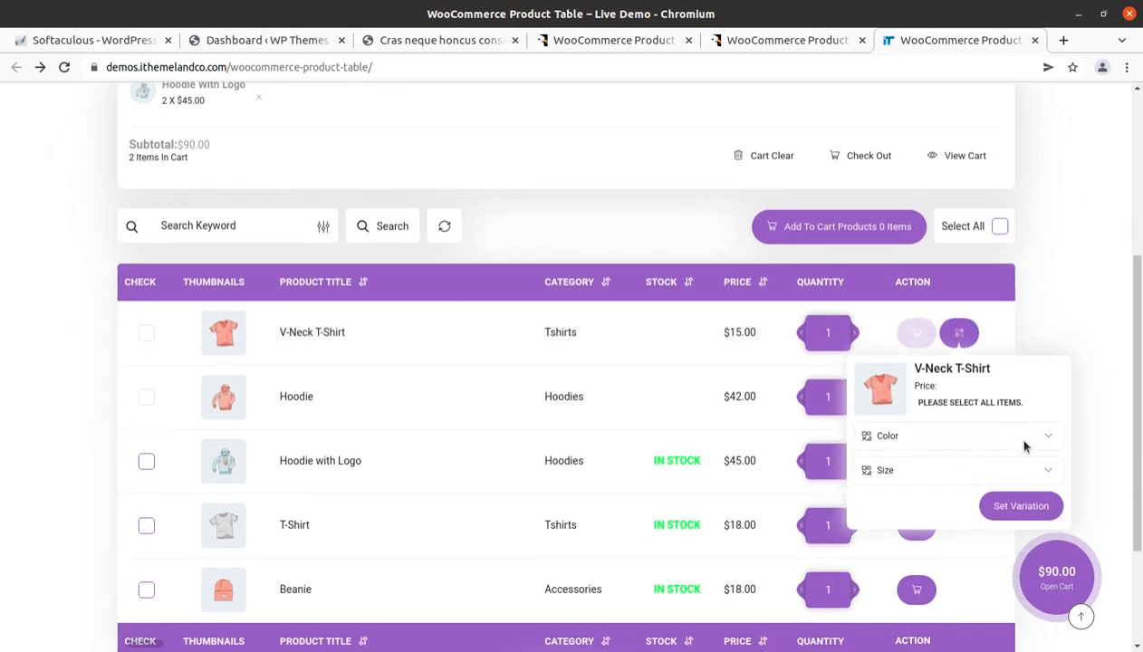
{"action": "mouse_move", "coordinate": [982, 482]}
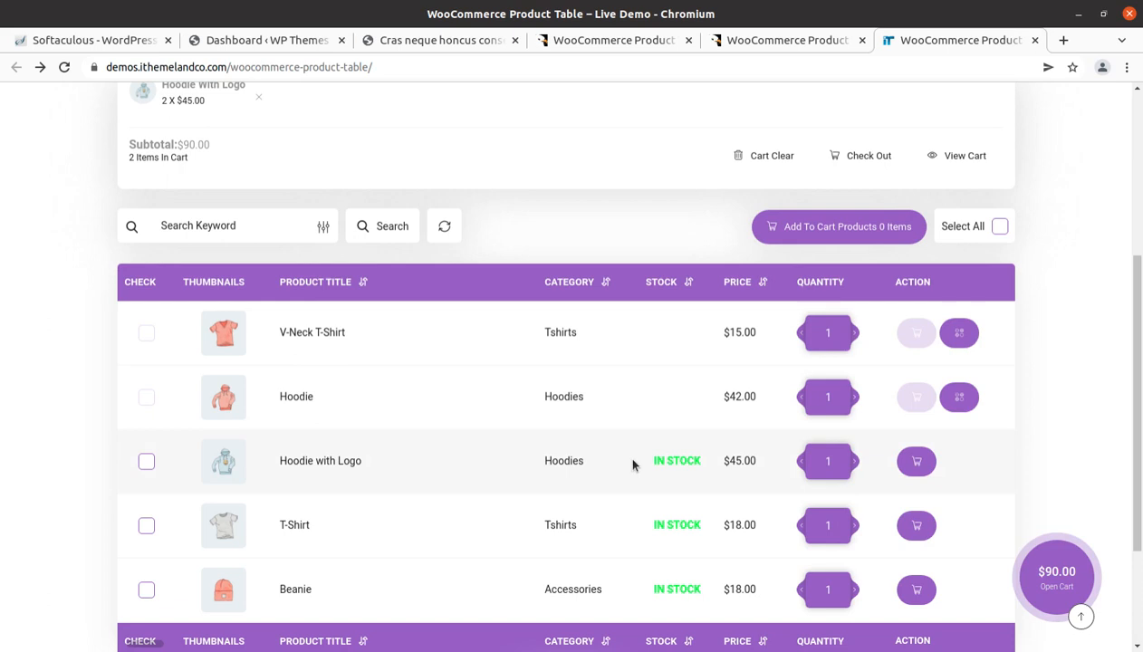
{"action": "scroll", "scroll_direction": "down", "scroll_amount": 3}
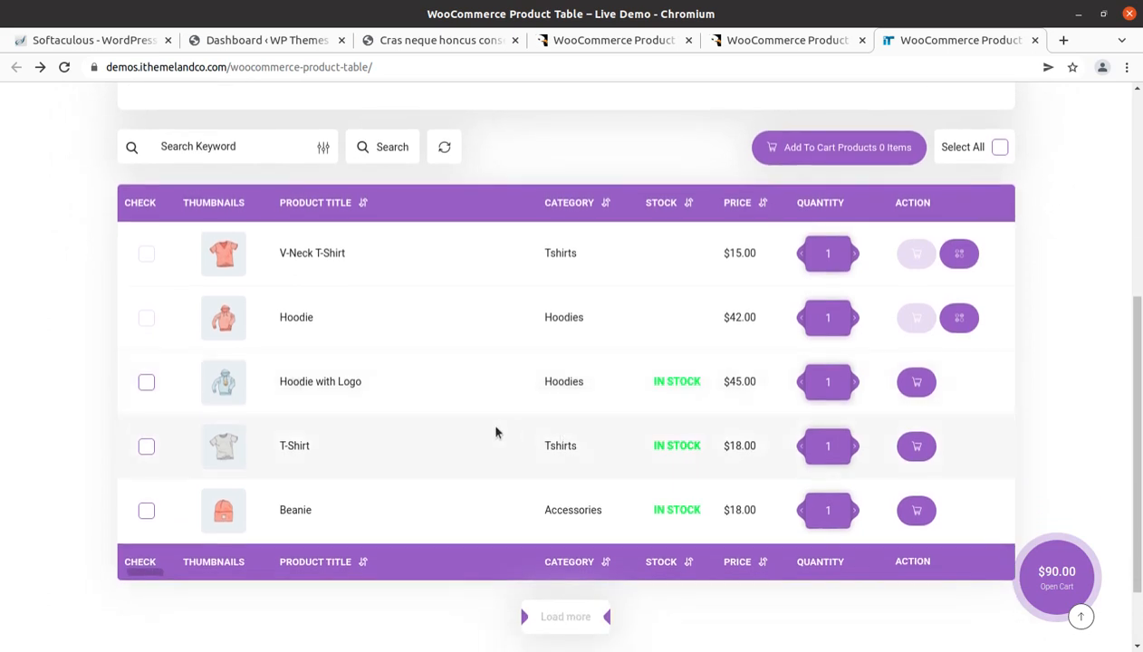
{"action": "mouse_move", "coordinate": [593, 569]}
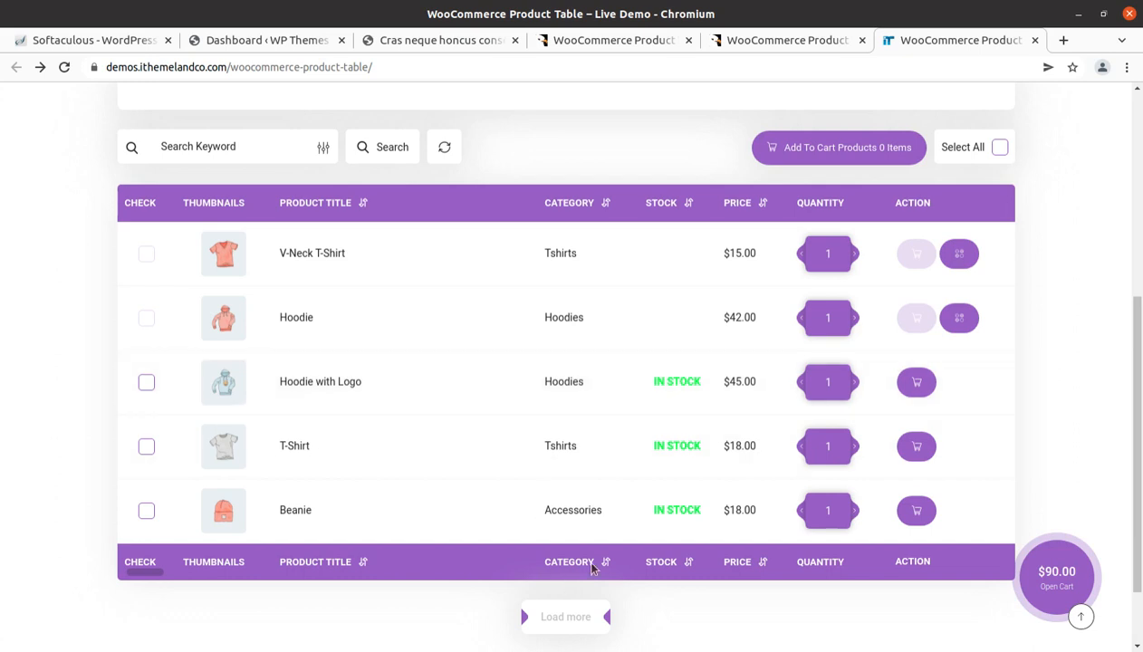
{"action": "scroll", "scroll_direction": "down", "scroll_amount": 3}
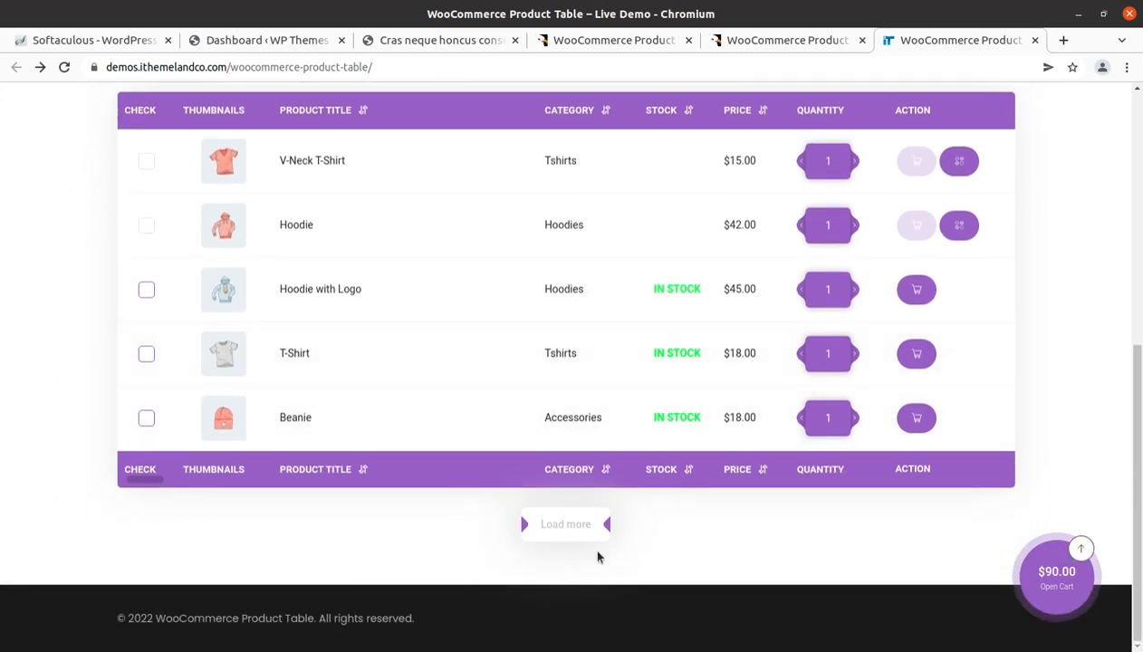
Step: Load the remaining products (Belt, Cap, Sunglasses) into the table, then go to the CodeCanyon preview page
{"action": "left_click", "coordinate": [566, 524]}
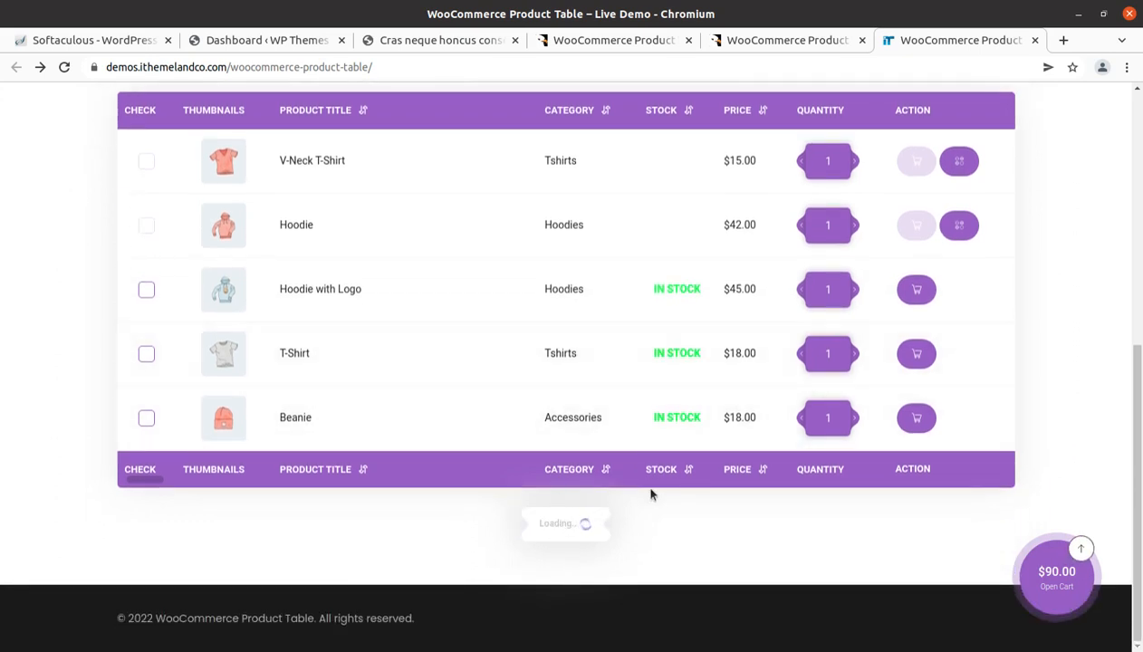
{"action": "scroll", "scroll_direction": "down", "scroll_amount": 3}
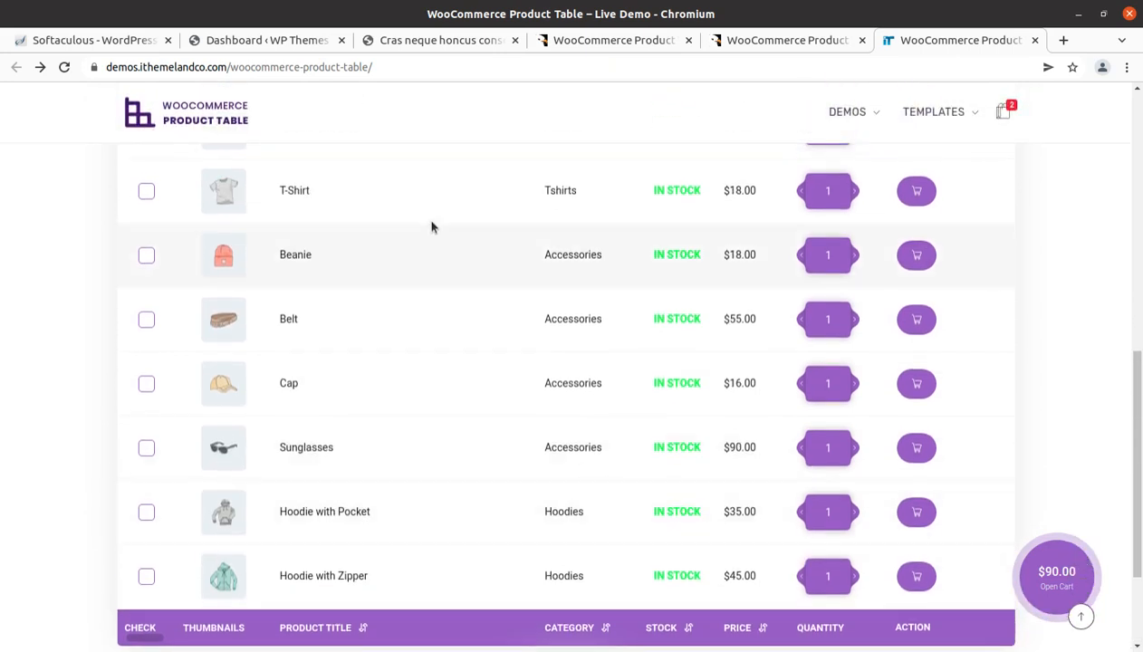
{"action": "scroll", "scroll_direction": "down", "scroll_amount": 3}
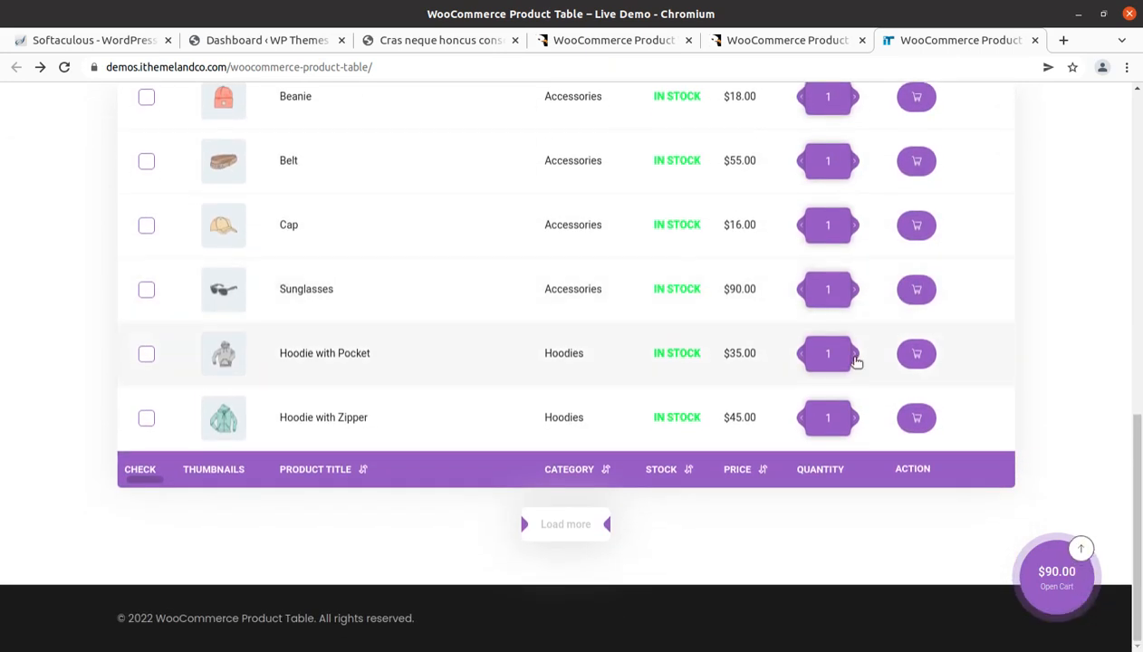
{"action": "scroll", "scroll_direction": "up", "scroll_amount": 3}
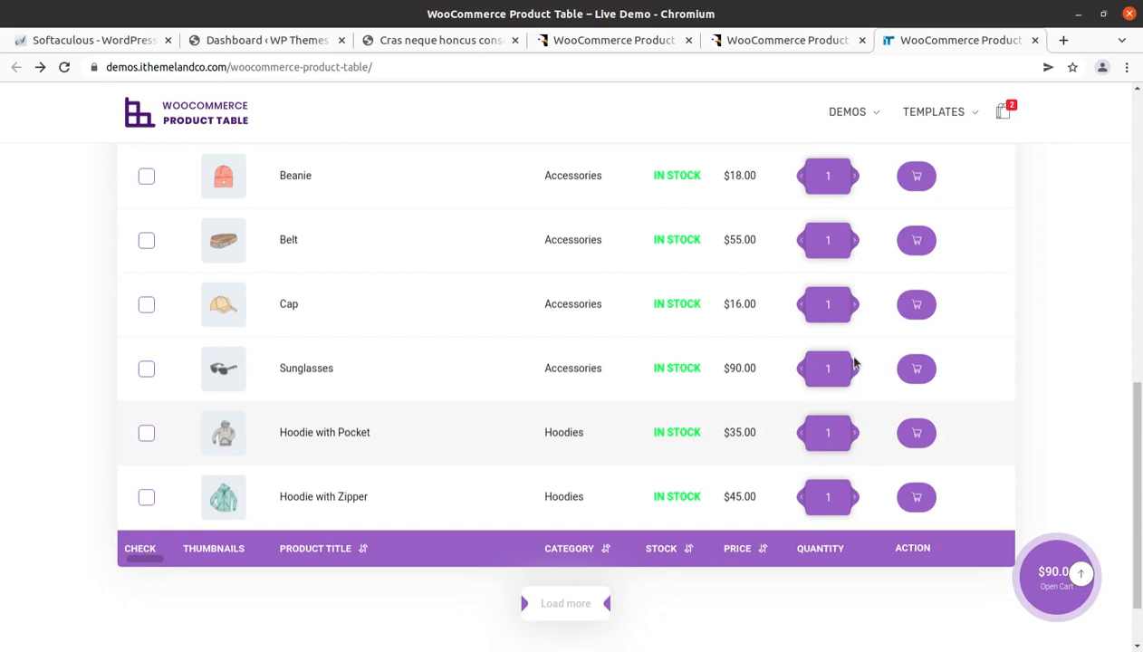
{"action": "scroll", "scroll_direction": "down", "scroll_amount": 3}
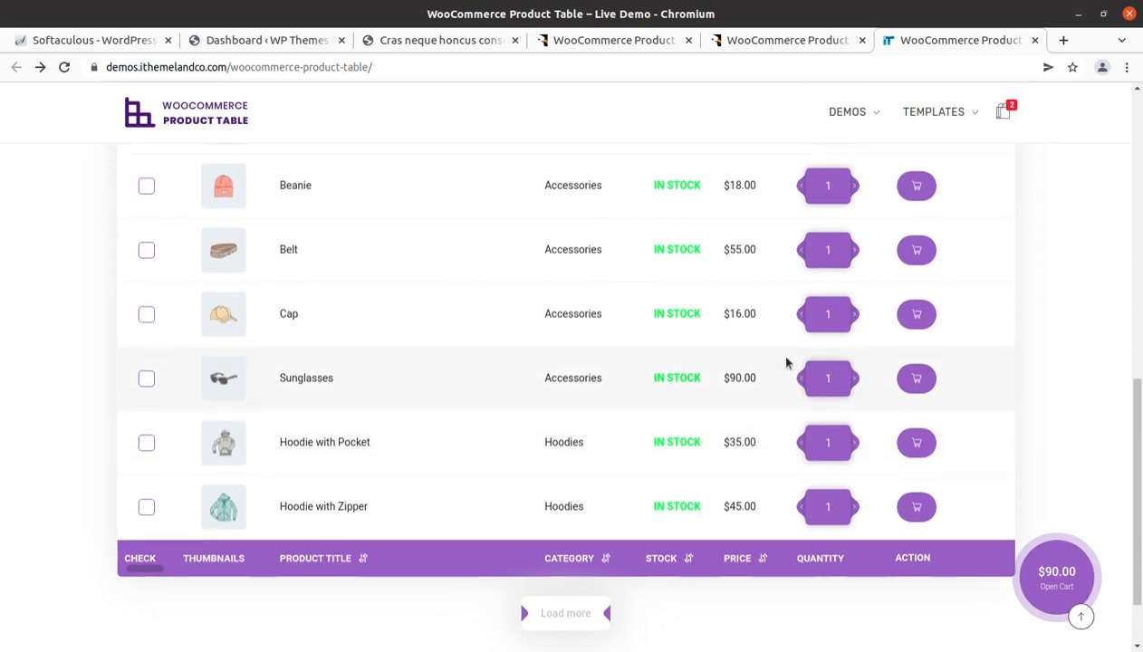
{"action": "scroll", "scroll_direction": "up", "scroll_amount": 3}
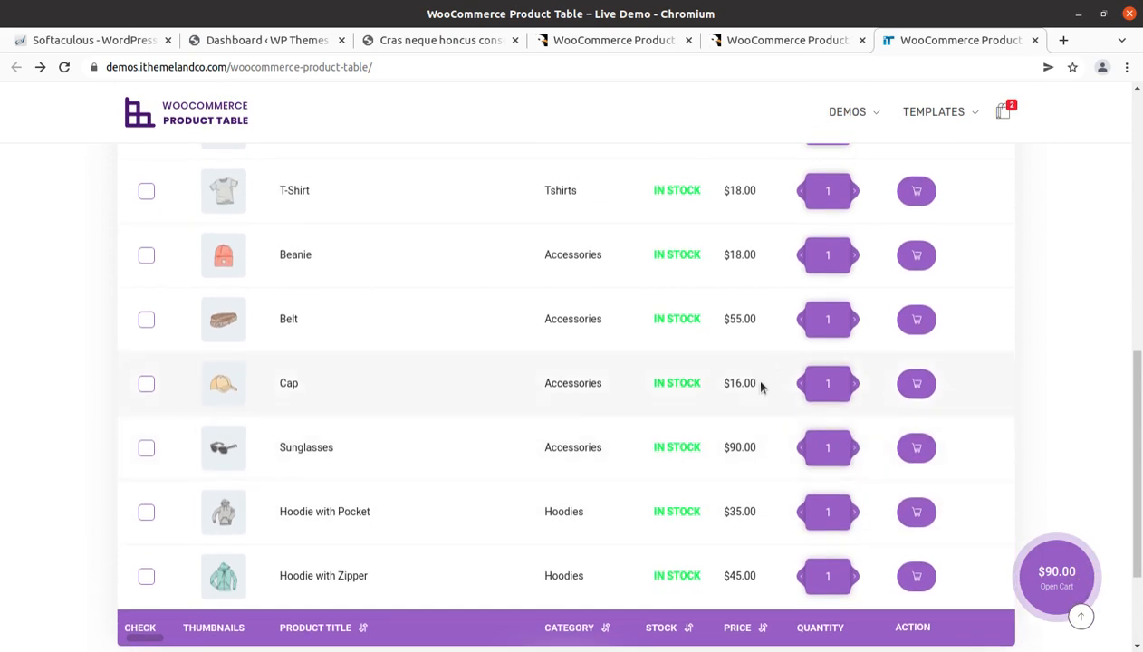
{"action": "mouse_move", "coordinate": [749, 374]}
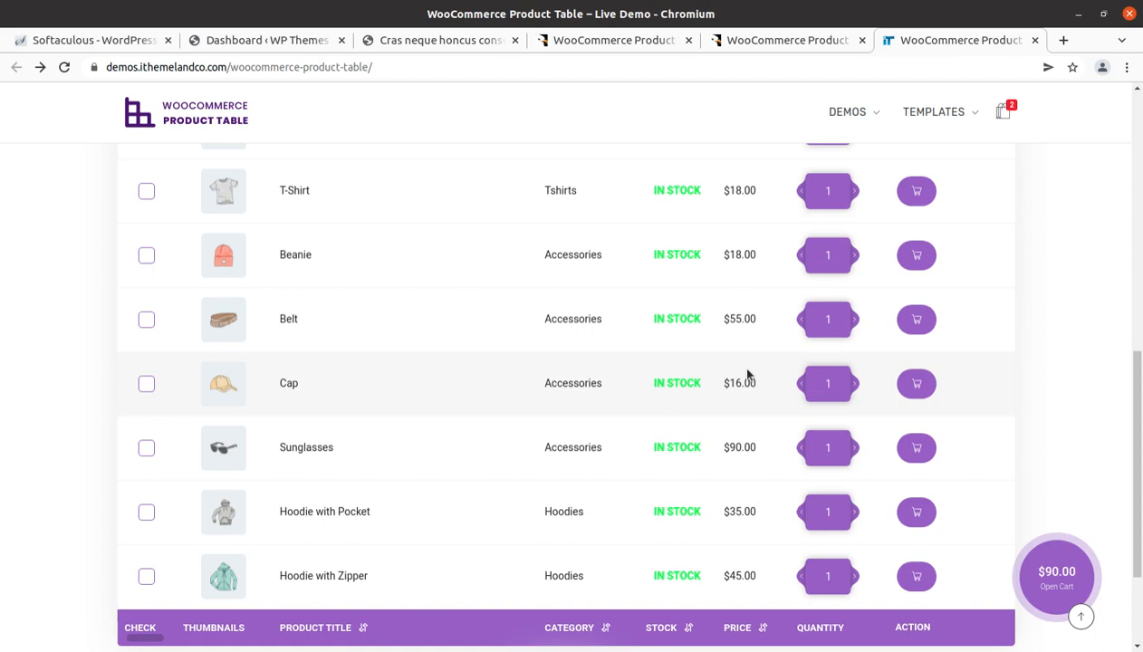
{"action": "mouse_move", "coordinate": [1084, 154]}
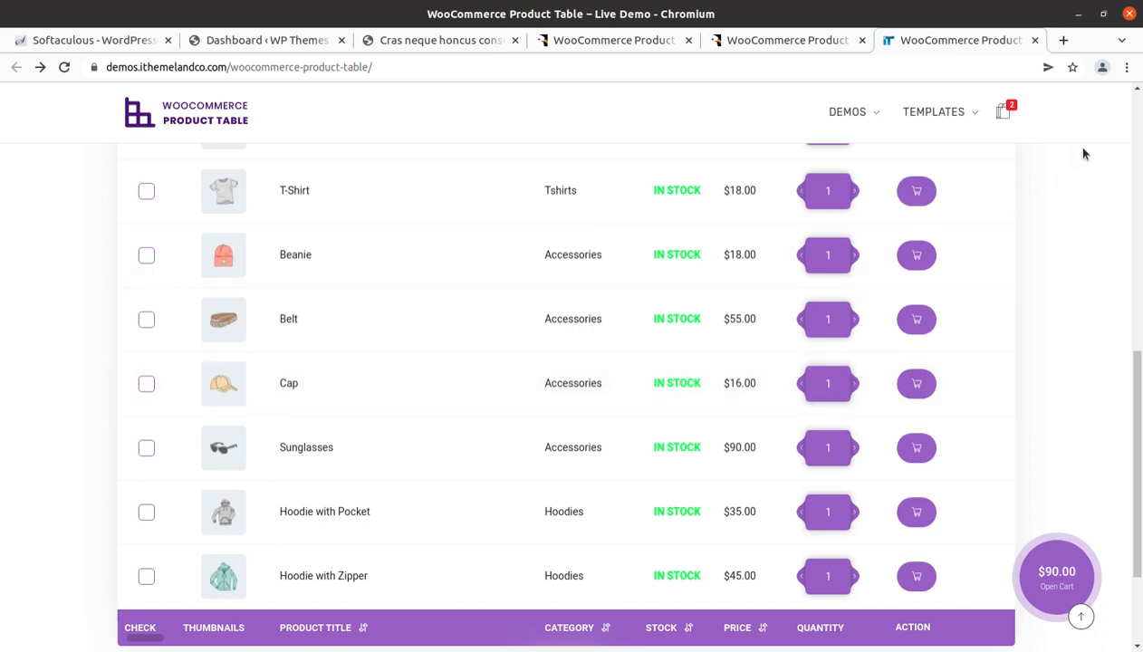
{"action": "left_click", "coordinate": [786, 39]}
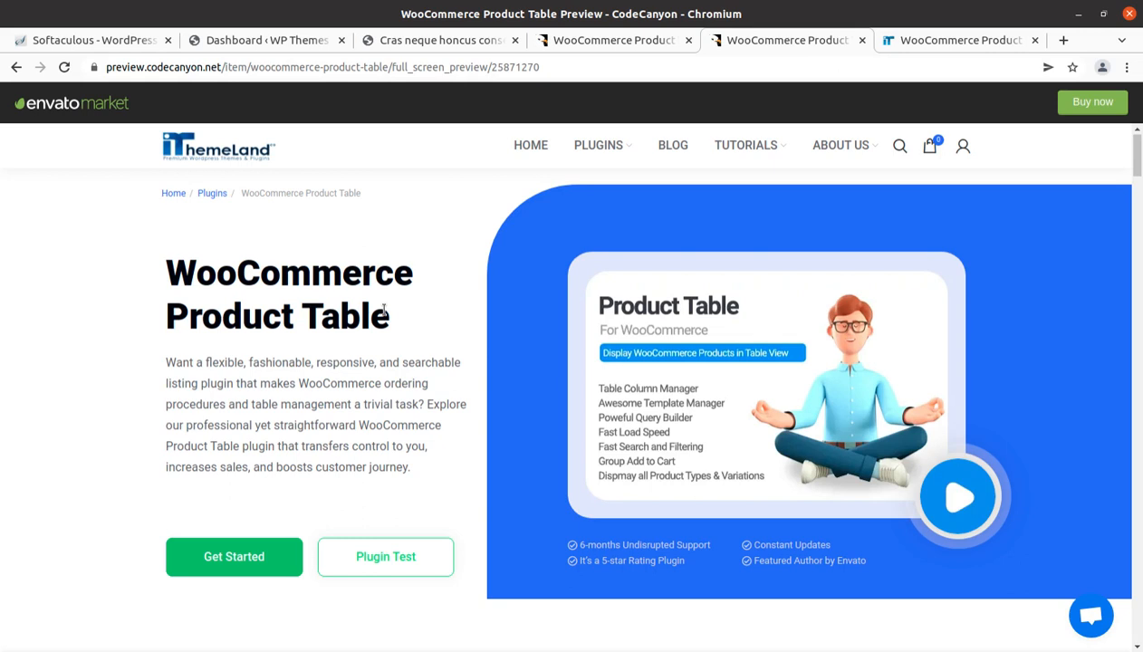
Step: Select the WooCommerce Product Table title and view the item's $25 license and update dates
{"action": "double_click", "coordinate": [179, 271]}
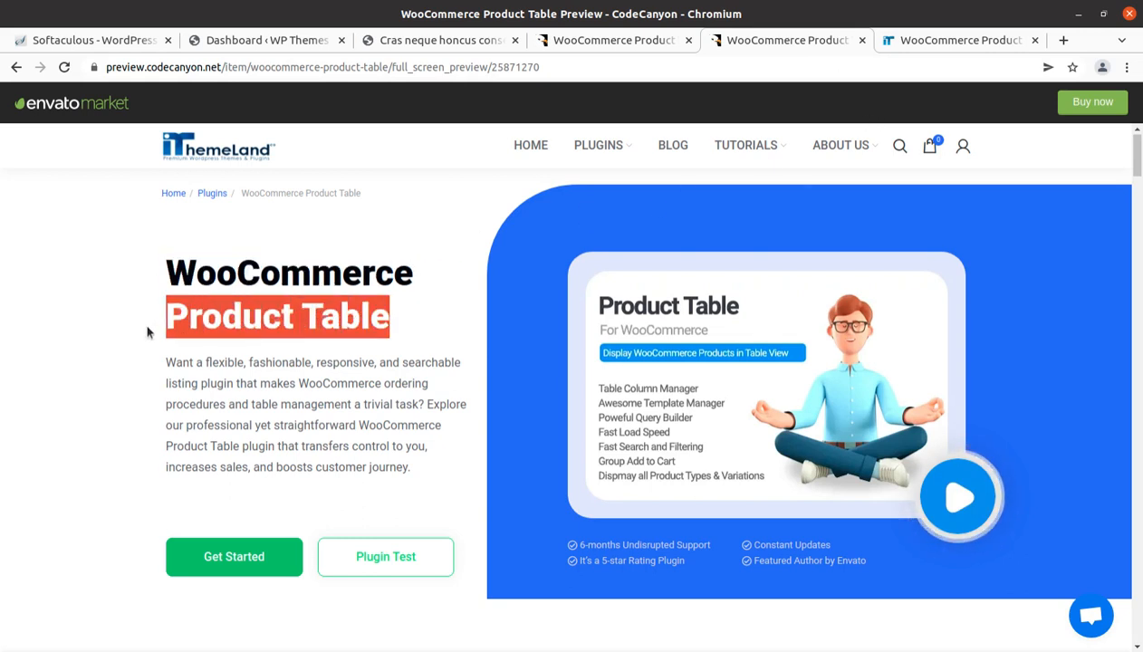
{"action": "mouse_move", "coordinate": [432, 115]}
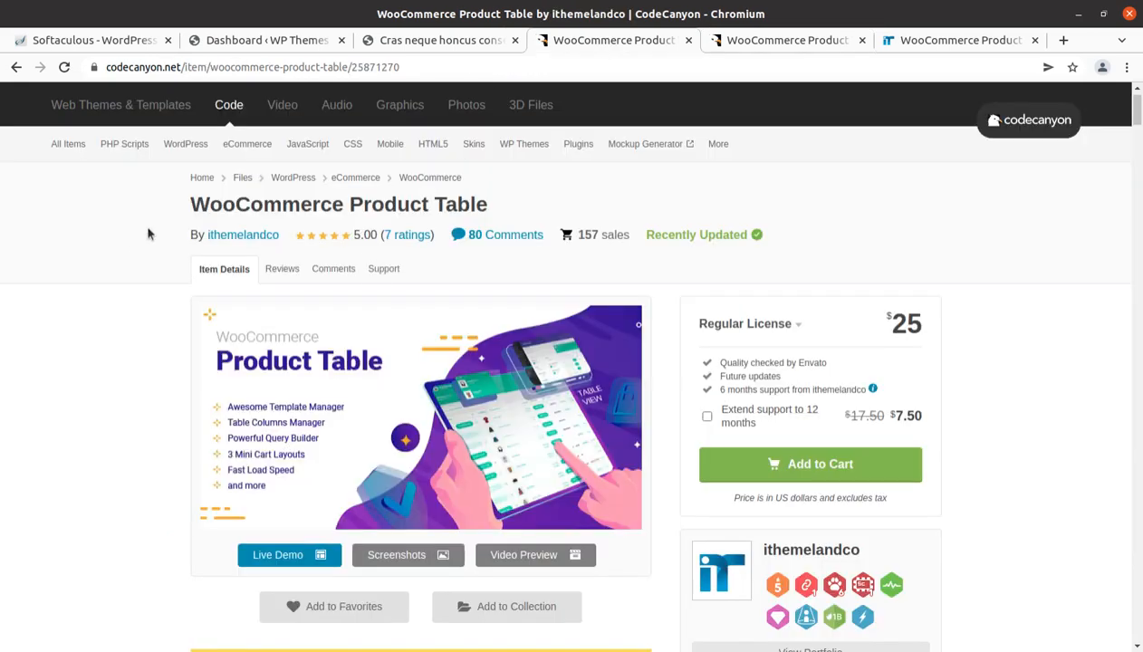
{"action": "mouse_move", "coordinate": [185, 224]}
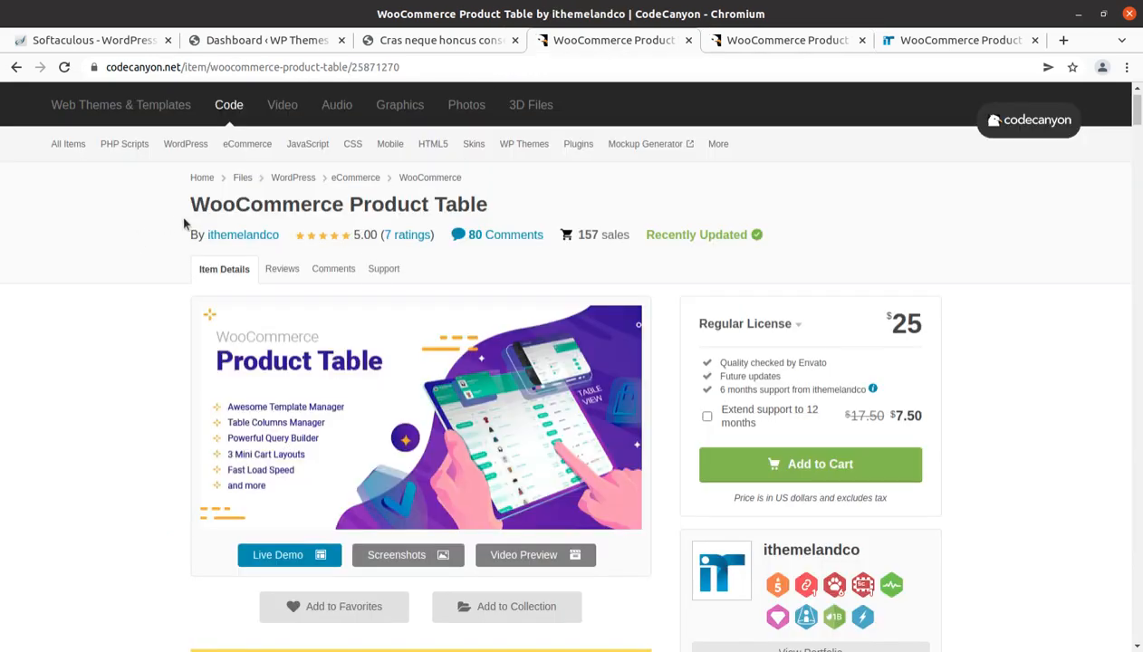
{"action": "triple_click", "coordinate": [337, 203]}
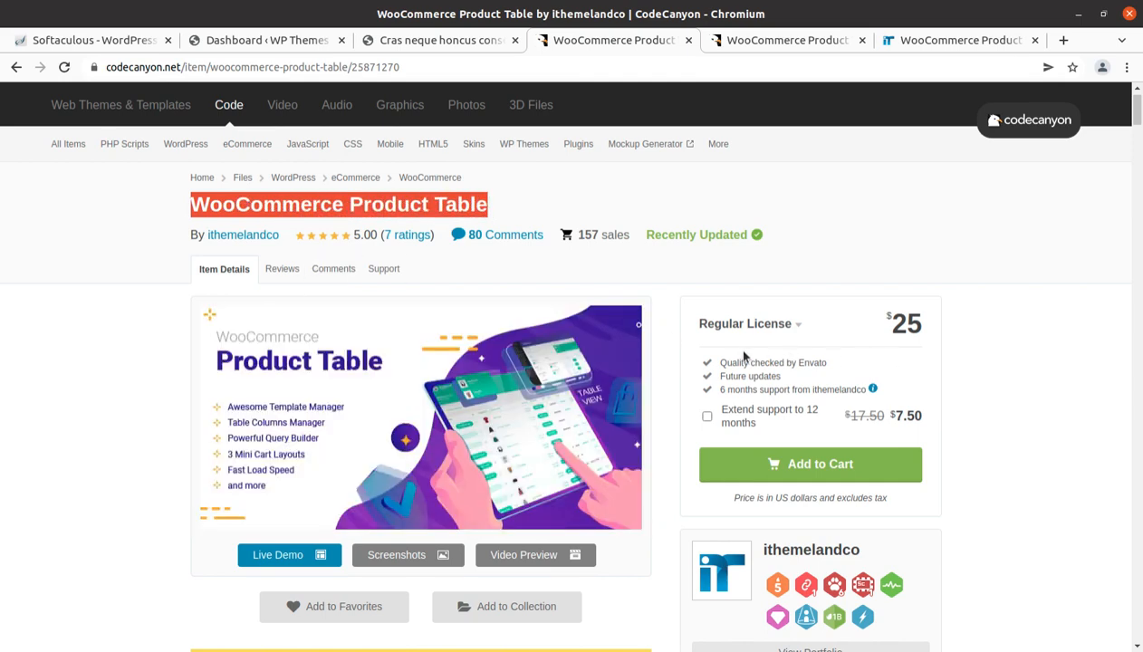
{"action": "mouse_move", "coordinate": [951, 455]}
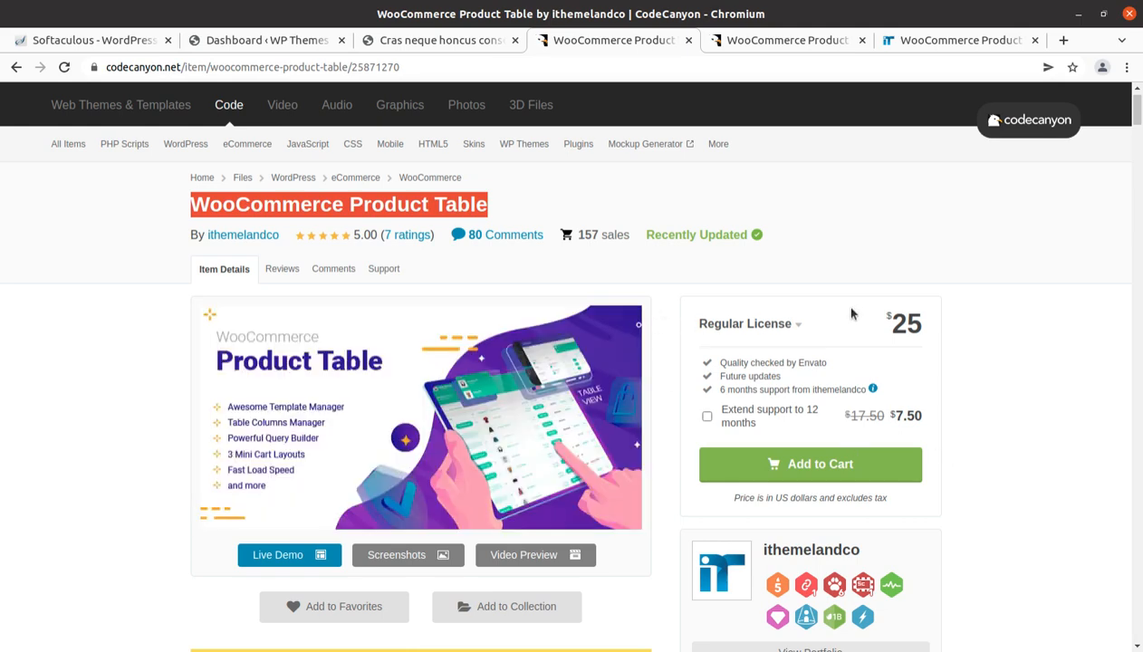
{"action": "scroll", "scroll_direction": "up", "scroll_amount": 3}
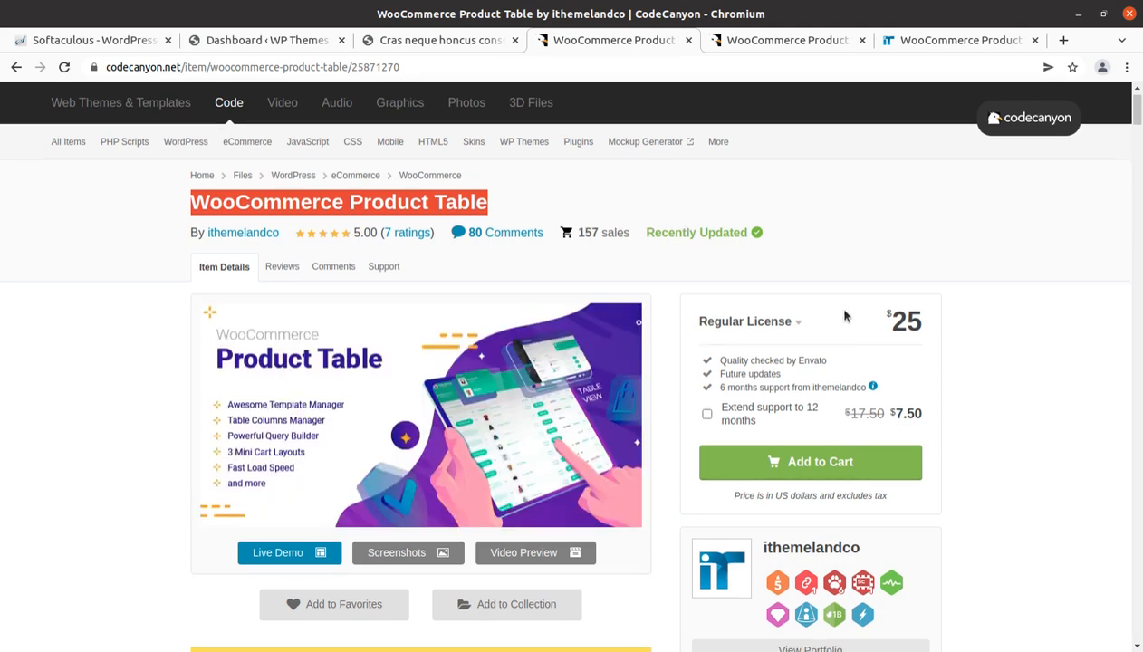
{"action": "scroll", "scroll_direction": "down", "scroll_amount": 3}
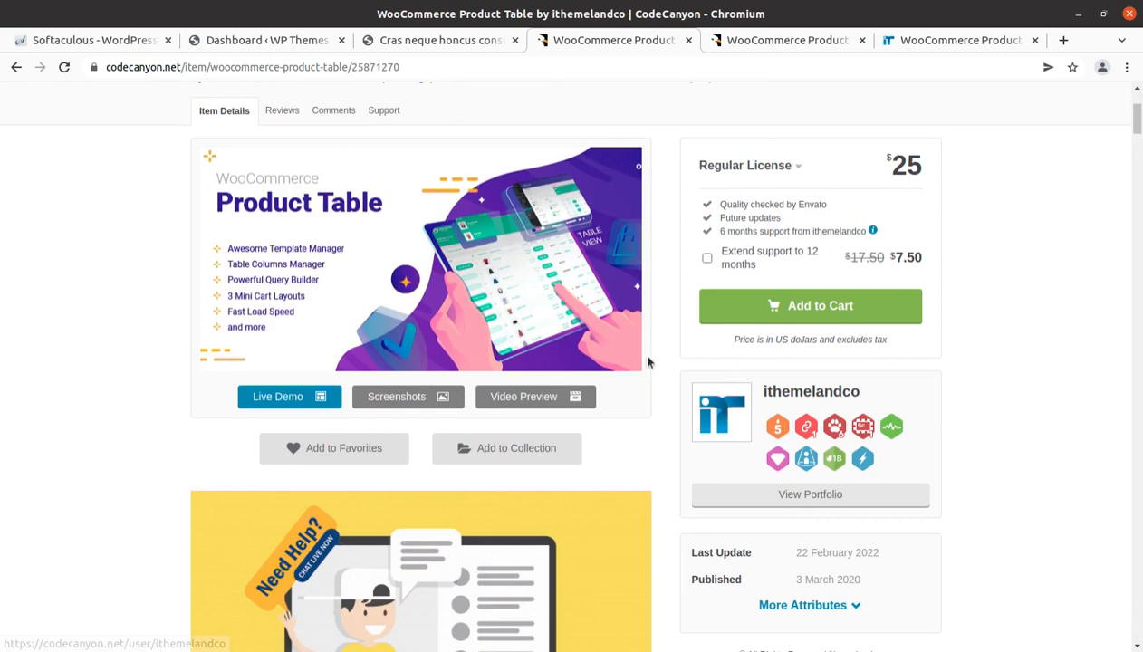
{"action": "scroll", "scroll_direction": "down", "scroll_amount": 3}
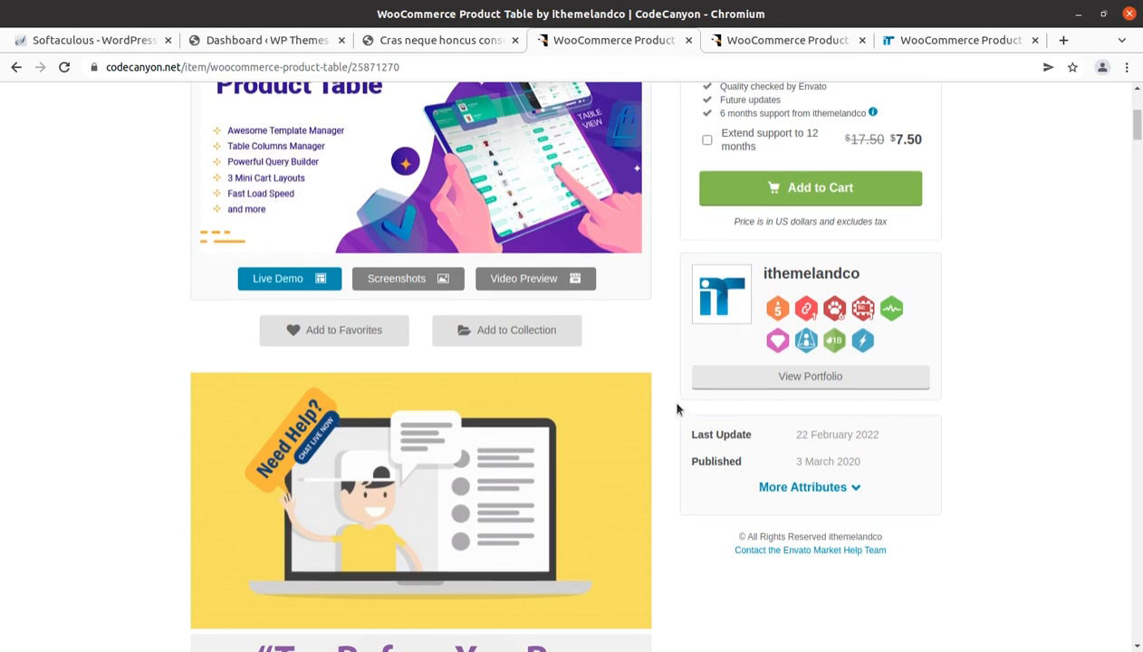
Step: Bring the Plans section with the Free $0 and $25 Annual cards into view
{"action": "left_click", "coordinate": [288, 279]}
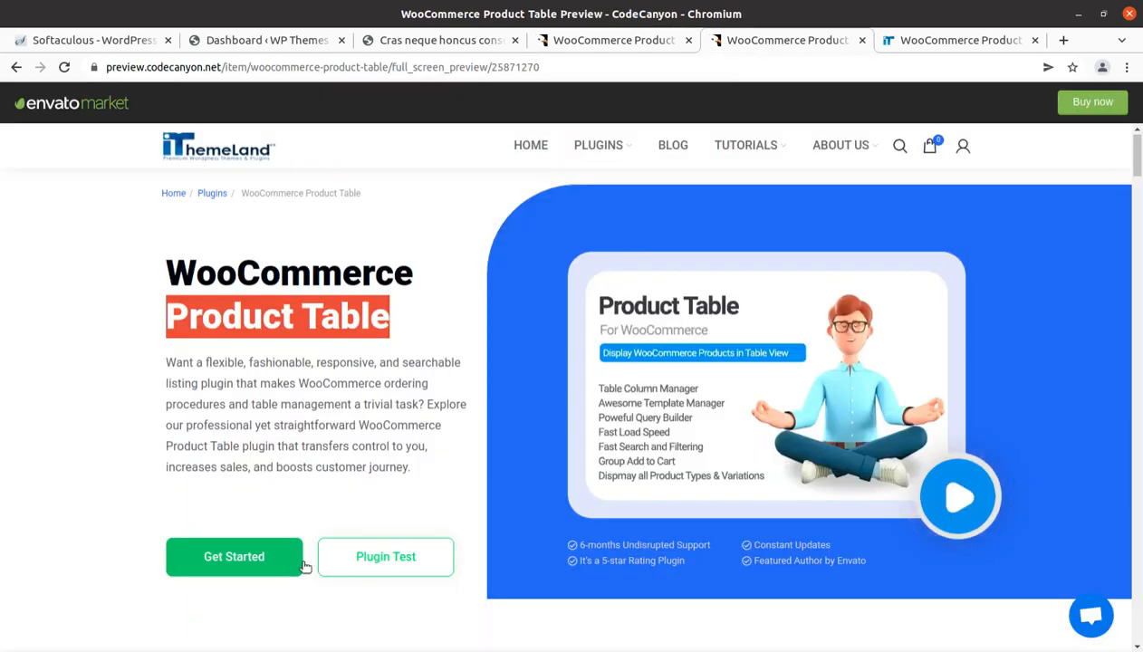
{"action": "scroll", "scroll_direction": "down", "scroll_amount": 3}
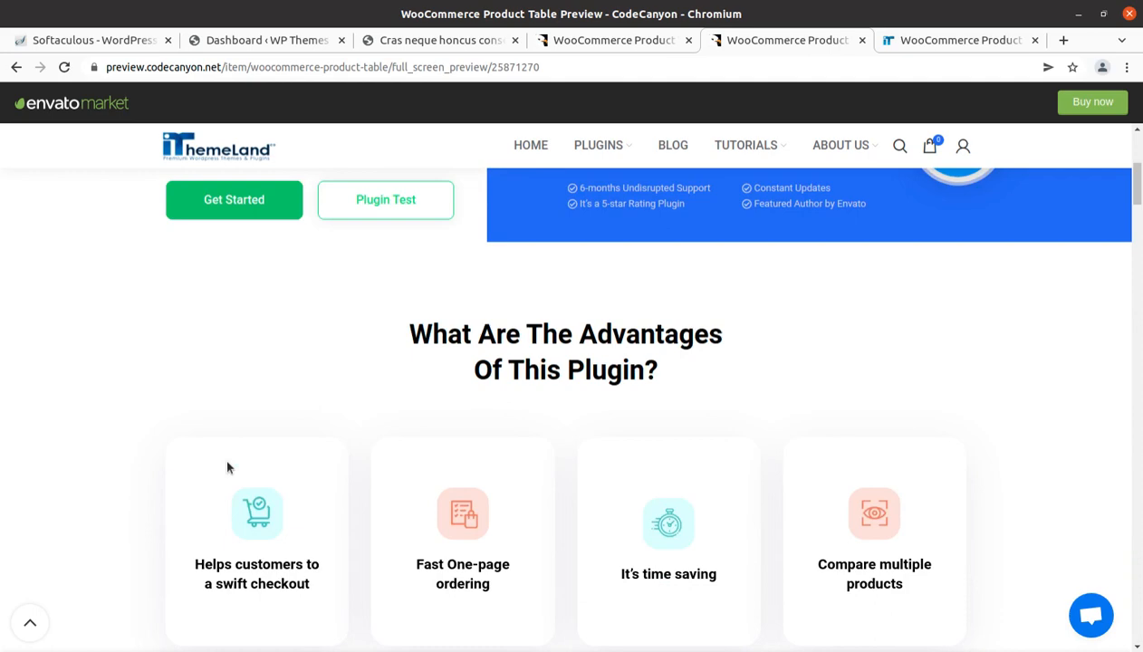
{"action": "scroll", "scroll_direction": "down", "scroll_amount": 3}
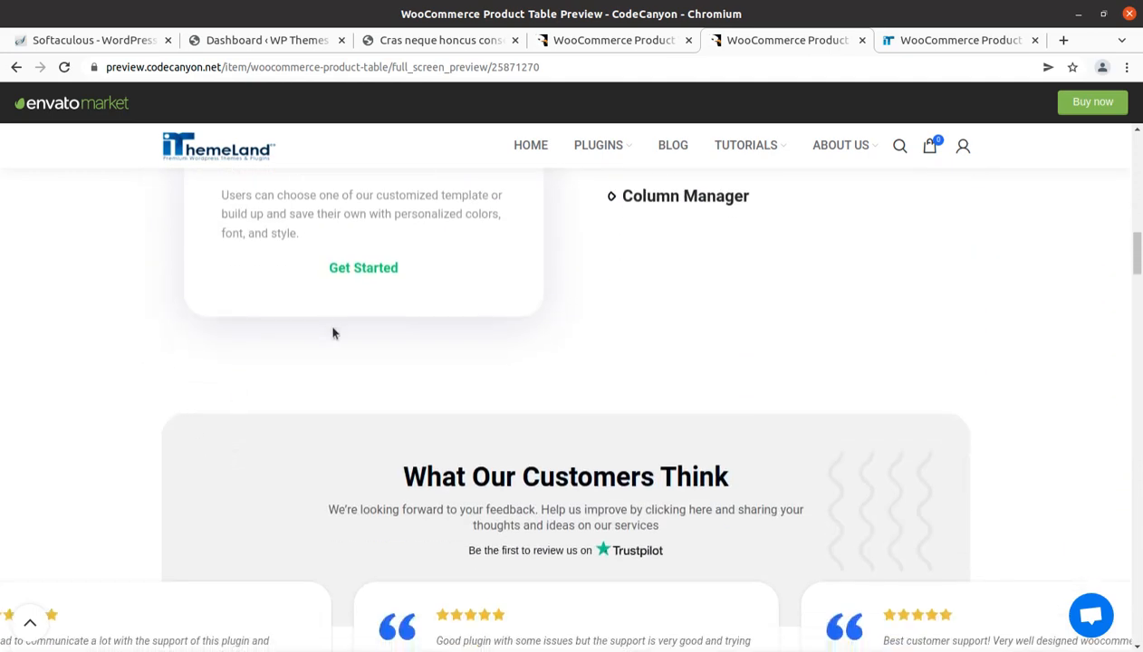
{"action": "scroll", "scroll_direction": "down", "scroll_amount": 3}
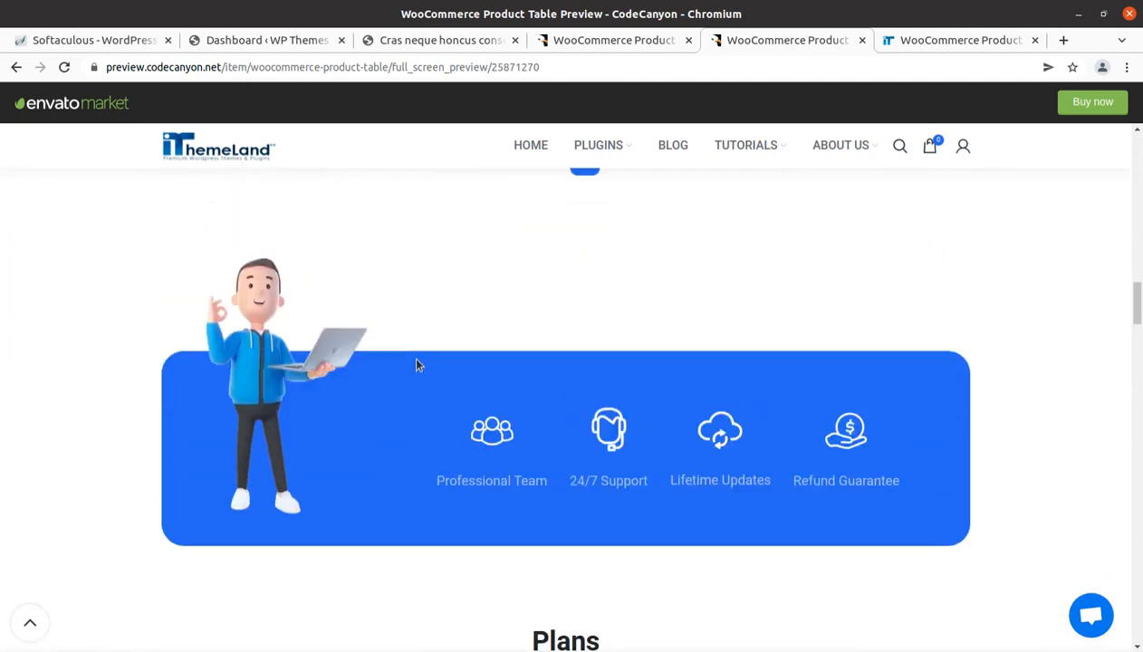
{"action": "scroll", "scroll_direction": "down", "scroll_amount": 3}
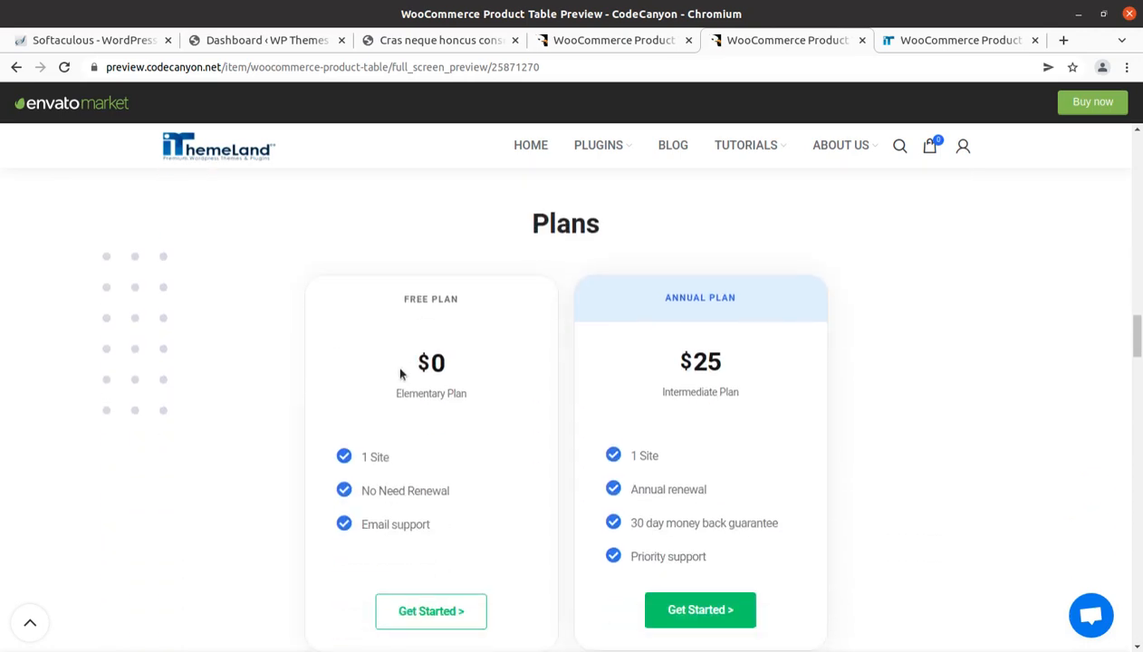
{"action": "mouse_move", "coordinate": [396, 482]}
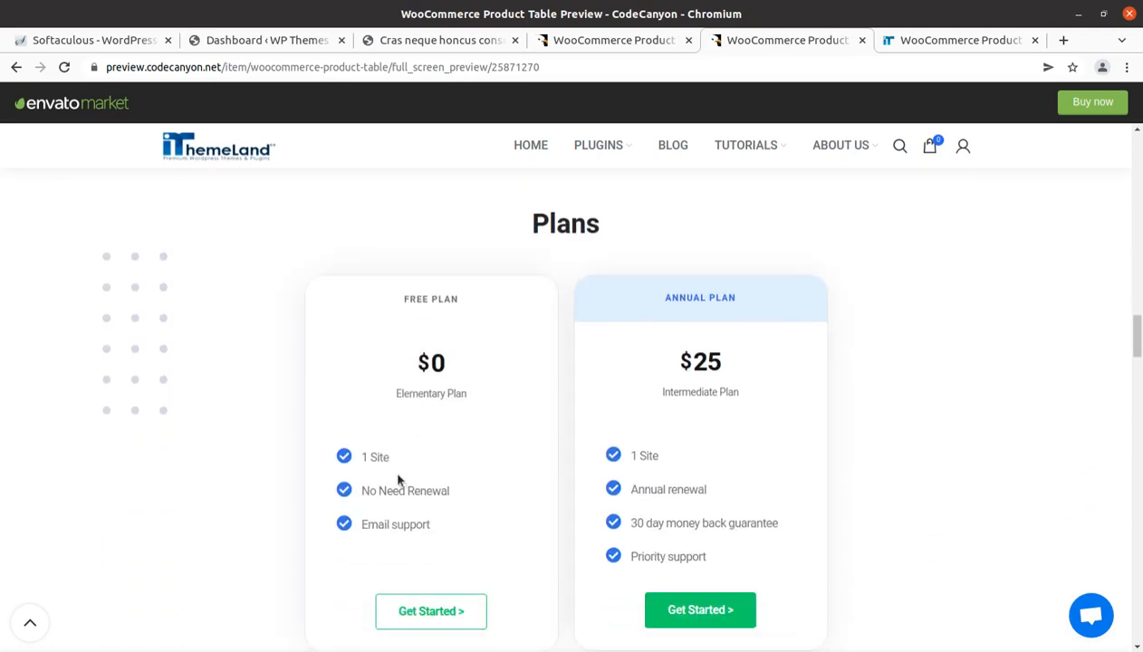
{"action": "mouse_move", "coordinate": [442, 534]}
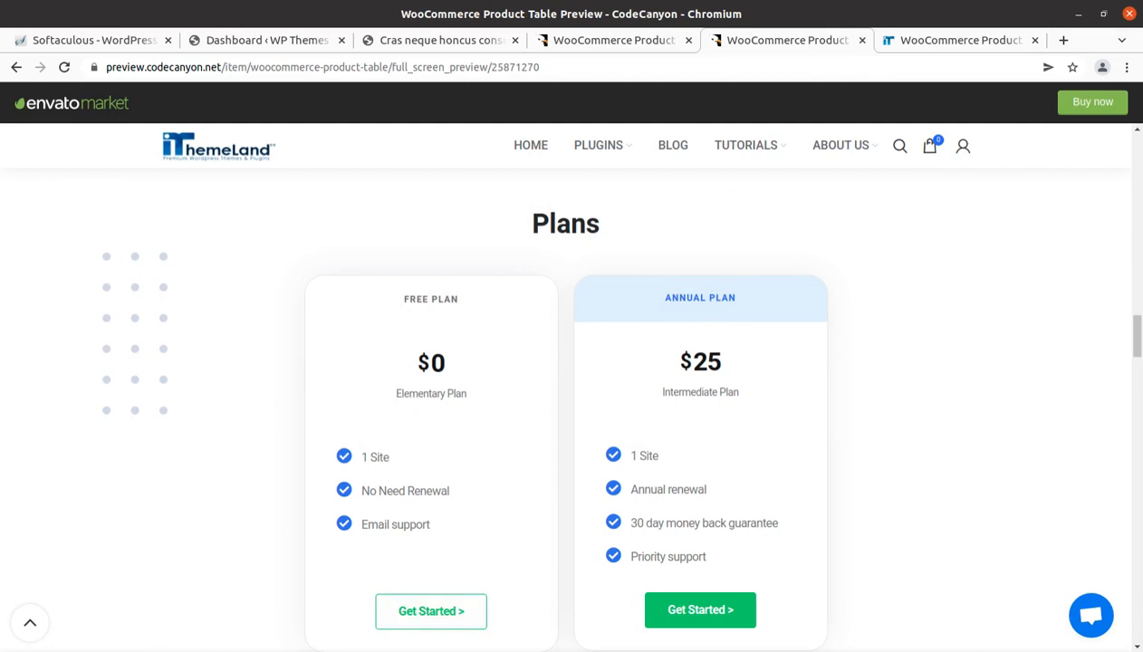
{"action": "mouse_move", "coordinate": [575, 340]}
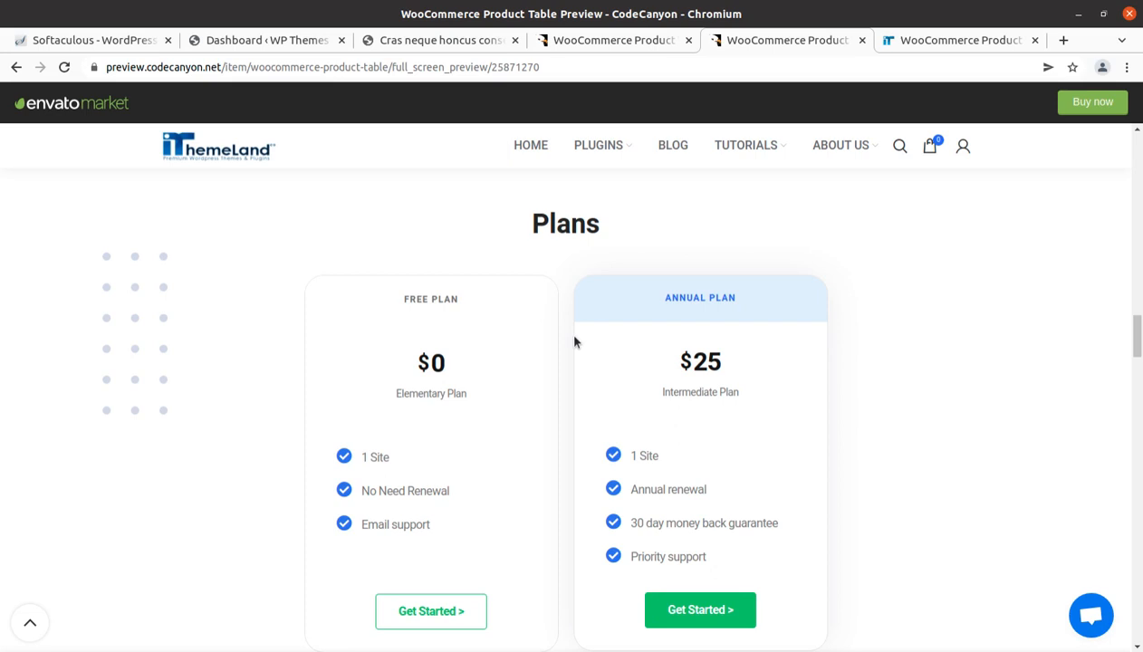
{"action": "mouse_move", "coordinate": [432, 610]}
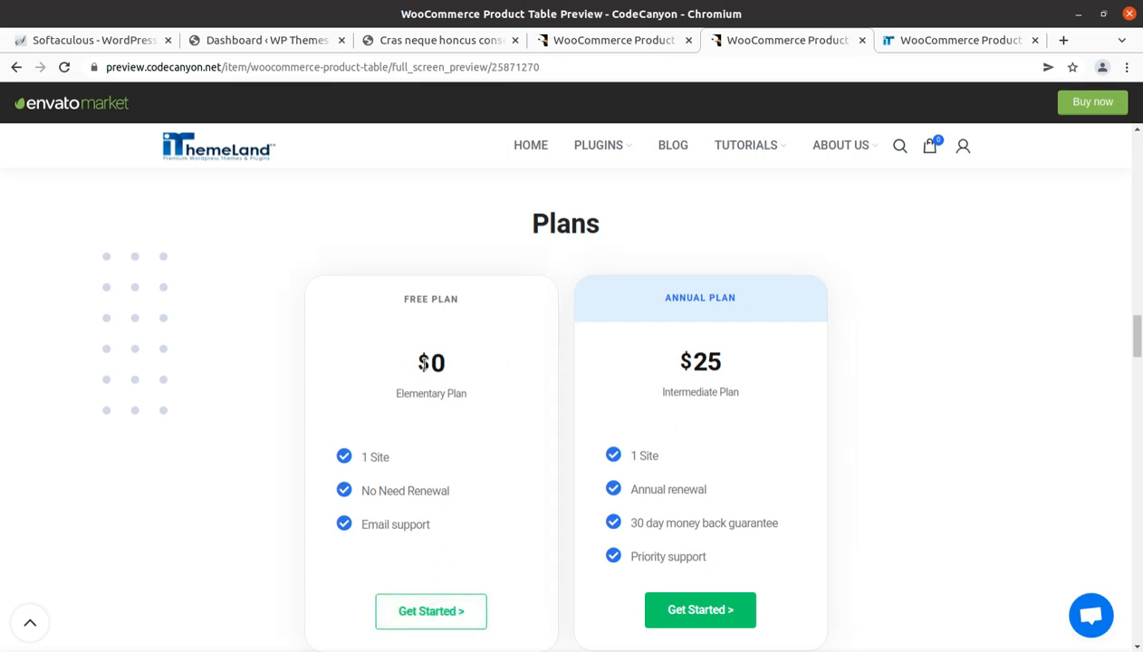
{"action": "mouse_move", "coordinate": [725, 225]}
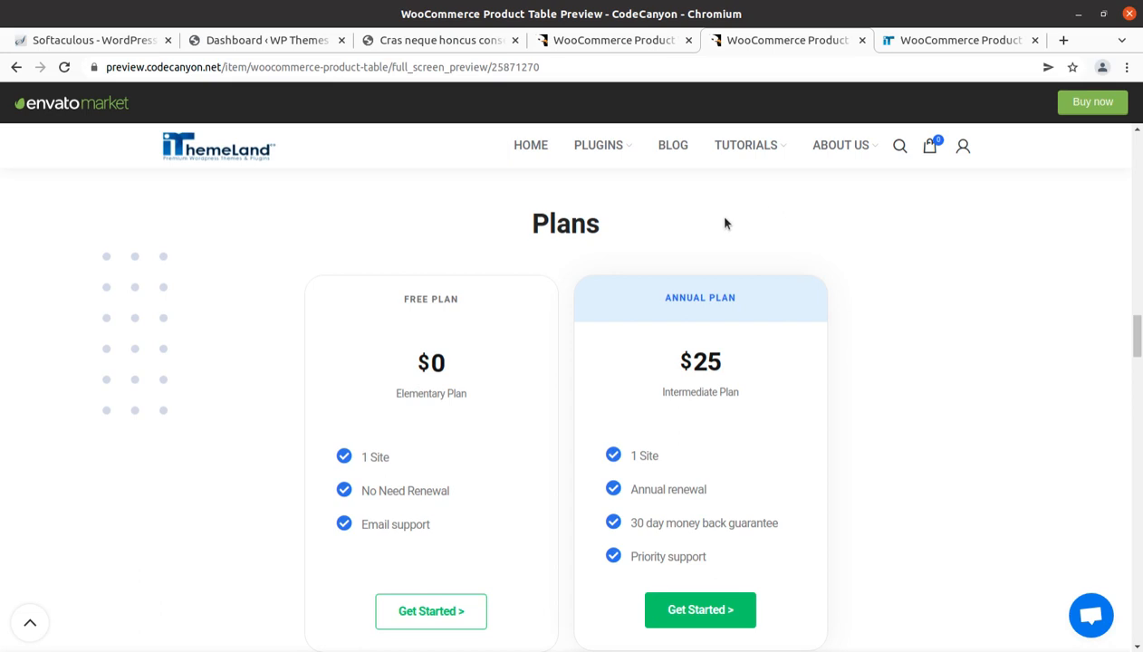
{"action": "scroll", "scroll_direction": "up", "scroll_amount": 3}
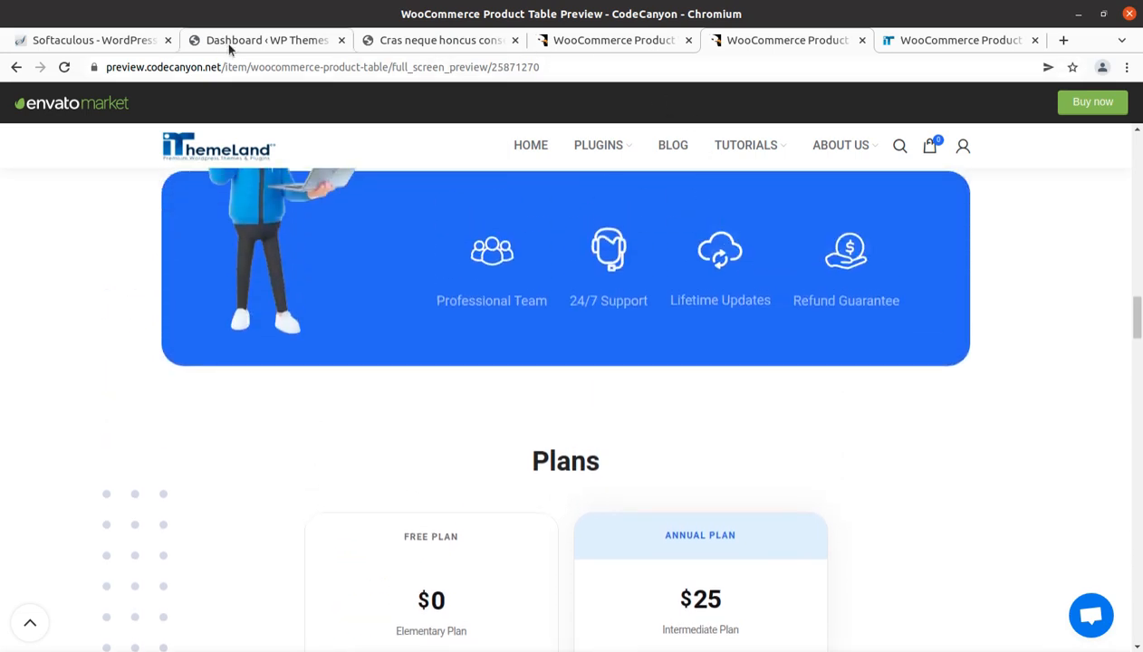
Step: Visit the store's product page and the WordPress dashboard
{"action": "left_click", "coordinate": [441, 40]}
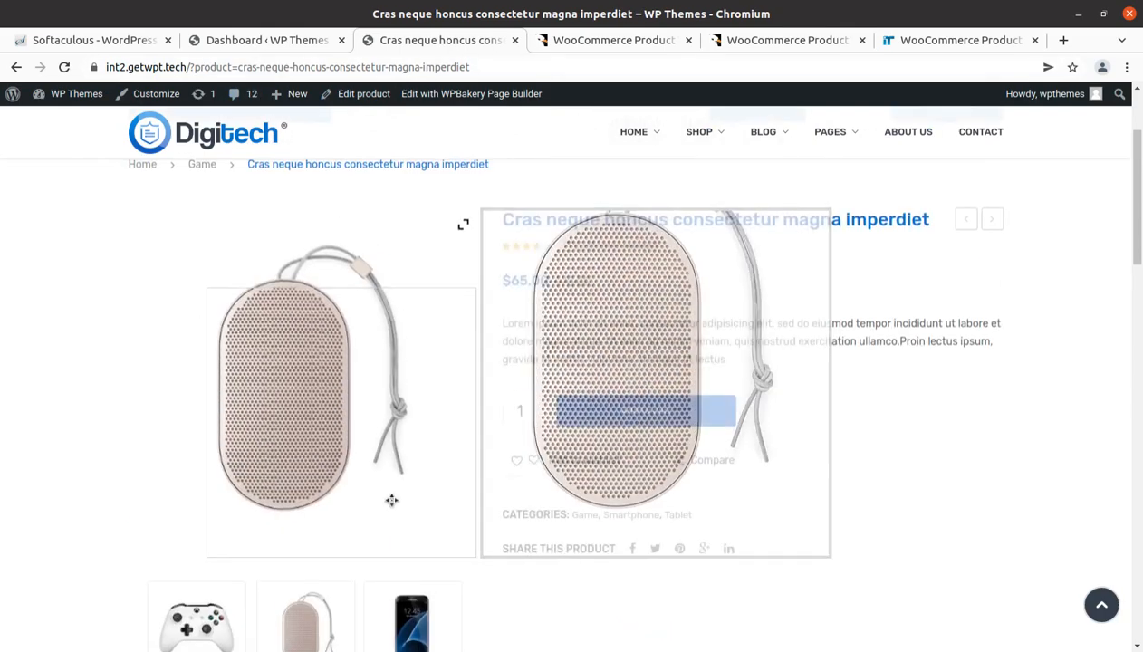
{"action": "left_click", "coordinate": [263, 40]}
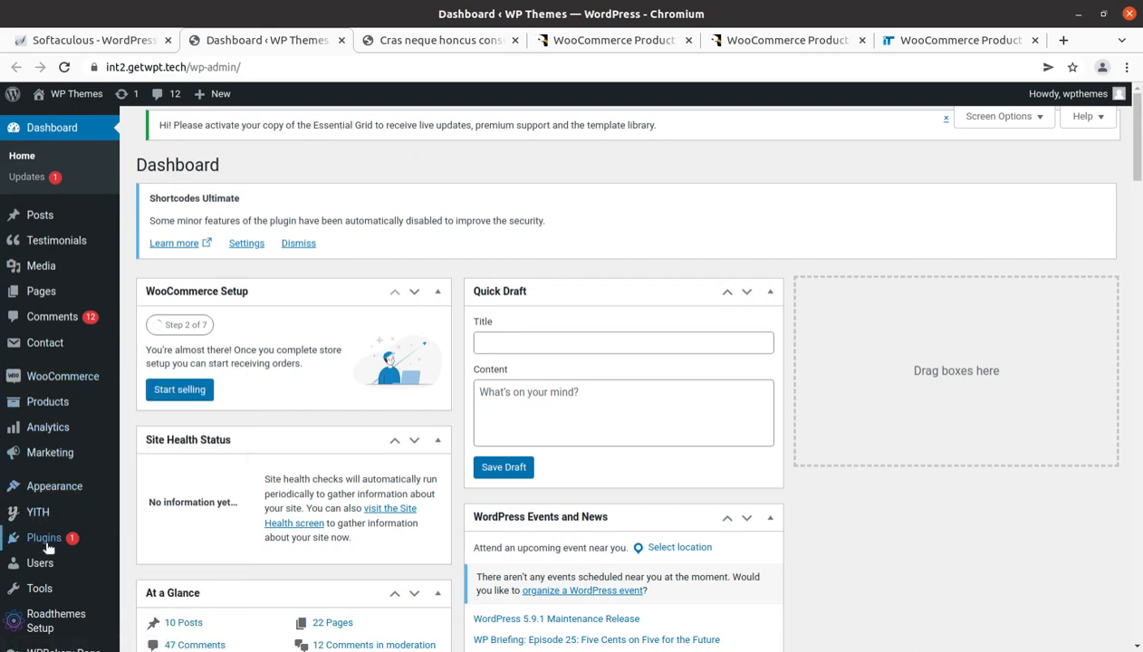
{"action": "mouse_move", "coordinate": [438, 40]}
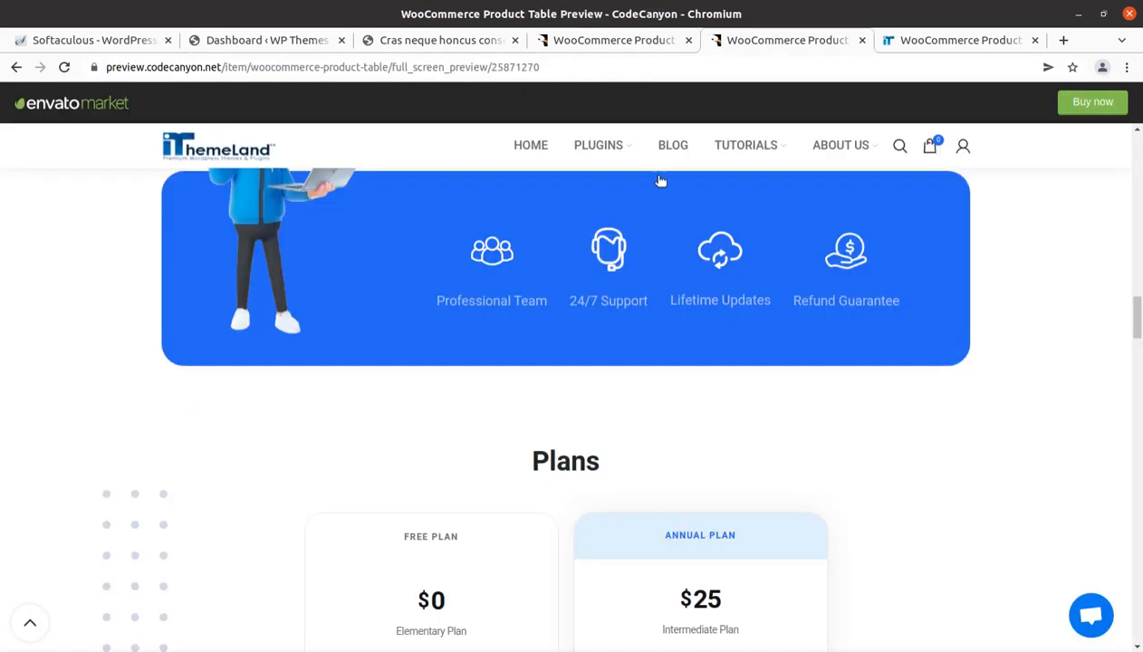
{"action": "scroll", "scroll_direction": "down", "scroll_amount": 3}
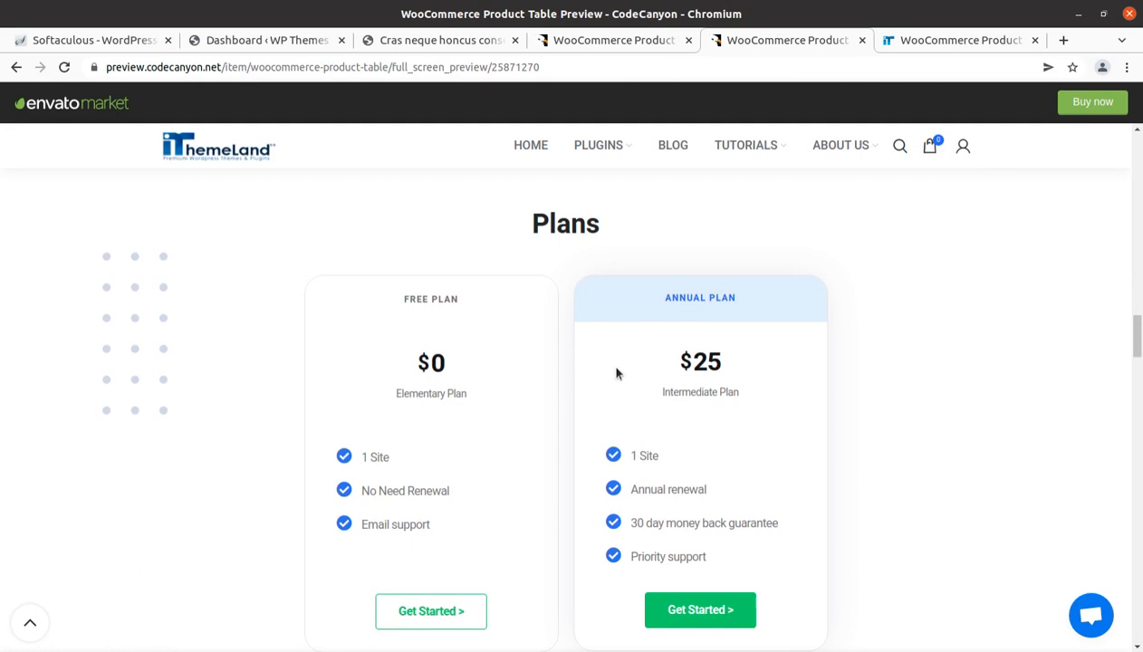
{"action": "mouse_move", "coordinate": [667, 478]}
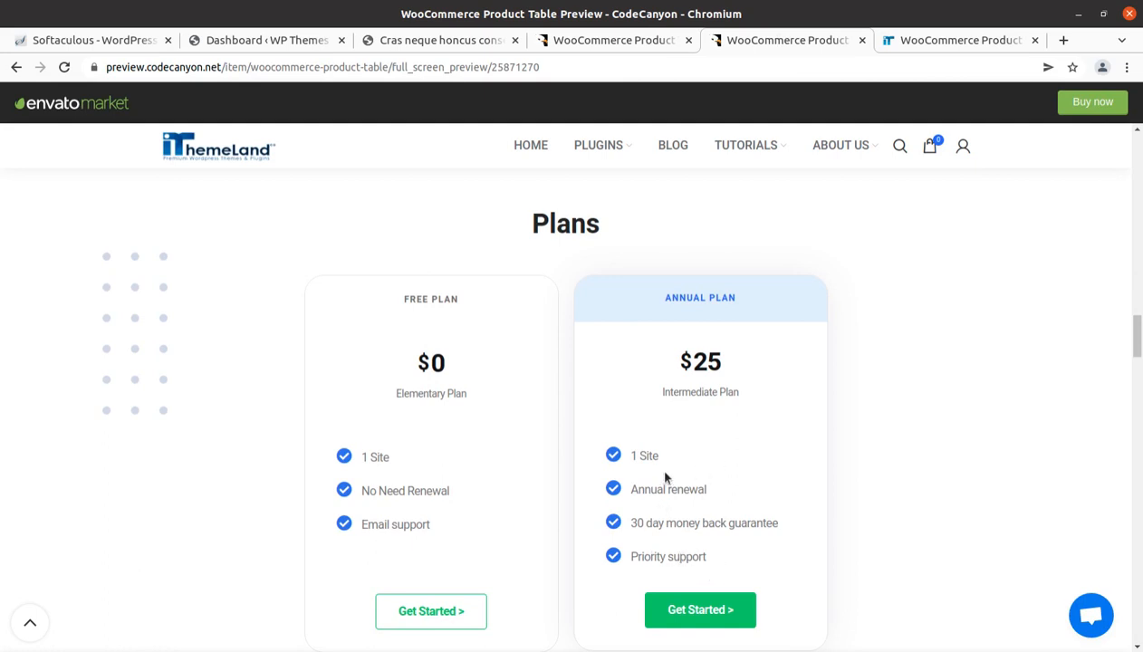
{"action": "mouse_move", "coordinate": [729, 424]}
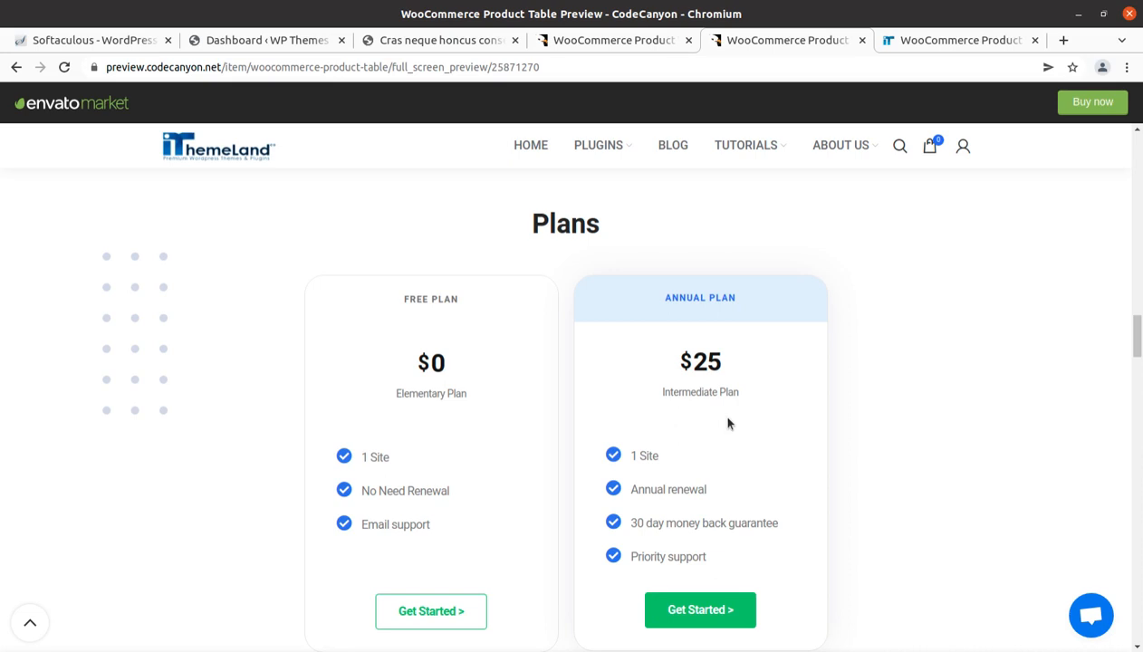
{"action": "mouse_move", "coordinate": [428, 351]}
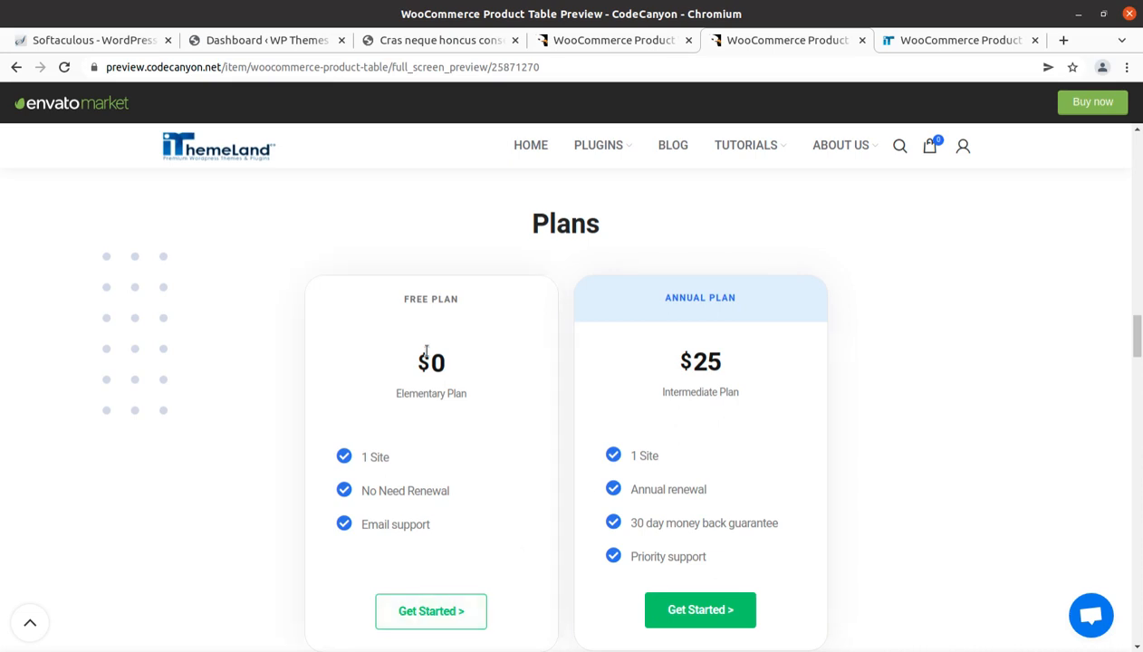
{"action": "mouse_move", "coordinate": [394, 323]}
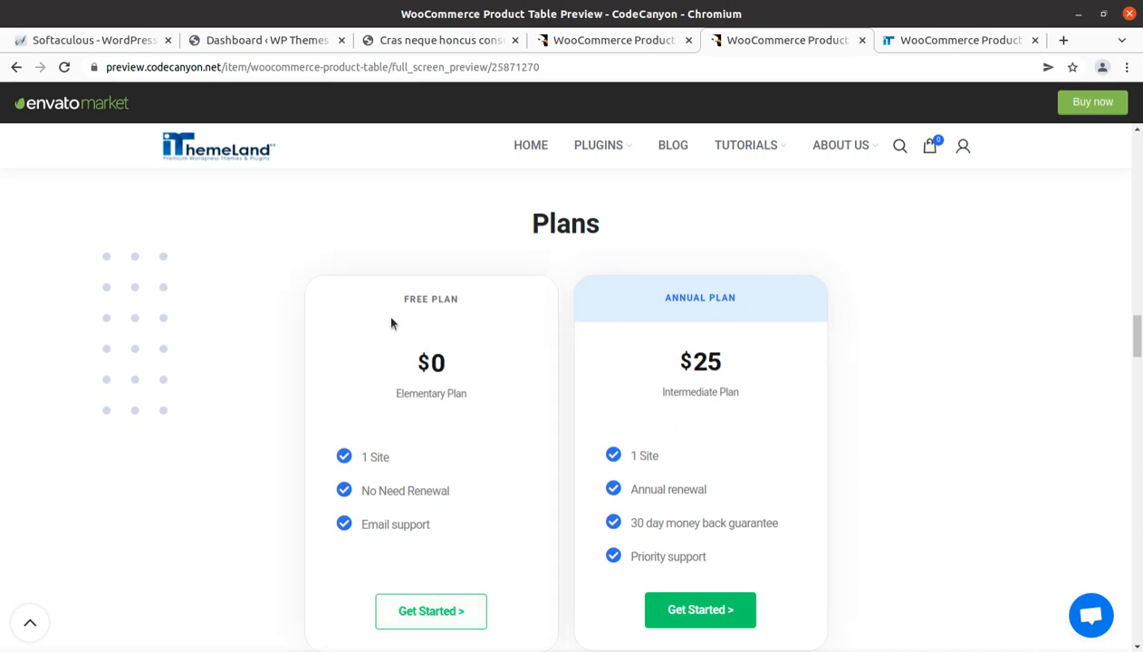
{"action": "mouse_move", "coordinate": [439, 327]}
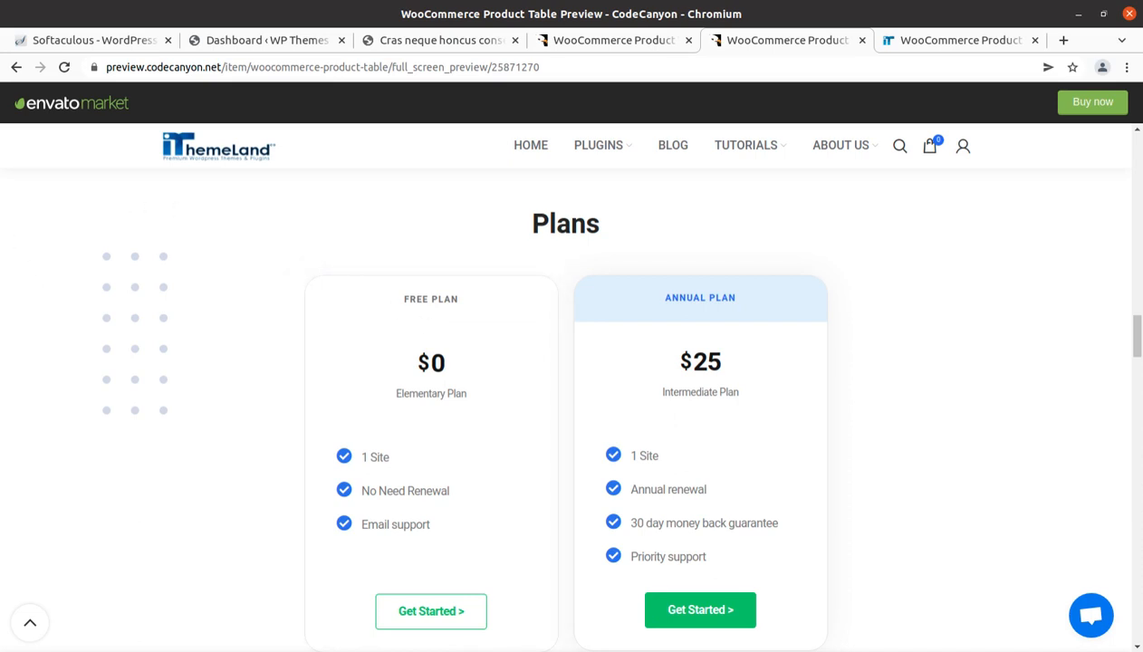
Step: Go to Plugins > Add New > Upload Plugin and browse for the plugin file
{"action": "left_click", "coordinate": [263, 40]}
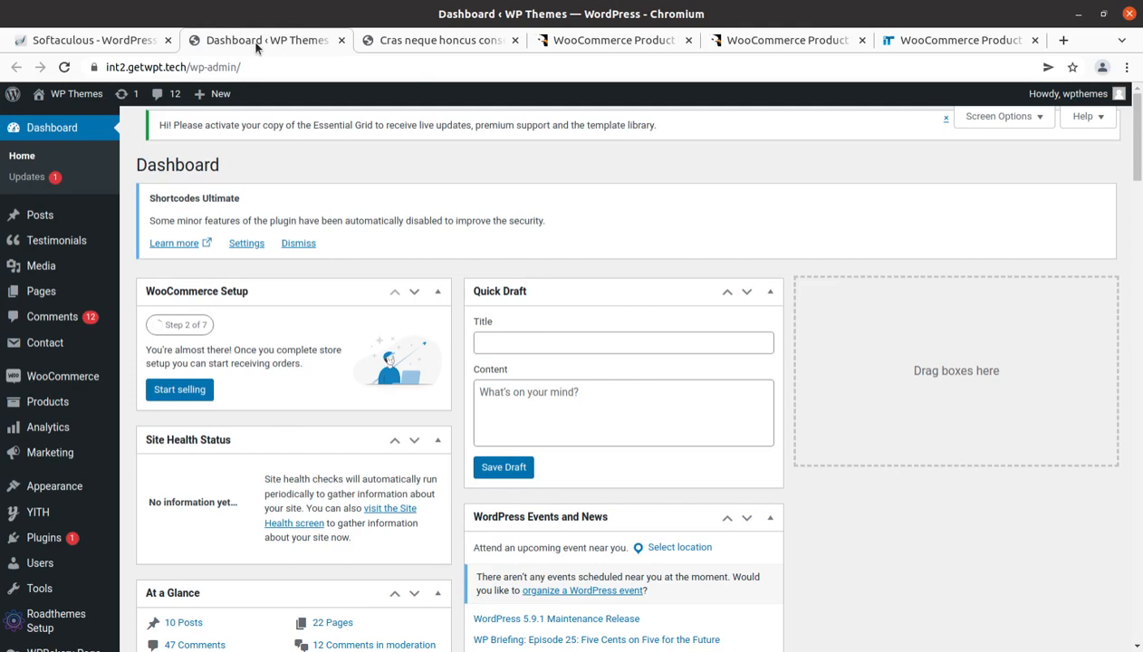
{"action": "mouse_move", "coordinate": [40, 561]}
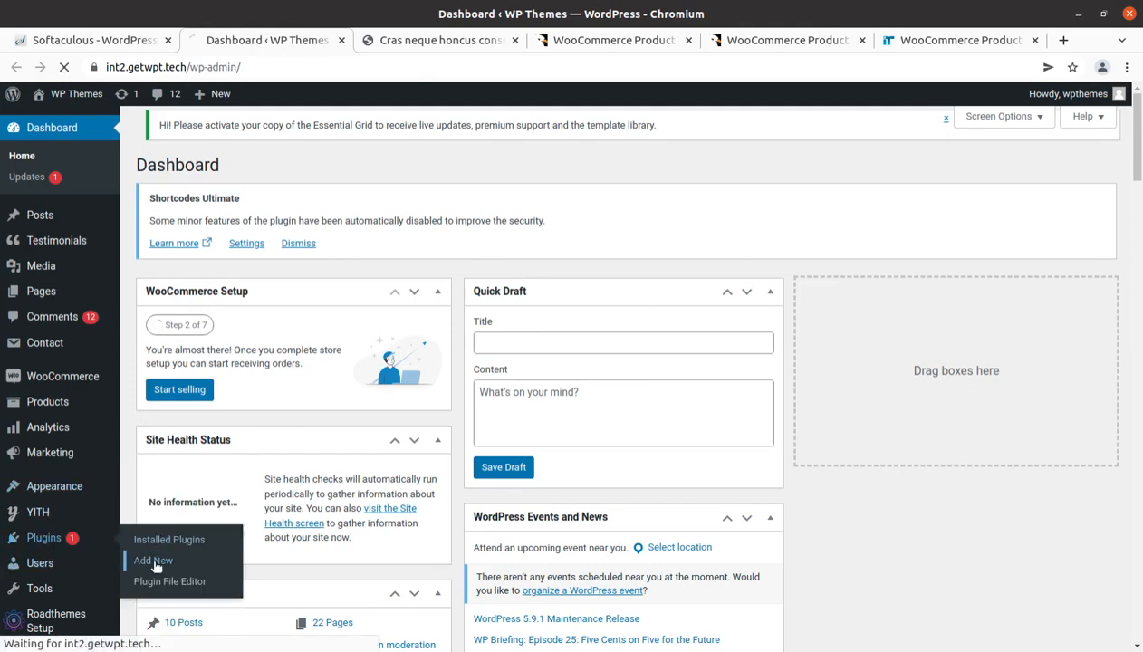
{"action": "left_click", "coordinate": [152, 560]}
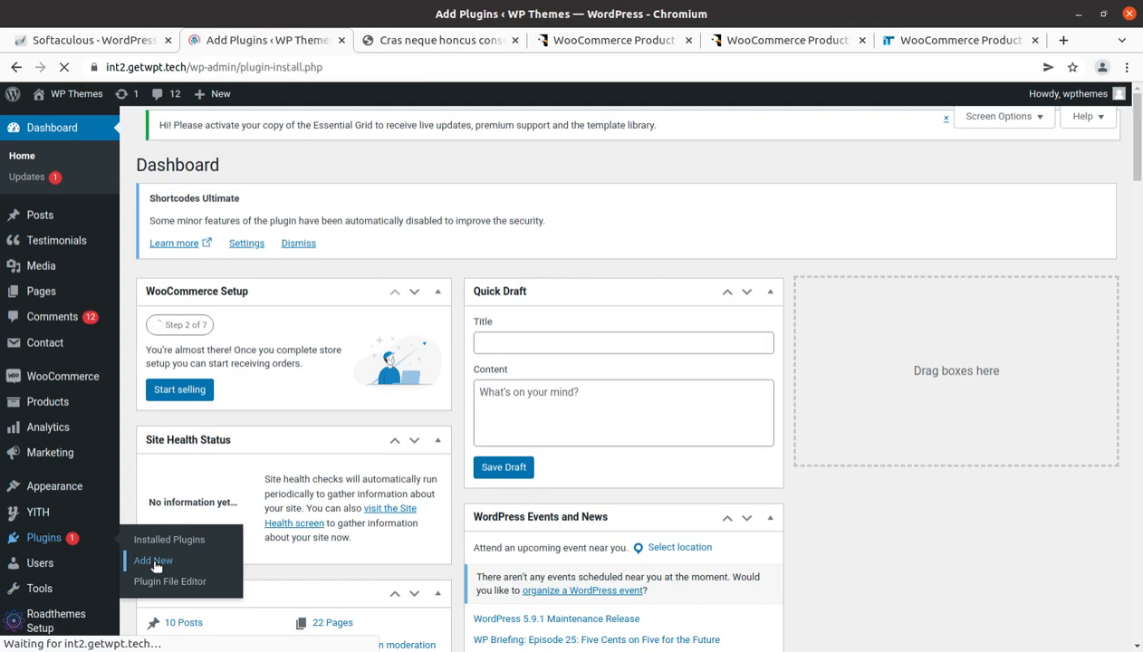
{"action": "left_click", "coordinate": [152, 560]}
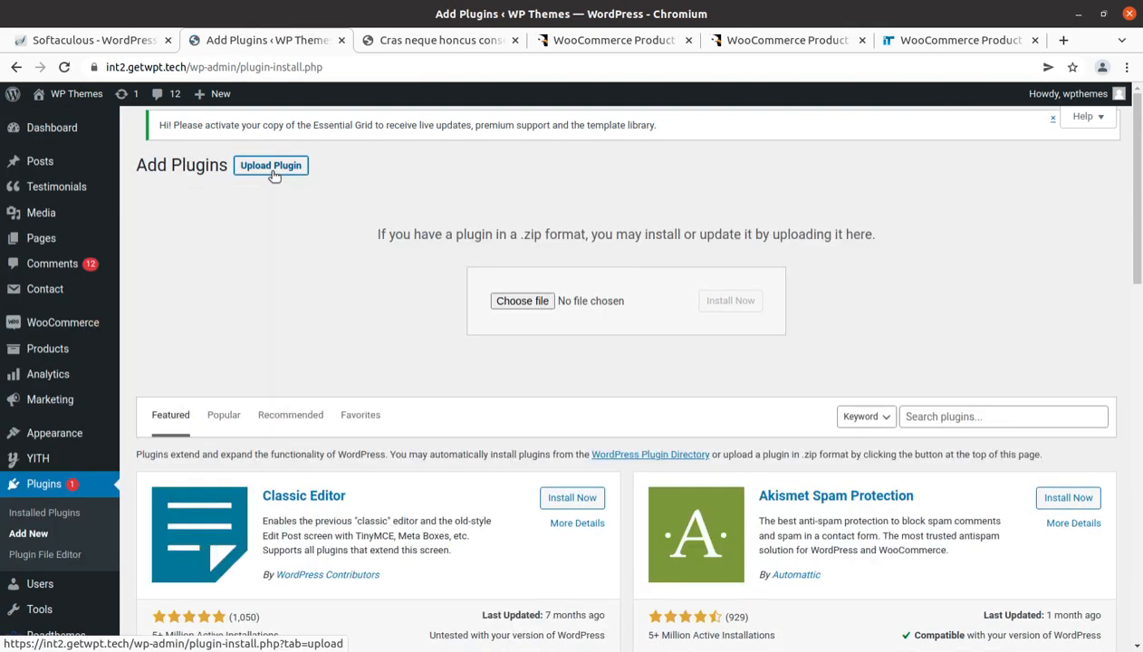
{"action": "left_click", "coordinate": [521, 301]}
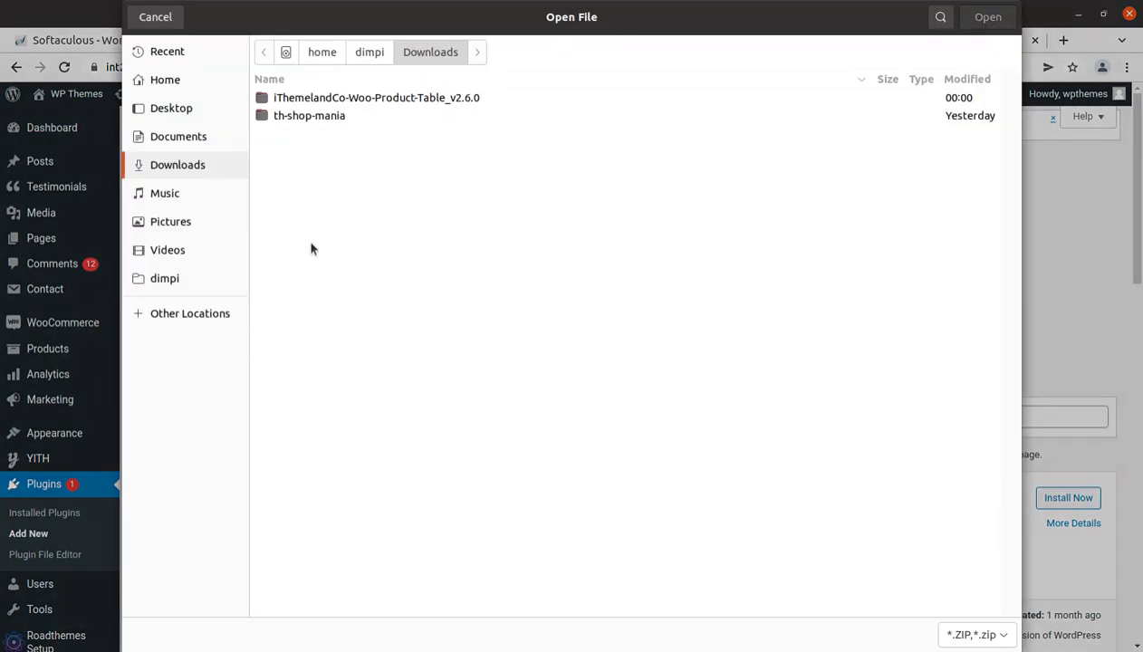
Step: Choose the Woo Product Table .zip from the product table folder in Downloads
{"action": "left_click", "coordinate": [377, 98]}
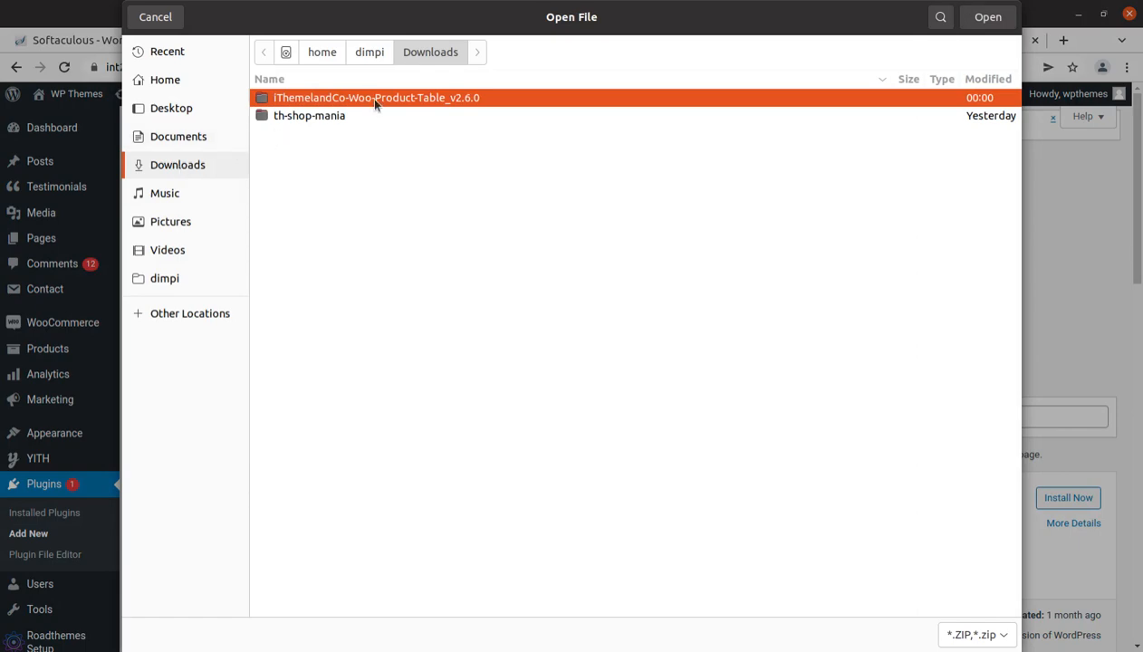
{"action": "double_click", "coordinate": [375, 98]}
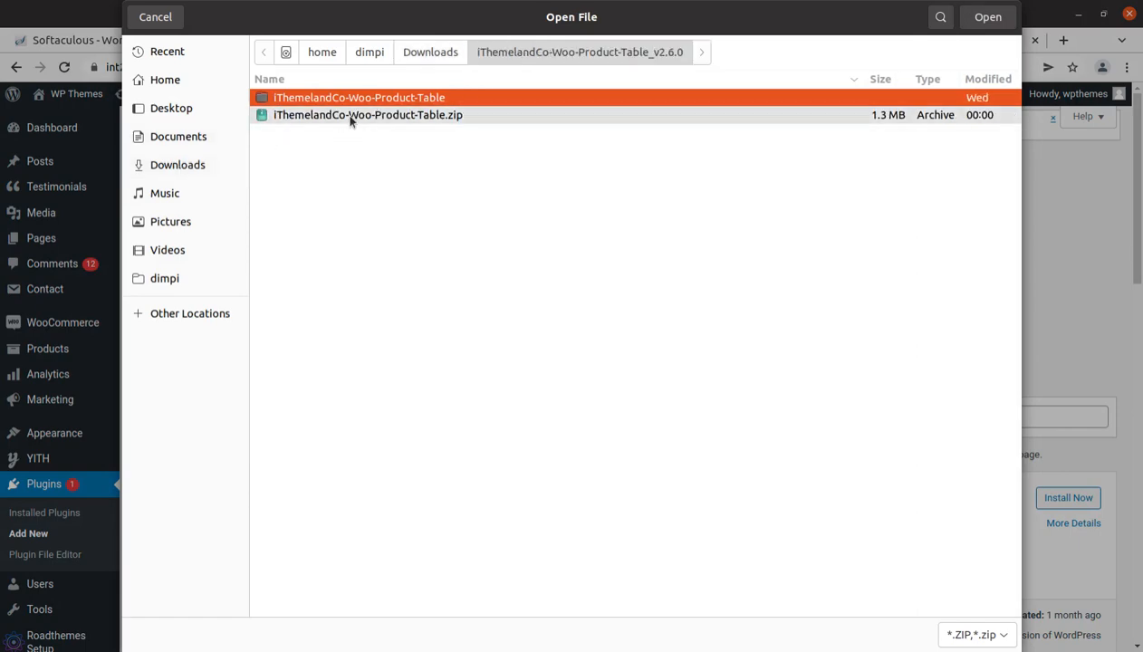
{"action": "left_click", "coordinate": [986, 17]}
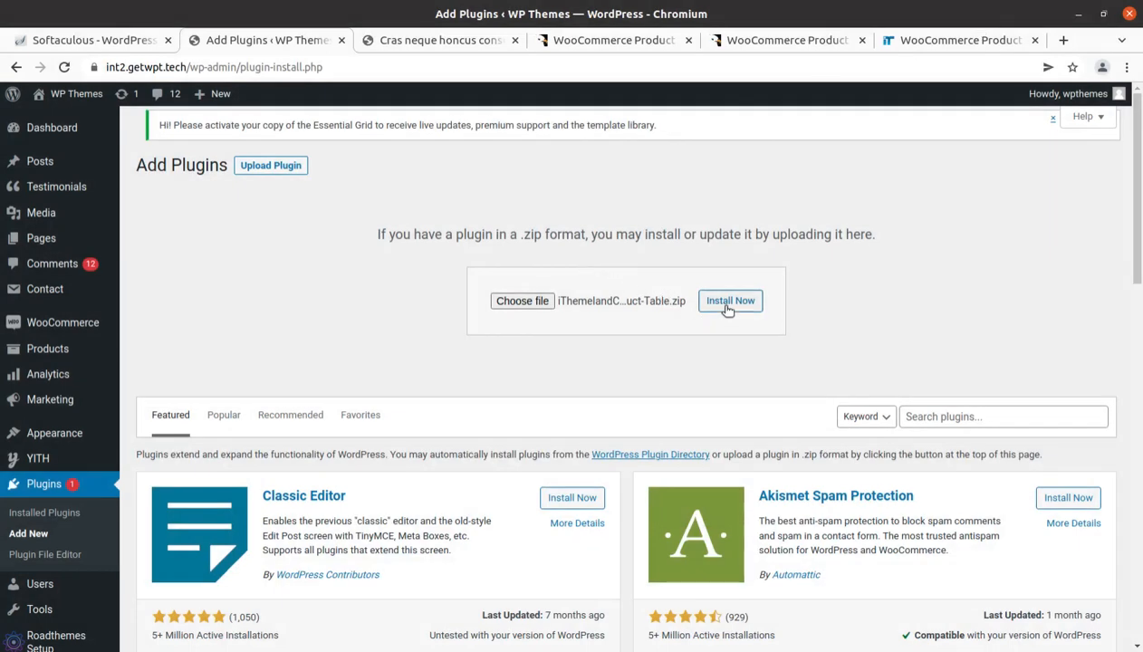
Step: Install the uploaded iThemelandCo-Woo-Product-Table.zip so it reports installed successfully
{"action": "left_click", "coordinate": [730, 301]}
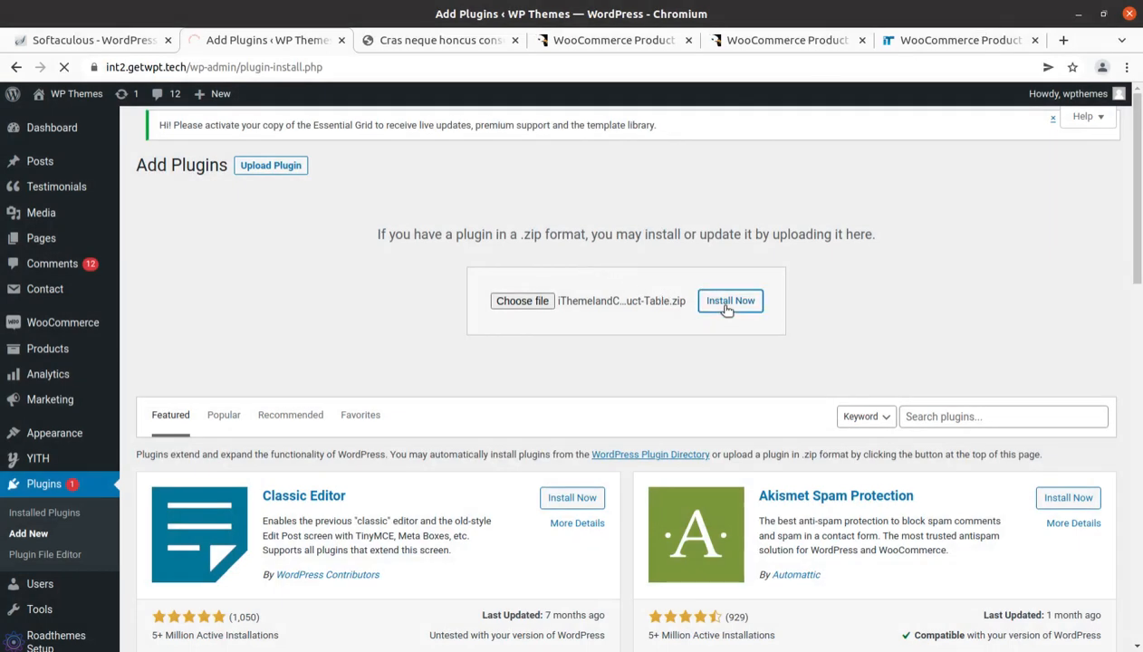
{"action": "left_click", "coordinate": [730, 301]}
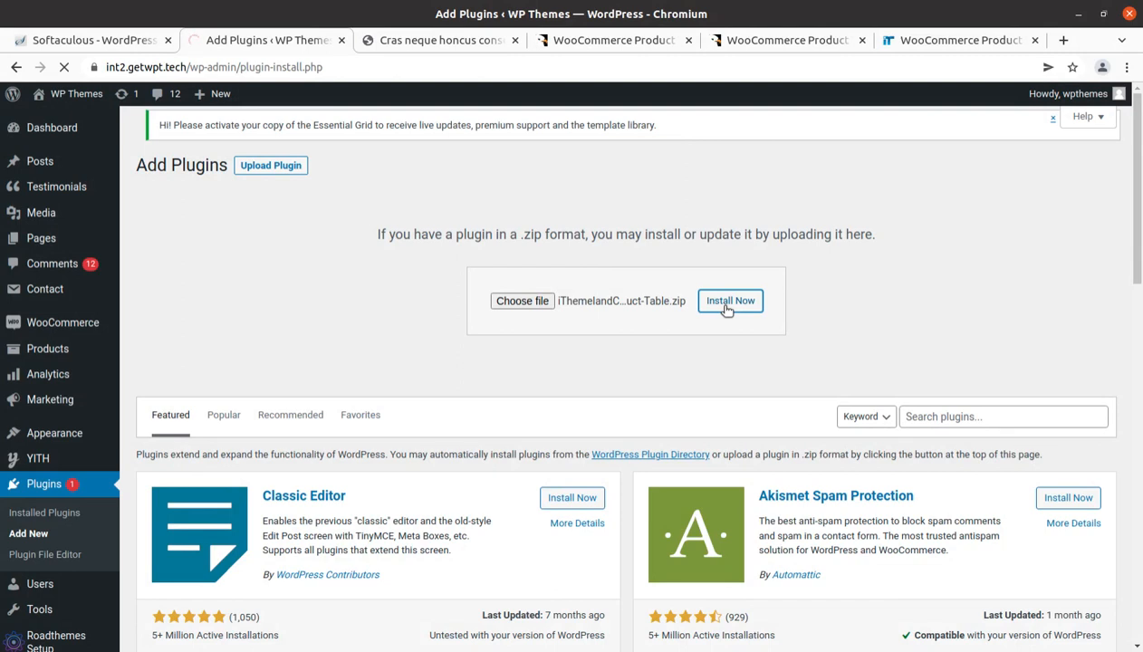
{"action": "left_click", "coordinate": [730, 301]}
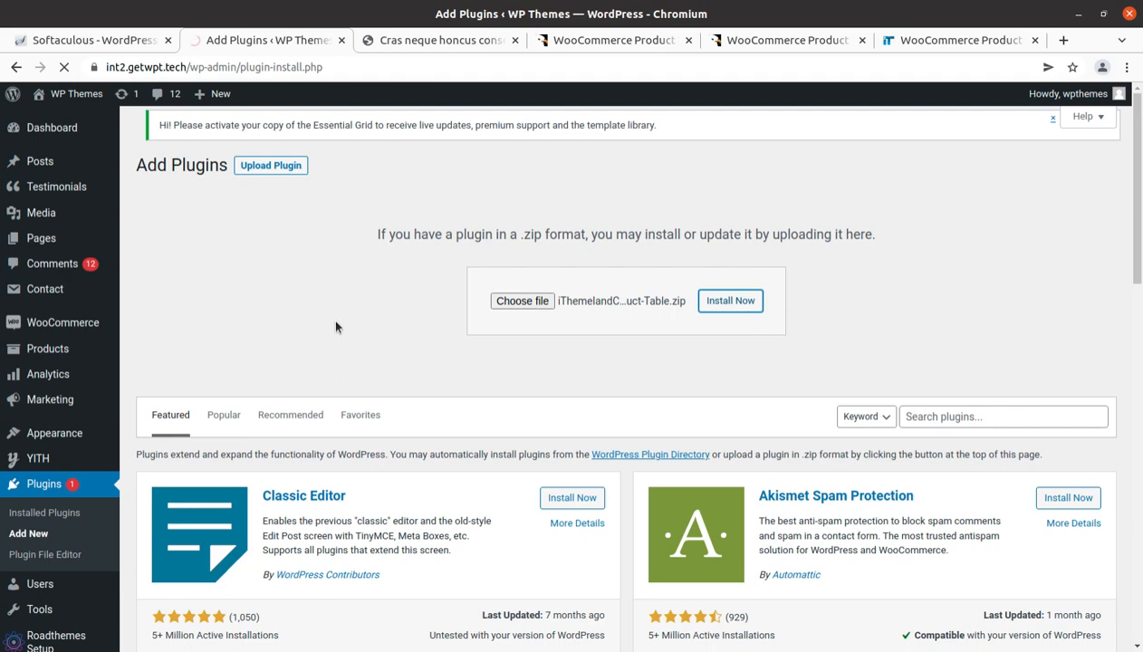
{"action": "left_click", "coordinate": [731, 300]}
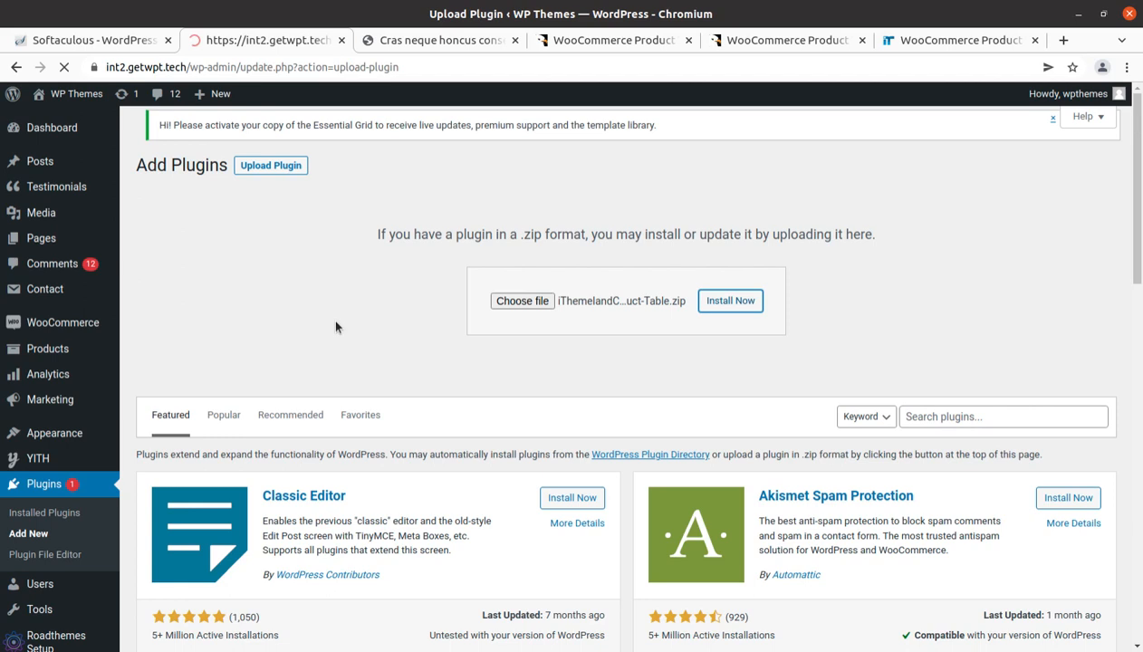
{"action": "left_click", "coordinate": [730, 301]}
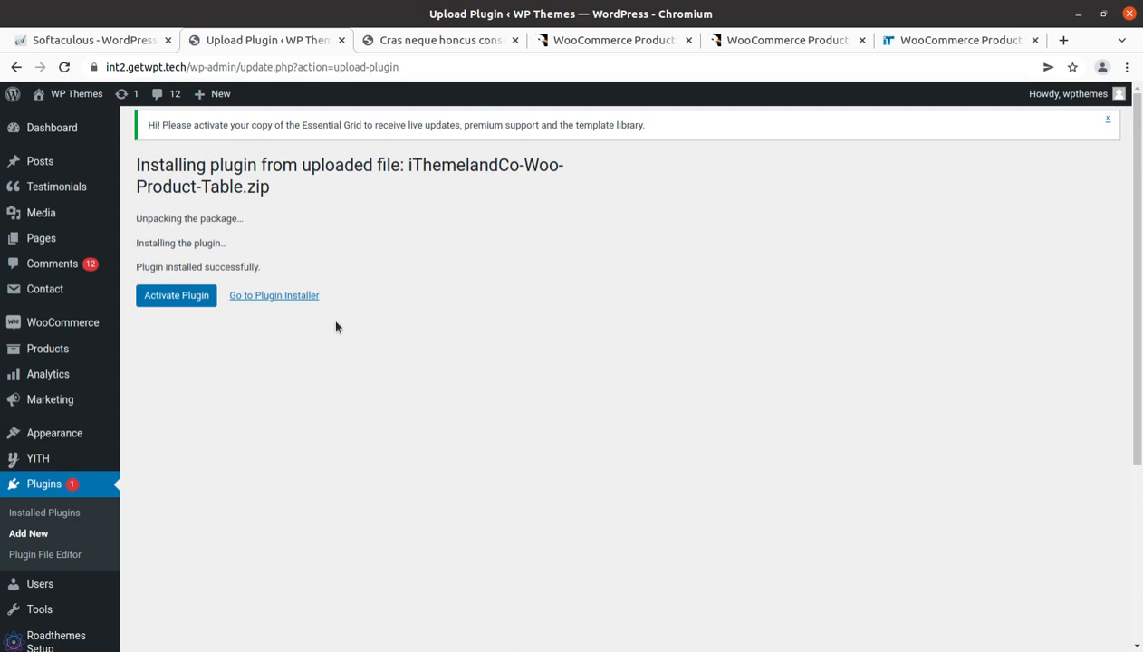
{"action": "left_click", "coordinate": [176, 295]}
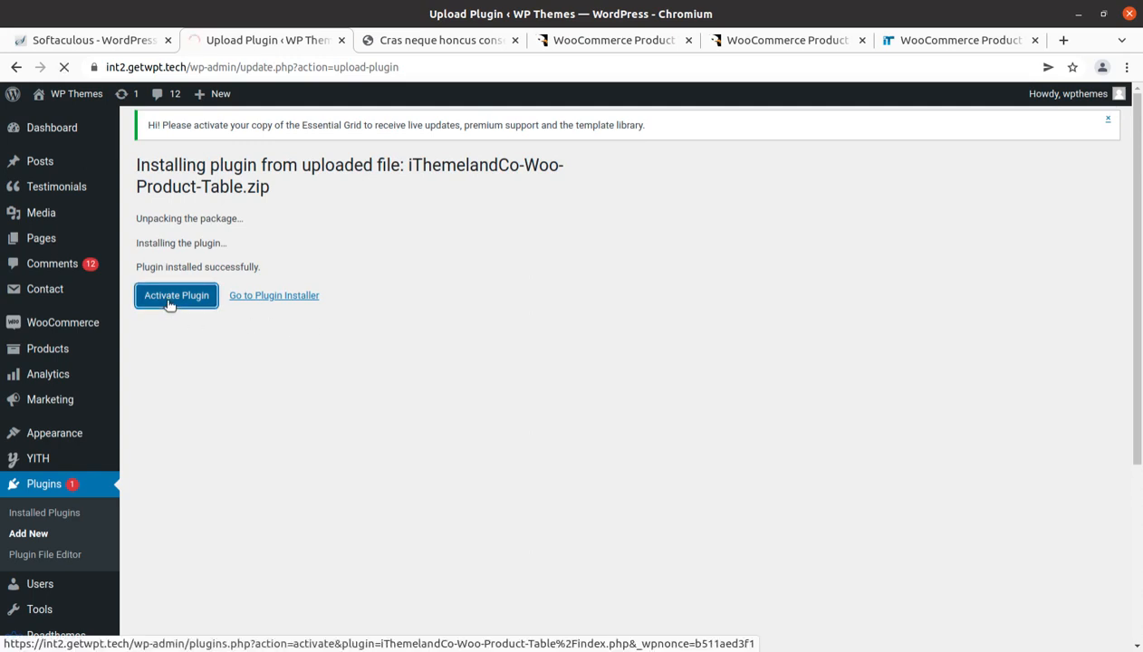
Step: Activate the plugin and locate iThemelandCo WooCommerce Product Table in the Plugins list
{"action": "left_click", "coordinate": [176, 295]}
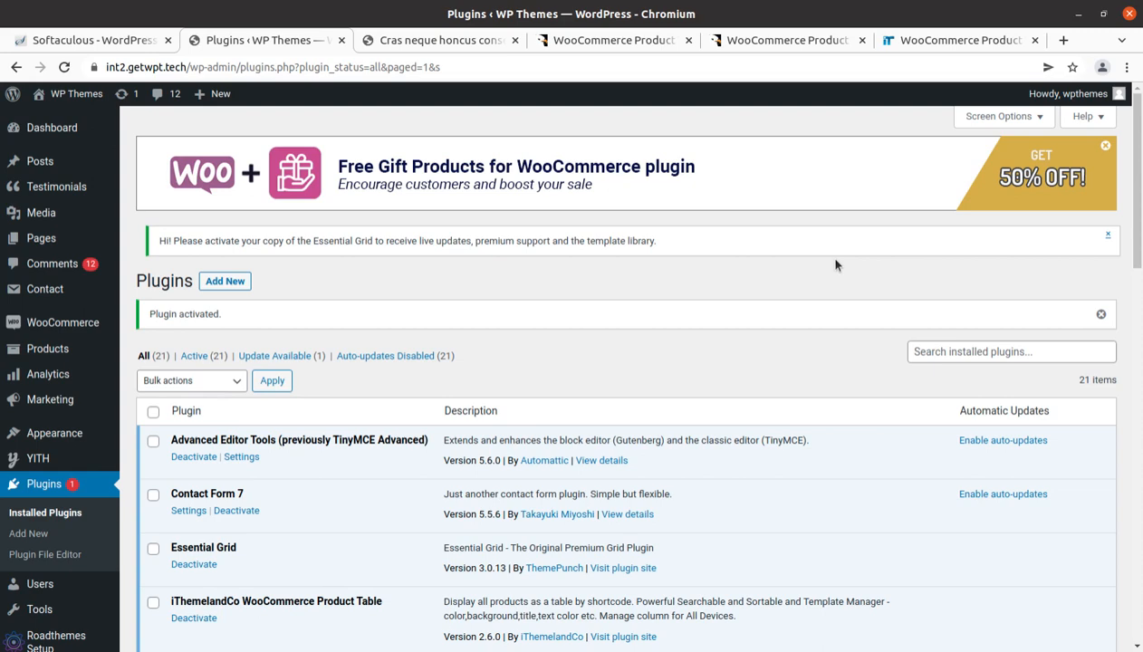
{"action": "mouse_move", "coordinate": [196, 228]}
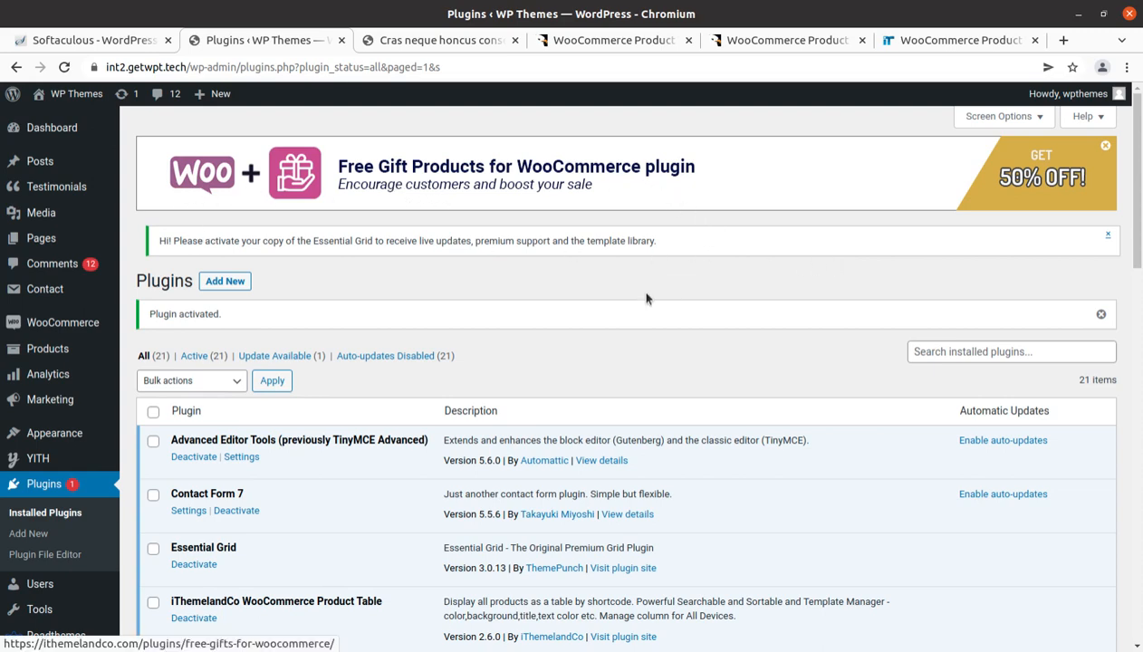
{"action": "scroll", "scroll_direction": "down", "scroll_amount": 3}
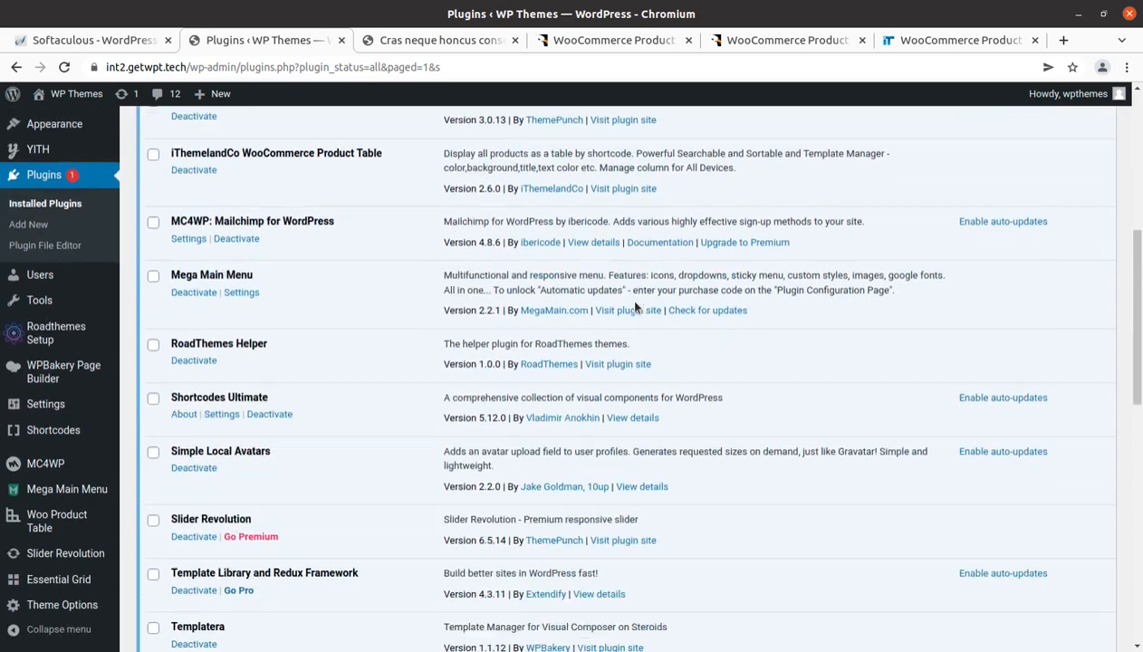
{"action": "scroll", "scroll_direction": "down", "scroll_amount": 3}
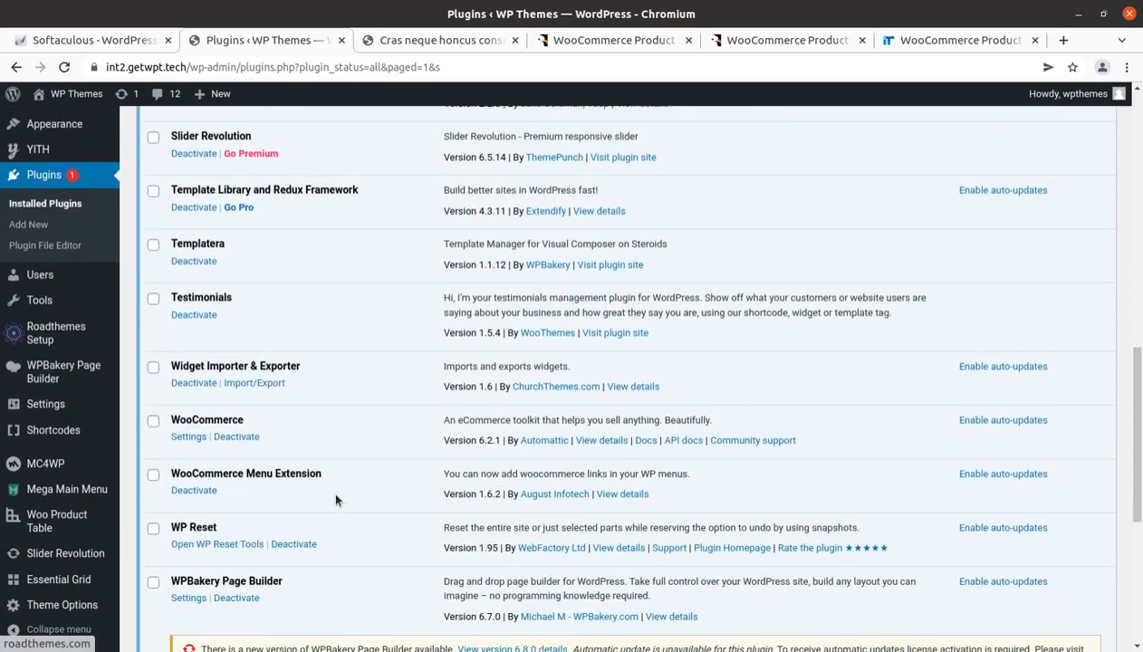
{"action": "scroll", "scroll_direction": "down", "scroll_amount": 3}
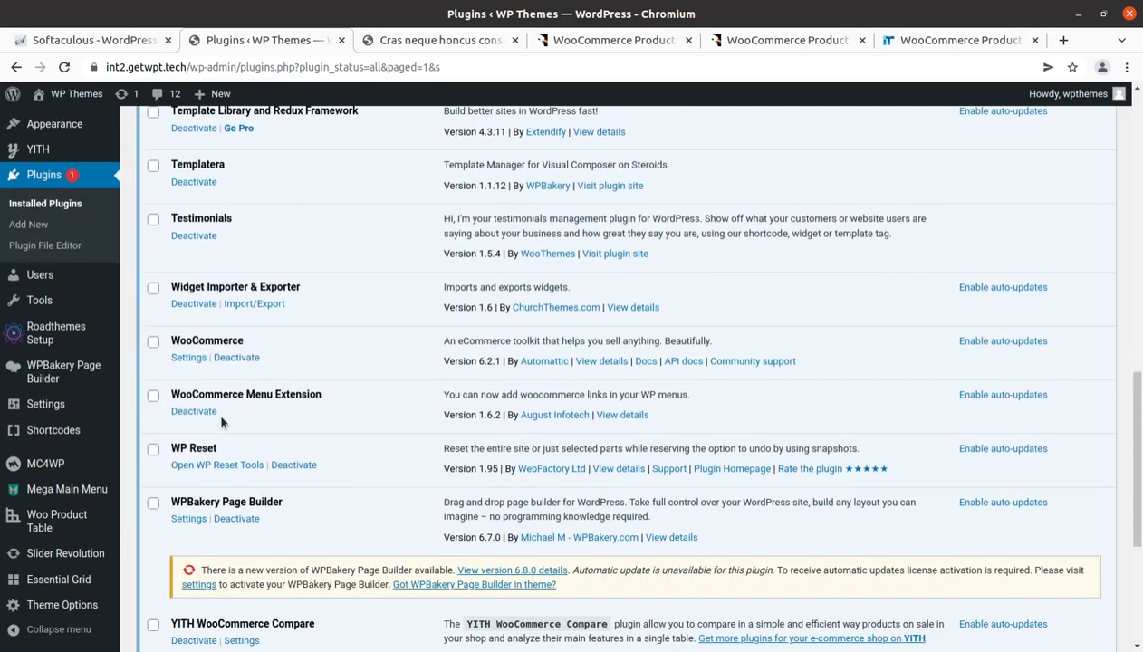
{"action": "scroll", "scroll_direction": "up", "scroll_amount": 3}
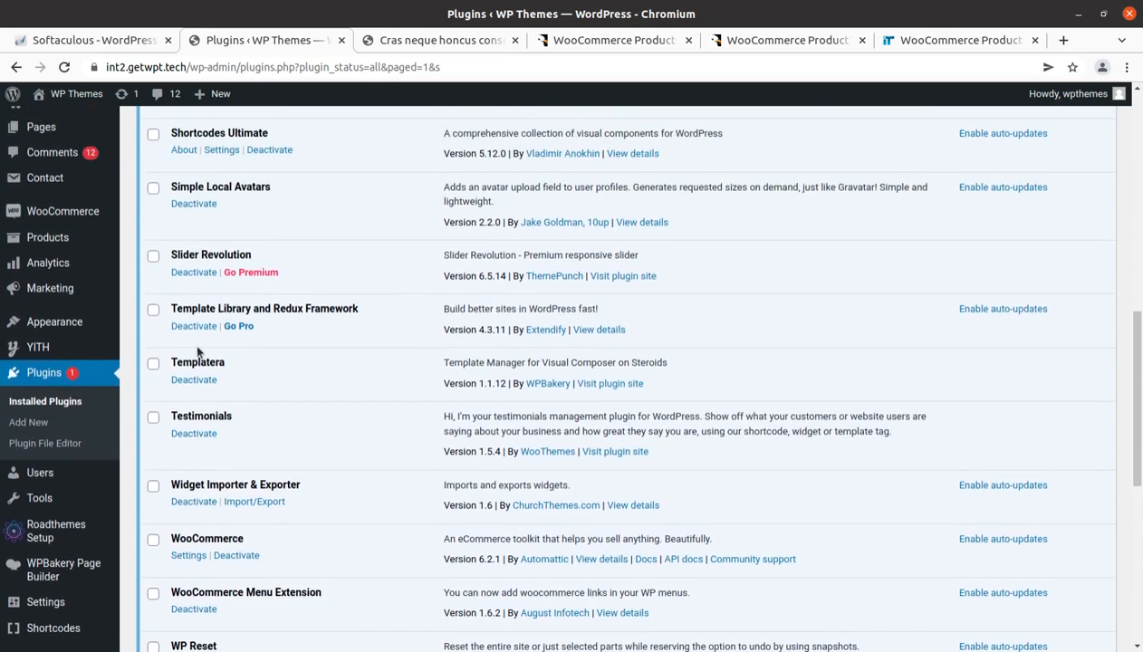
{"action": "scroll", "scroll_direction": "up", "scroll_amount": 3}
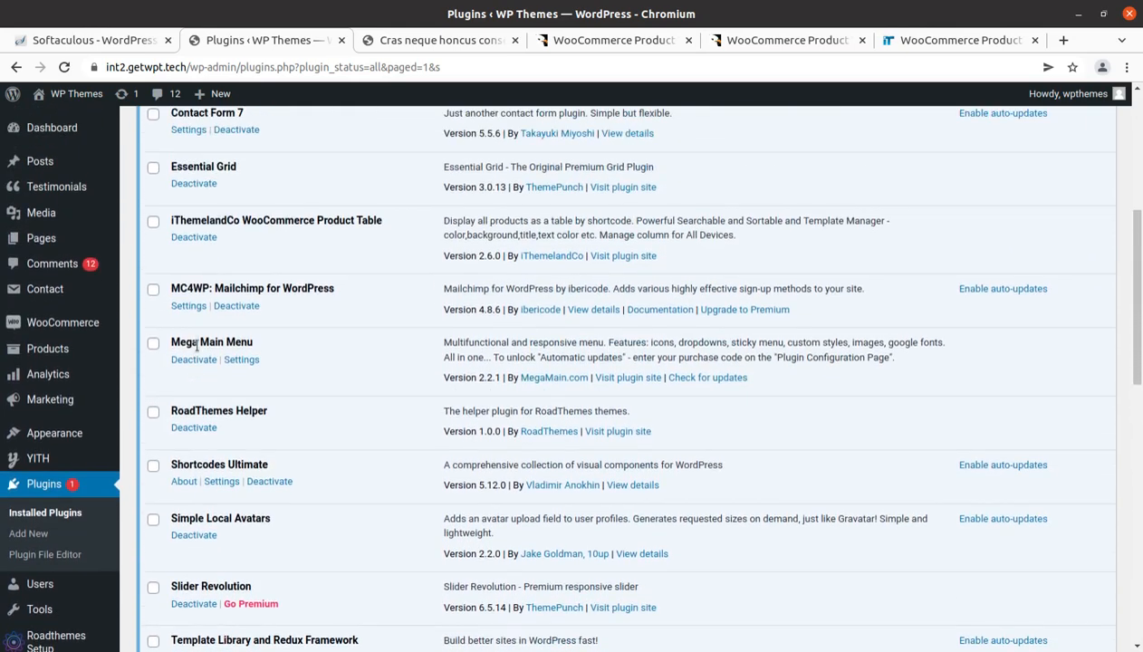
{"action": "scroll", "scroll_direction": "down", "scroll_amount": 3}
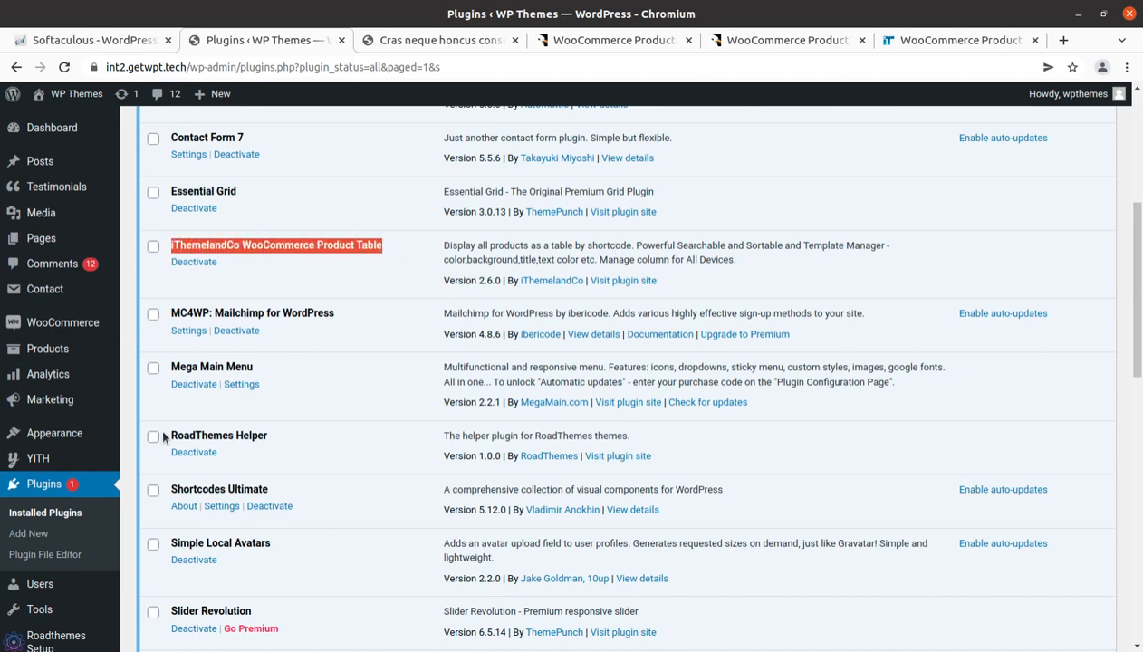
{"action": "scroll", "scroll_direction": "down", "scroll_amount": 3}
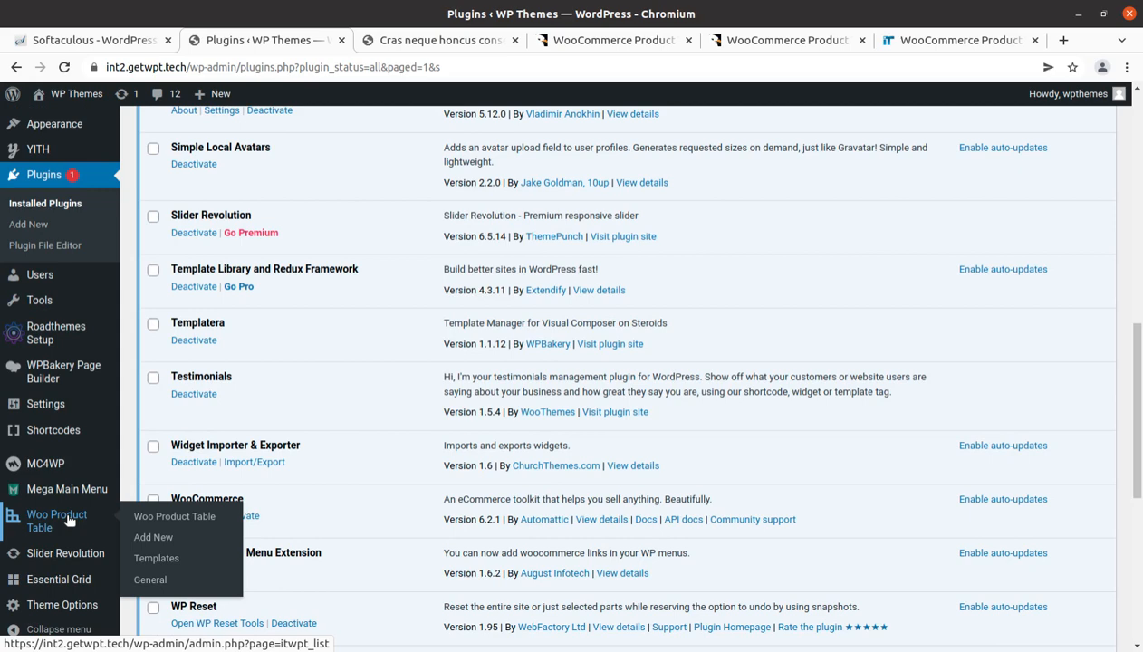
Step: Open Woo Product Table's list of tables showing the Sample Table and its shortcode
{"action": "left_click", "coordinate": [174, 516]}
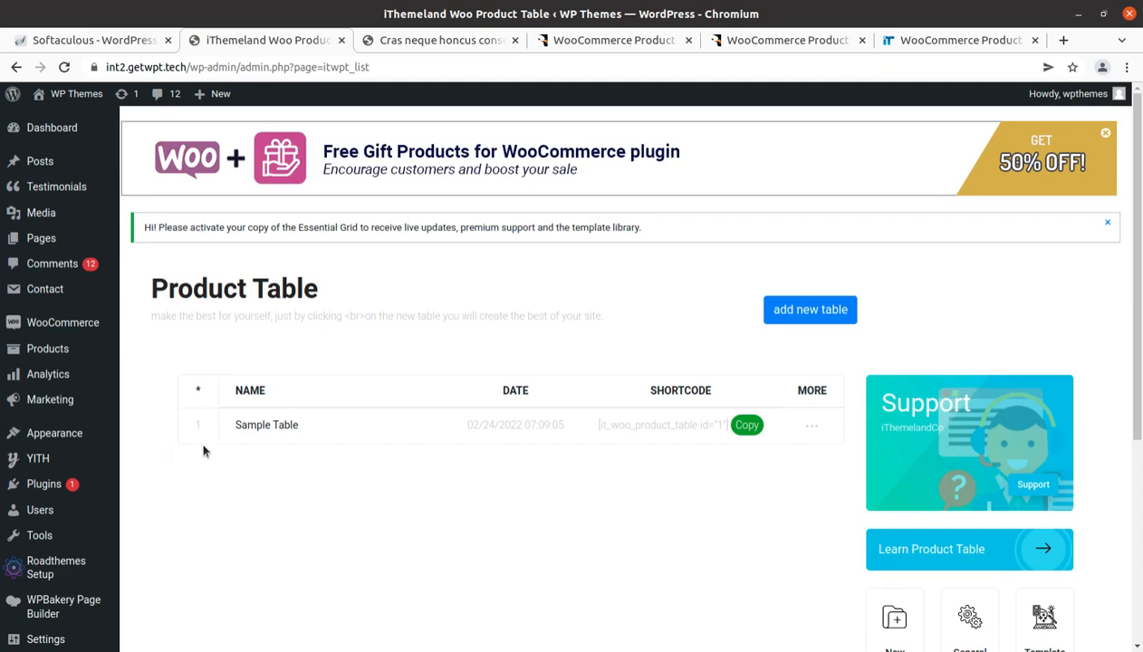
{"action": "mouse_move", "coordinate": [598, 453]}
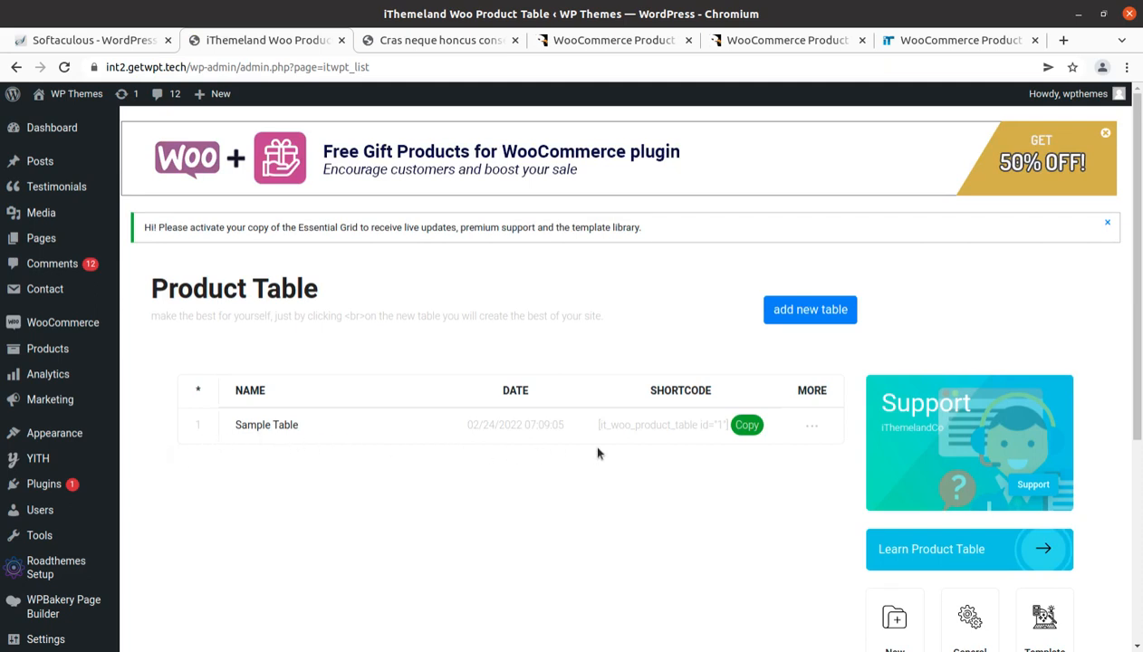
{"action": "mouse_move", "coordinate": [747, 424]}
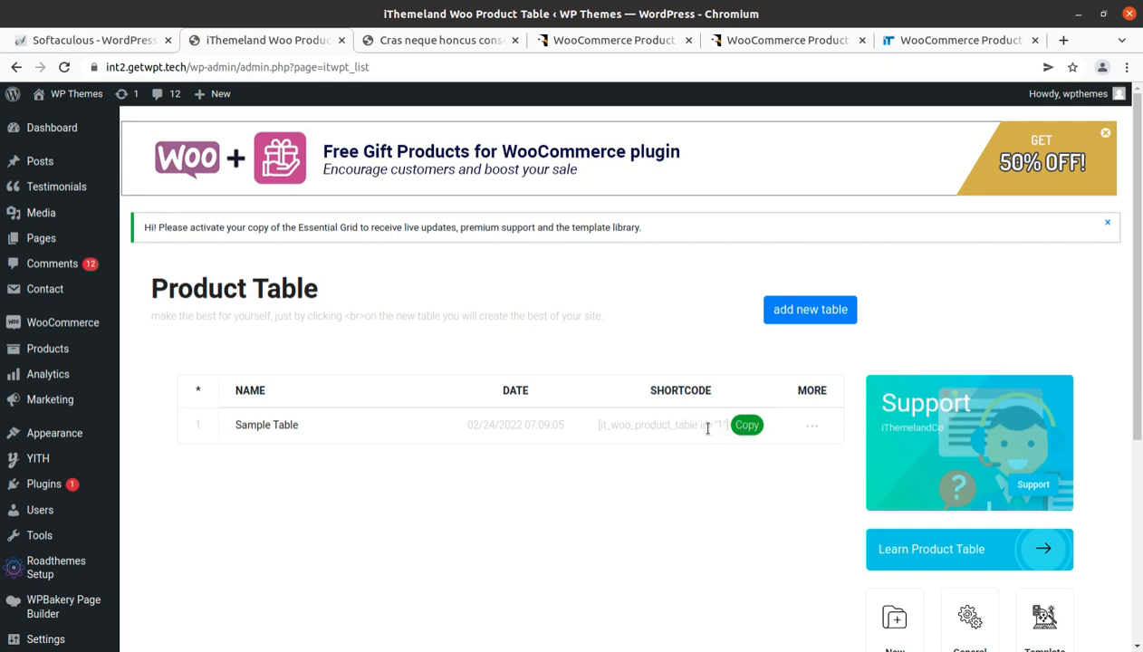
{"action": "mouse_move", "coordinate": [283, 468]}
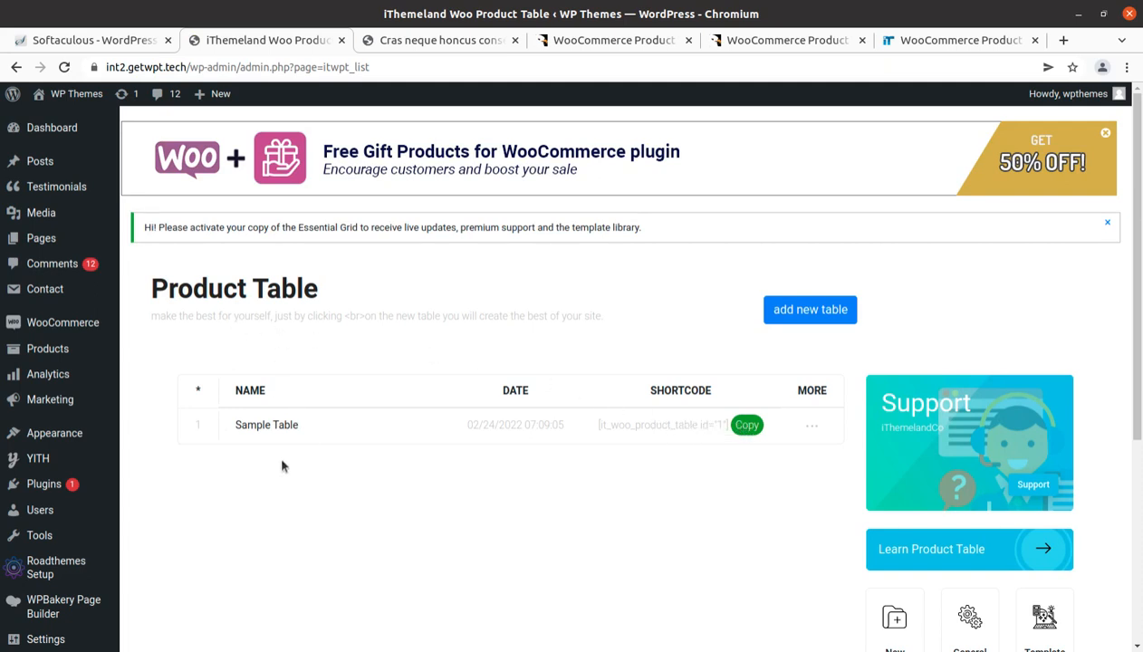
{"action": "left_click", "coordinate": [810, 308]}
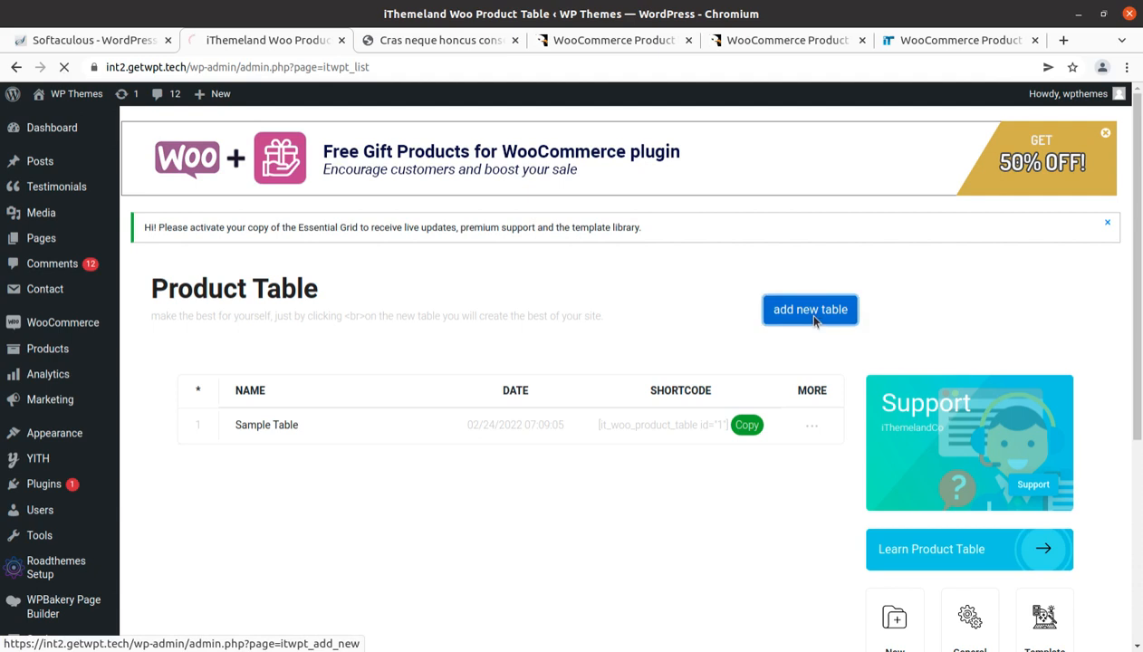
{"action": "left_click", "coordinate": [810, 308]}
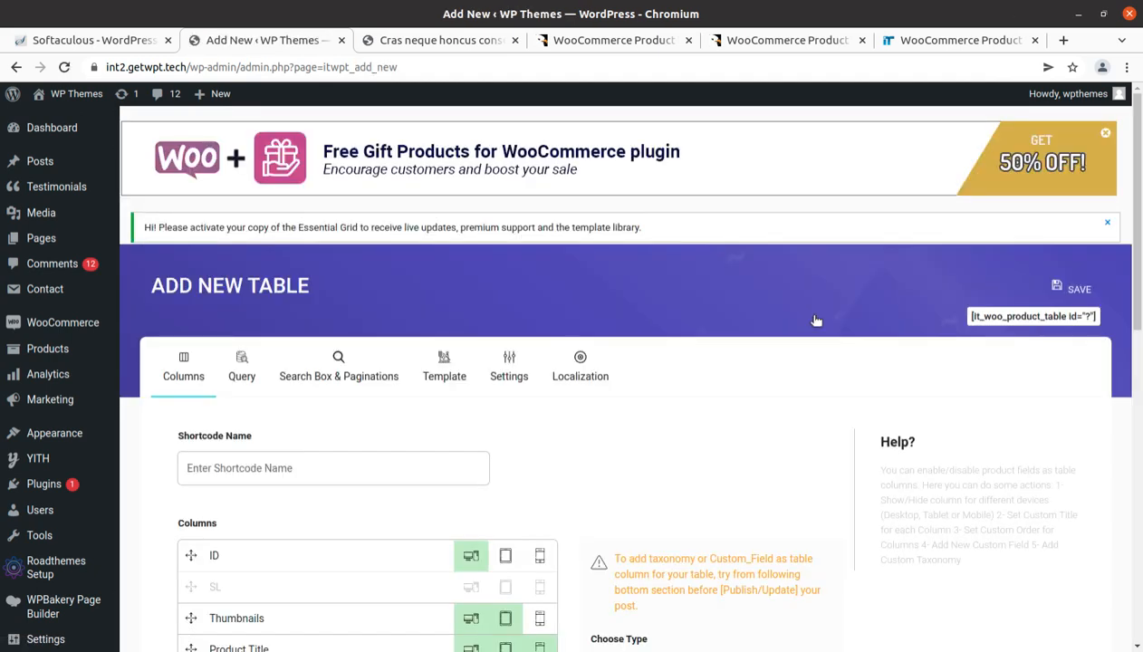
{"action": "scroll", "scroll_direction": "down", "scroll_amount": 3}
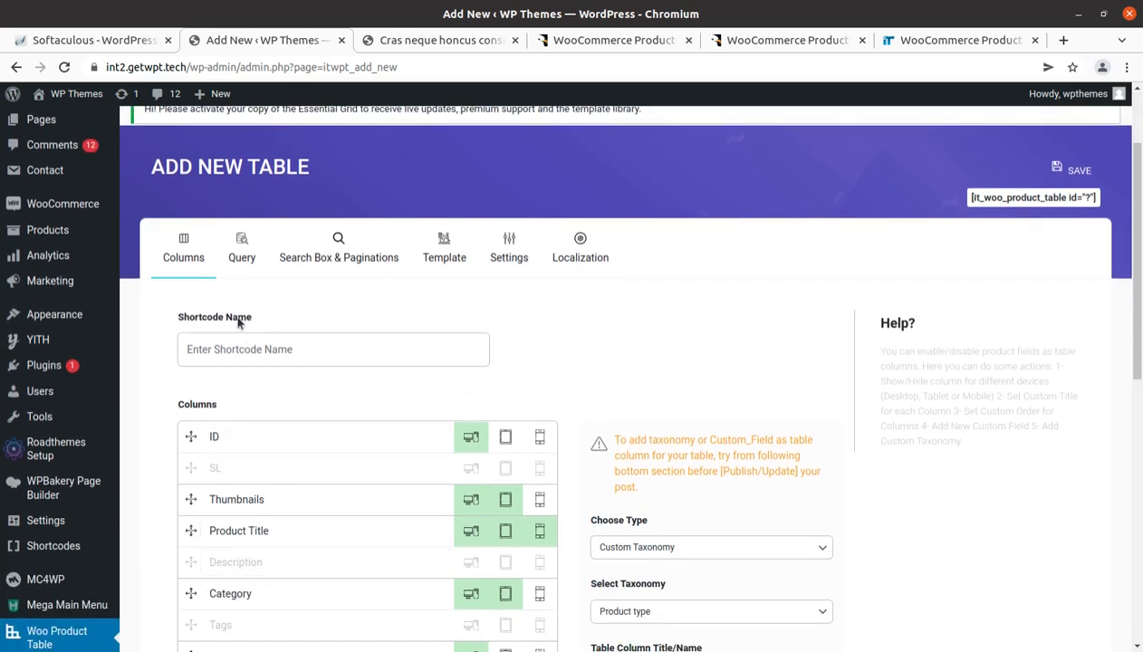
{"action": "mouse_move", "coordinate": [317, 330]}
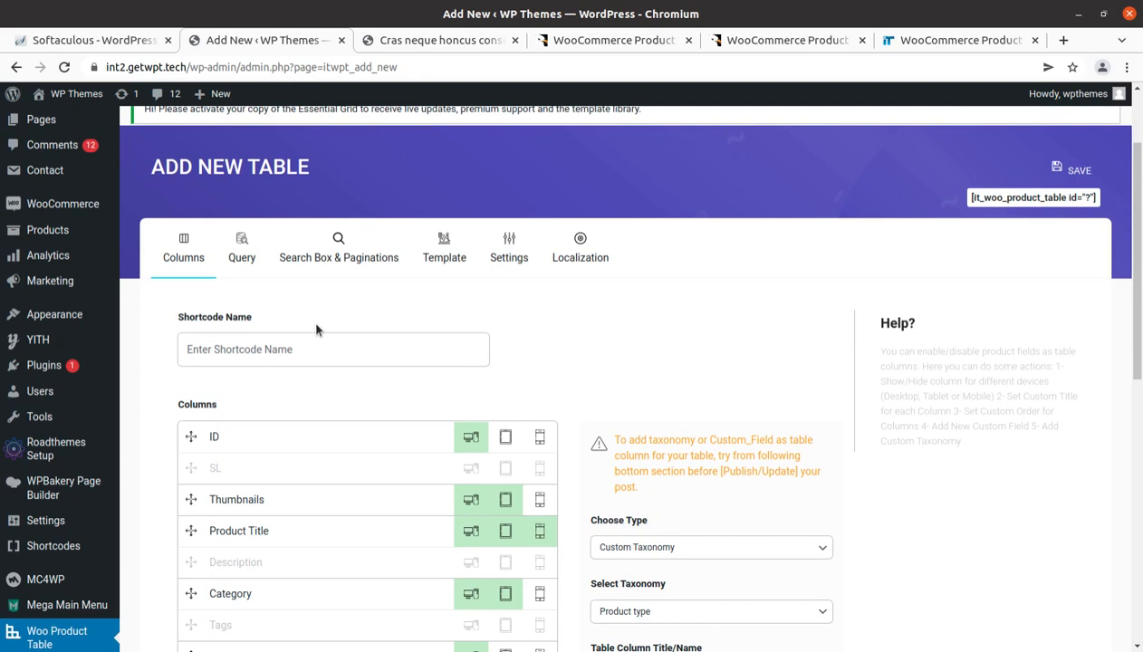
{"action": "scroll", "scroll_direction": "down", "scroll_amount": 3}
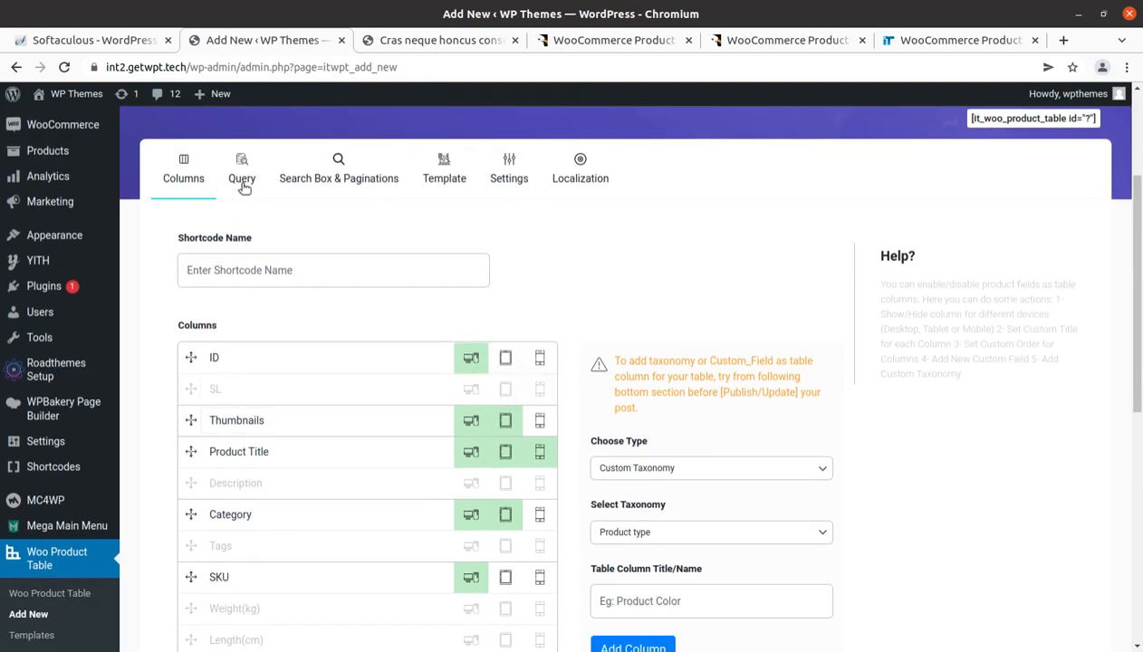
{"action": "mouse_move", "coordinate": [242, 169]}
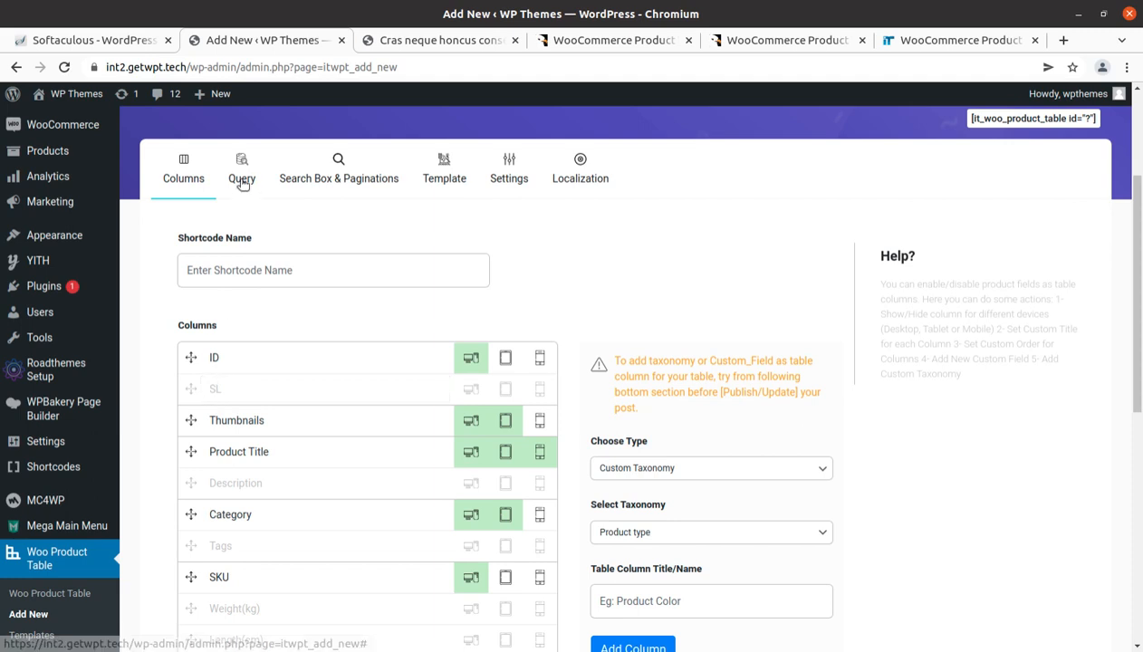
{"action": "left_click", "coordinate": [337, 169]}
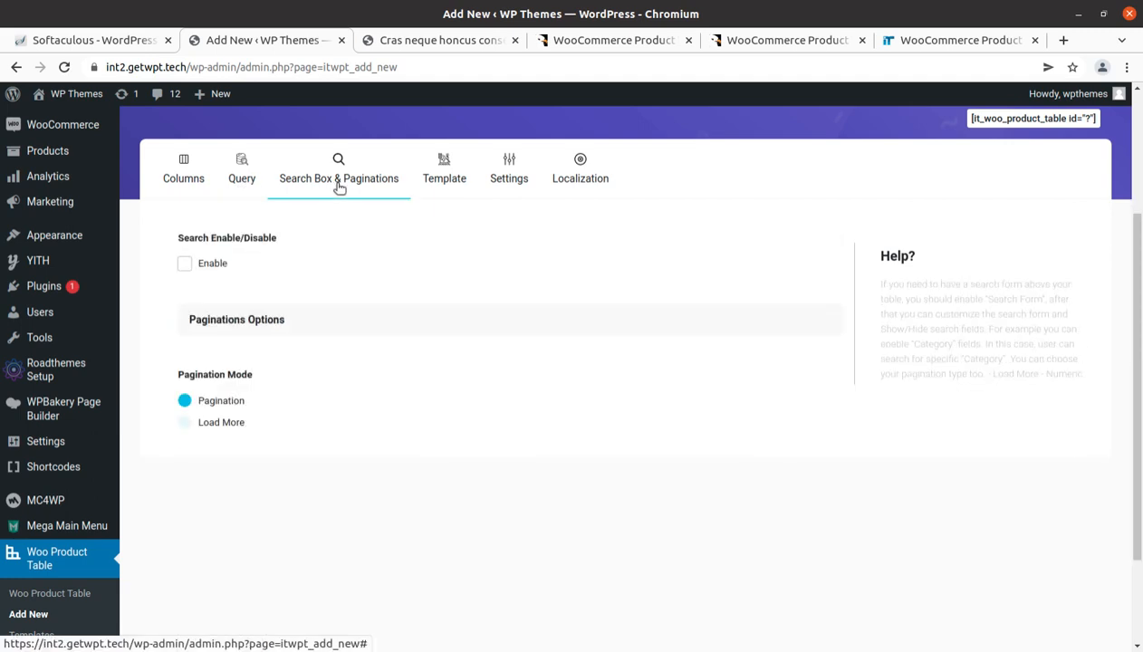
{"action": "left_click", "coordinate": [444, 169]}
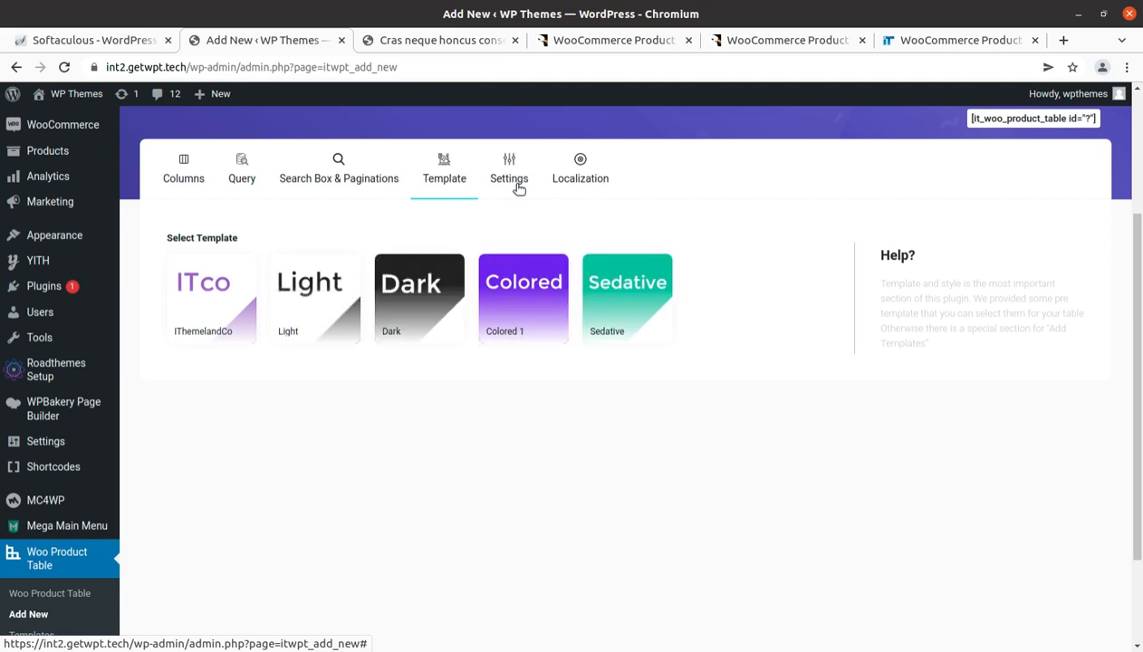
{"action": "left_click", "coordinate": [580, 170]}
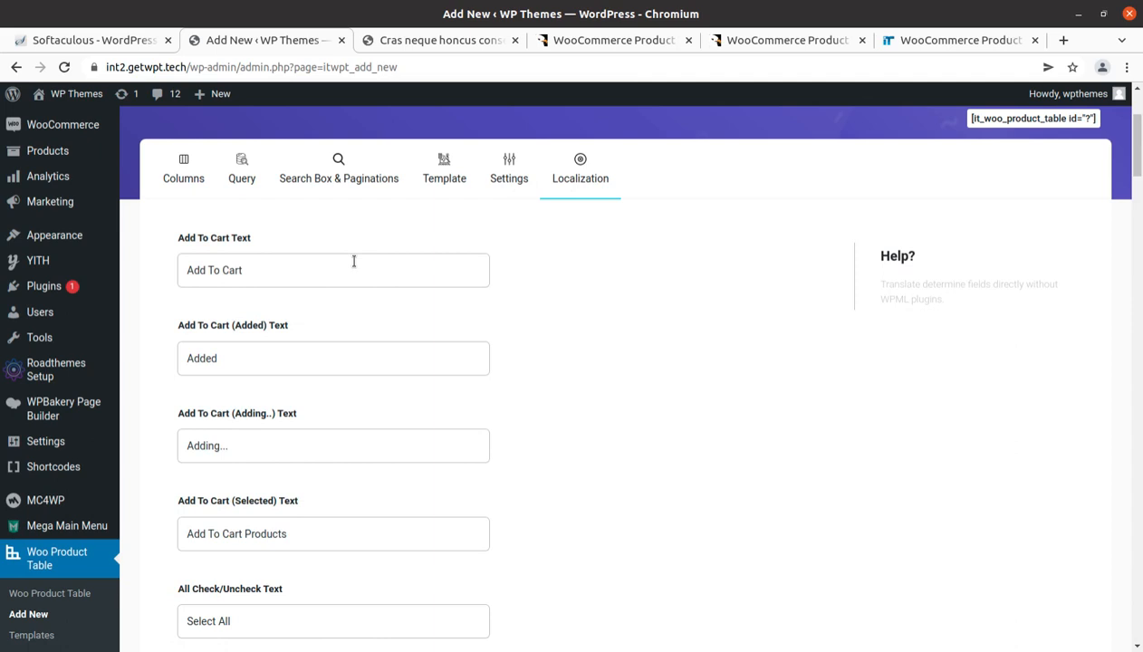
{"action": "scroll", "scroll_direction": "up", "scroll_amount": 3}
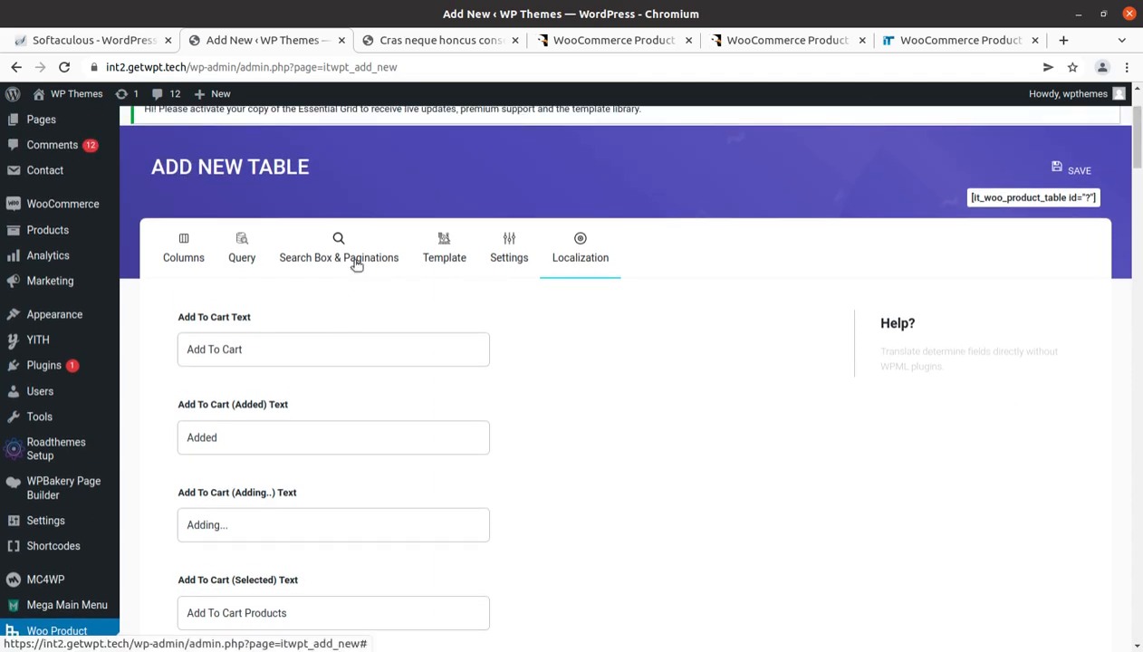
{"action": "mouse_move", "coordinate": [243, 276]}
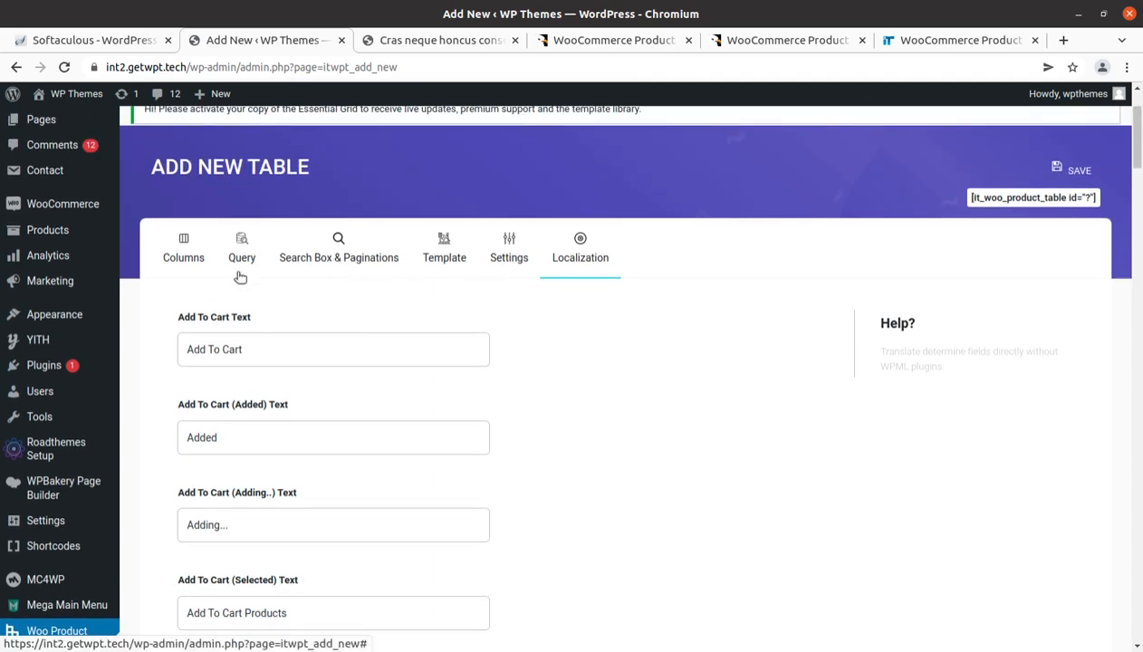
{"action": "mouse_move", "coordinate": [166, 290]}
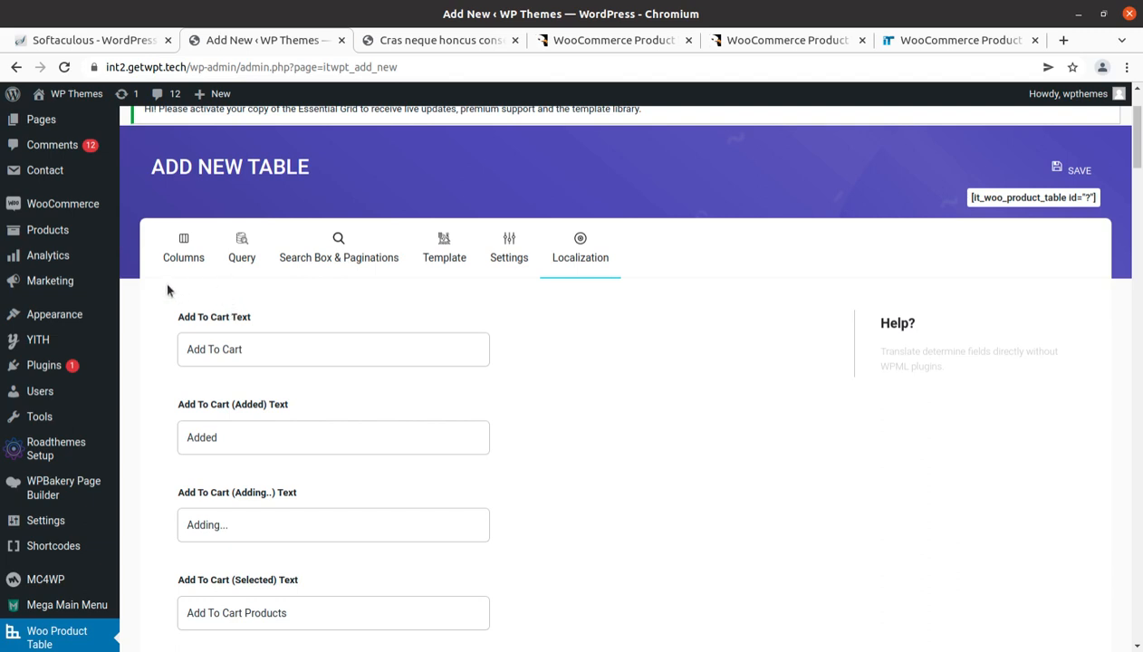
{"action": "left_click", "coordinate": [183, 250]}
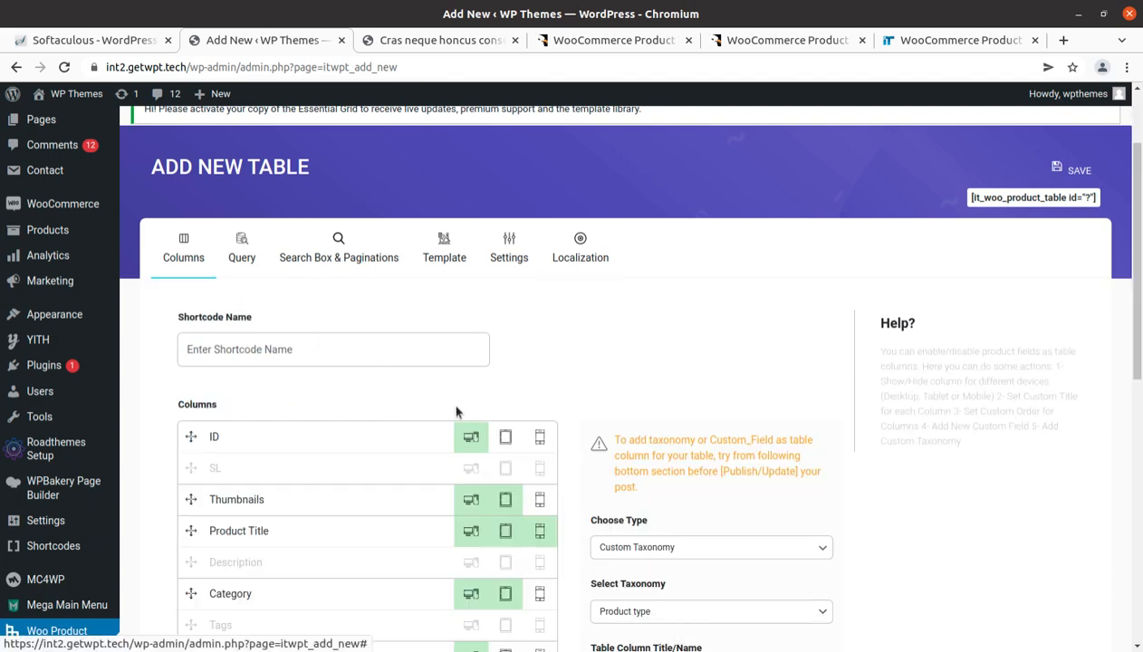
{"action": "scroll", "scroll_direction": "down", "scroll_amount": 3}
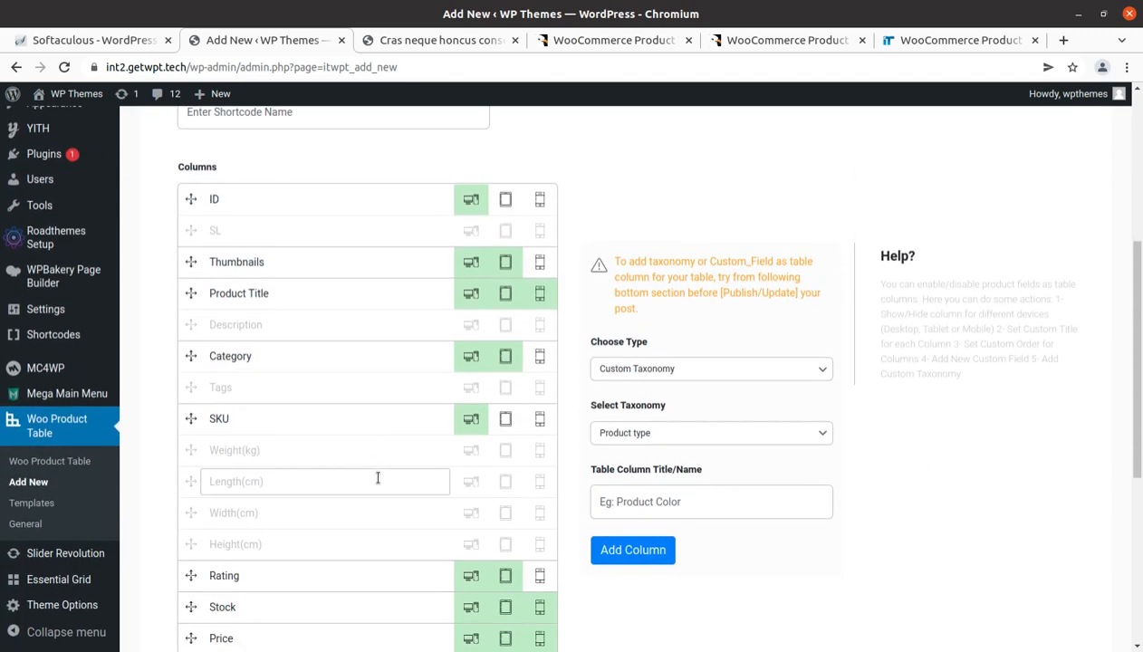
{"action": "scroll", "scroll_direction": "down", "scroll_amount": 3}
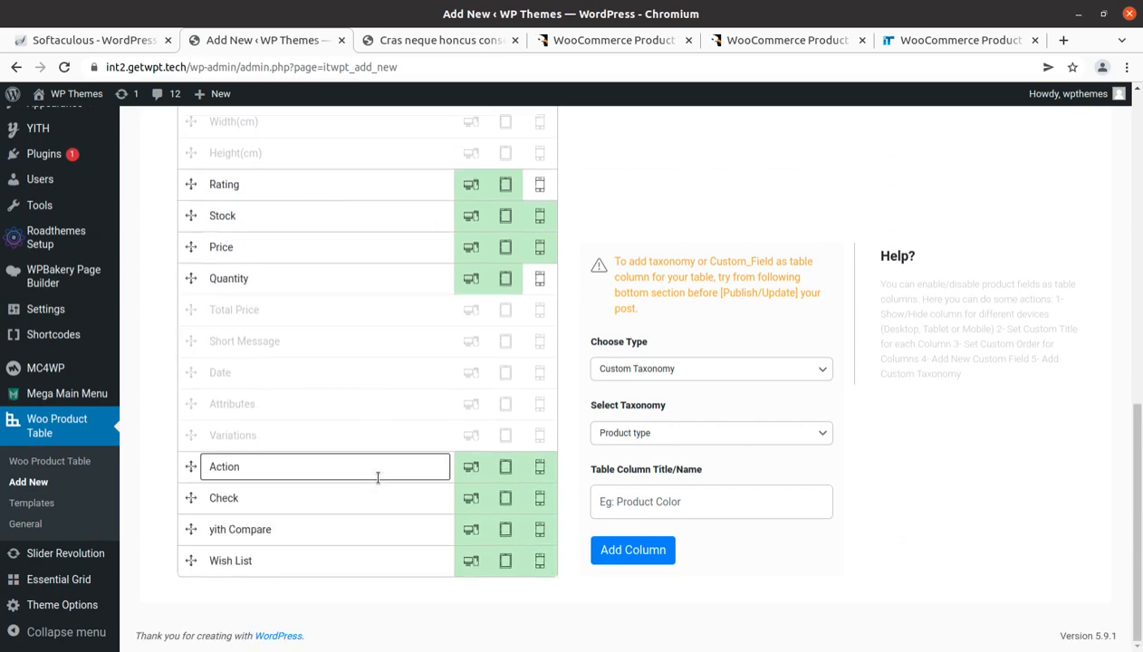
{"action": "scroll", "scroll_direction": "up", "scroll_amount": 3}
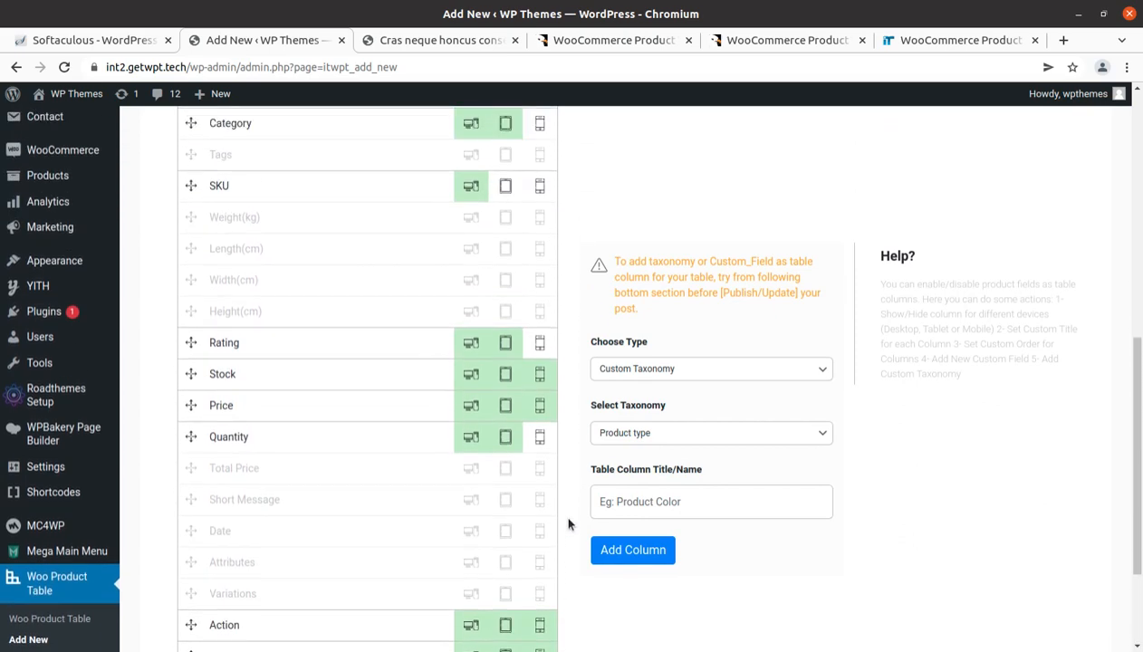
{"action": "scroll", "scroll_direction": "up", "scroll_amount": 3}
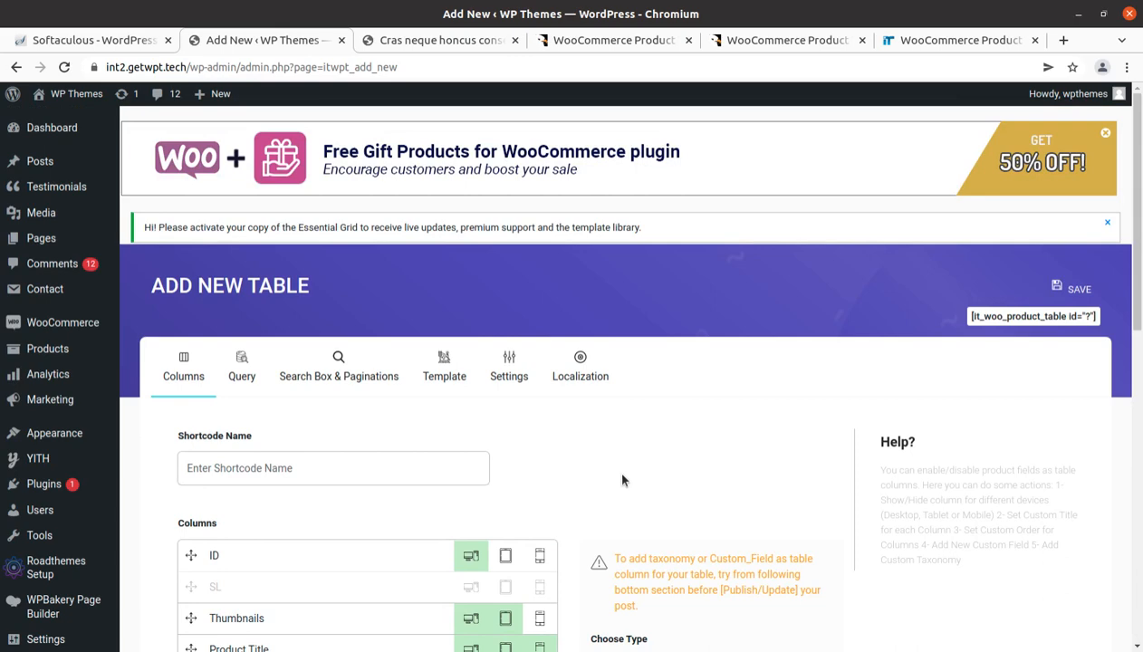
{"action": "scroll", "scroll_direction": "down", "scroll_amount": 3}
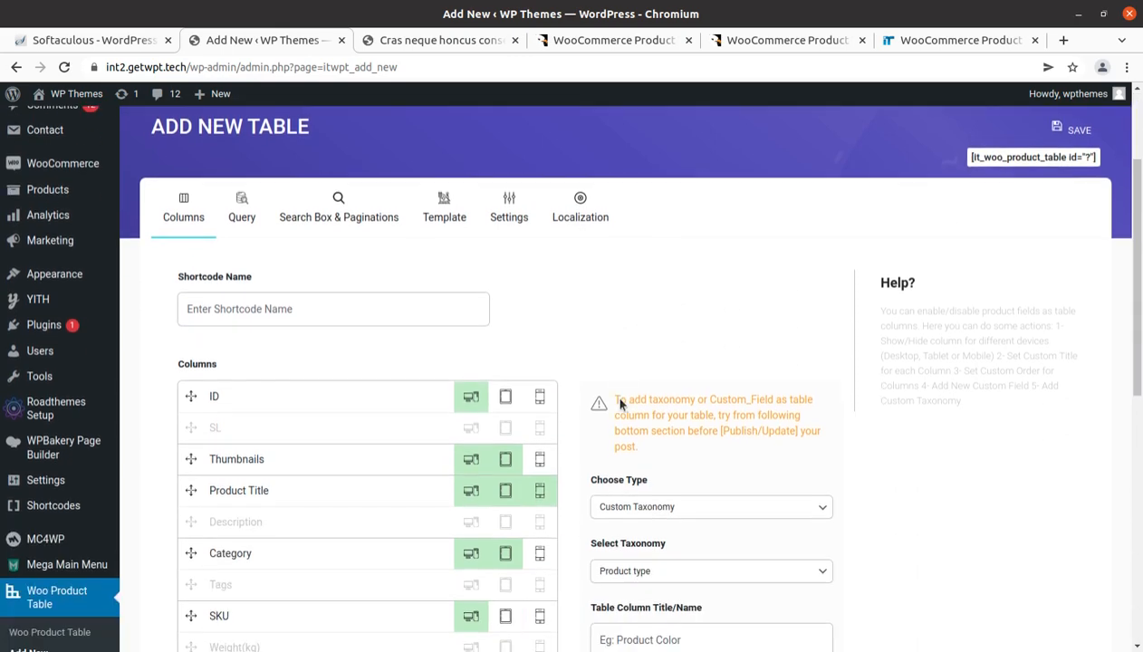
{"action": "scroll", "scroll_direction": "down", "scroll_amount": 3}
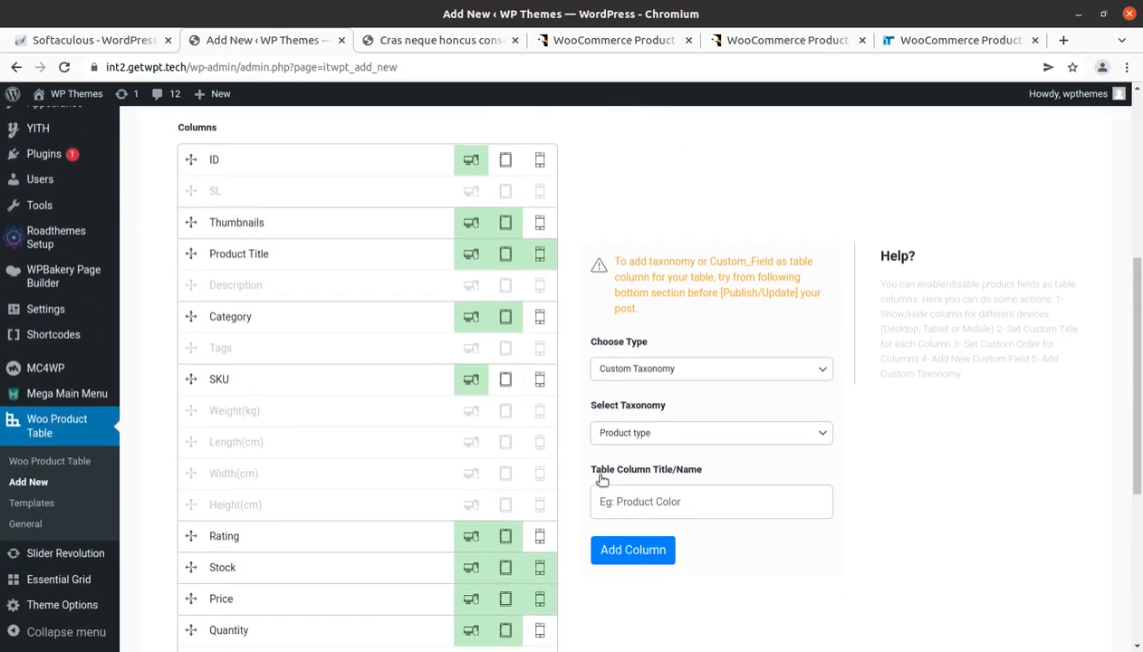
Step: Save the table under shortcode name WPT and scroll through the reloaded page showing shortcode id 2
{"action": "scroll", "scroll_direction": "up", "scroll_amount": 3}
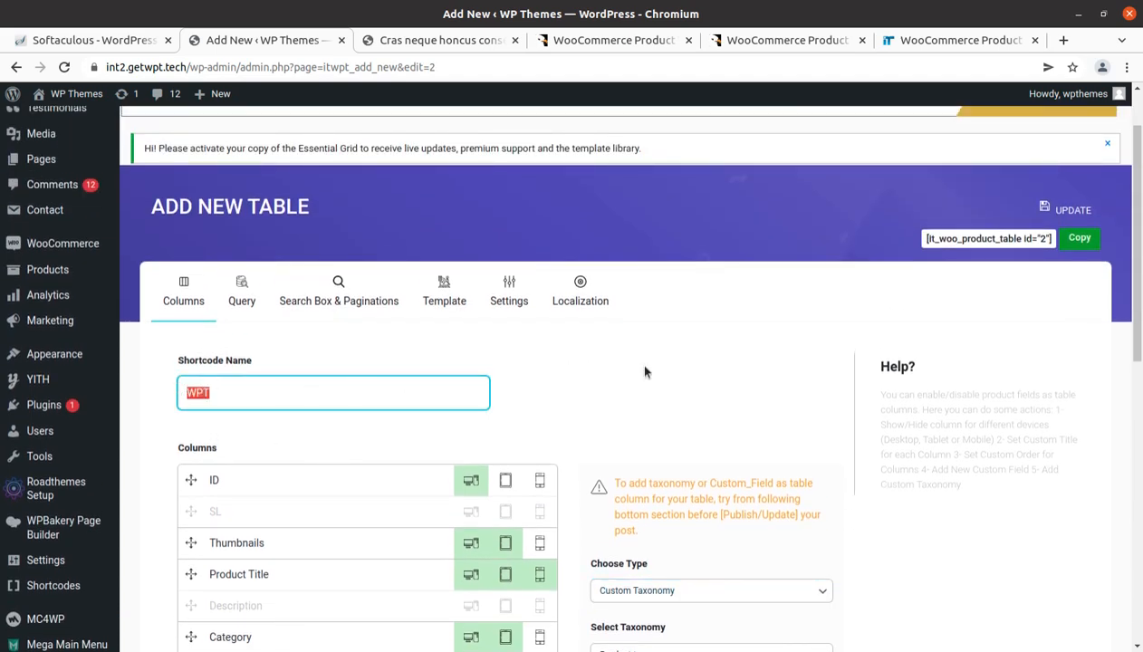
{"action": "mouse_move", "coordinate": [611, 351]}
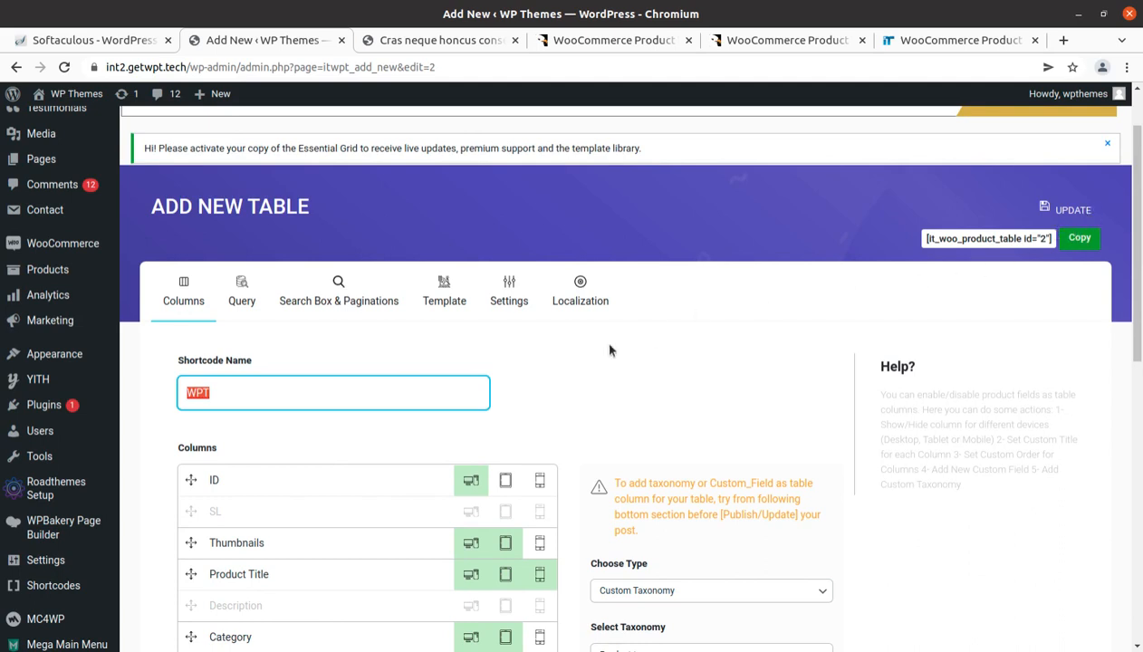
{"action": "scroll", "scroll_direction": "down", "scroll_amount": 3}
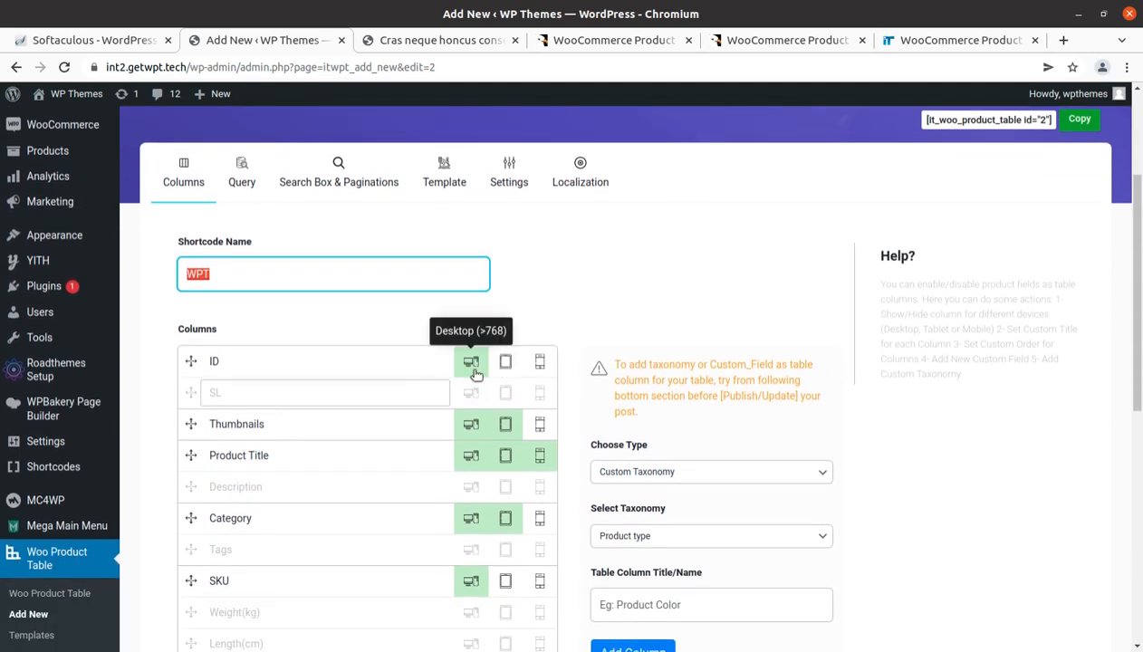
{"action": "mouse_move", "coordinate": [540, 392]}
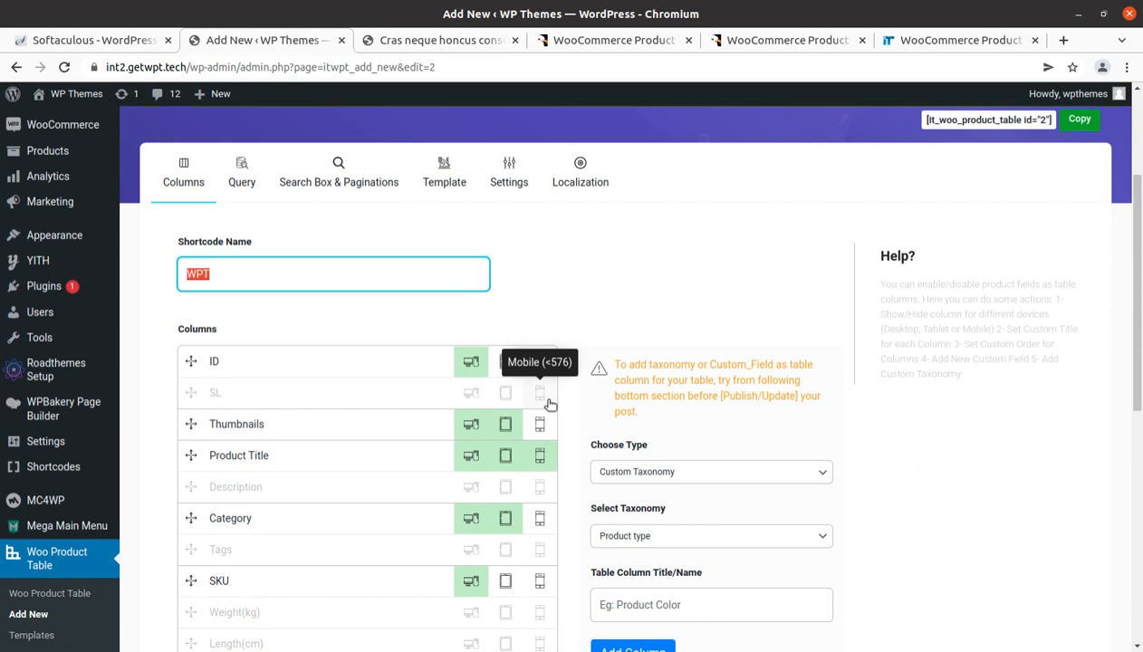
{"action": "scroll", "scroll_direction": "down", "scroll_amount": 3}
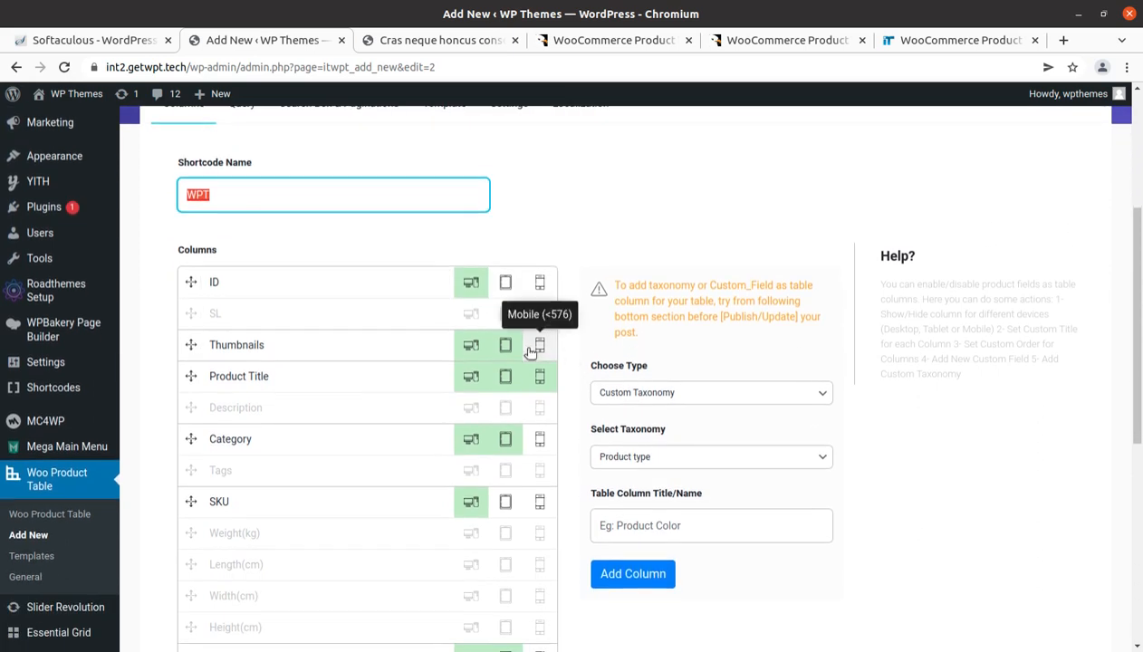
Step: Review the Query filters, glancing at the Product ID Include list without picking a product
{"action": "left_click", "coordinate": [243, 211]}
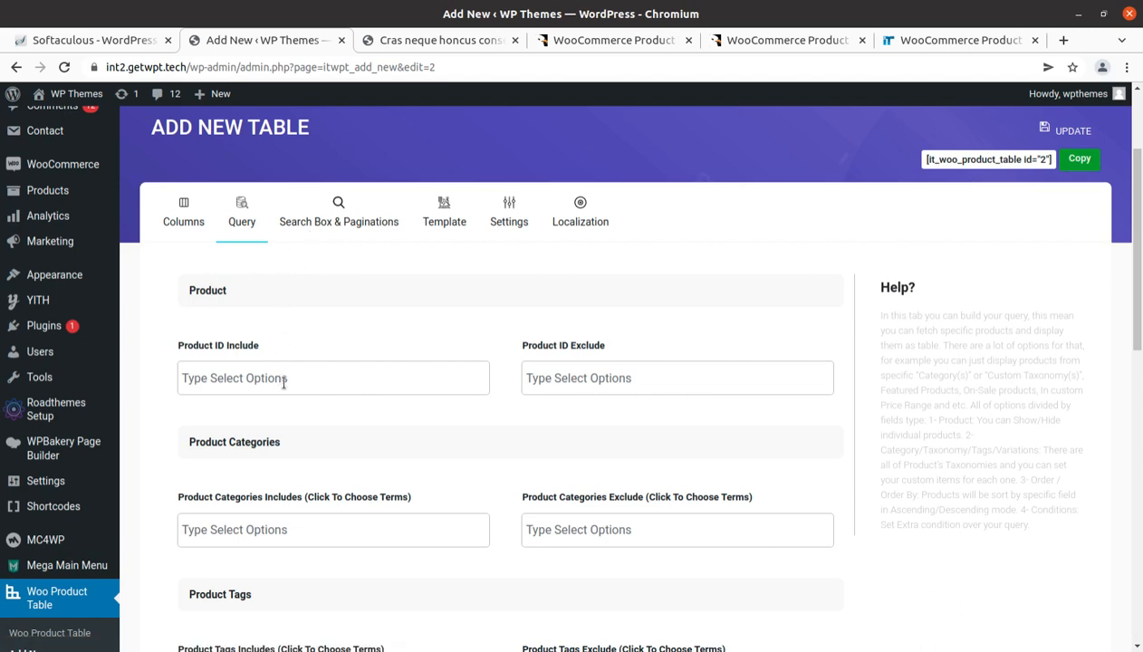
{"action": "left_click", "coordinate": [333, 379]}
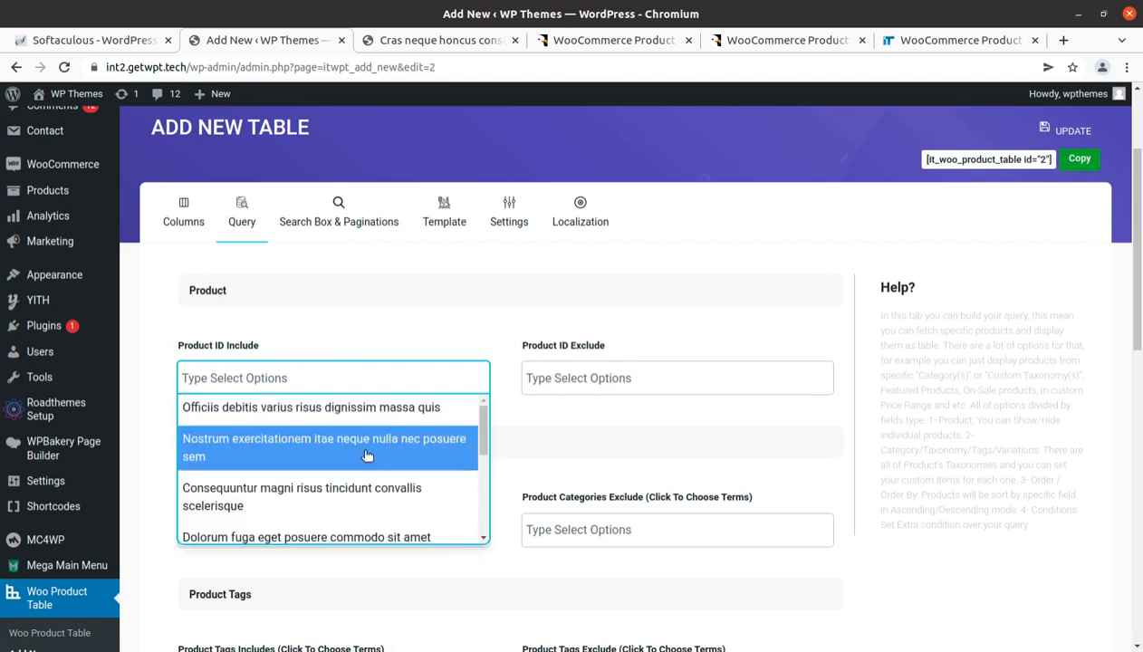
{"action": "mouse_move", "coordinate": [442, 444]}
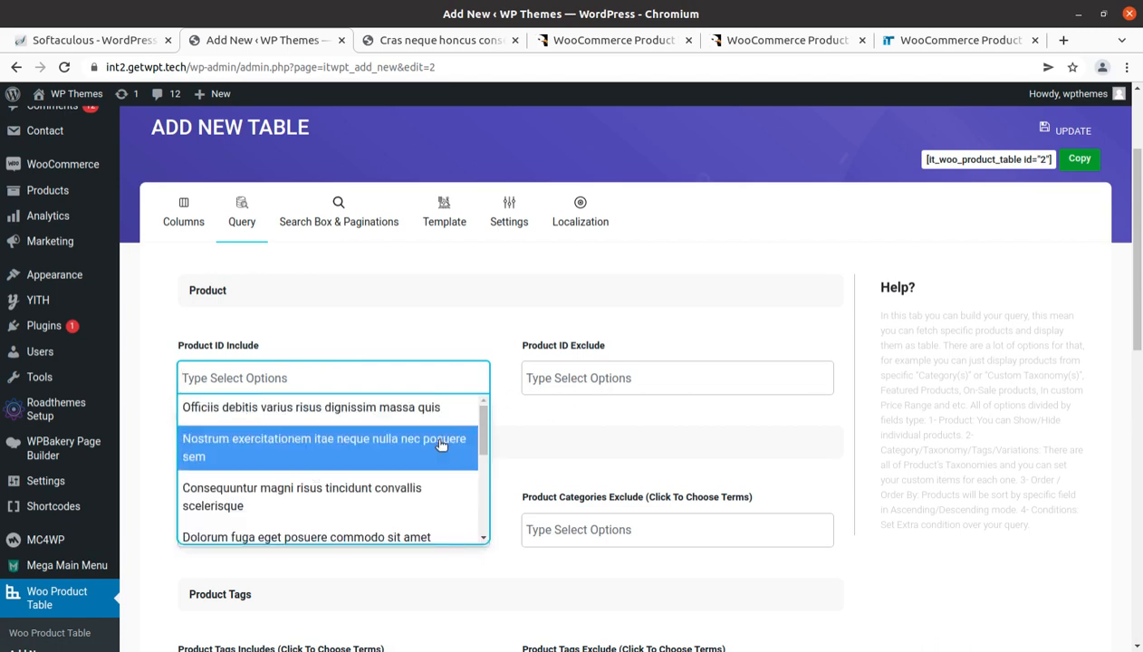
{"action": "left_click", "coordinate": [647, 366]}
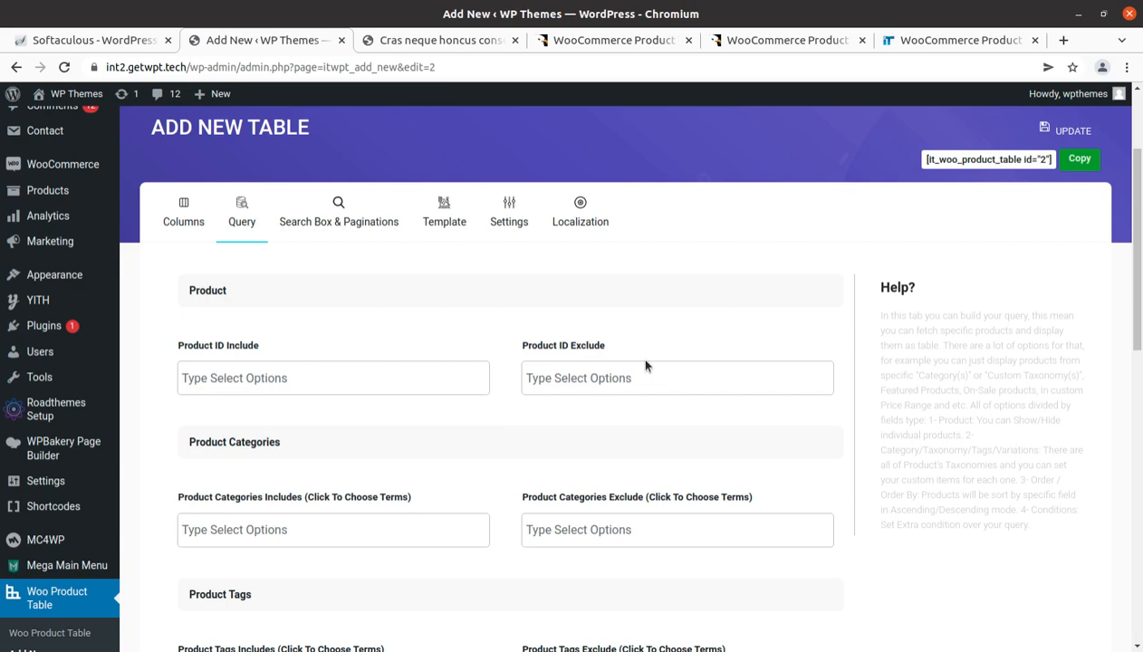
{"action": "scroll", "scroll_direction": "down", "scroll_amount": 3}
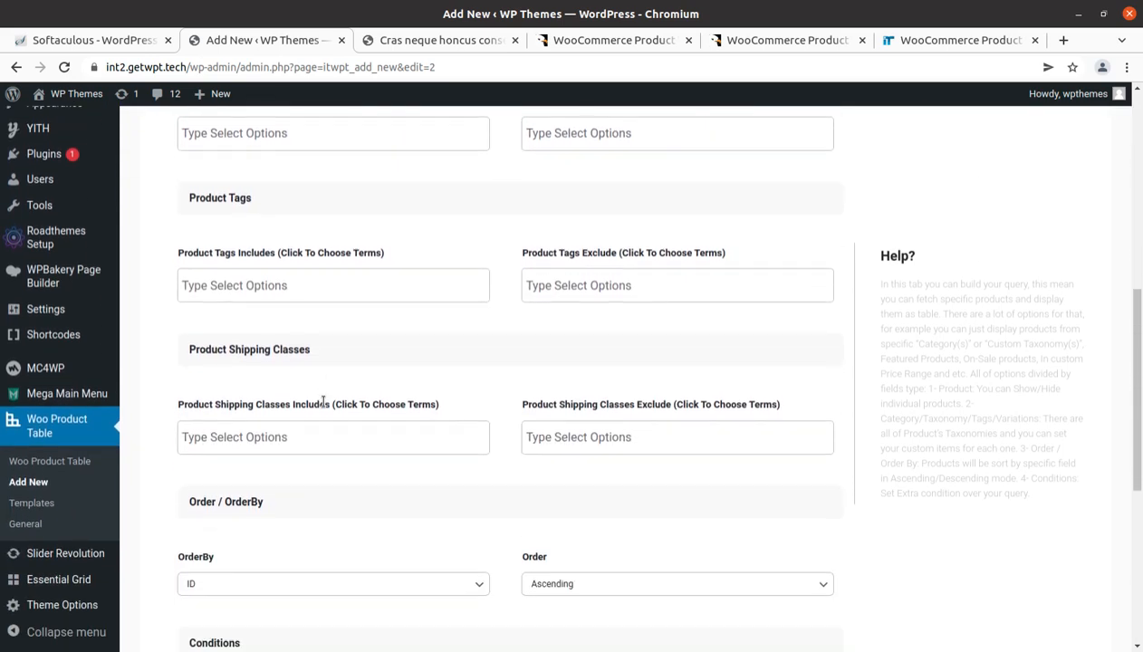
{"action": "scroll", "scroll_direction": "down", "scroll_amount": 3}
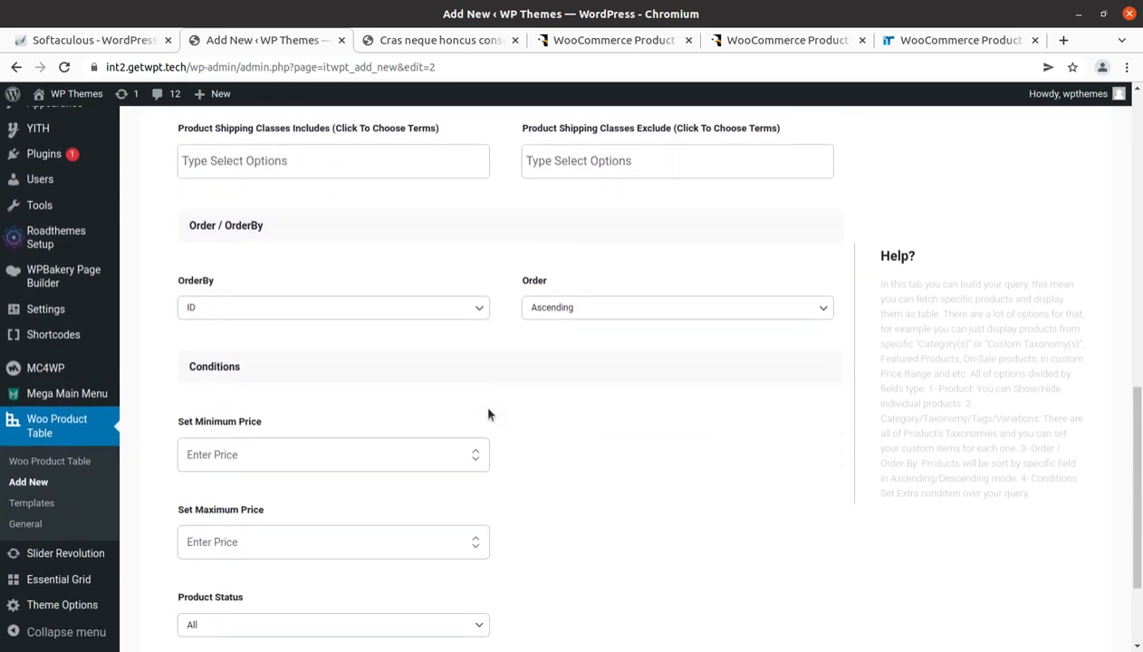
{"action": "mouse_move", "coordinate": [500, 450]}
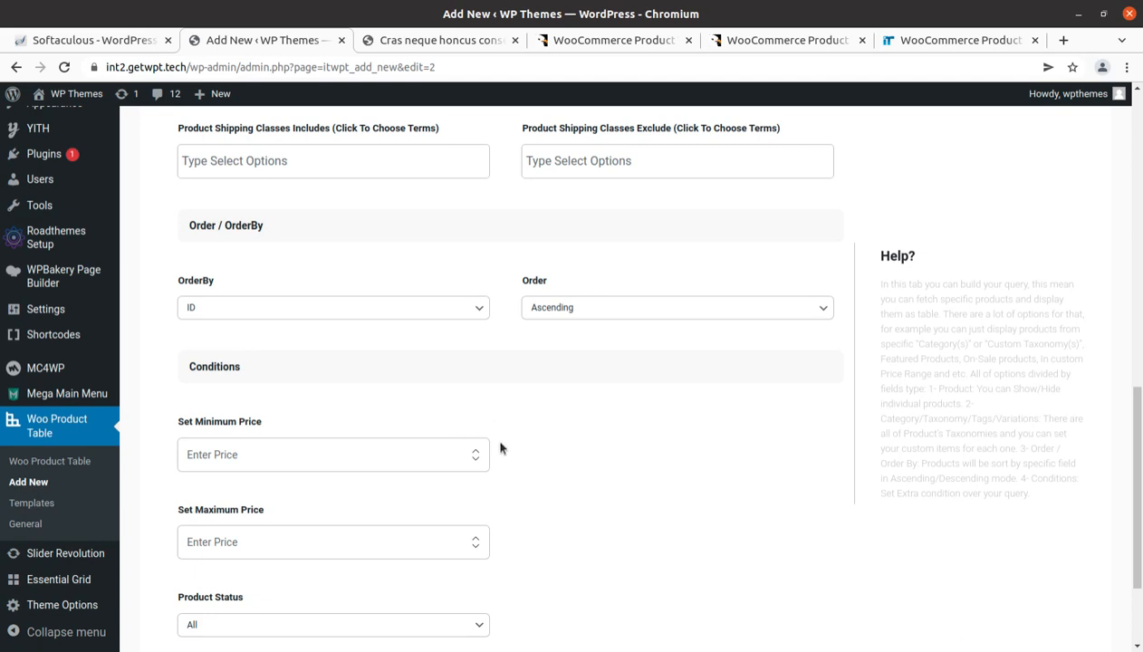
{"action": "scroll", "scroll_direction": "down", "scroll_amount": 3}
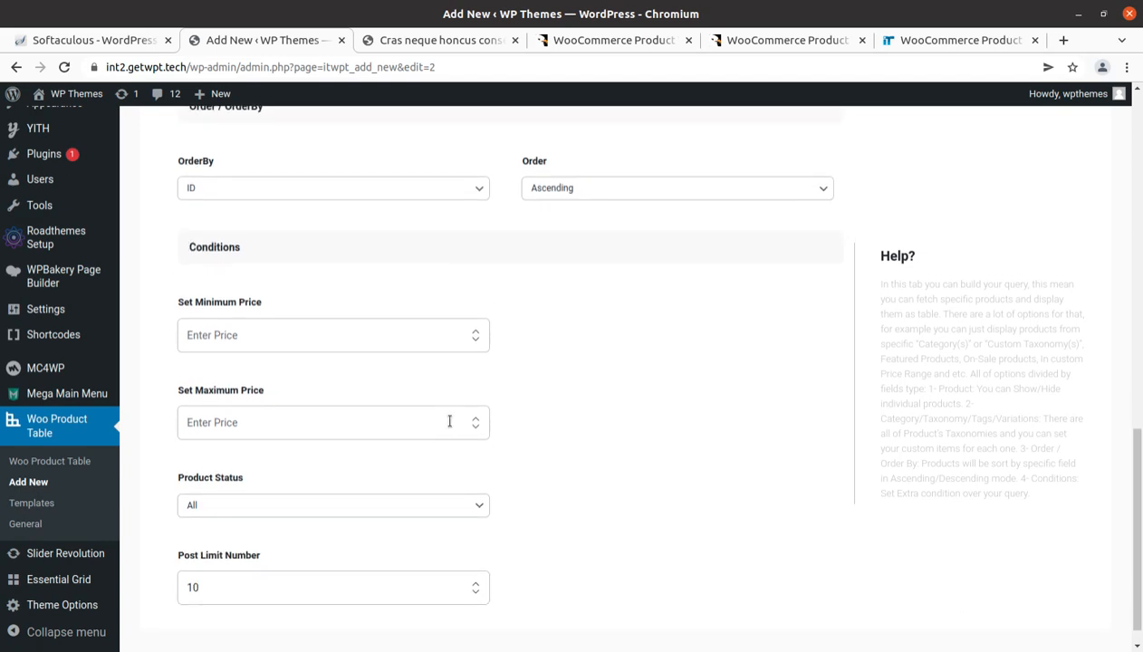
{"action": "scroll", "scroll_direction": "down", "scroll_amount": 3}
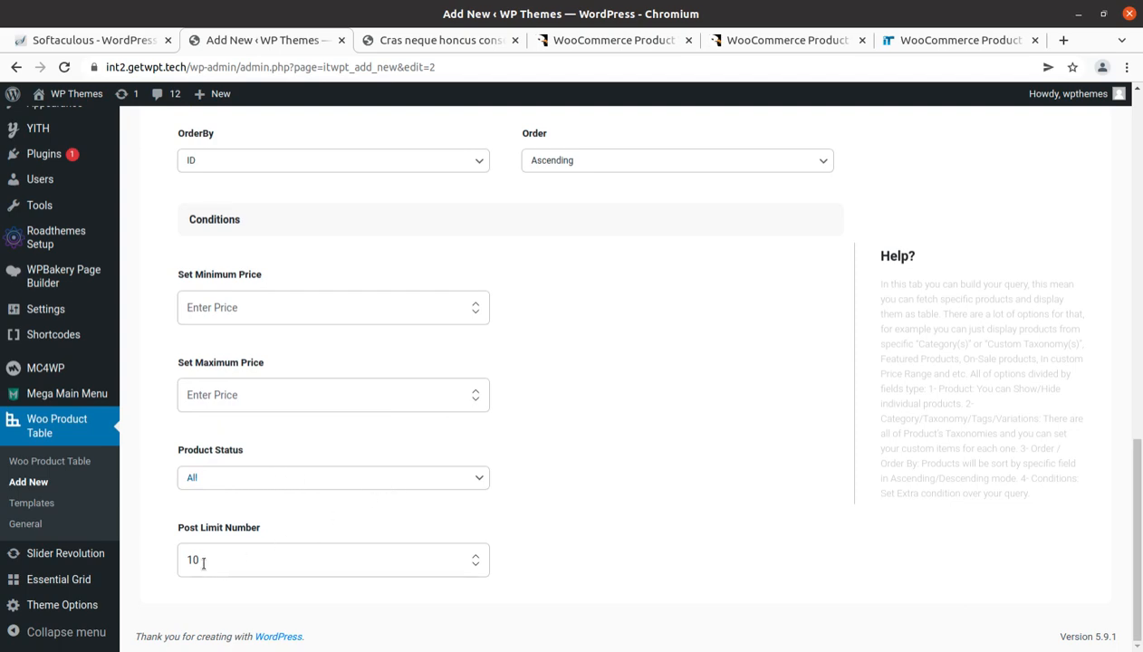
{"action": "scroll", "scroll_direction": "up", "scroll_amount": 3}
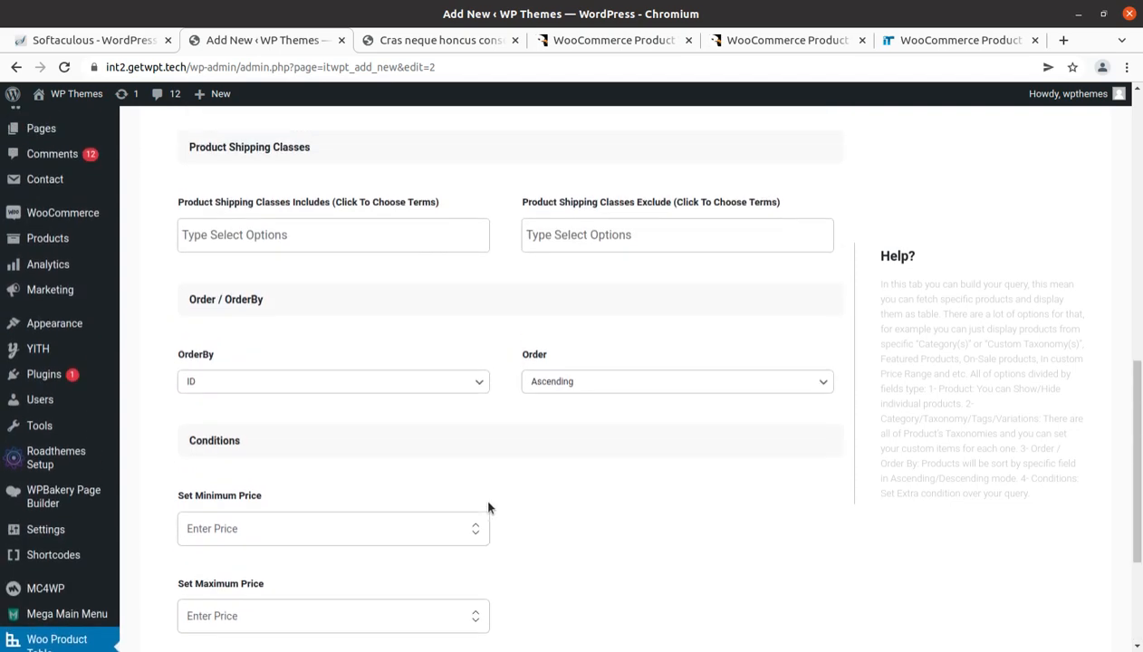
Step: Bring up the Search Box & Paginations settings for the table
{"action": "left_click", "coordinate": [337, 370]}
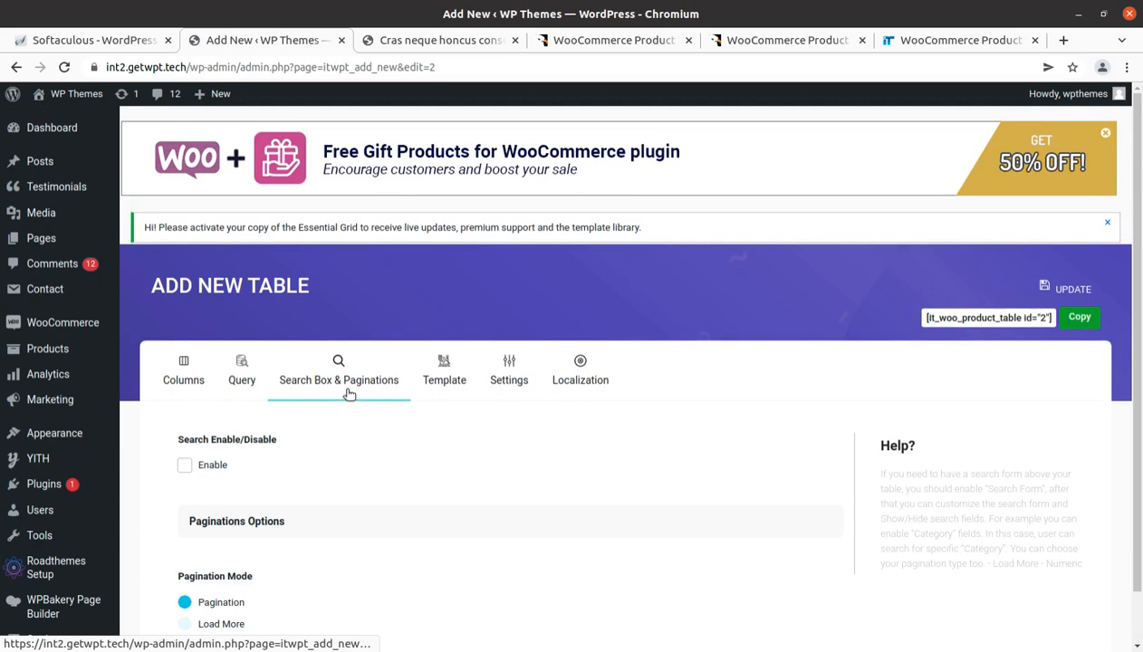
{"action": "scroll", "scroll_direction": "down", "scroll_amount": 3}
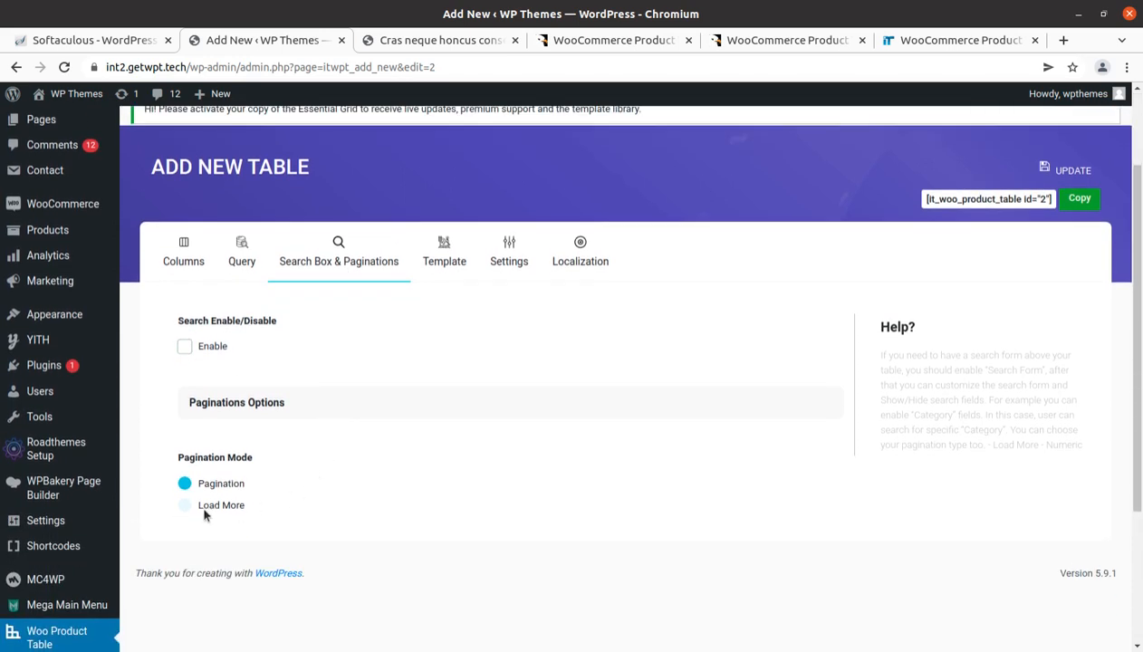
Step: Set pagination to Load More and choose the Colored 1 template for the table
{"action": "left_click", "coordinate": [185, 504]}
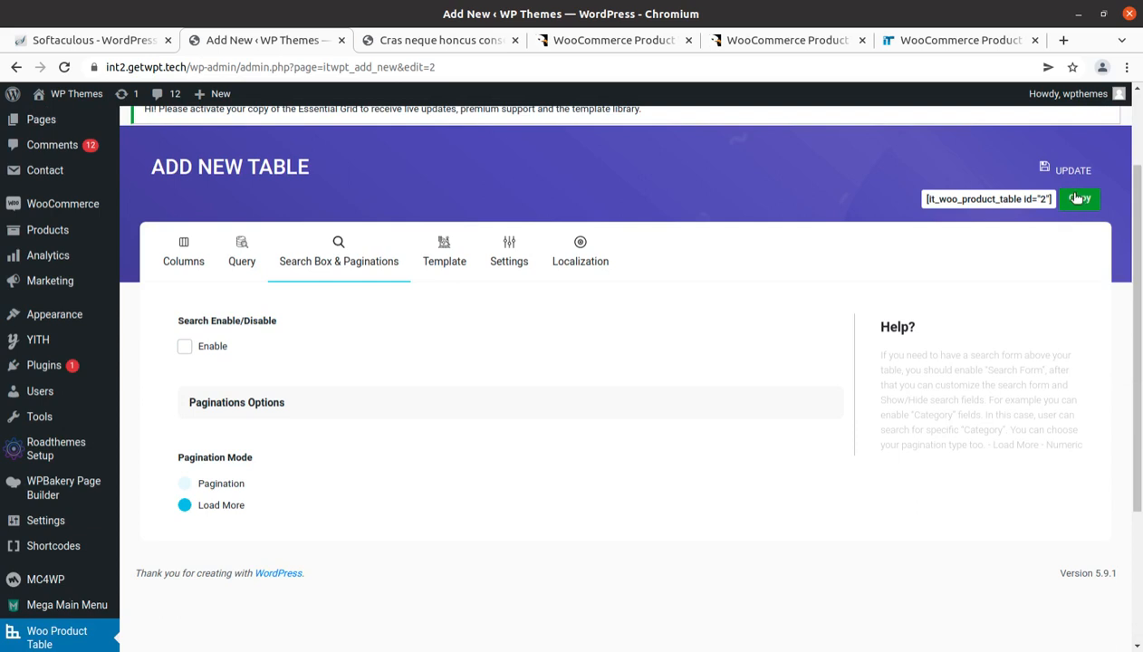
{"action": "left_click", "coordinate": [444, 252]}
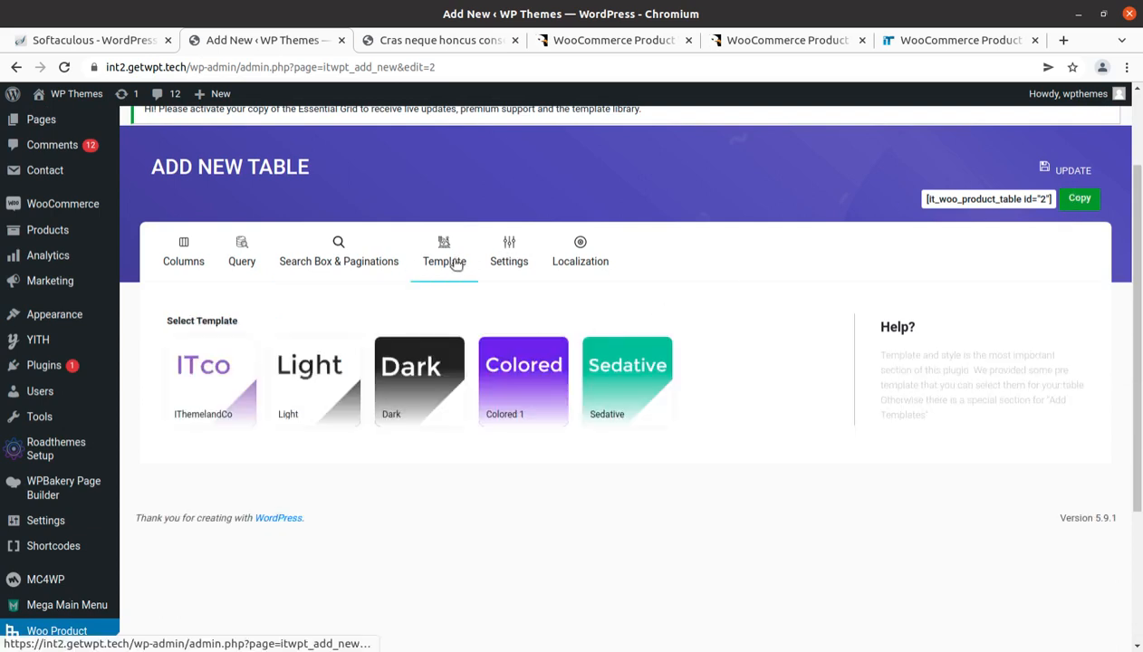
{"action": "mouse_move", "coordinate": [533, 387]}
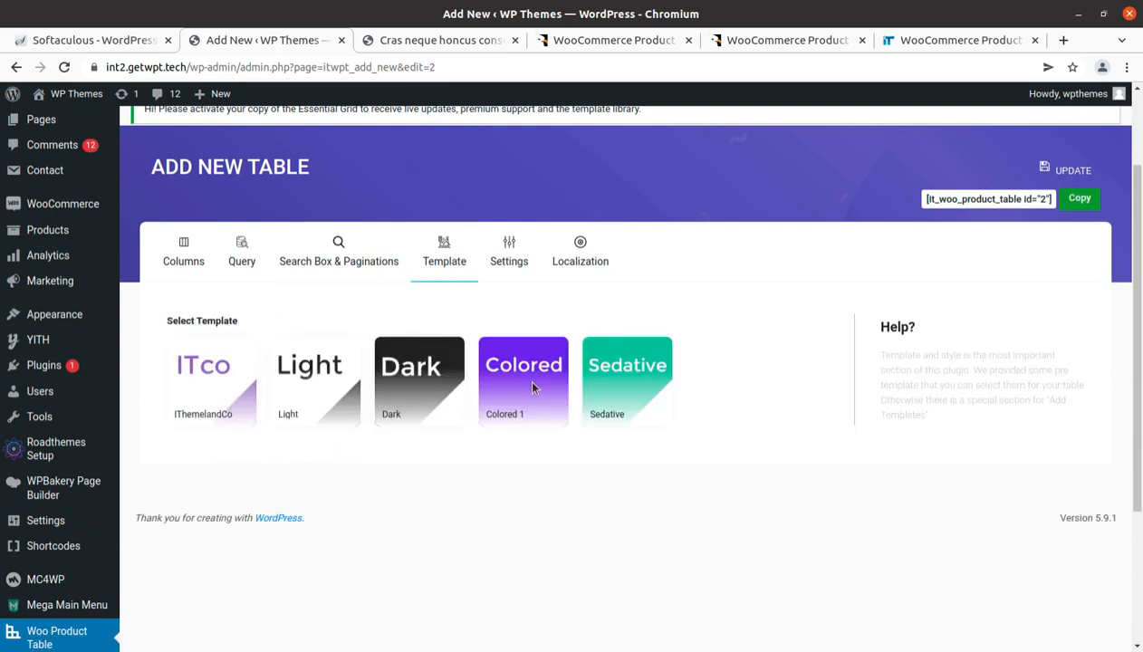
{"action": "left_click", "coordinate": [522, 380]}
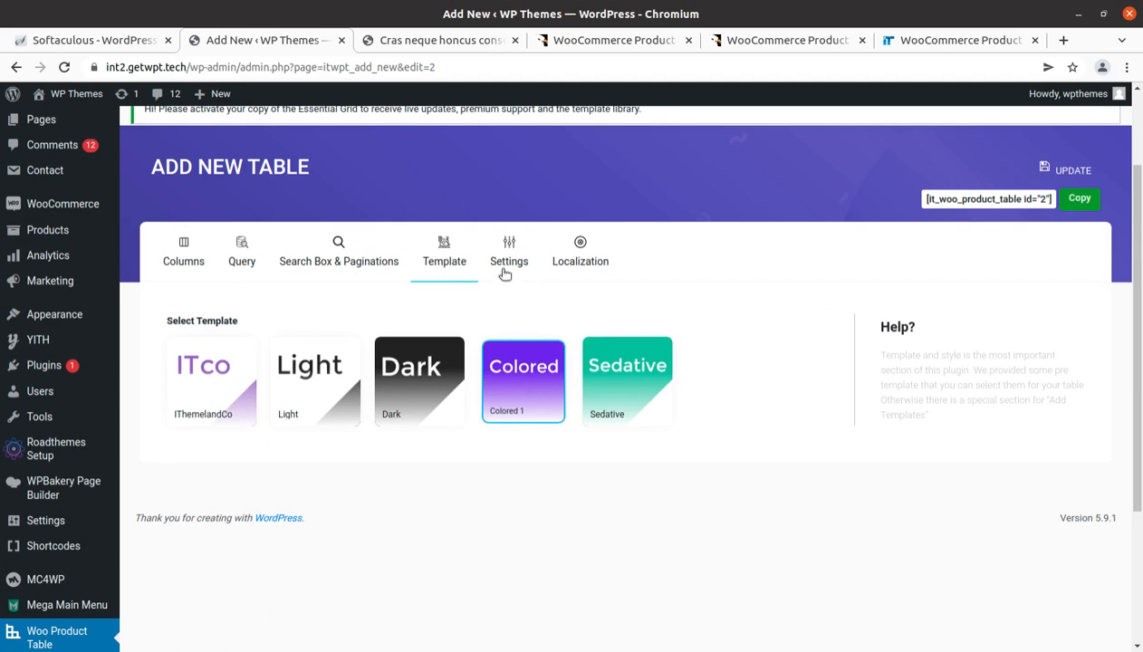
{"action": "left_click", "coordinate": [508, 252]}
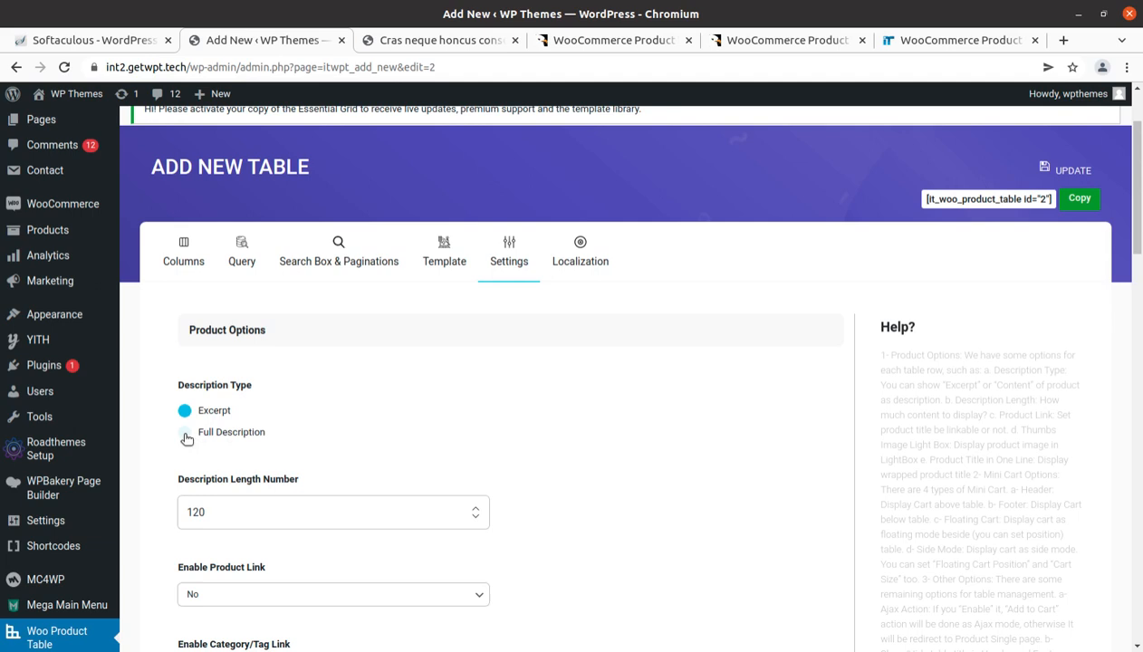
Step: Enable product title links and keep each product title on one line
{"action": "scroll", "scroll_direction": "down", "scroll_amount": 3}
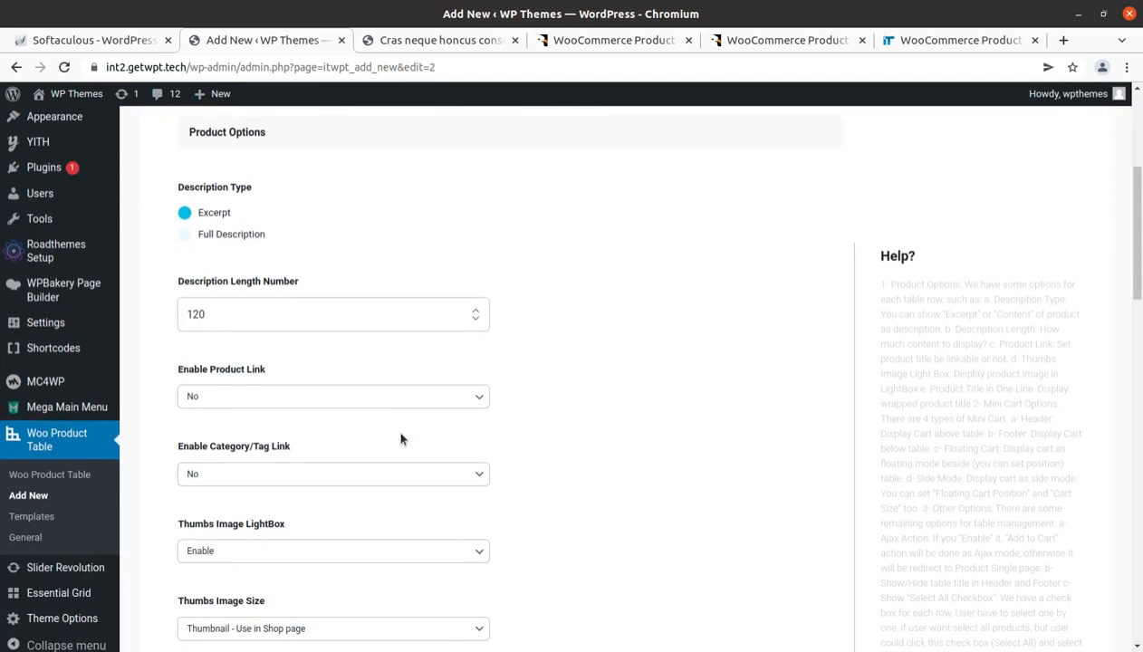
{"action": "mouse_move", "coordinate": [310, 410]}
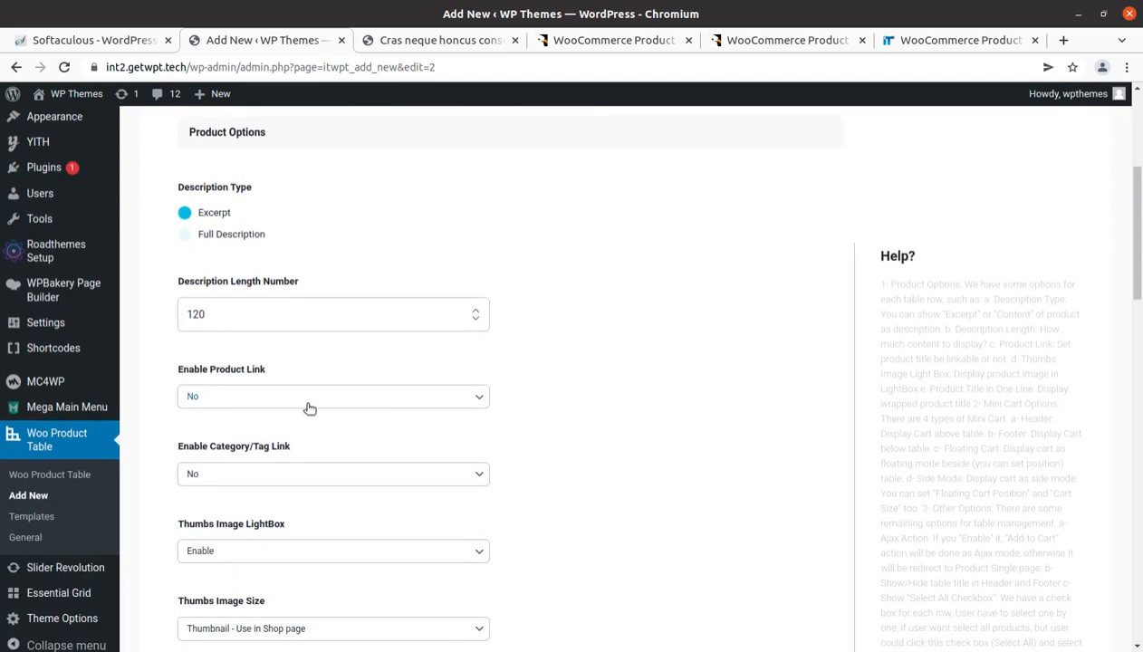
{"action": "left_click", "coordinate": [334, 395]}
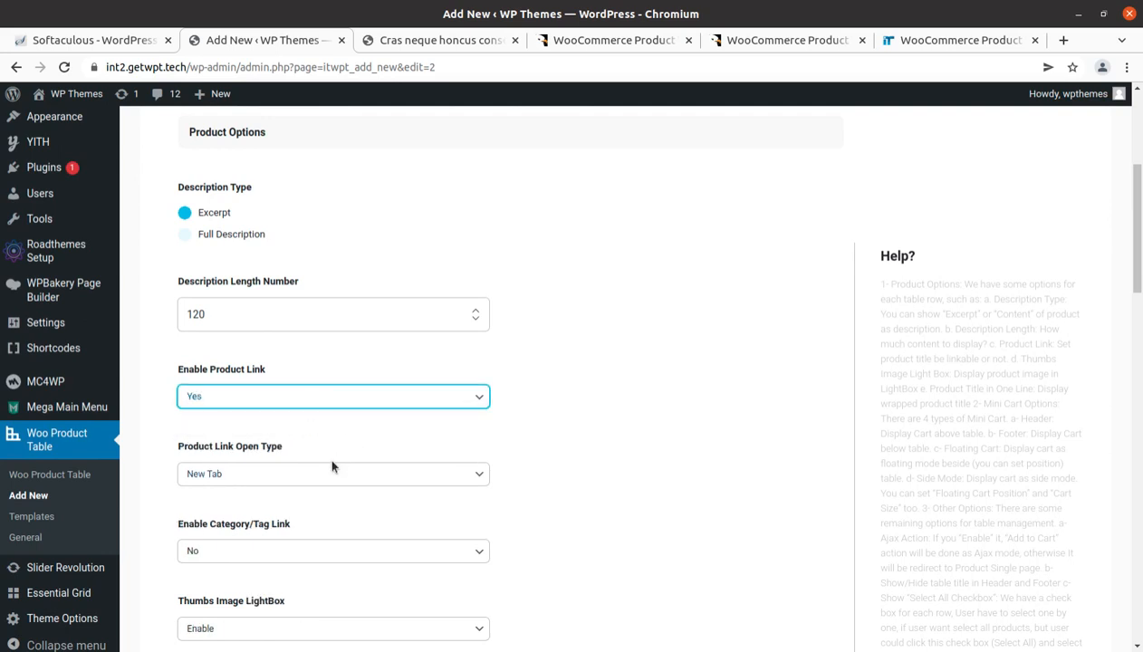
{"action": "left_click", "coordinate": [334, 395]}
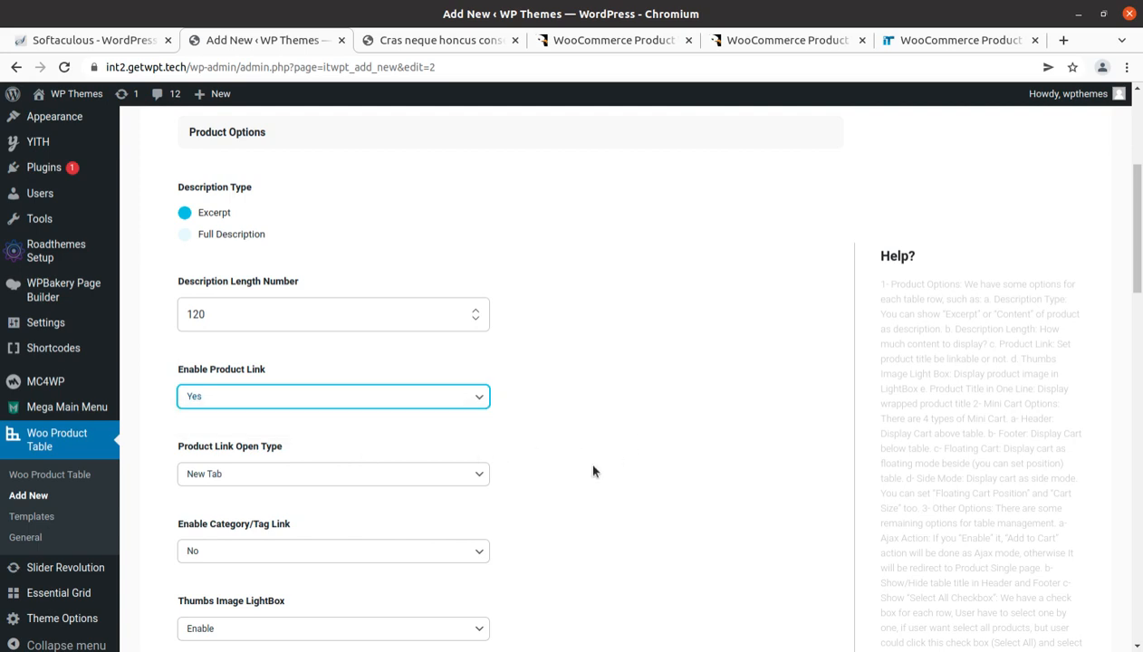
{"action": "scroll", "scroll_direction": "down", "scroll_amount": 3}
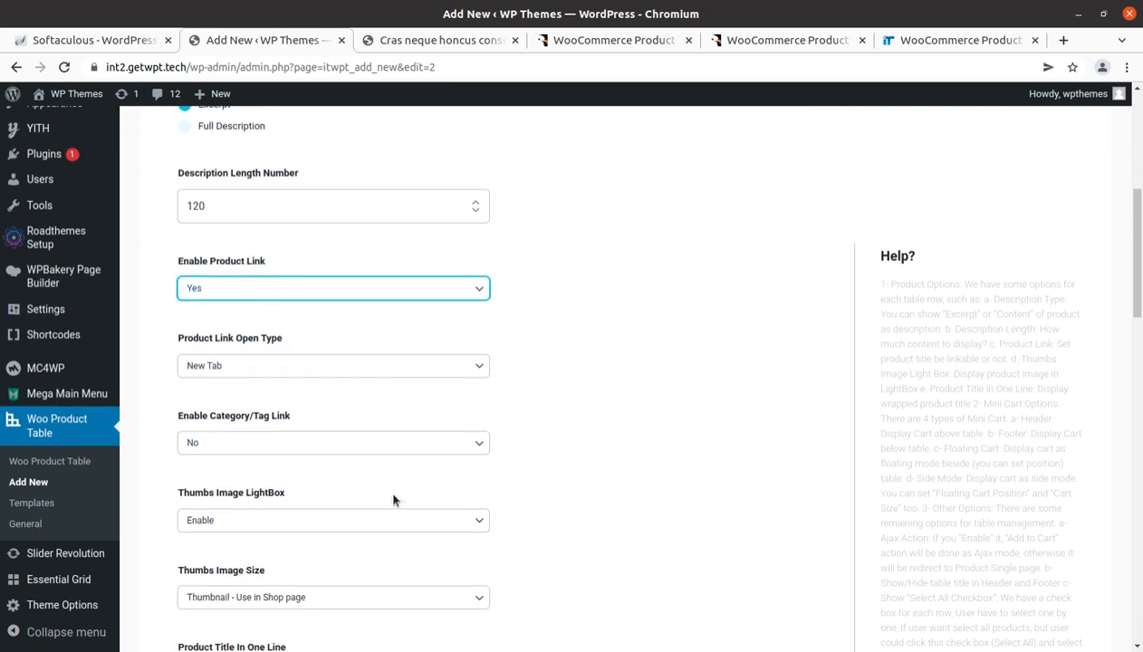
{"action": "scroll", "scroll_direction": "down", "scroll_amount": 3}
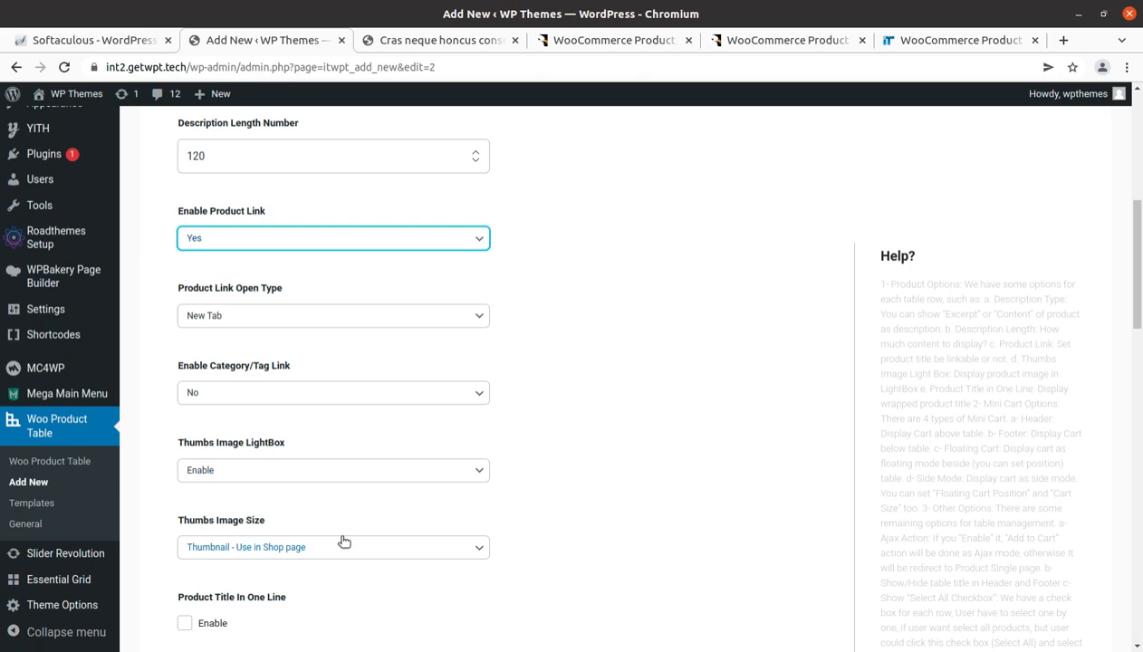
{"action": "scroll", "scroll_direction": "down", "scroll_amount": 3}
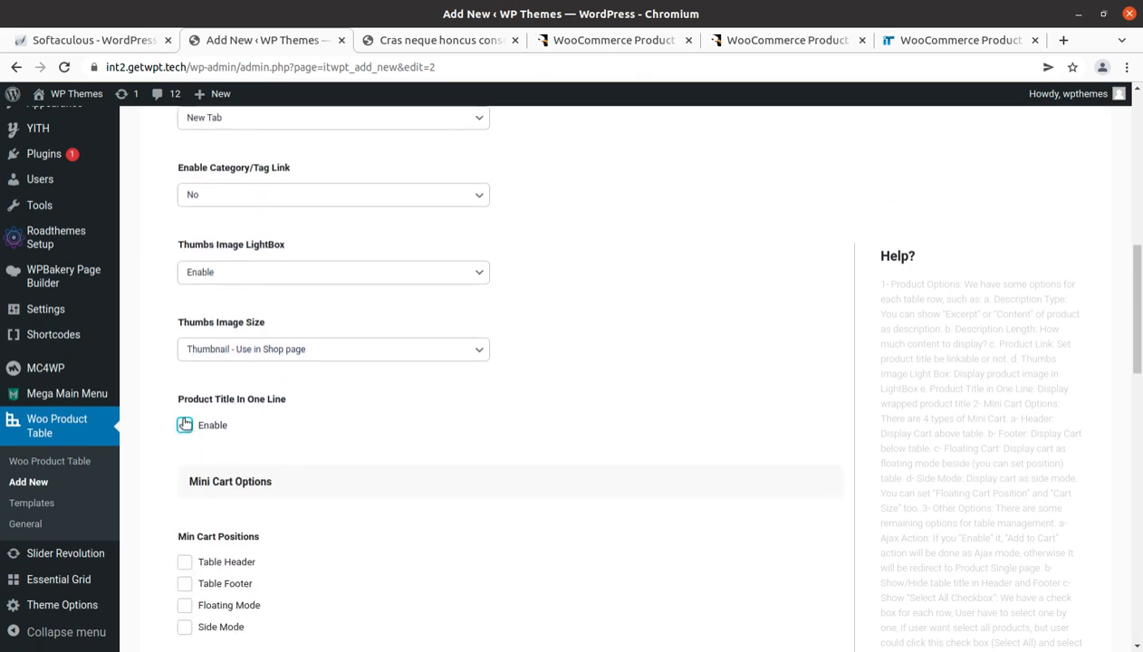
{"action": "left_click", "coordinate": [185, 424]}
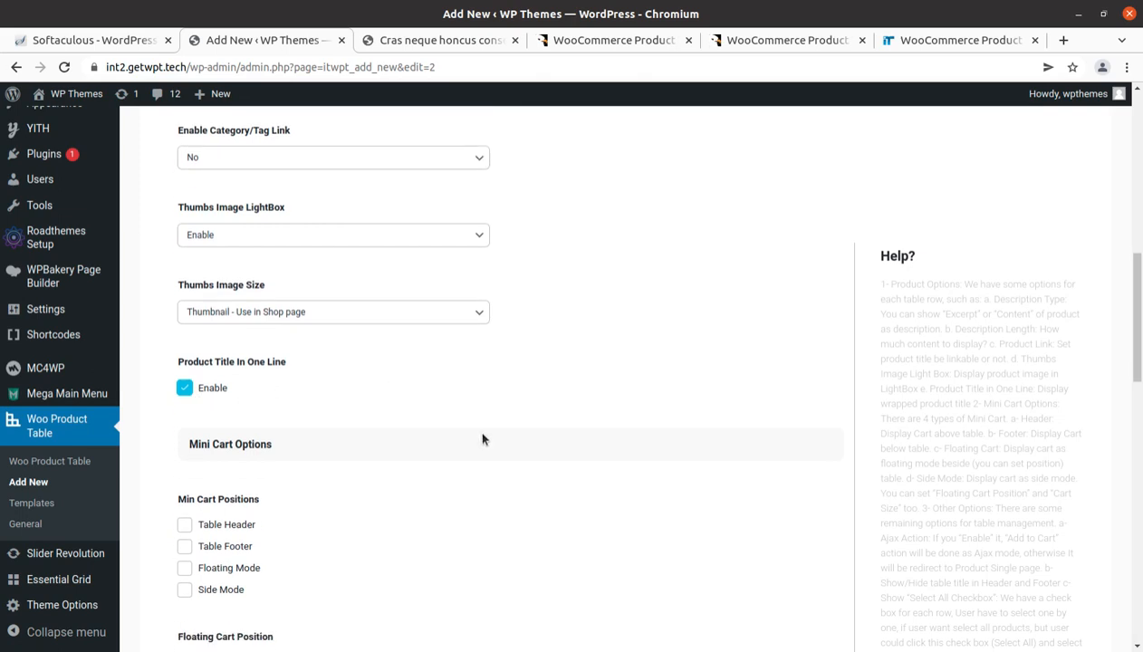
Step: Show the mini cart in the table footer and in floating mode, then review the remaining options
{"action": "scroll", "scroll_direction": "down", "scroll_amount": 3}
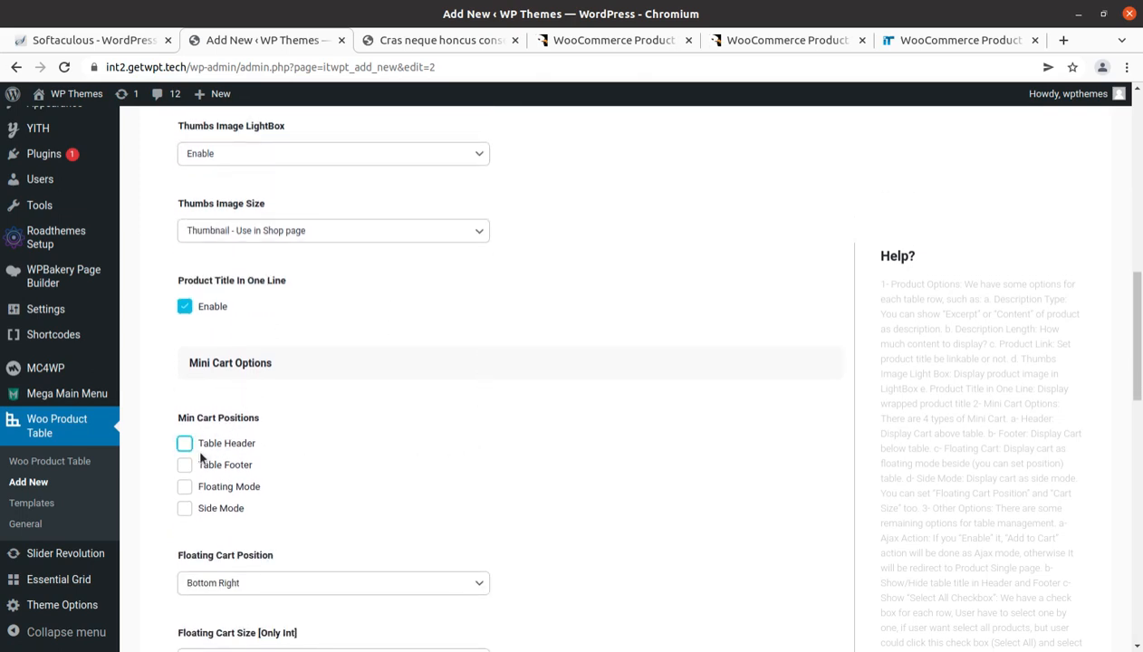
{"action": "mouse_move", "coordinate": [259, 464]}
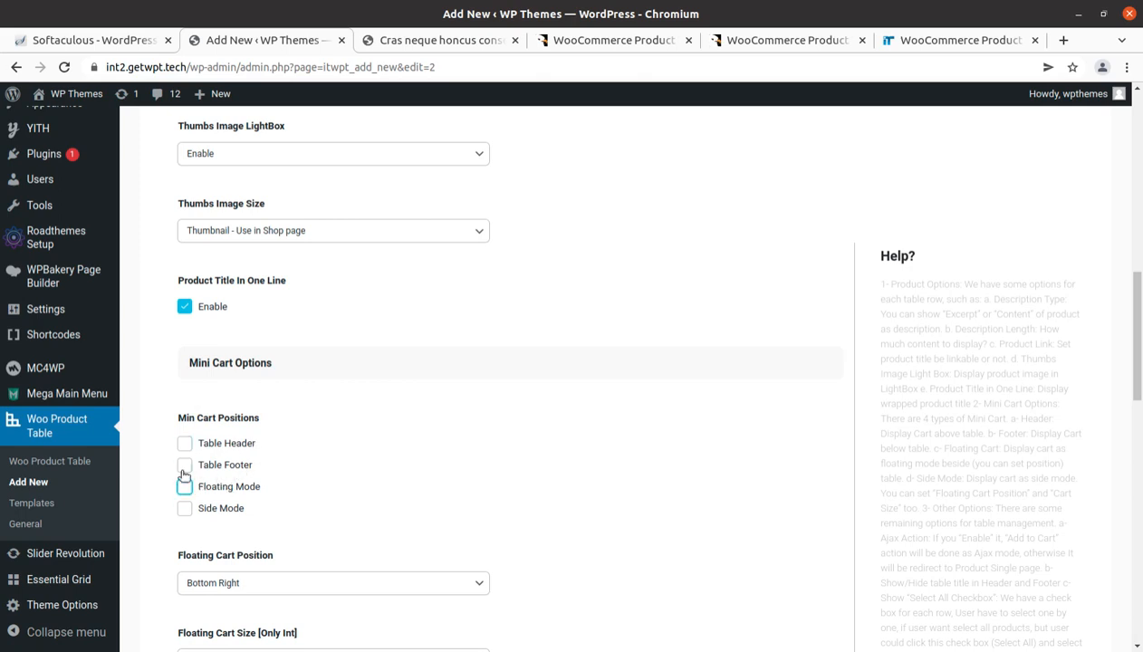
{"action": "left_click", "coordinate": [185, 464]}
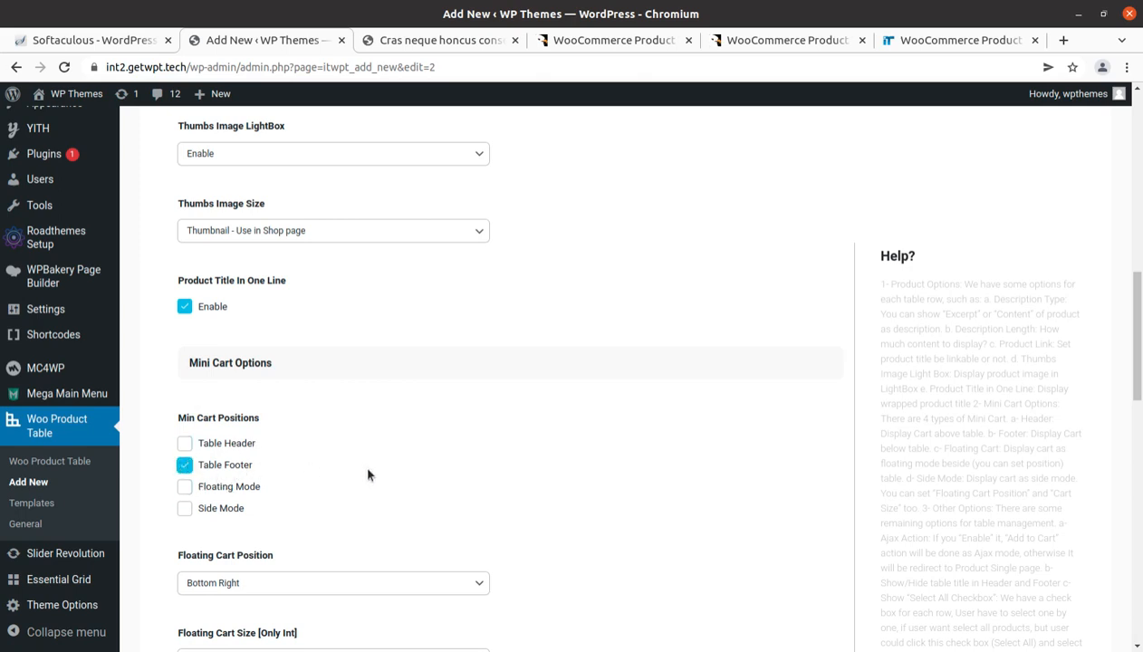
{"action": "left_click", "coordinate": [185, 406]}
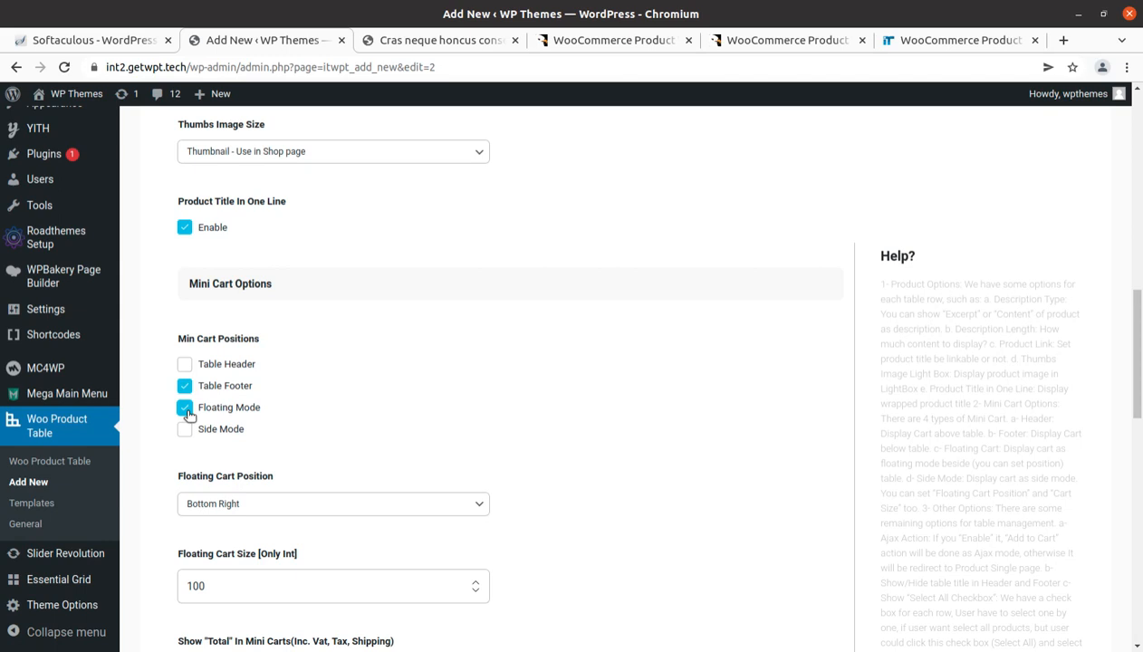
{"action": "scroll", "scroll_direction": "down", "scroll_amount": 3}
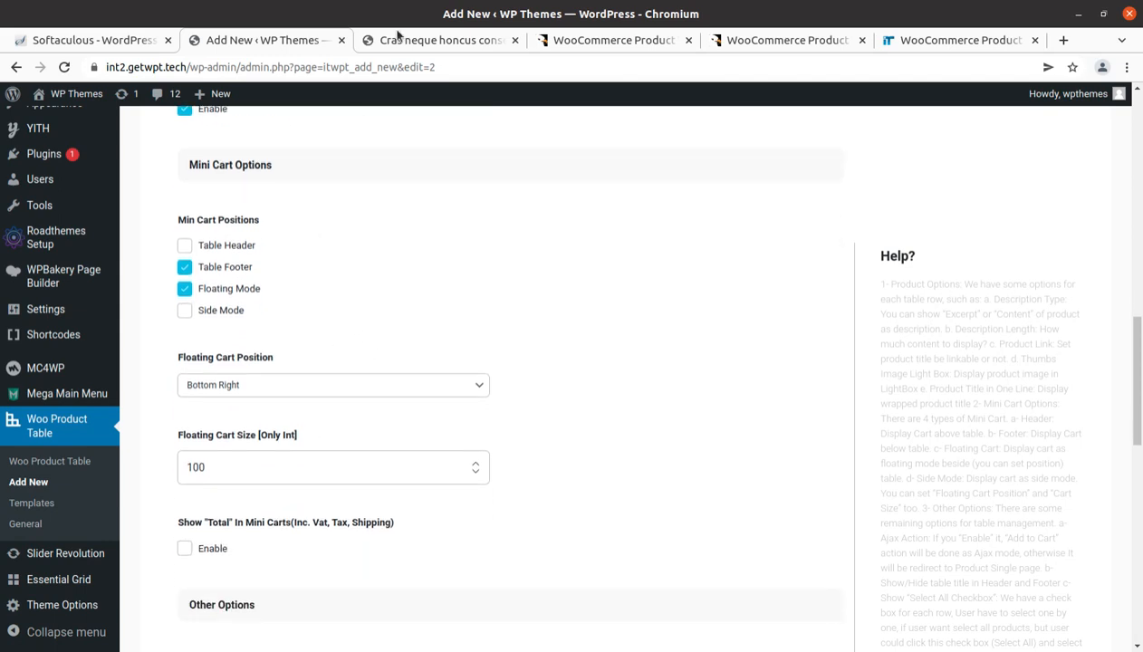
{"action": "scroll", "scroll_direction": "down", "scroll_amount": 3}
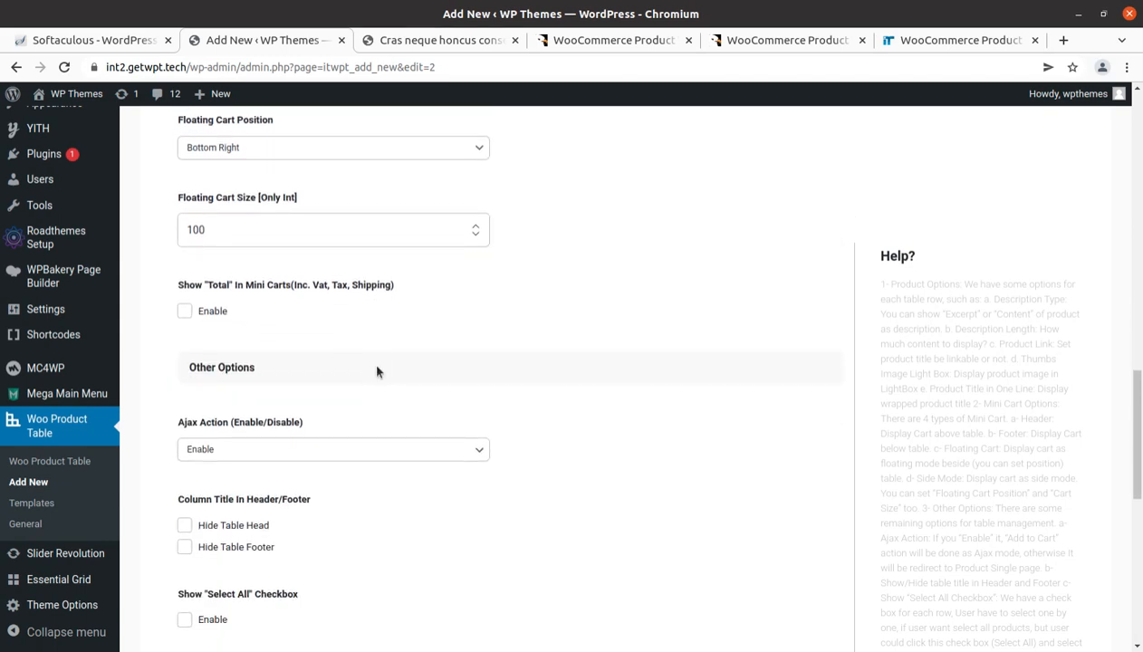
{"action": "scroll", "scroll_direction": "down", "scroll_amount": 3}
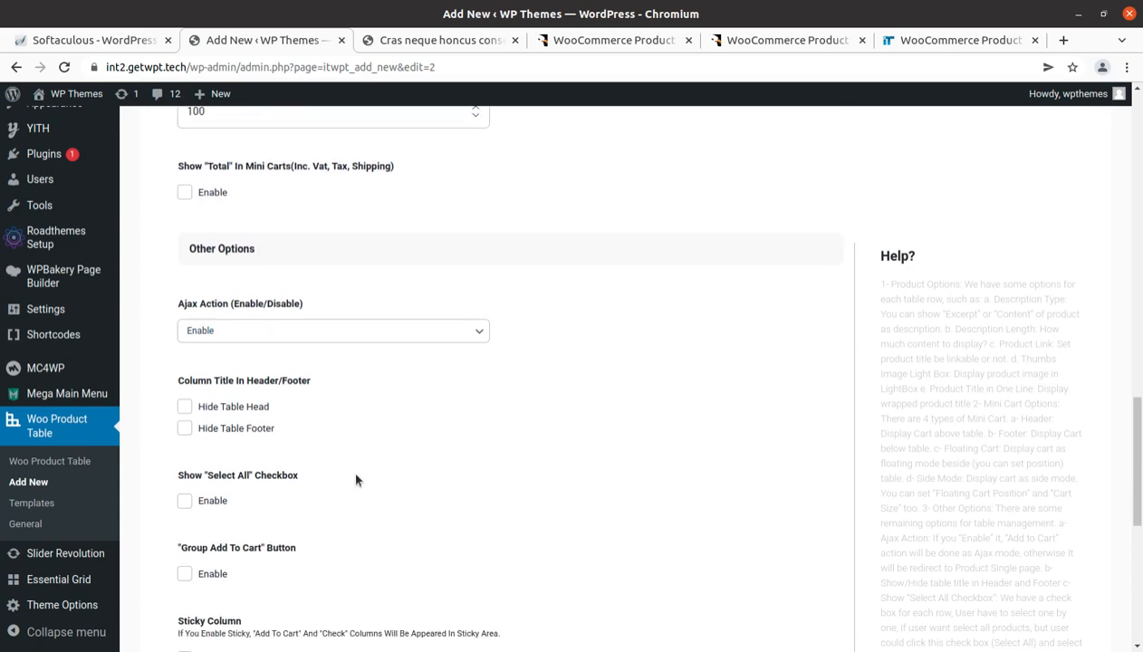
{"action": "scroll", "scroll_direction": "down", "scroll_amount": 3}
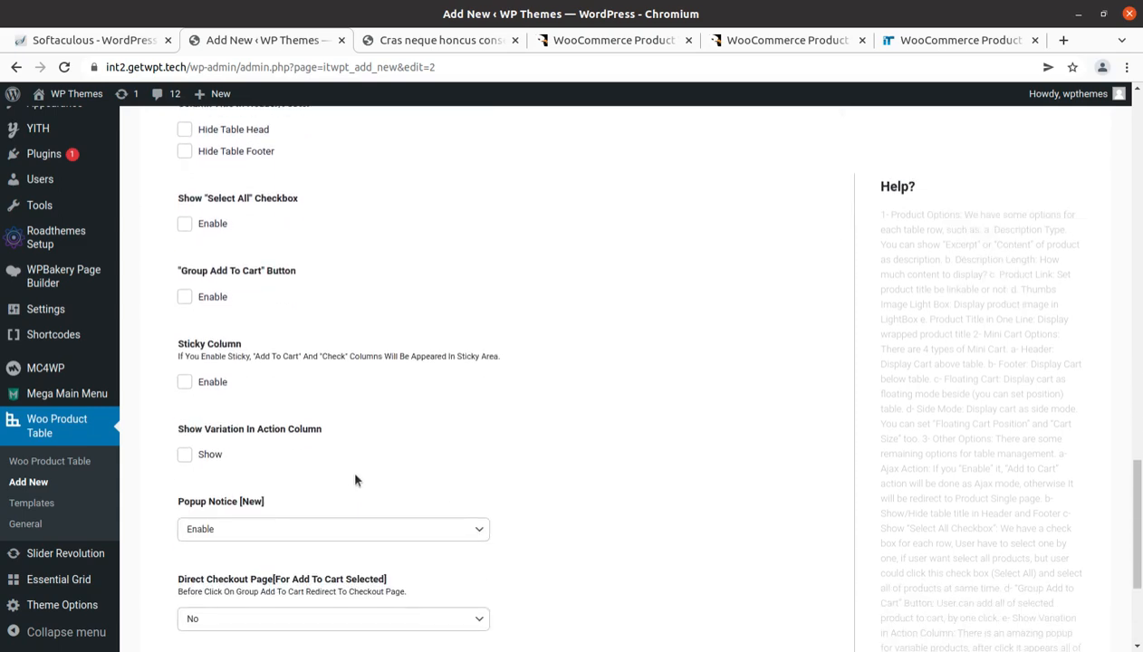
{"action": "scroll", "scroll_direction": "down", "scroll_amount": 3}
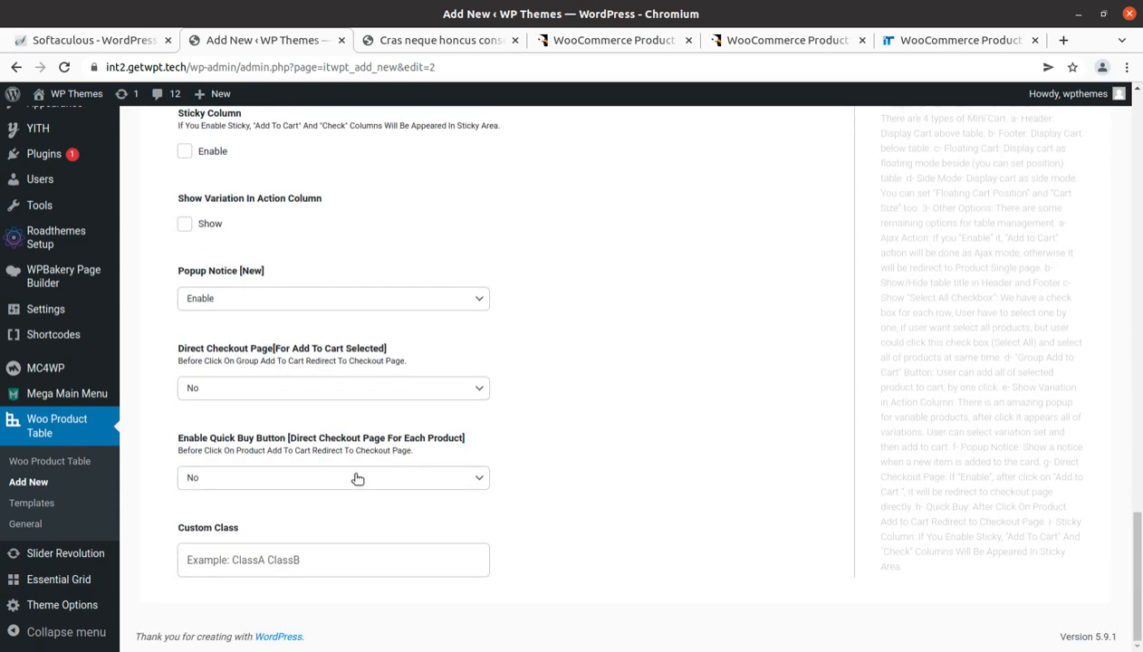
{"action": "scroll", "scroll_direction": "up", "scroll_amount": 3}
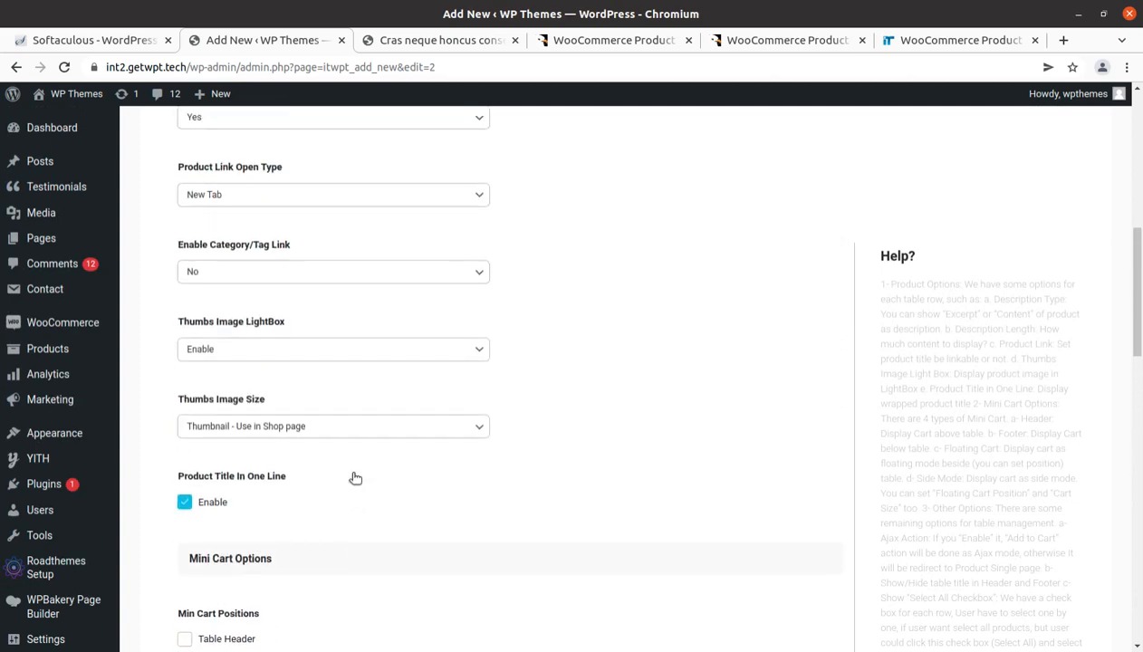
{"action": "scroll", "scroll_direction": "up", "scroll_amount": 3}
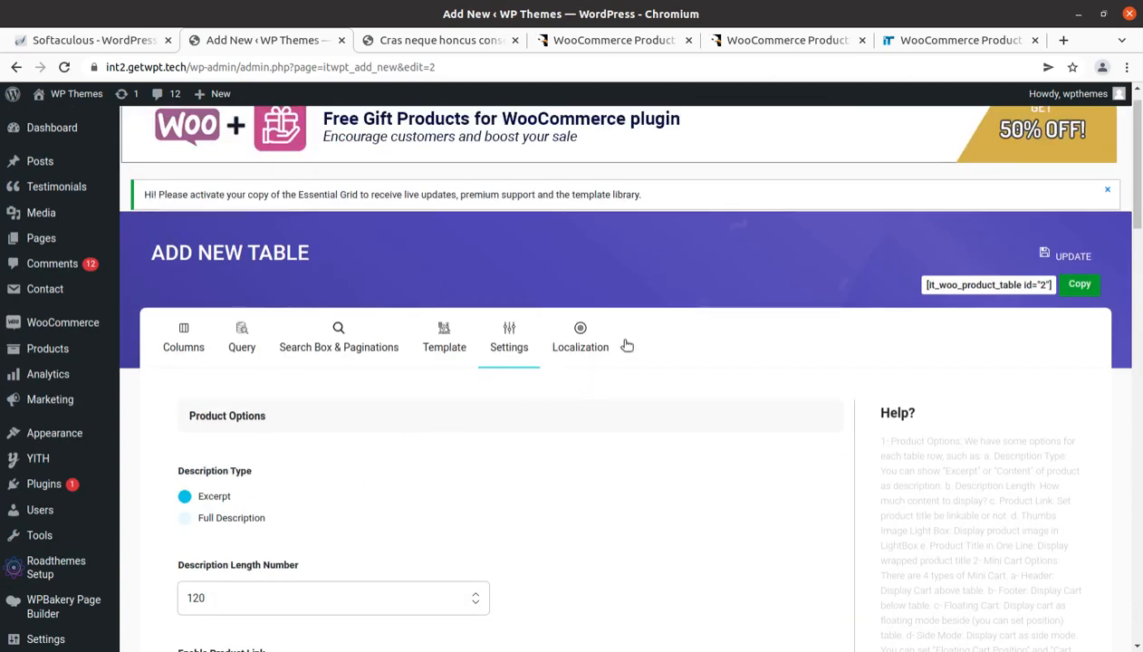
Step: Update the table, copy its shortcode, and start a new page via Pages > Add New
{"action": "left_click", "coordinate": [1073, 255]}
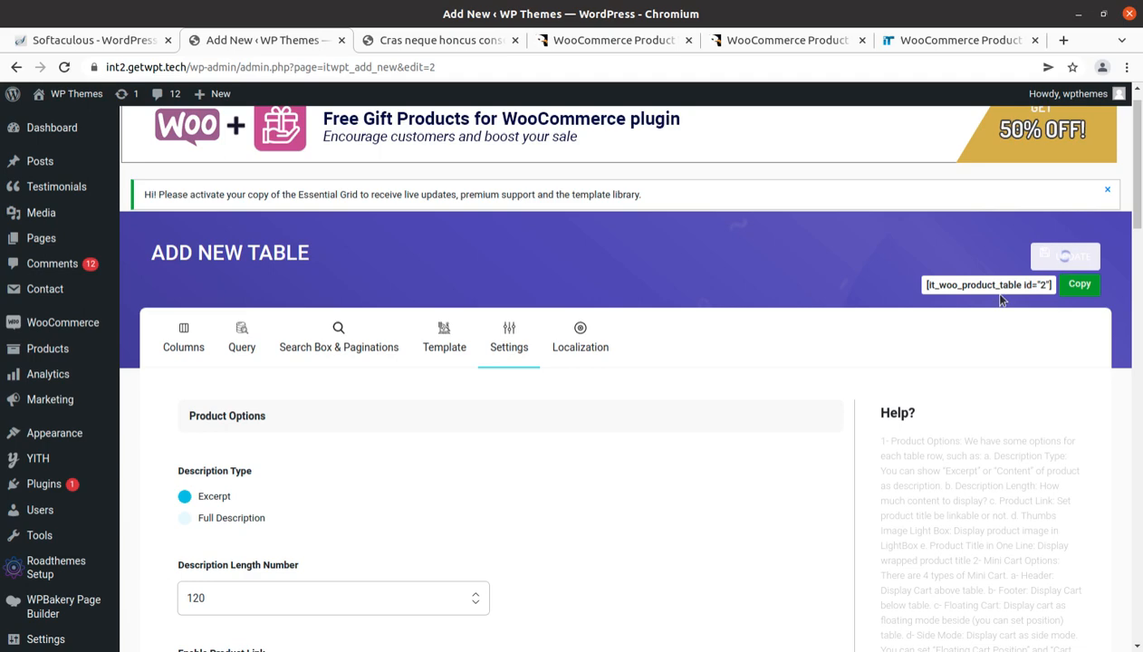
{"action": "left_click", "coordinate": [1073, 257]}
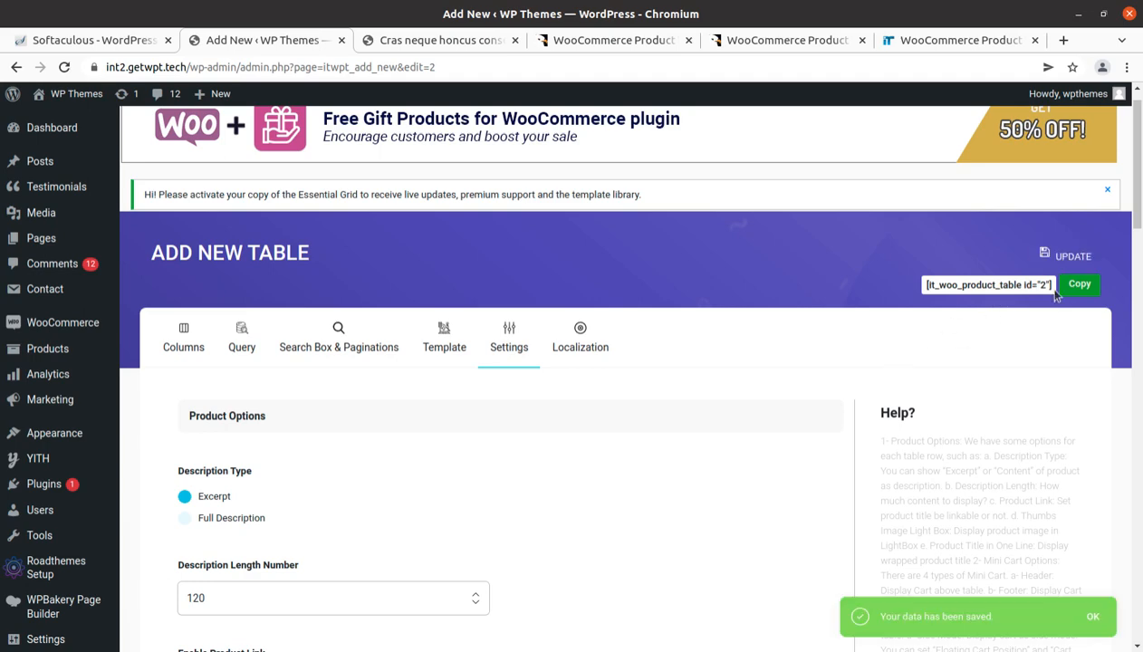
{"action": "left_click", "coordinate": [1079, 282]}
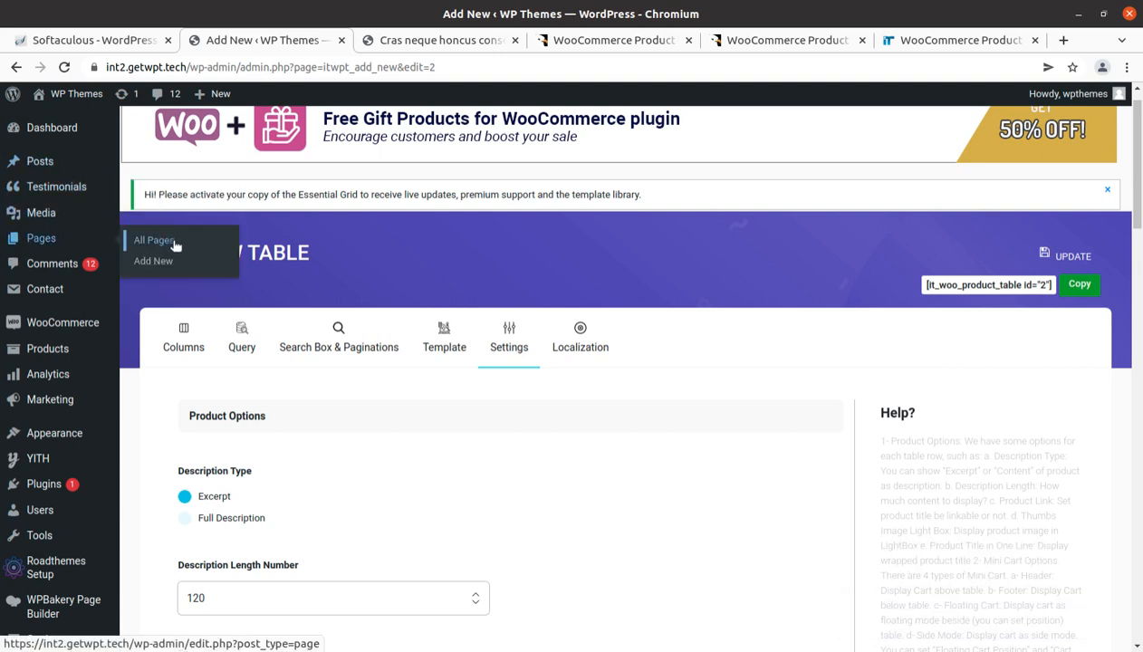
{"action": "left_click", "coordinate": [152, 261]}
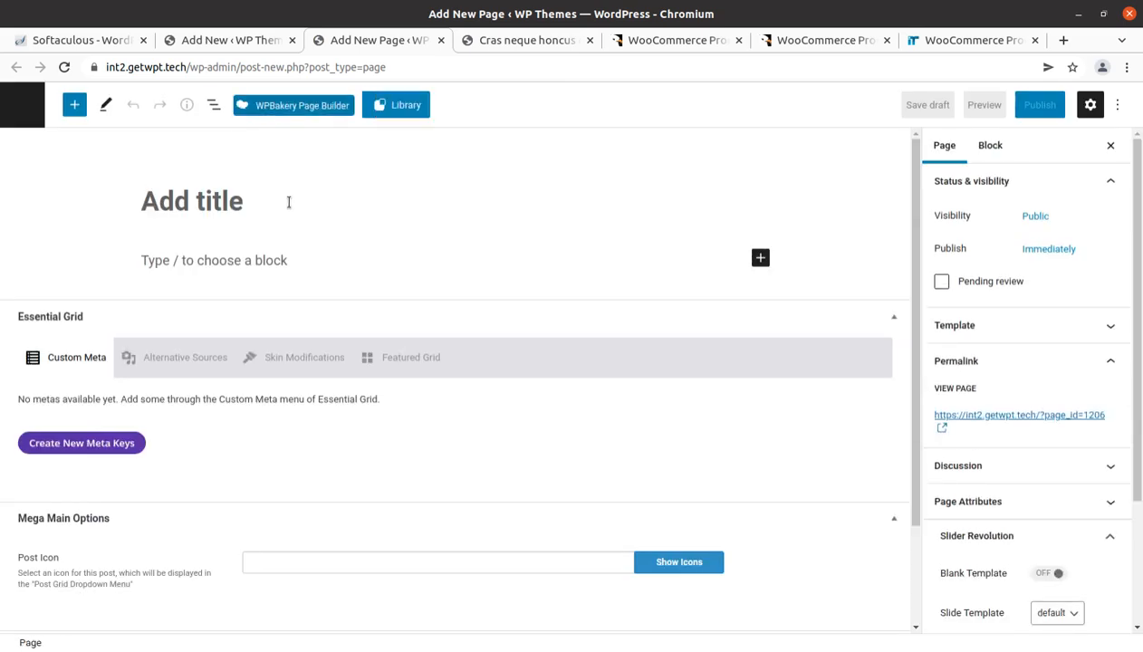
Step: Publish a page titled Product Table containing the shortcode and view it on the site
{"action": "type", "text": "P"}
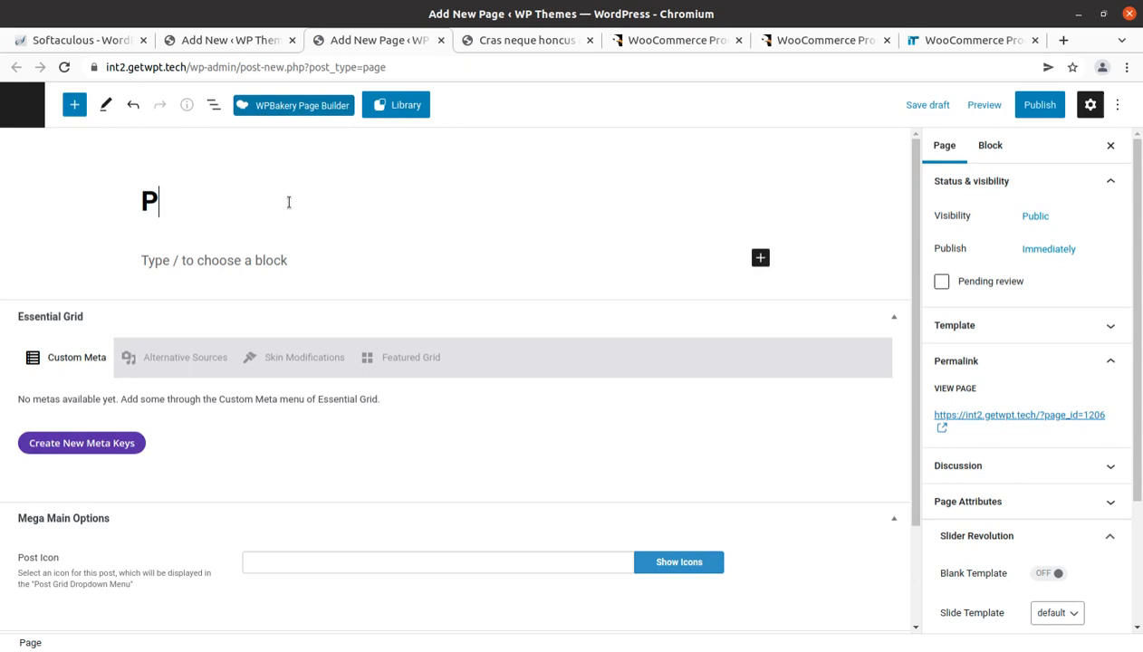
{"action": "type", "text": "roduct Table"}
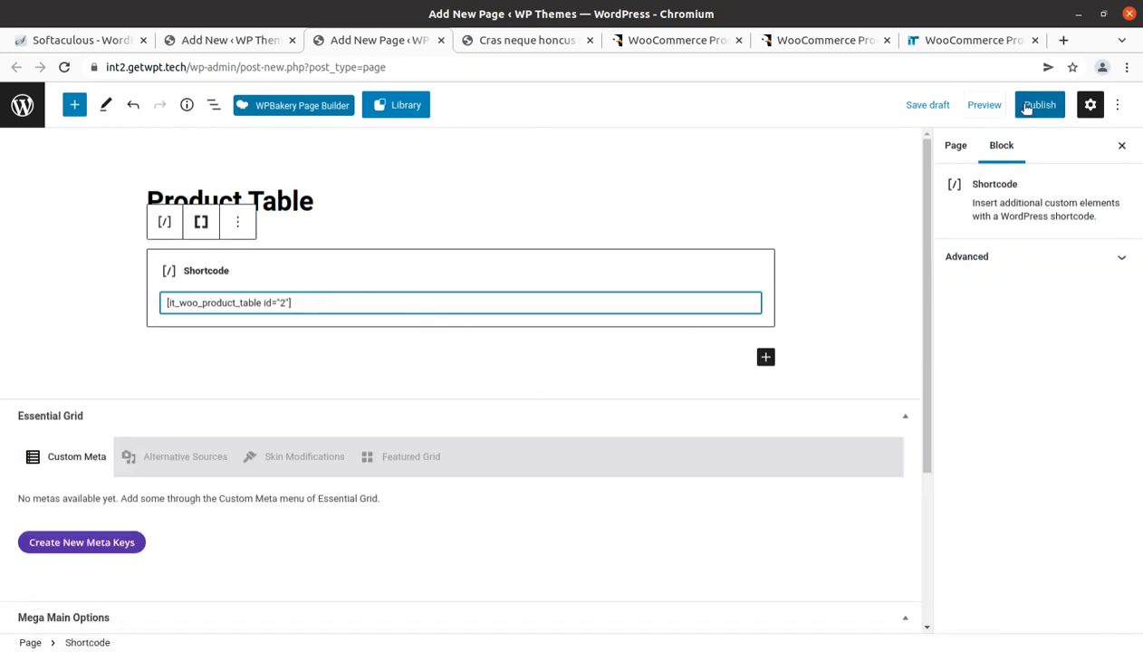
{"action": "left_click", "coordinate": [1040, 103]}
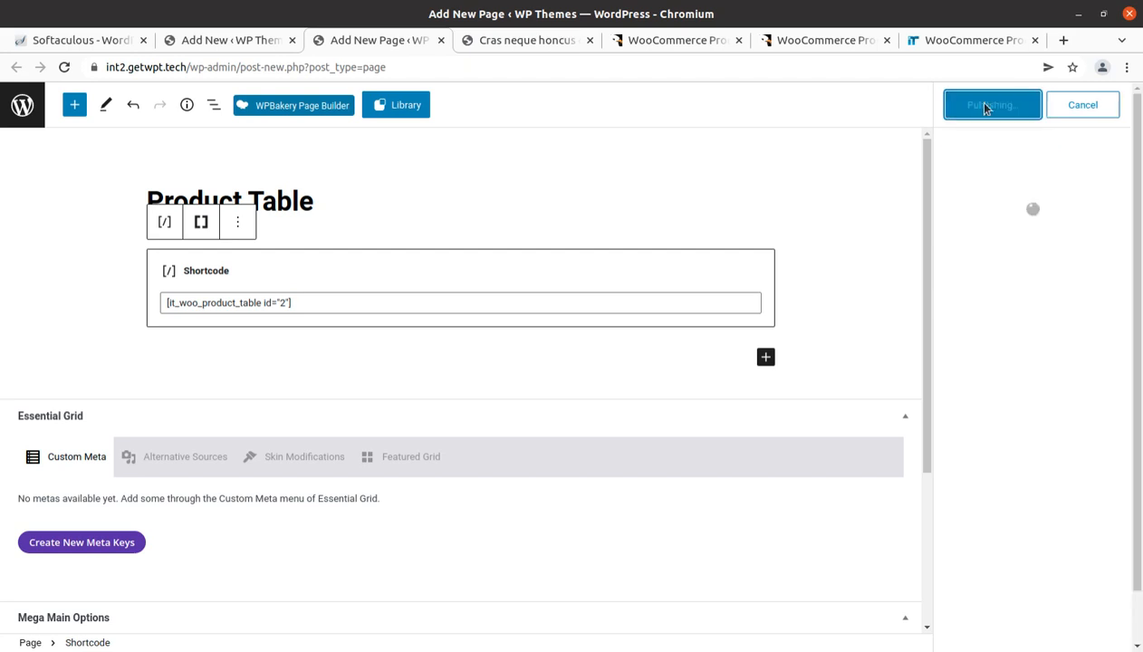
{"action": "left_click", "coordinate": [991, 103]}
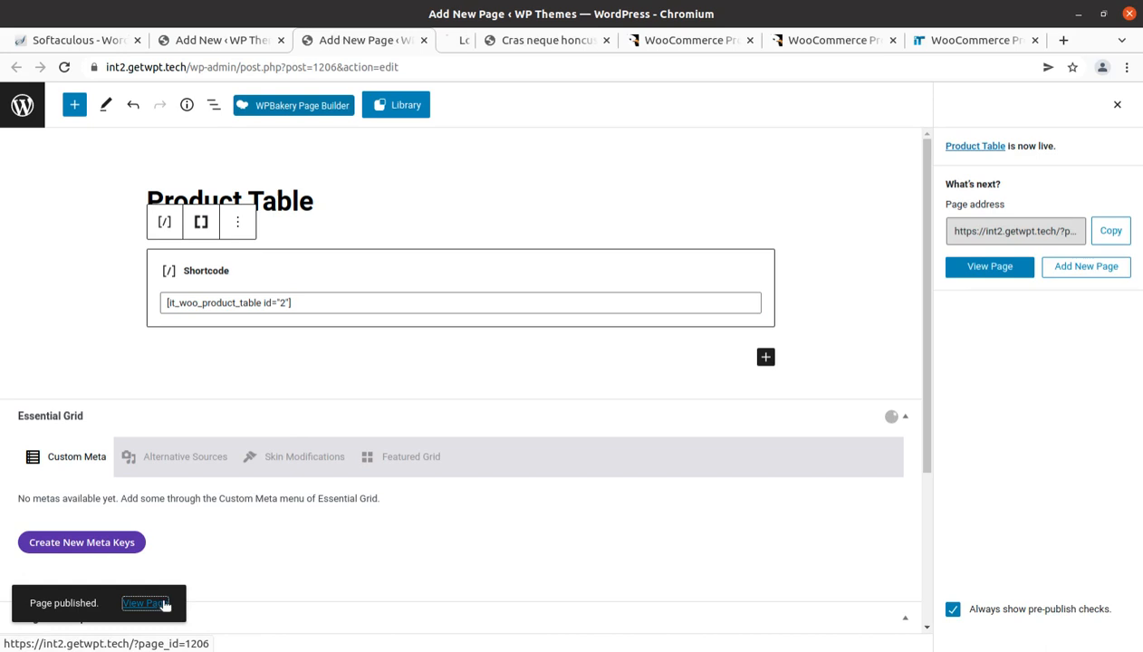
{"action": "left_click", "coordinate": [145, 603]}
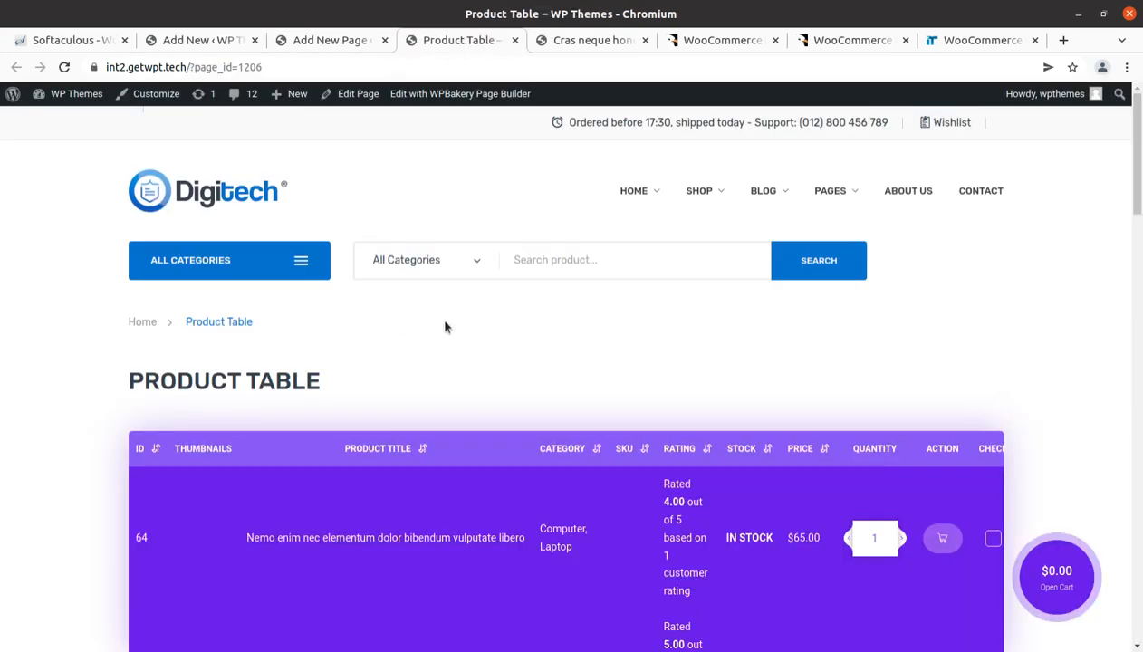
Step: Add two of the first $65 product from the table to the cart for a $130 total
{"action": "scroll", "scroll_direction": "down", "scroll_amount": 3}
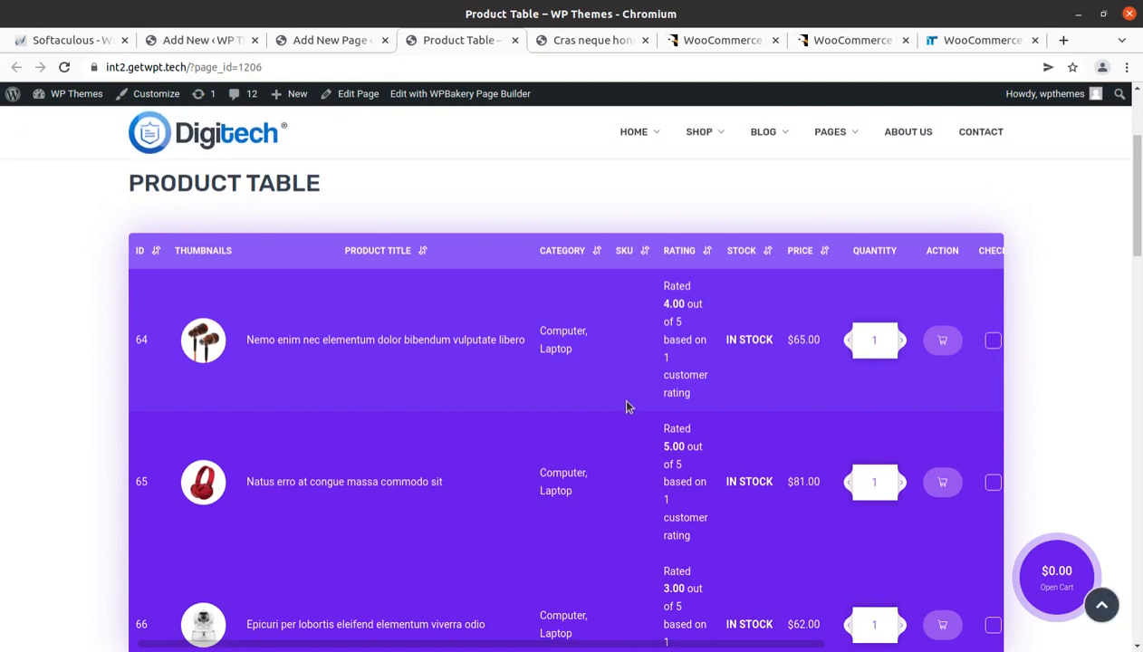
{"action": "mouse_move", "coordinate": [332, 361]}
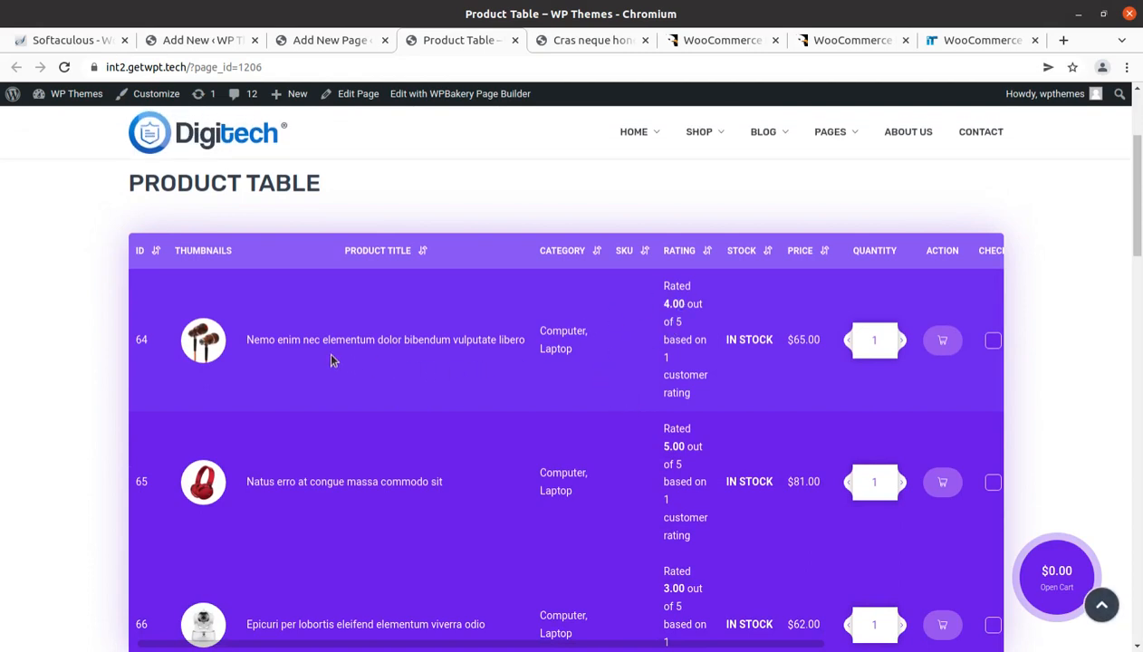
{"action": "mouse_move", "coordinate": [344, 375]}
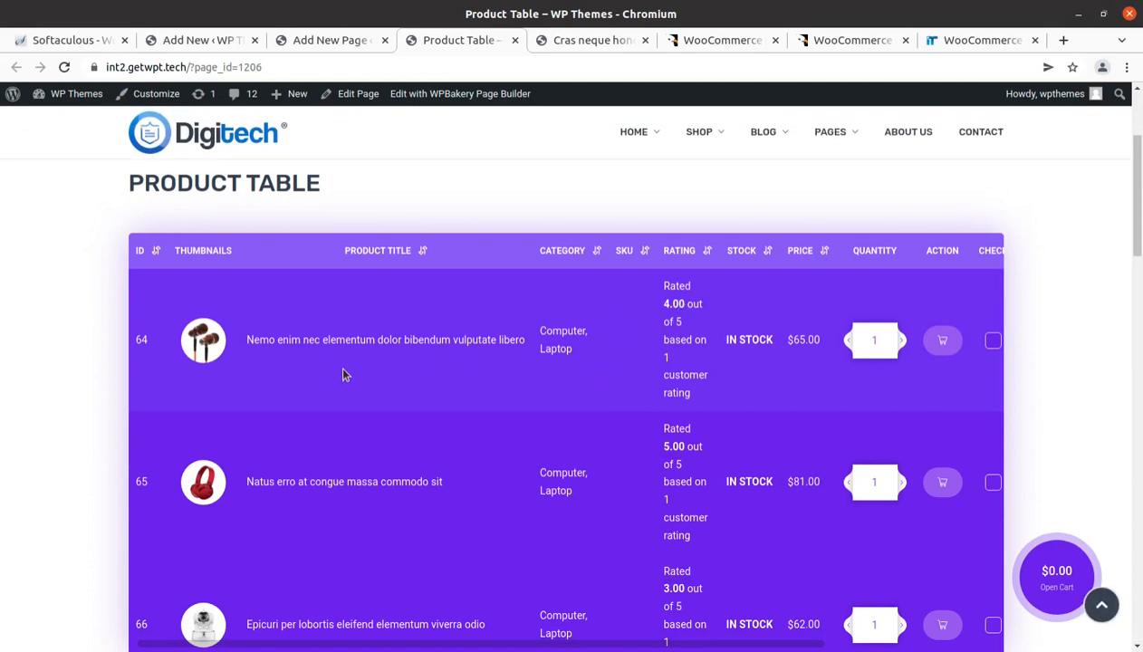
{"action": "scroll", "scroll_direction": "down", "scroll_amount": 3}
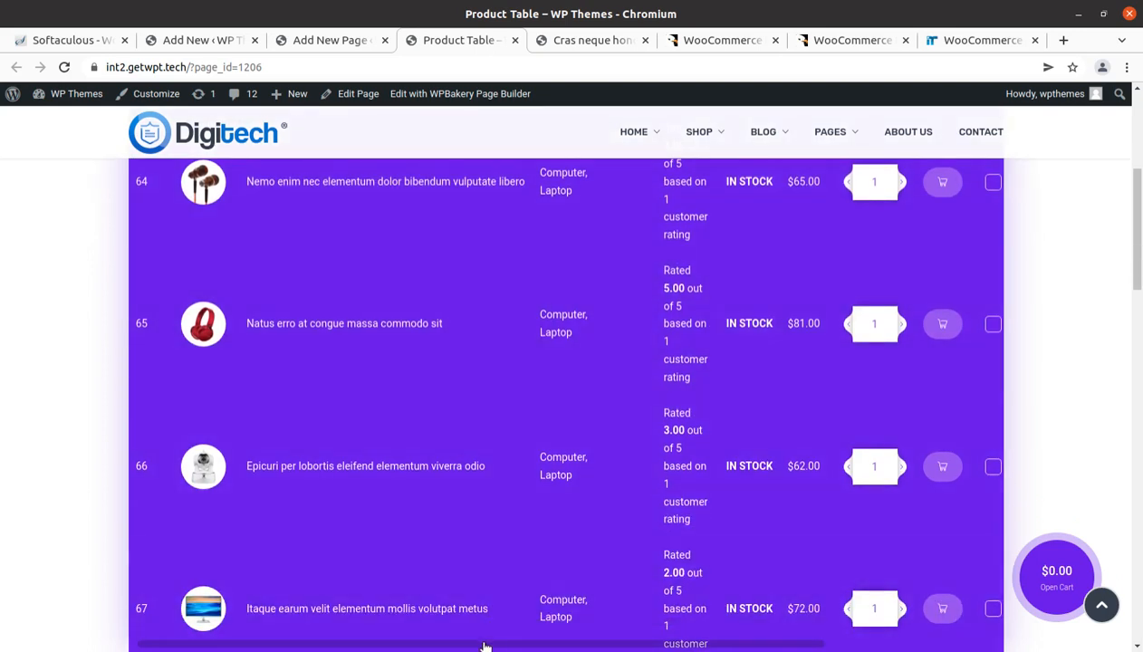
{"action": "scroll", "scroll_direction": "right", "scroll_amount": 3}
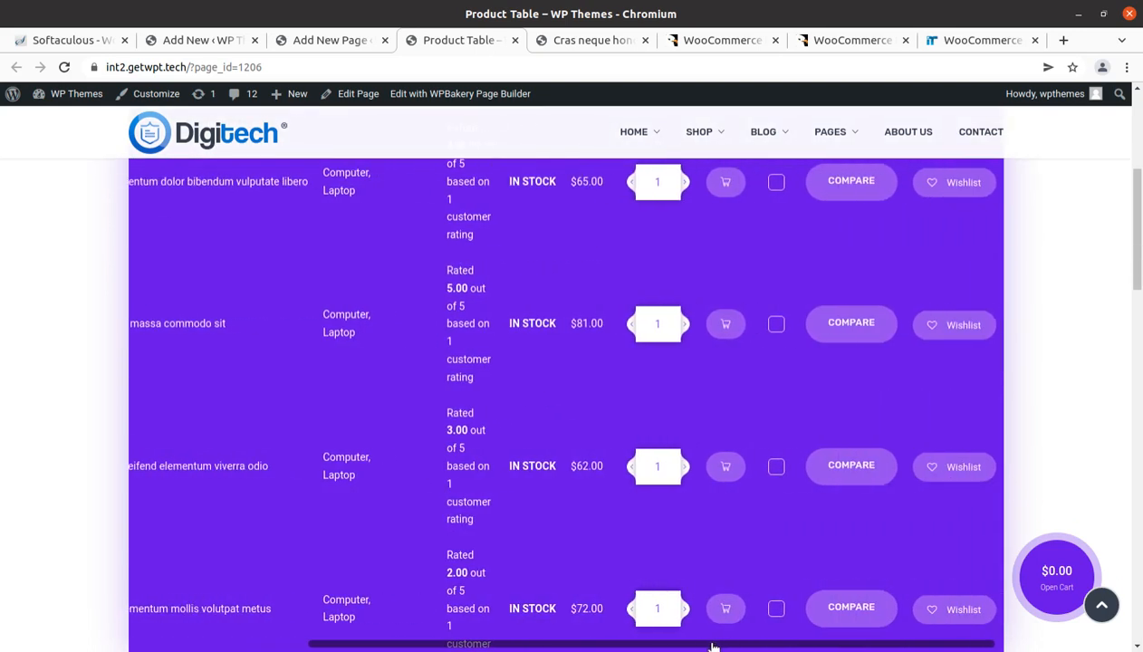
{"action": "scroll", "scroll_direction": "left", "scroll_amount": 3}
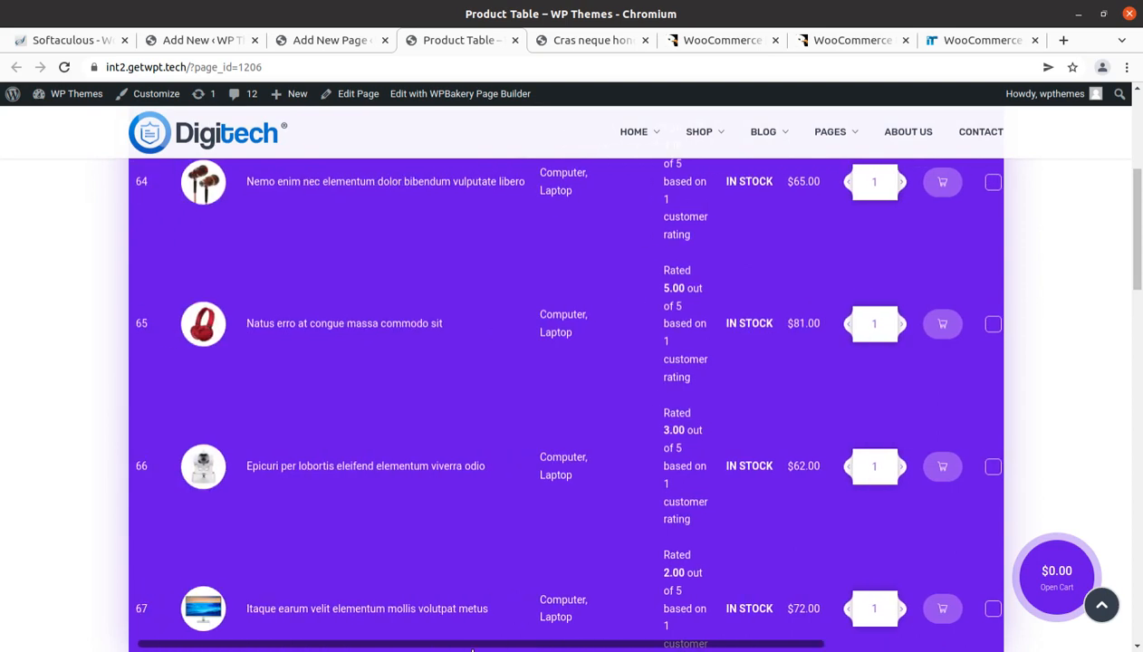
{"action": "mouse_move", "coordinate": [353, 198]}
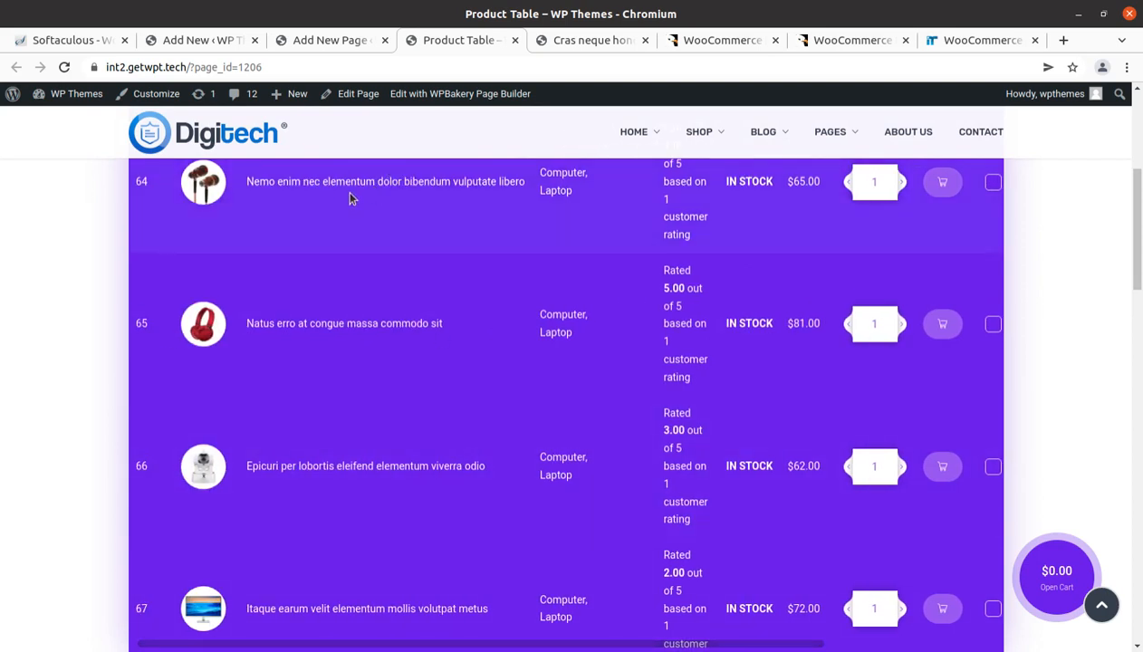
{"action": "mouse_move", "coordinate": [326, 197]}
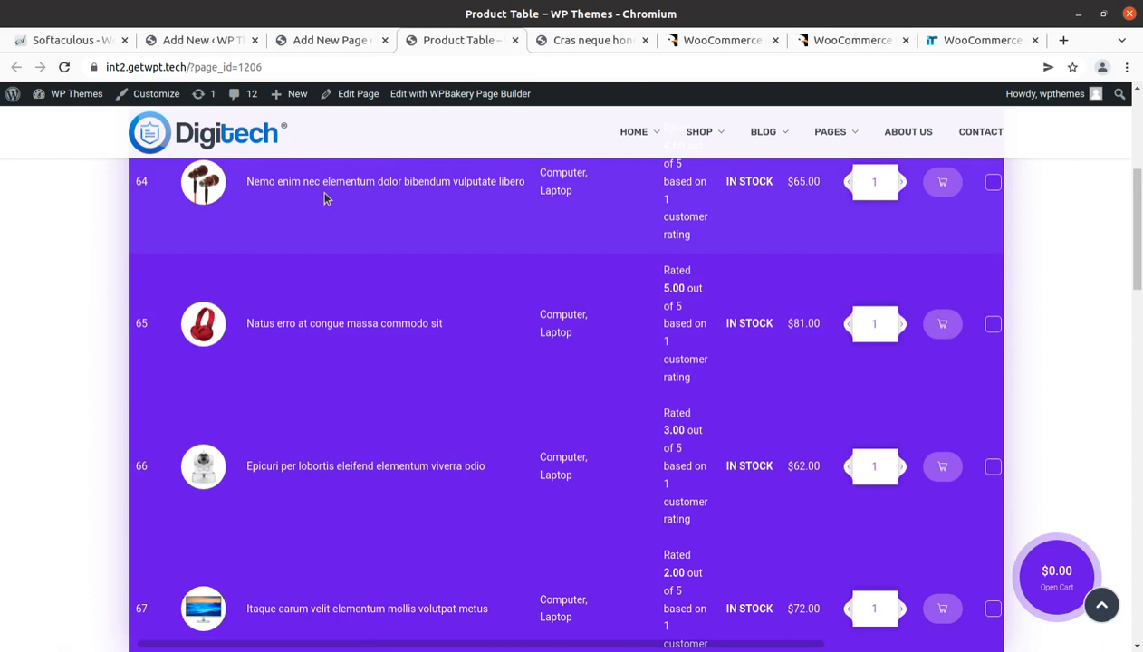
{"action": "scroll", "scroll_direction": "up", "scroll_amount": 3}
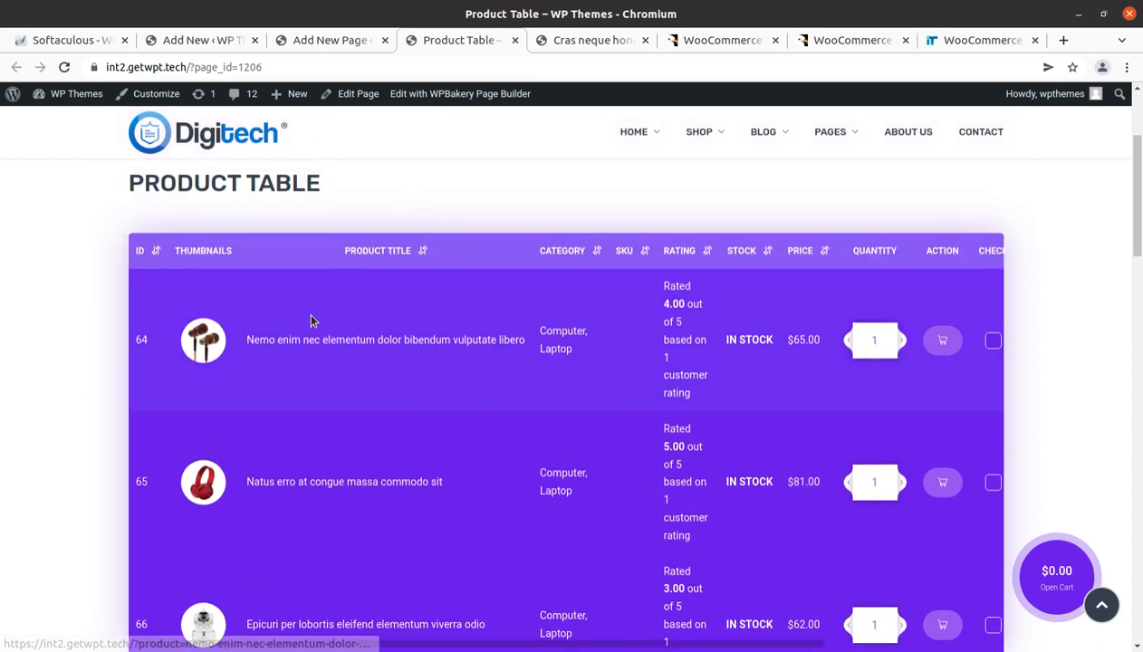
{"action": "scroll", "scroll_direction": "down", "scroll_amount": 3}
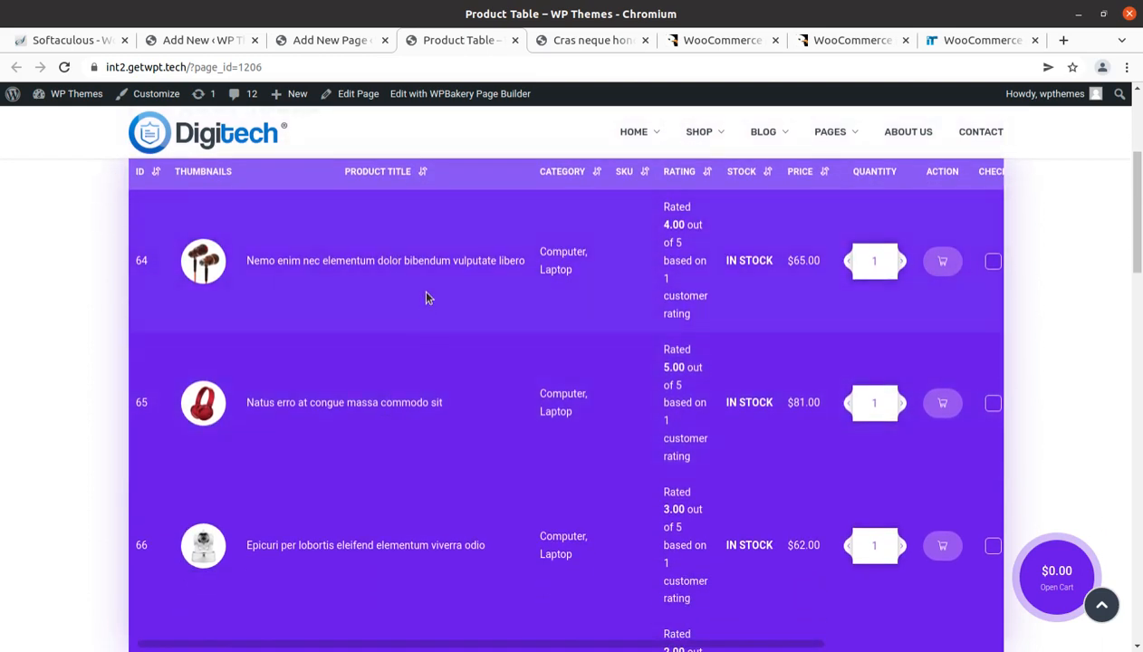
{"action": "mouse_move", "coordinate": [671, 276]}
{"action": "type", "text": "2"}
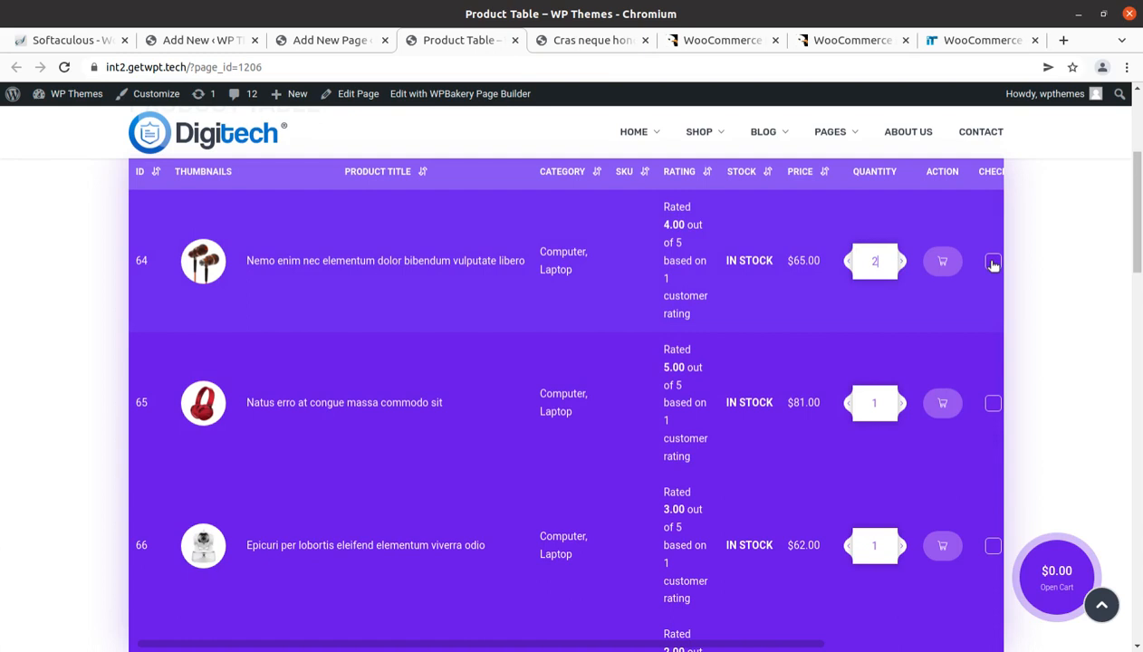
{"action": "scroll", "scroll_direction": "right", "scroll_amount": 3}
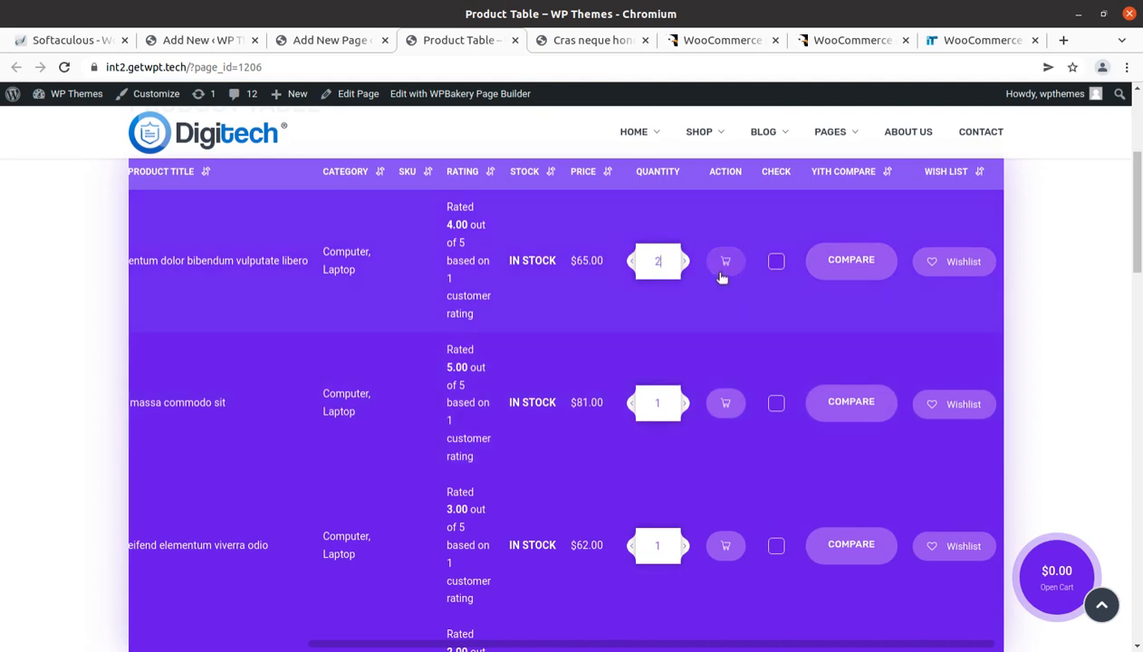
{"action": "left_click", "coordinate": [724, 261]}
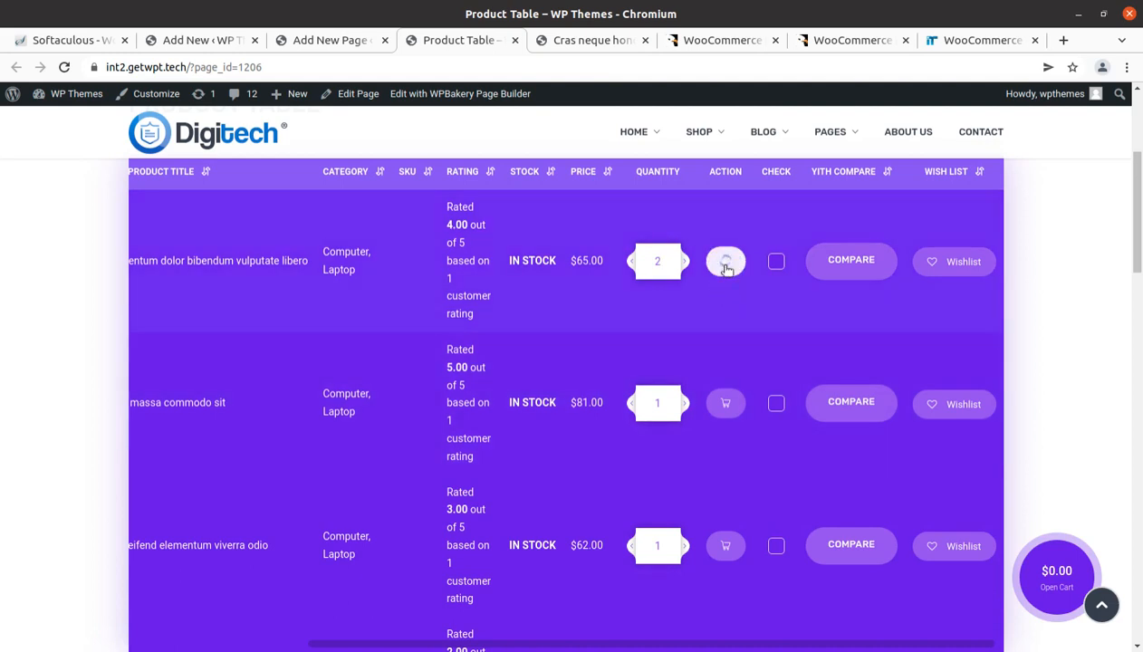
{"action": "left_click", "coordinate": [724, 261]}
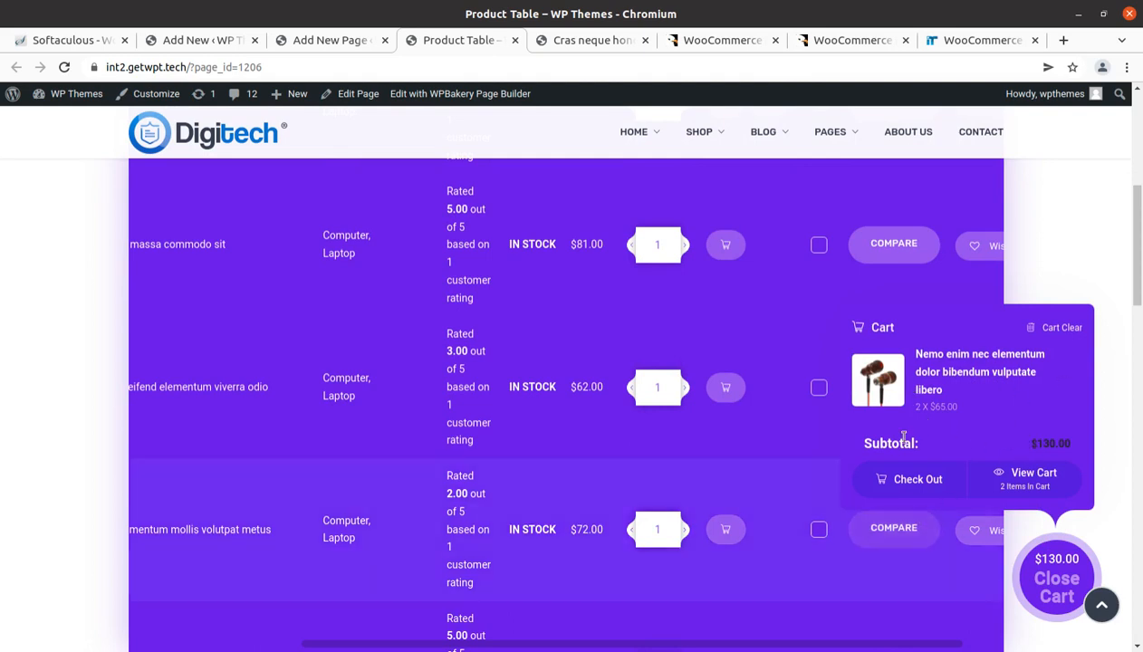
{"action": "mouse_move", "coordinate": [1017, 402]}
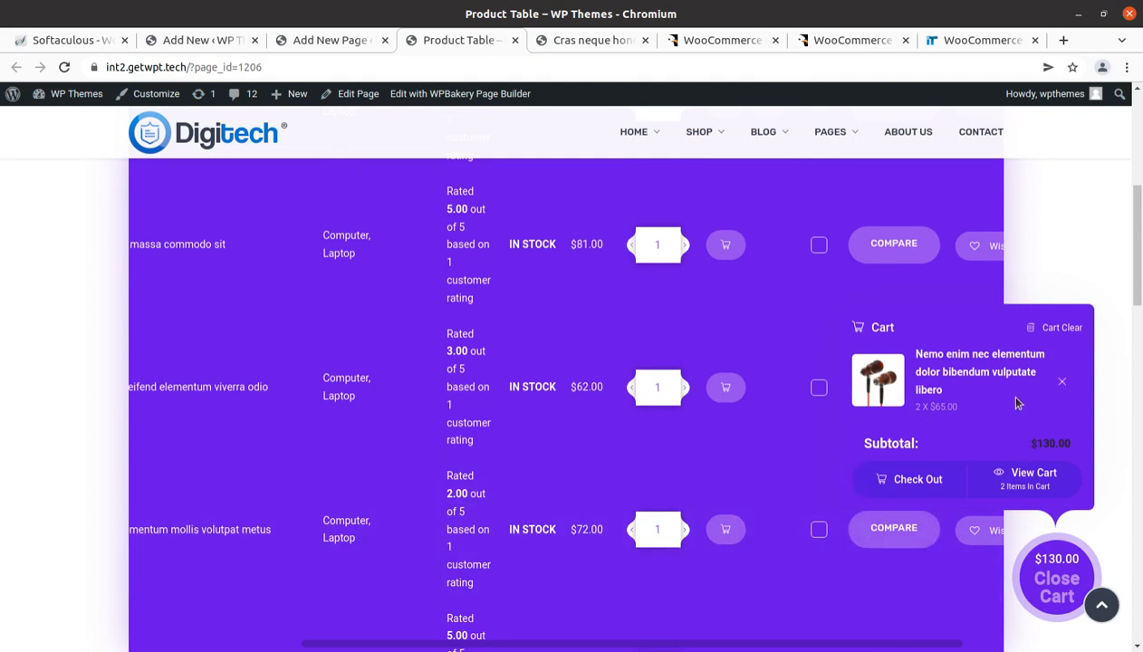
{"action": "mouse_move", "coordinate": [1011, 489]}
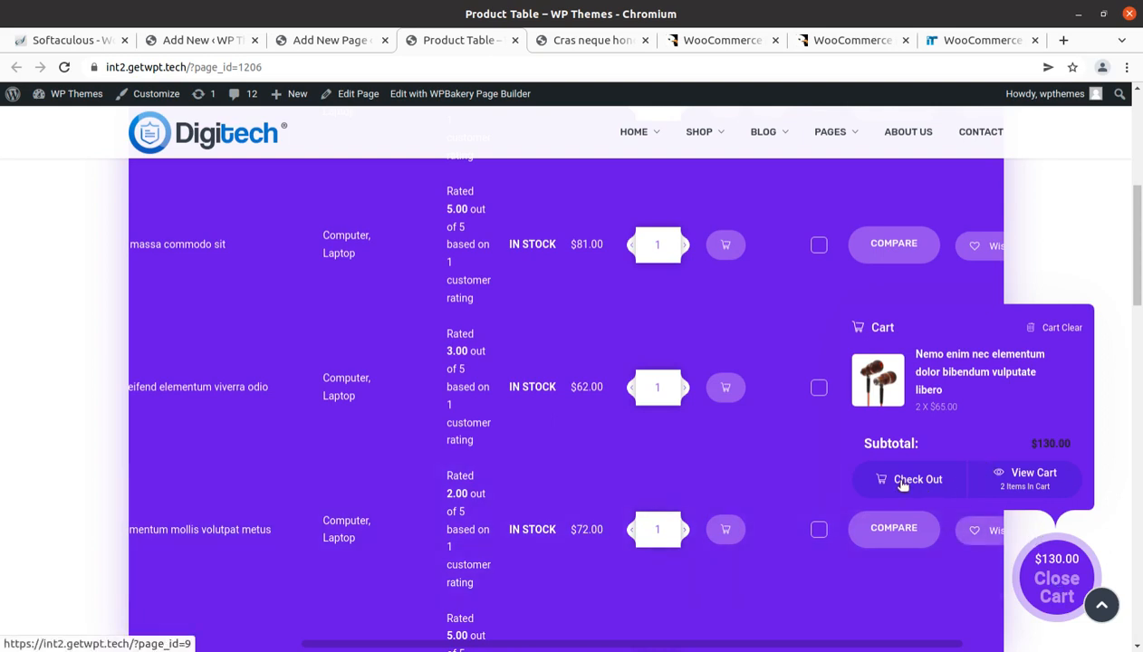
Step: Remove the item from the cart popup, leaving the cart empty
{"action": "scroll", "scroll_direction": "up", "scroll_amount": 3}
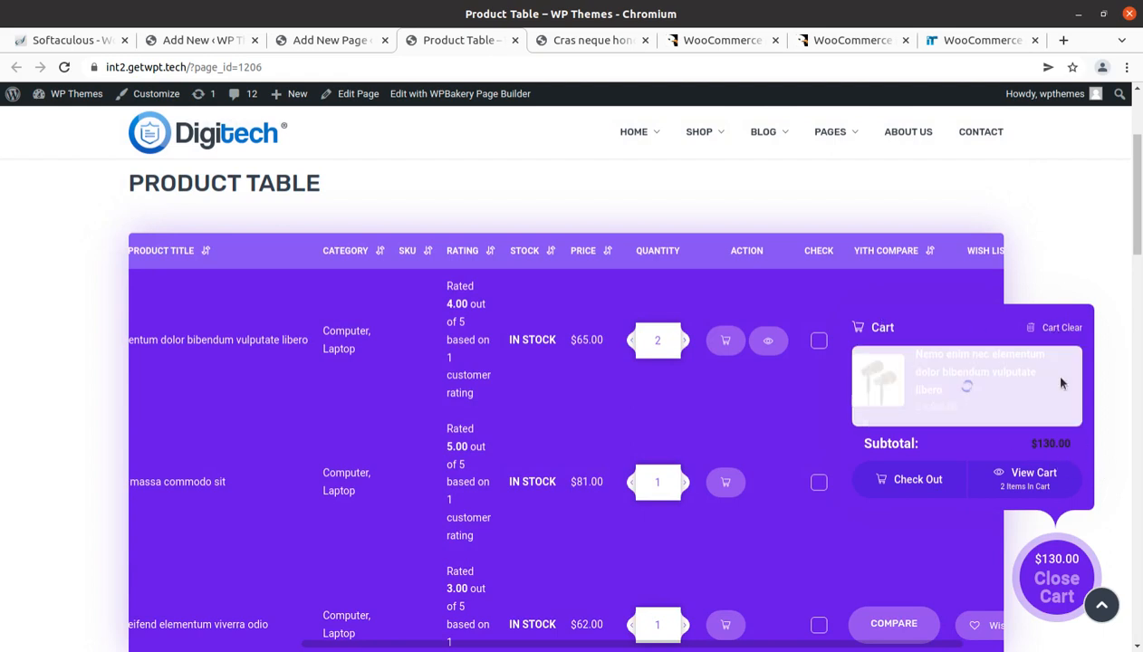
{"action": "left_click", "coordinate": [1062, 327]}
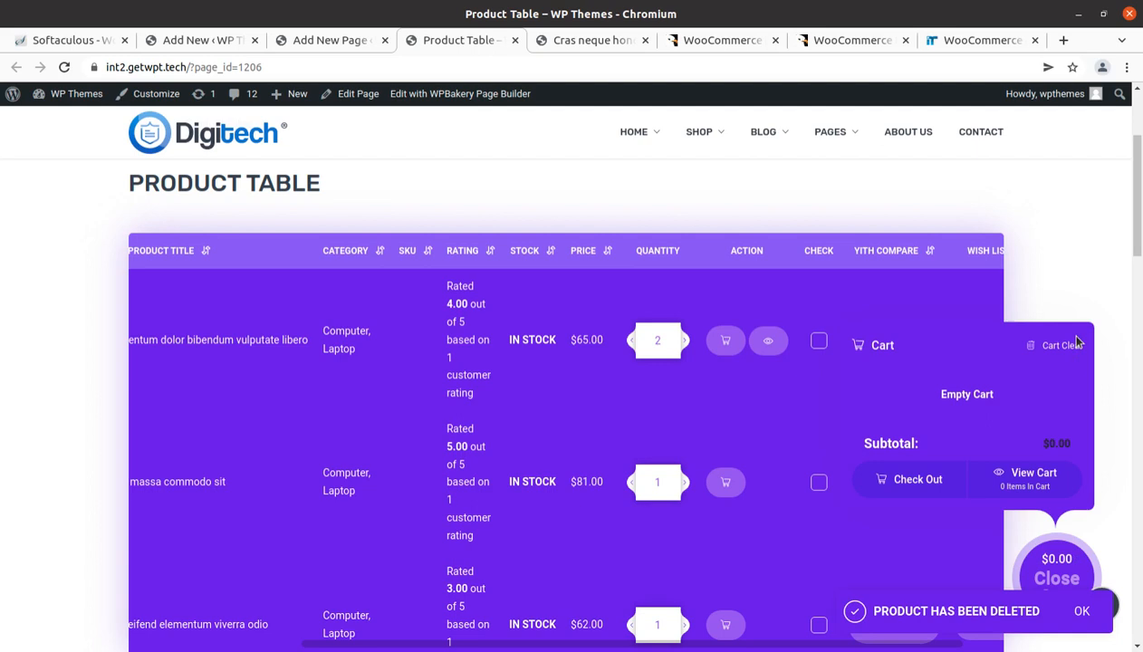
{"action": "mouse_move", "coordinate": [913, 637]}
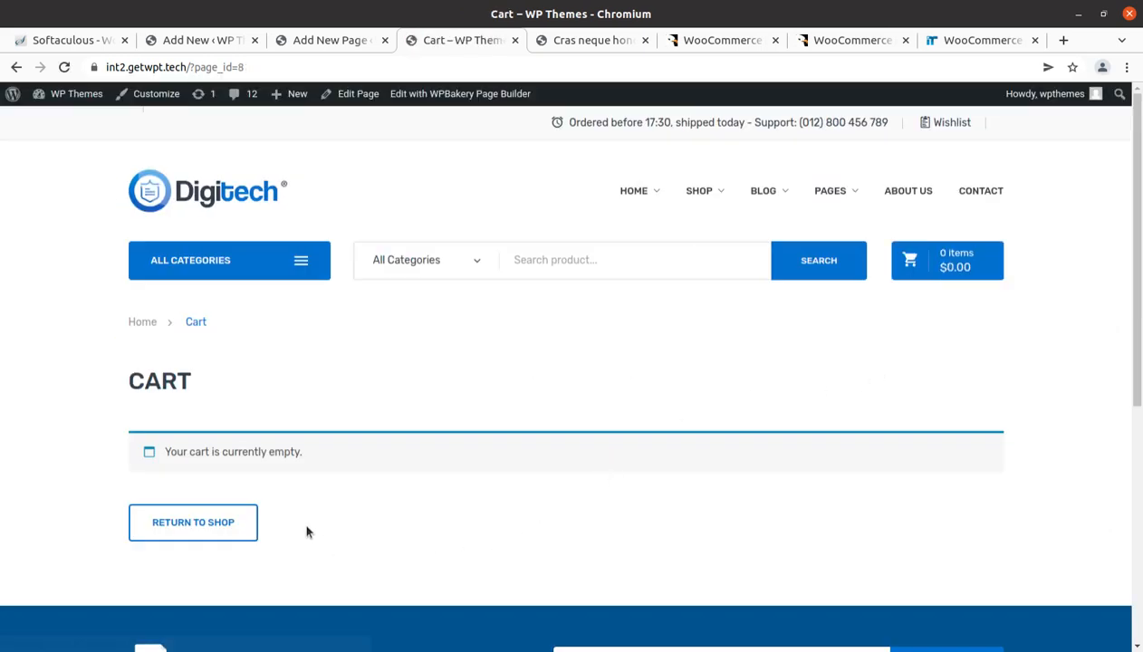
{"action": "left_click", "coordinate": [16, 67]}
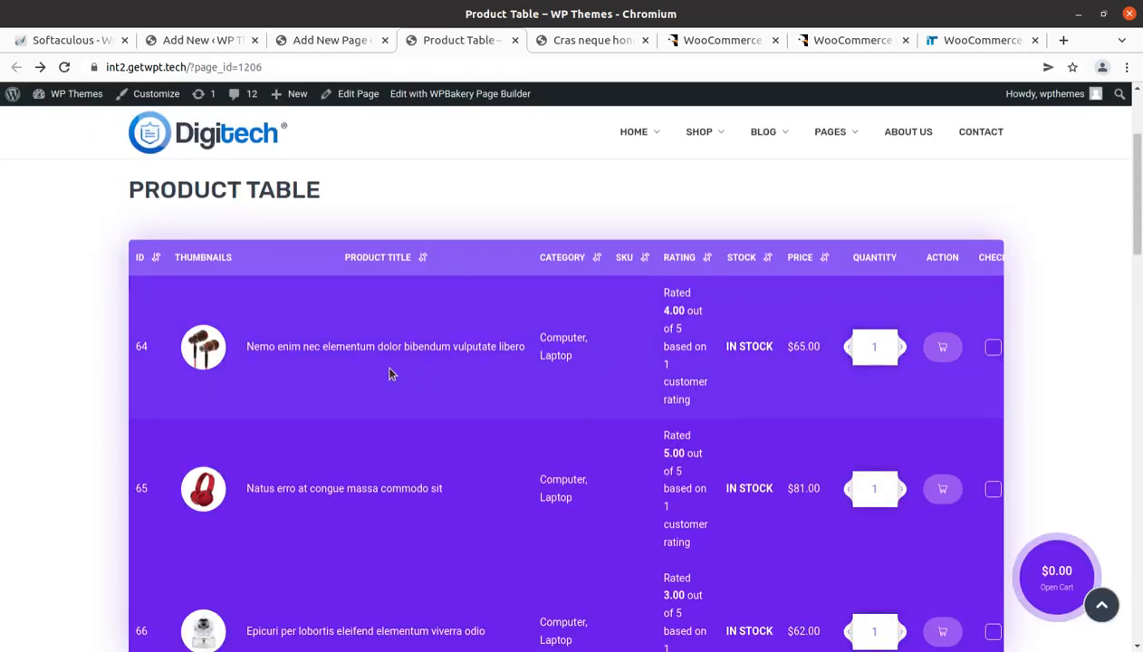
{"action": "scroll", "scroll_direction": "down", "scroll_amount": 3}
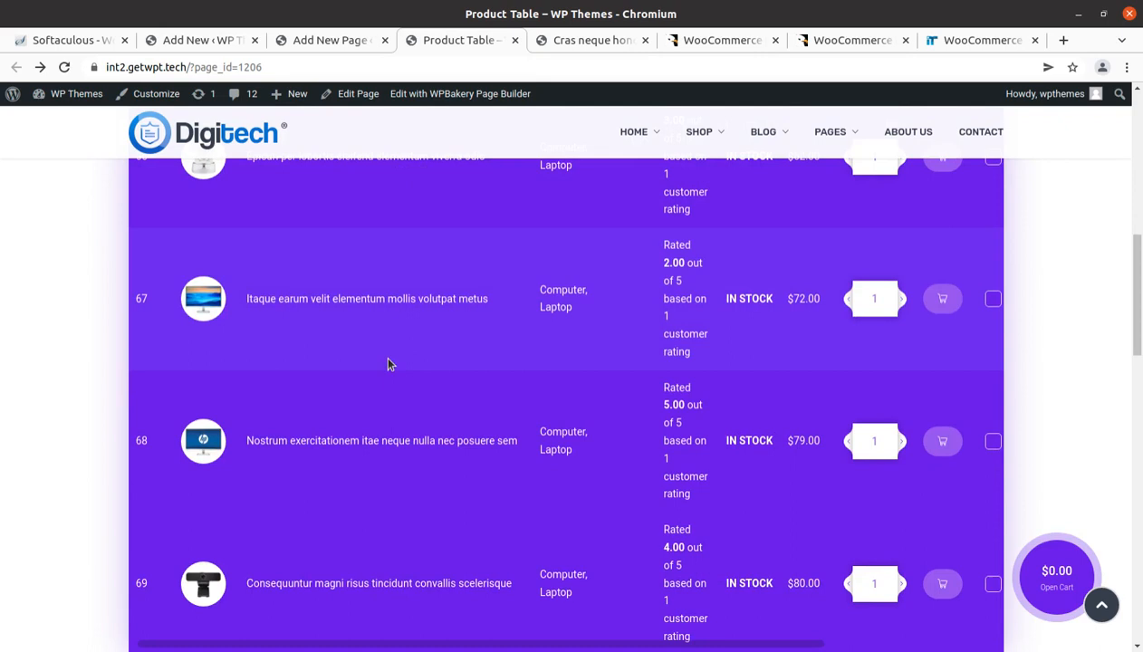
{"action": "scroll", "scroll_direction": "down", "scroll_amount": 3}
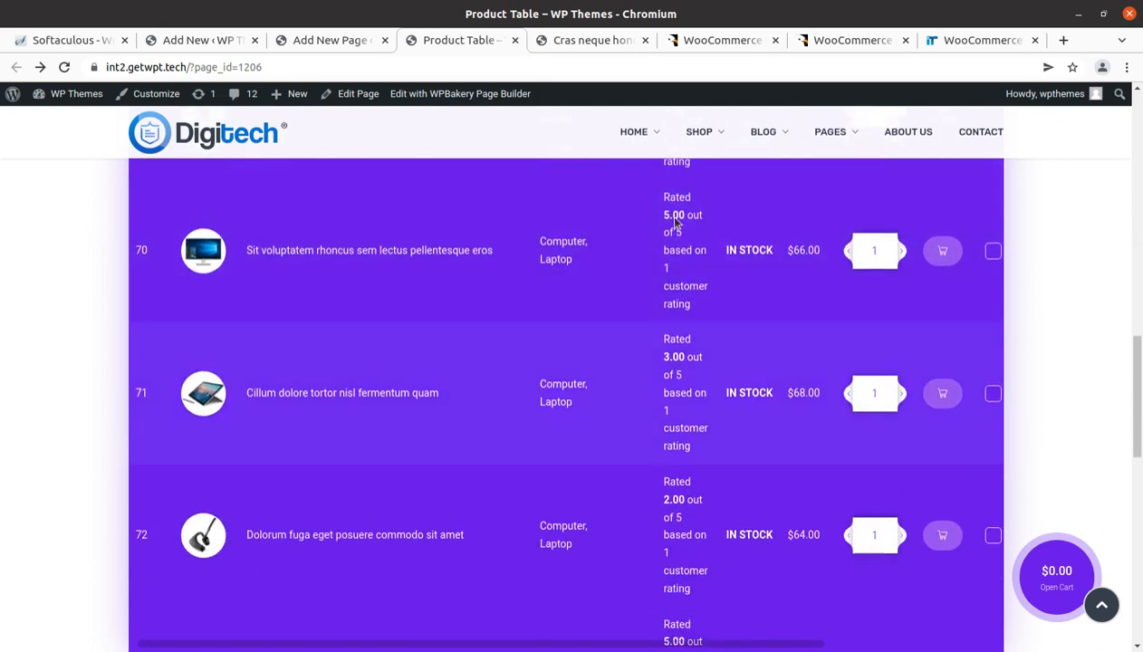
{"action": "mouse_move", "coordinate": [243, 94]}
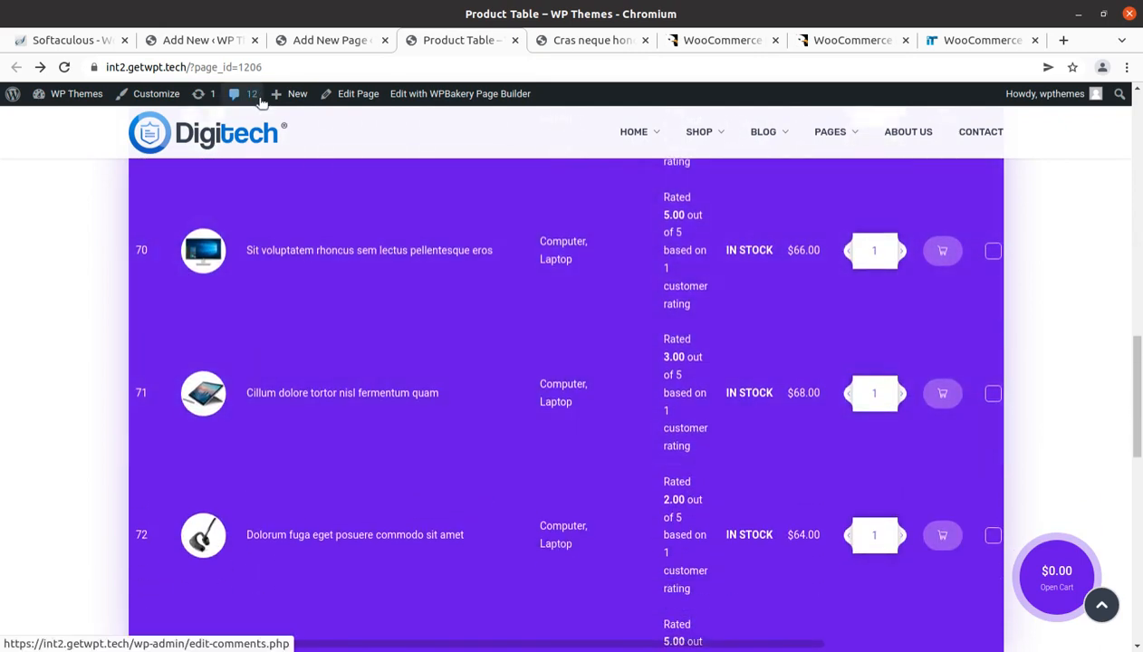
{"action": "mouse_move", "coordinate": [370, 366]}
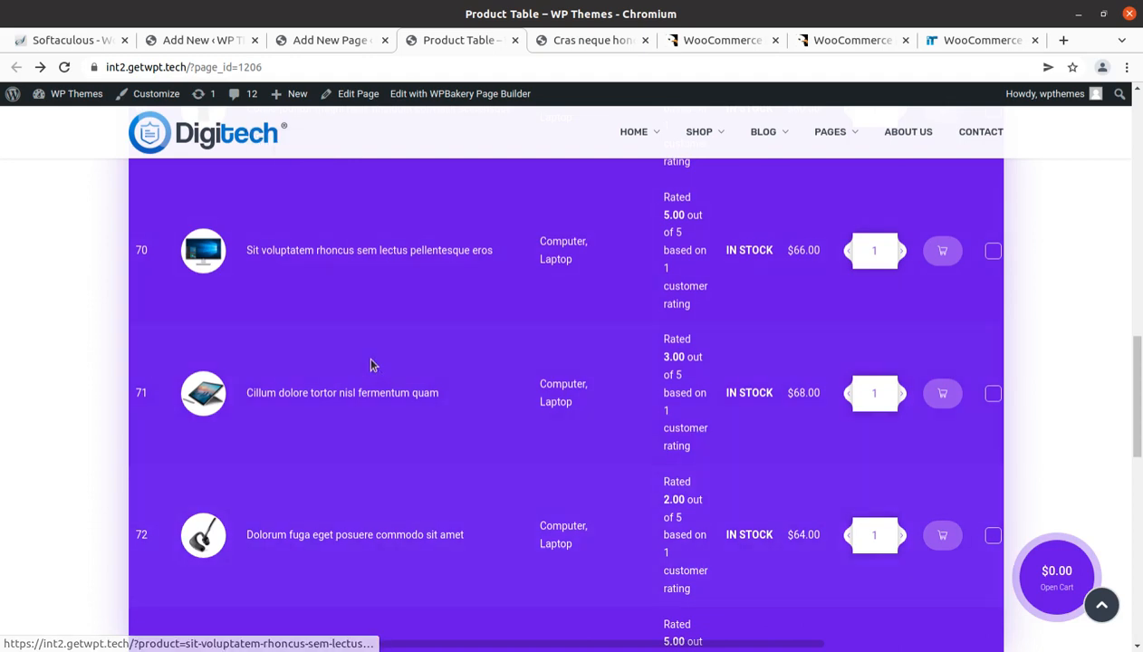
{"action": "mouse_move", "coordinate": [329, 402]}
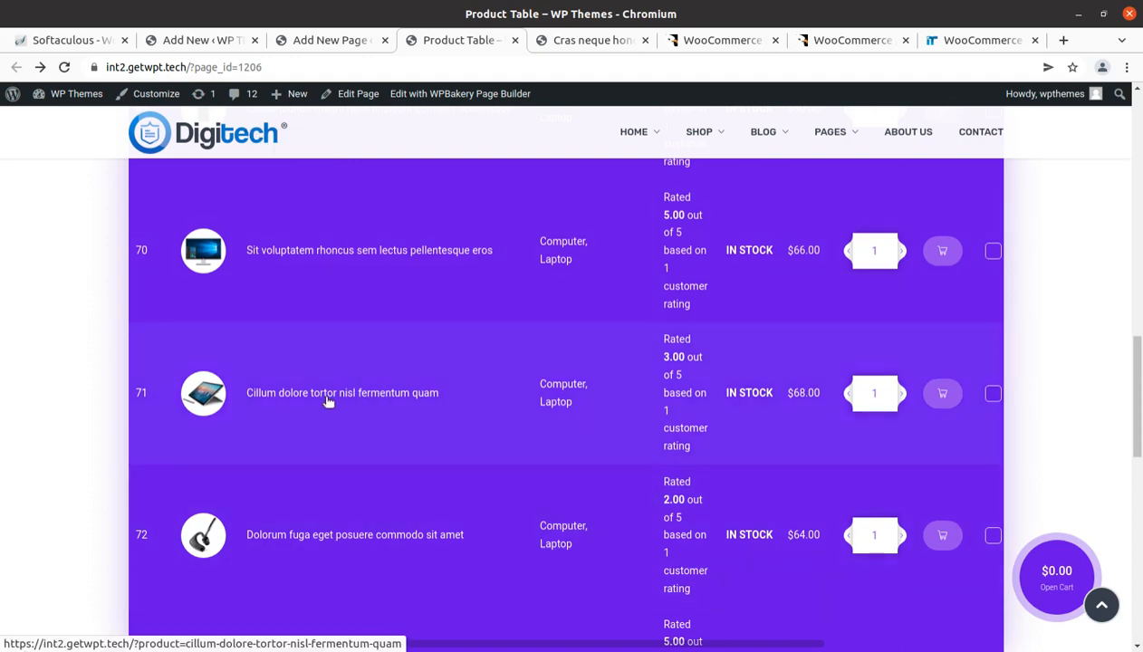
{"action": "mouse_move", "coordinate": [355, 300]}
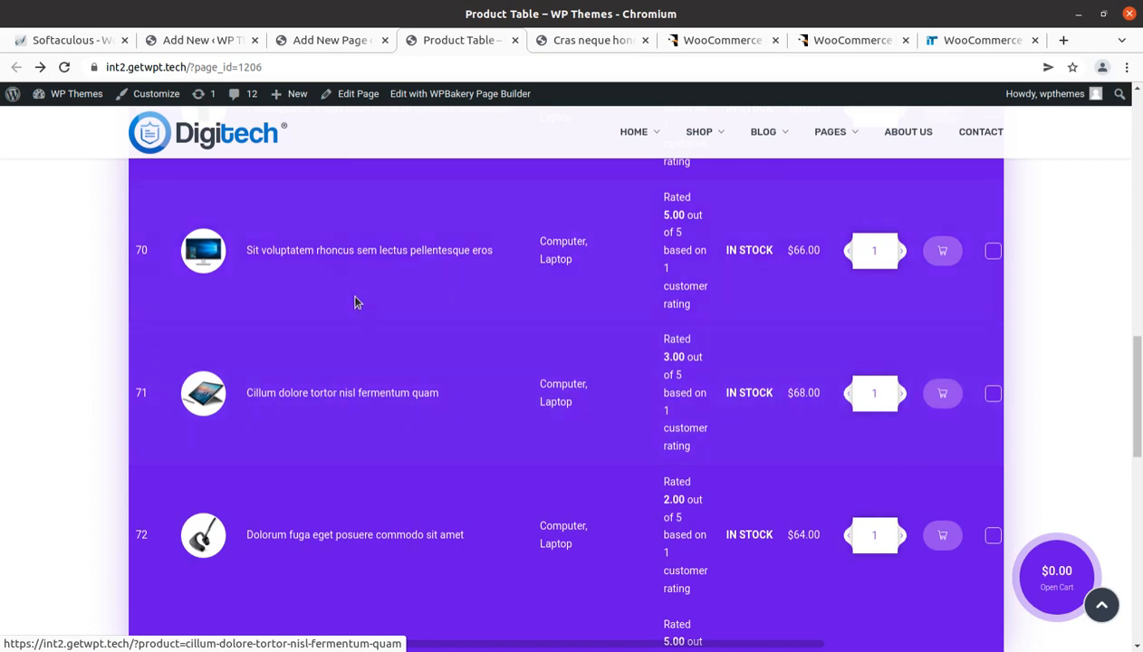
{"action": "mouse_move", "coordinate": [341, 305]}
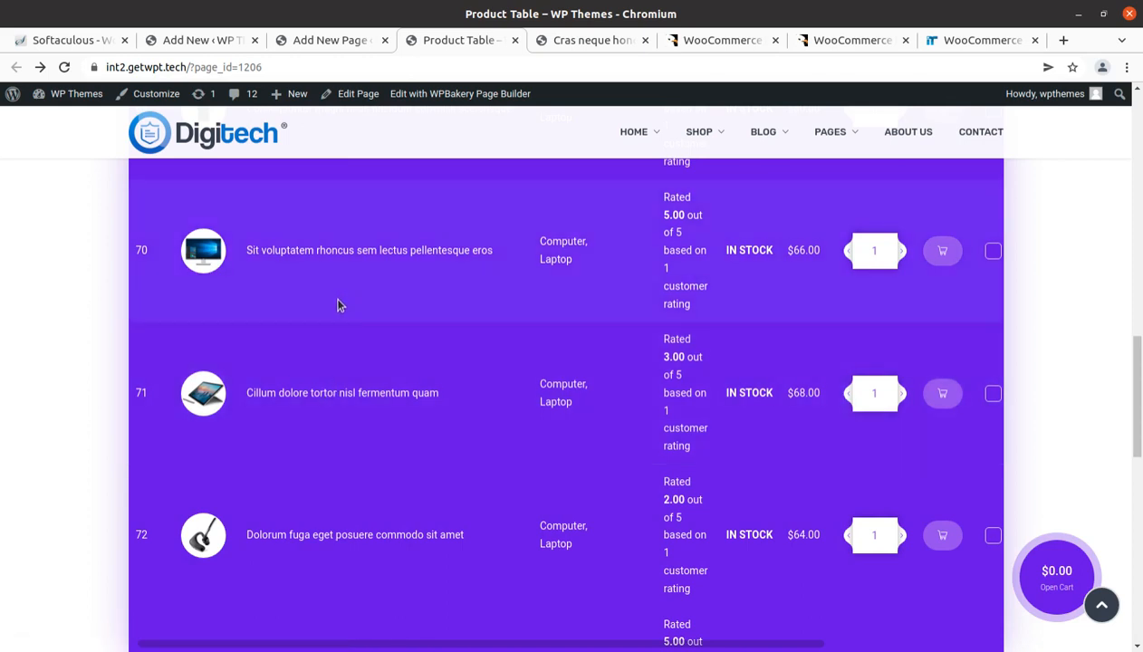
{"action": "left_click", "coordinate": [330, 39]}
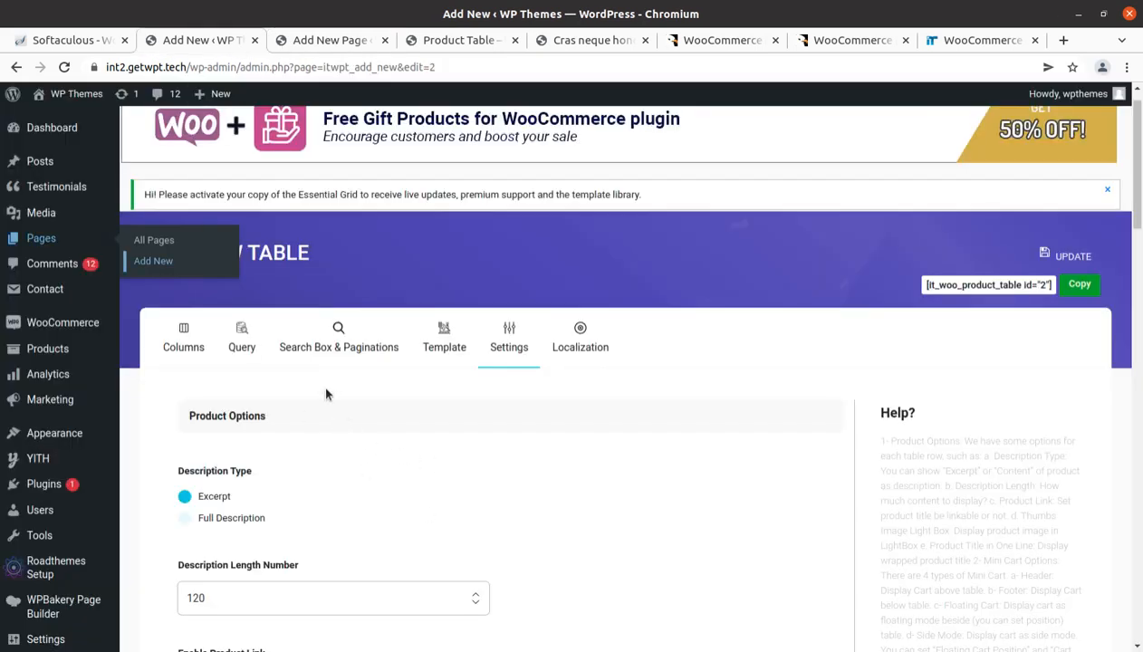
Step: Restrict the table's query to the Game category via Product Categories Includes
{"action": "left_click", "coordinate": [337, 337]}
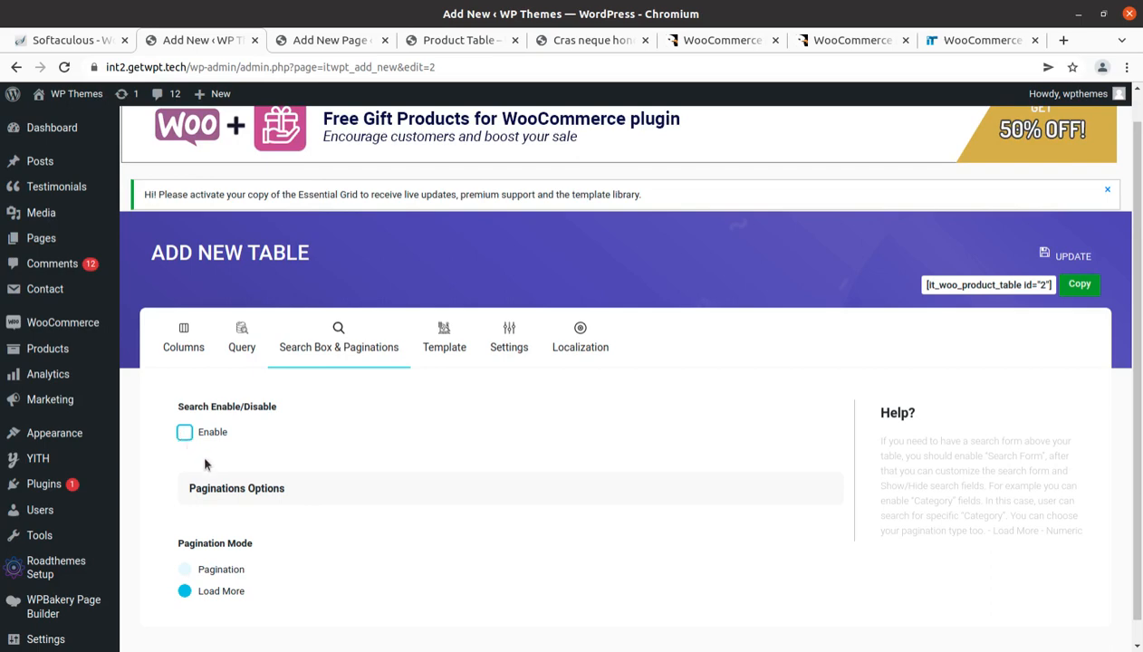
{"action": "scroll", "scroll_direction": "down", "scroll_amount": 3}
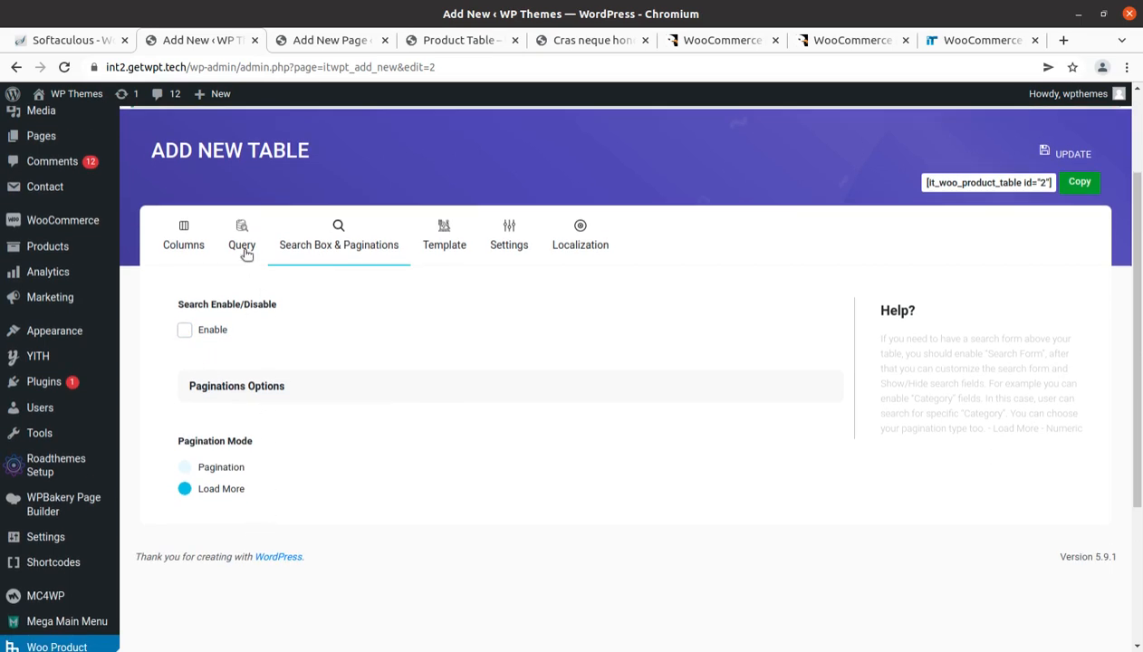
{"action": "left_click", "coordinate": [242, 236]}
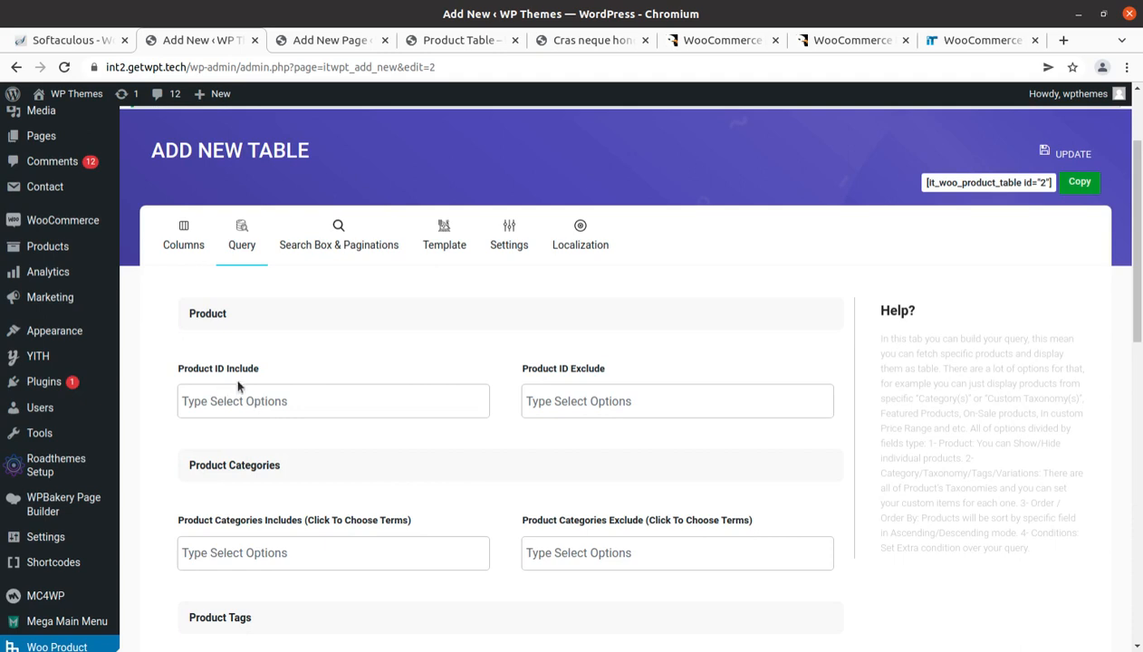
{"action": "mouse_move", "coordinate": [615, 384]}
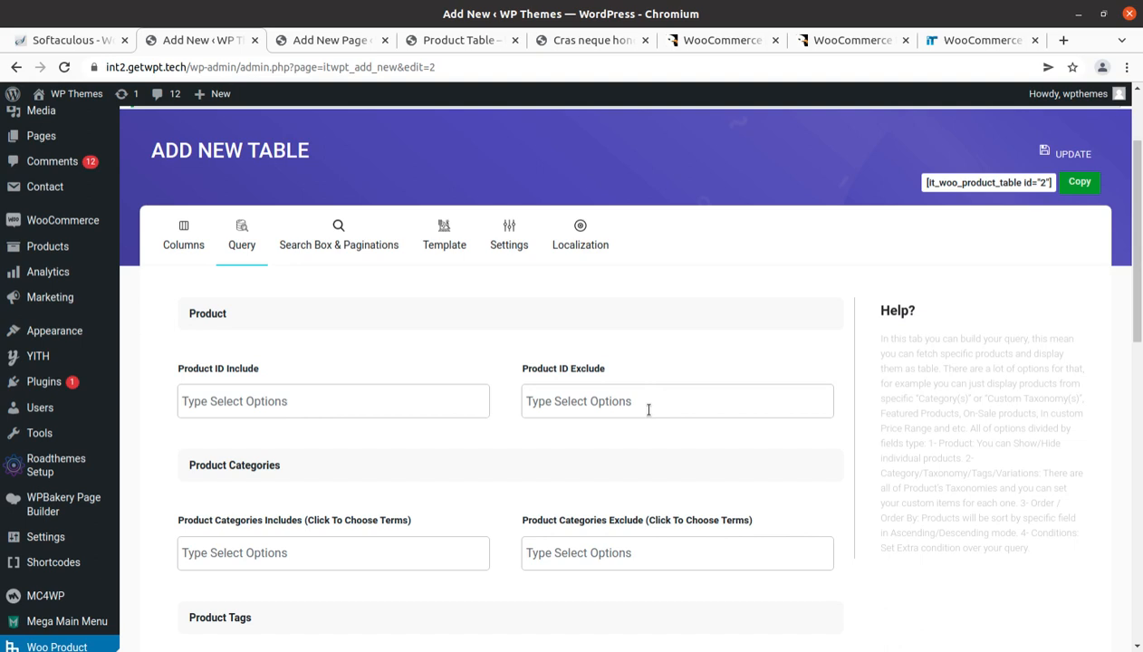
{"action": "mouse_move", "coordinate": [370, 479]}
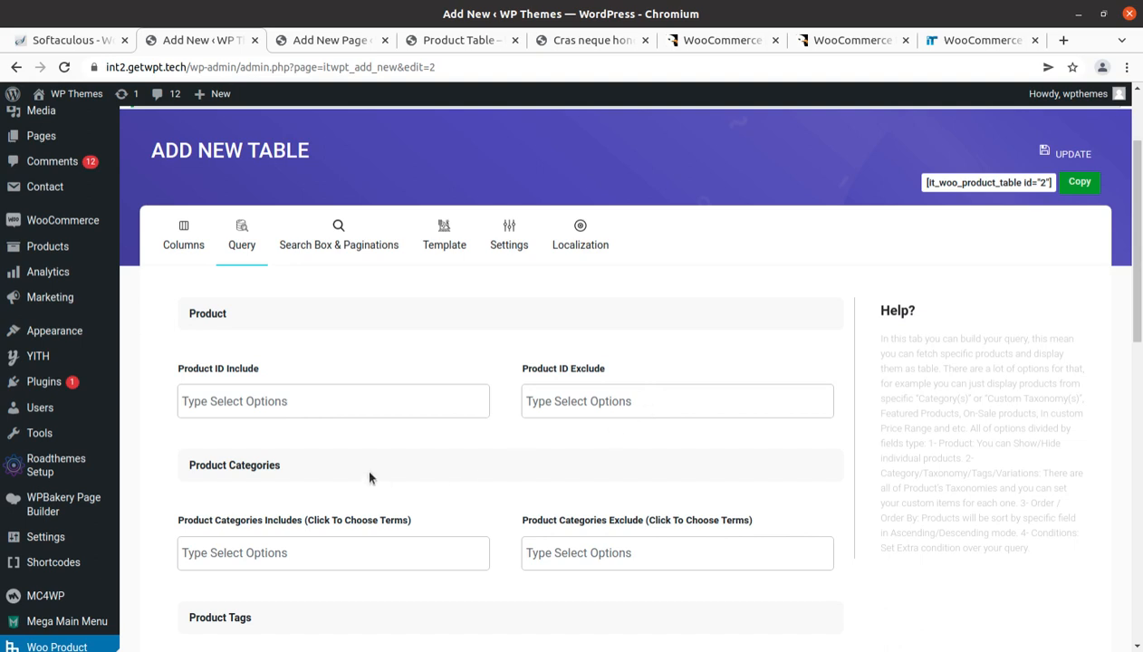
{"action": "scroll", "scroll_direction": "down", "scroll_amount": 3}
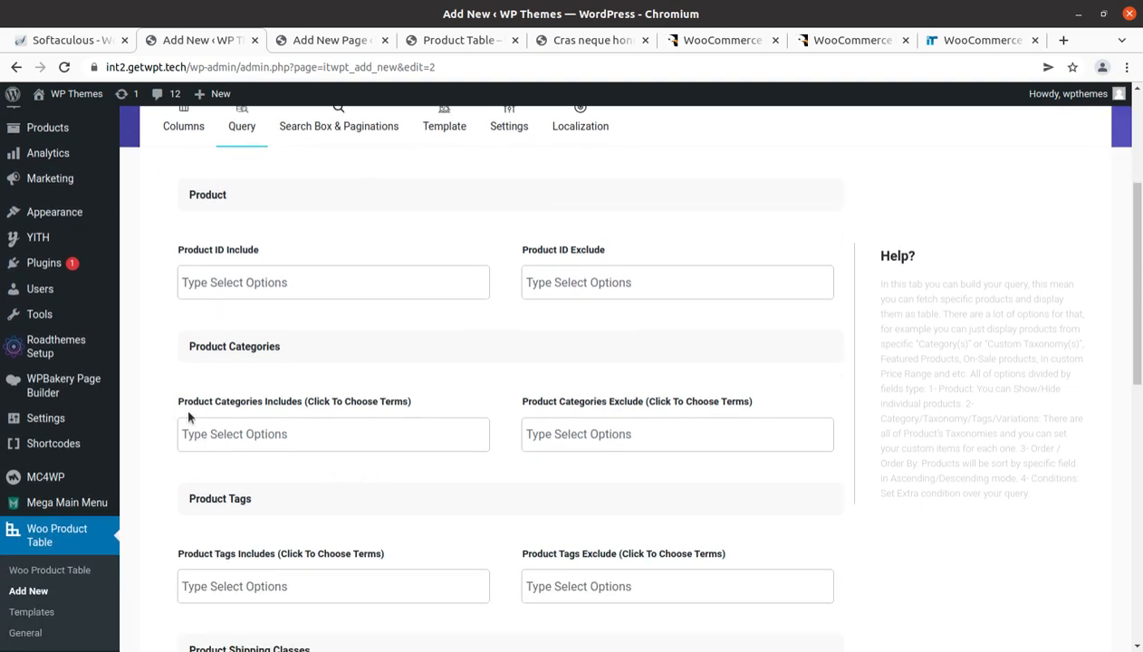
{"action": "left_click", "coordinate": [333, 434]}
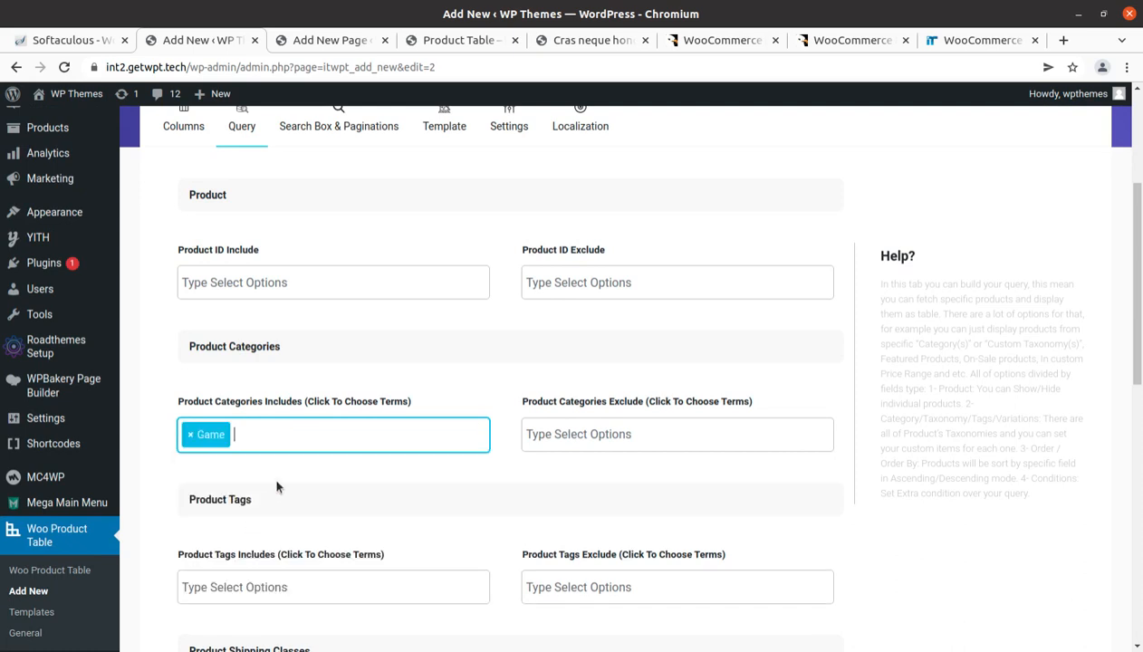
{"action": "mouse_move", "coordinate": [462, 469]}
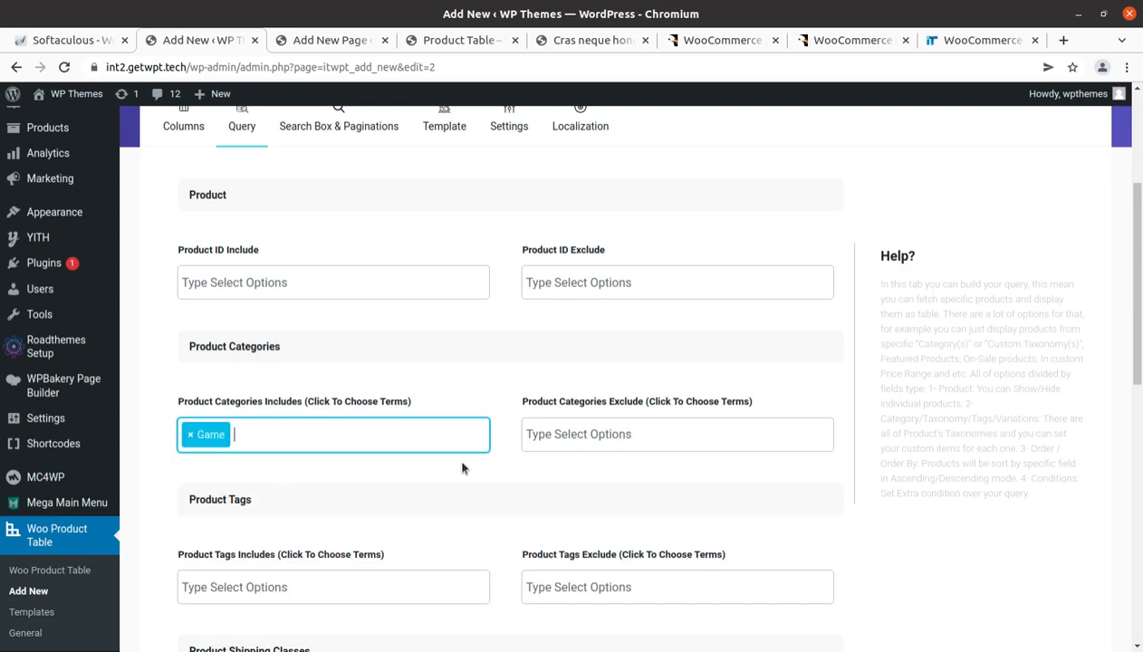
{"action": "scroll", "scroll_direction": "down", "scroll_amount": 3}
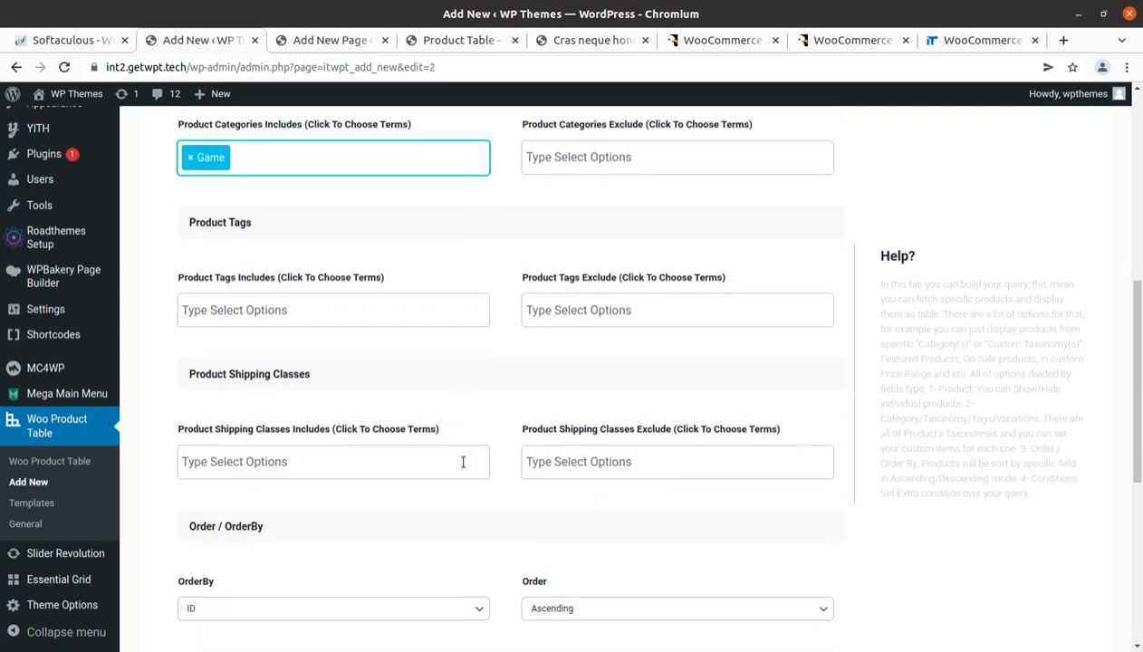
{"action": "left_click", "coordinate": [317, 156]}
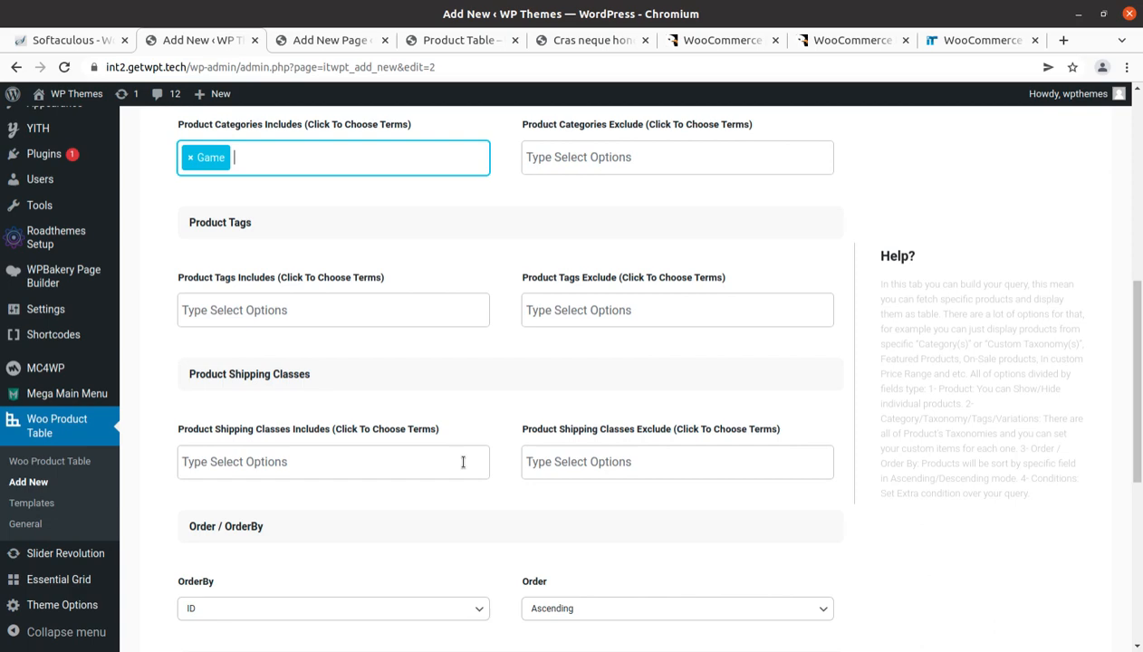
Step: Return to the storefront Product Table browser tab
{"action": "scroll", "scroll_direction": "up", "scroll_amount": 3}
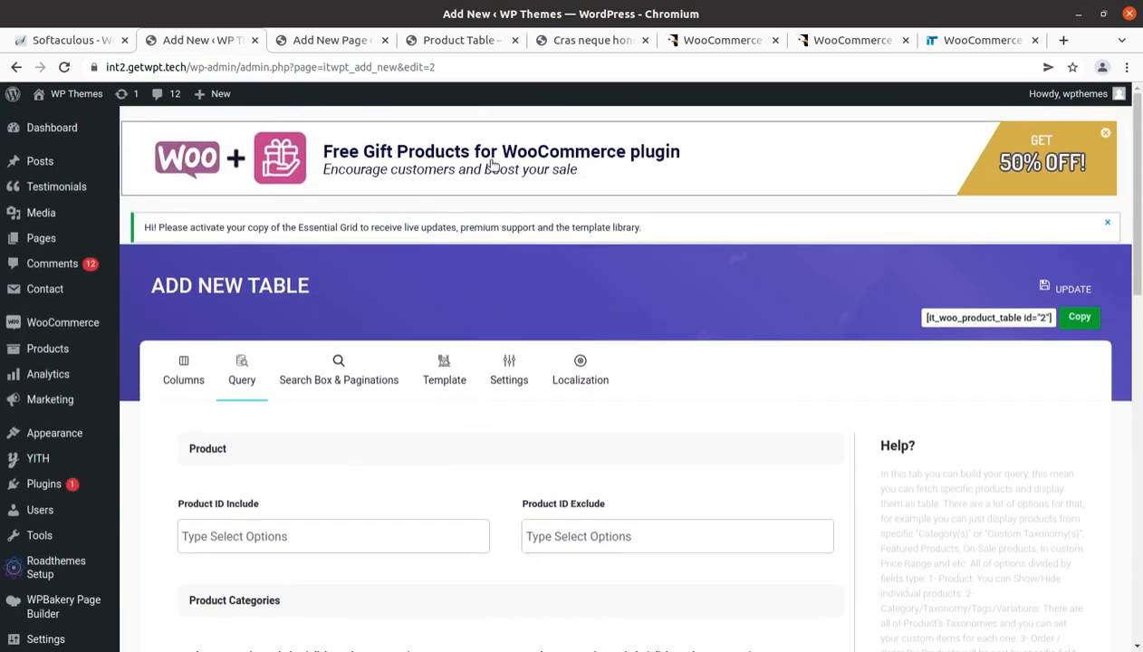
{"action": "left_click", "coordinate": [457, 40]}
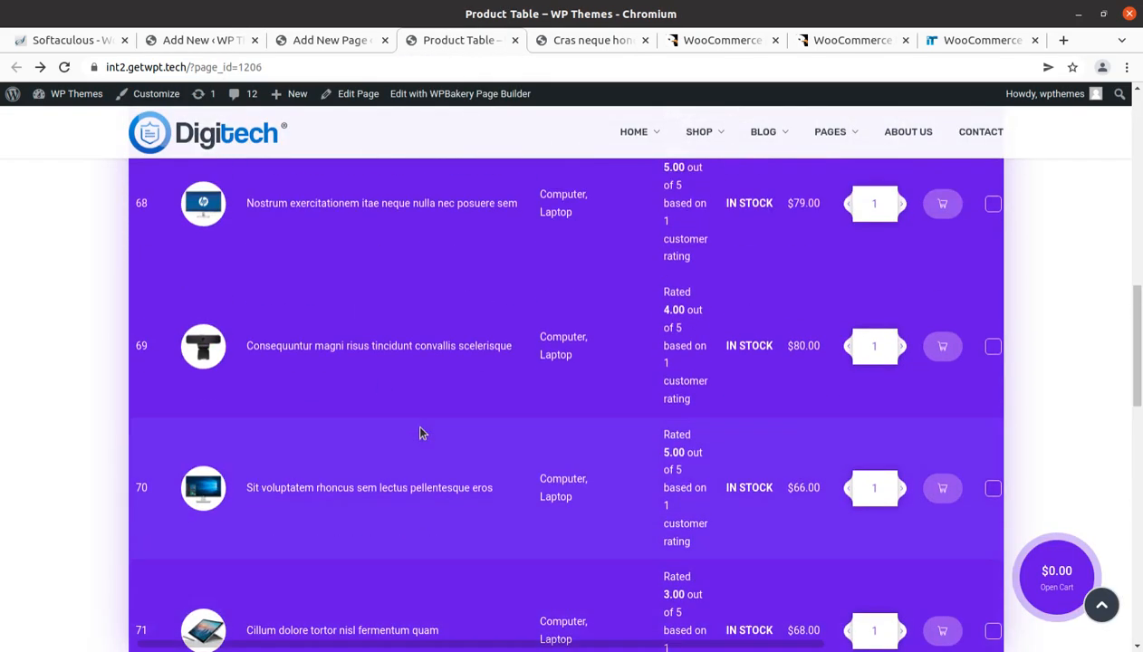
{"action": "scroll", "scroll_direction": "up", "scroll_amount": 3}
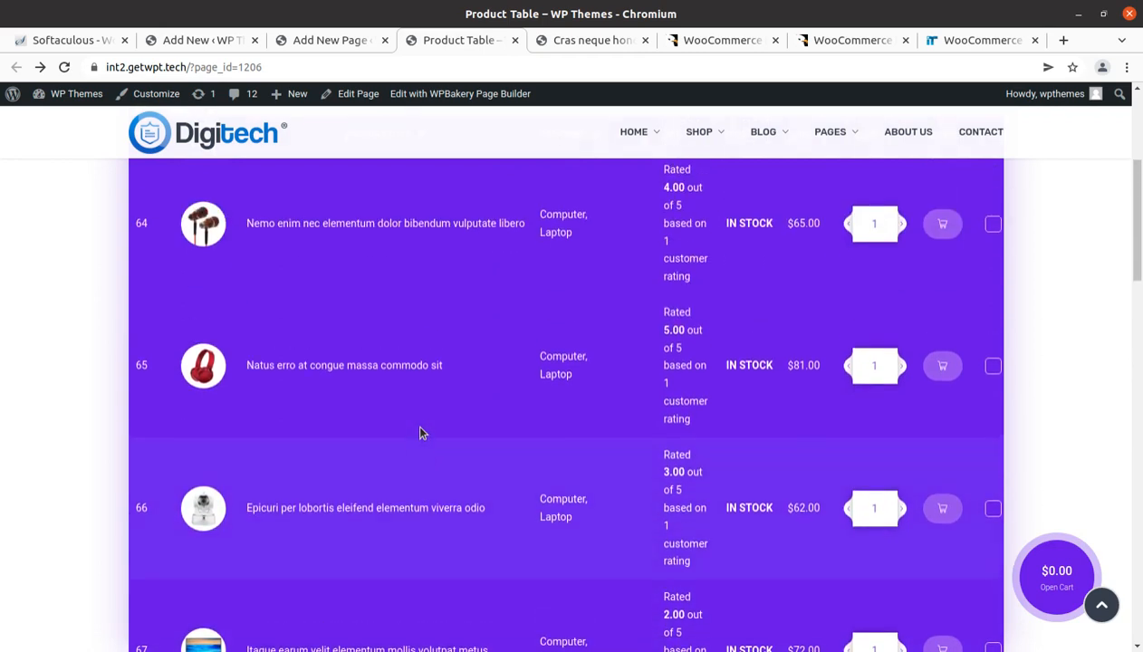
{"action": "scroll", "scroll_direction": "up", "scroll_amount": 3}
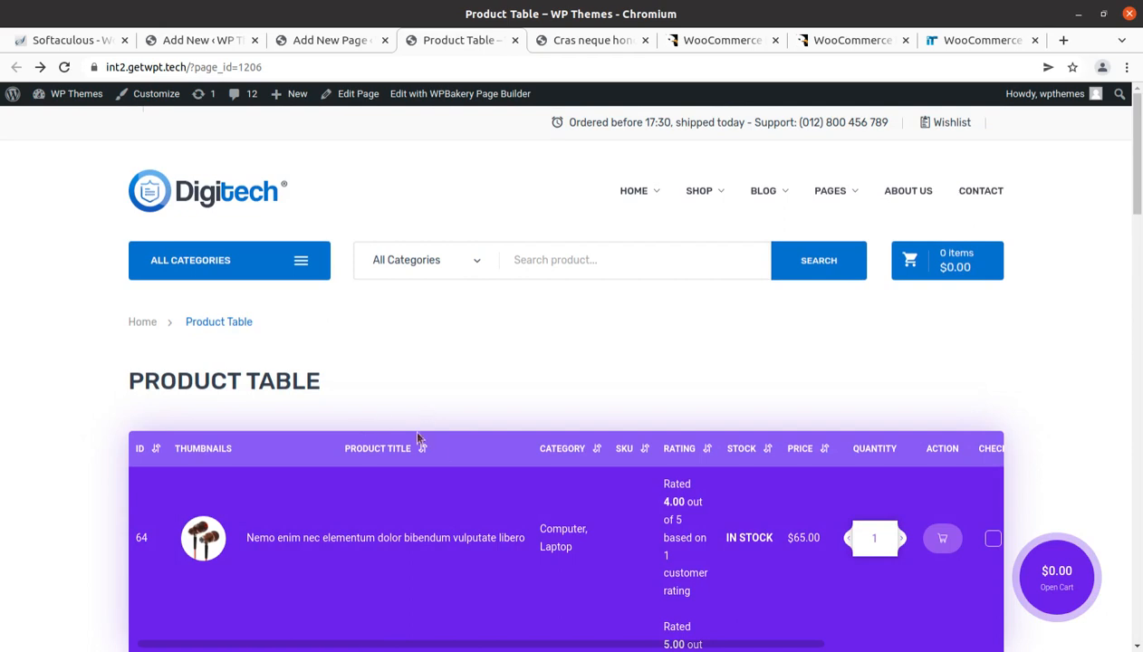
{"action": "mouse_move", "coordinate": [303, 473]}
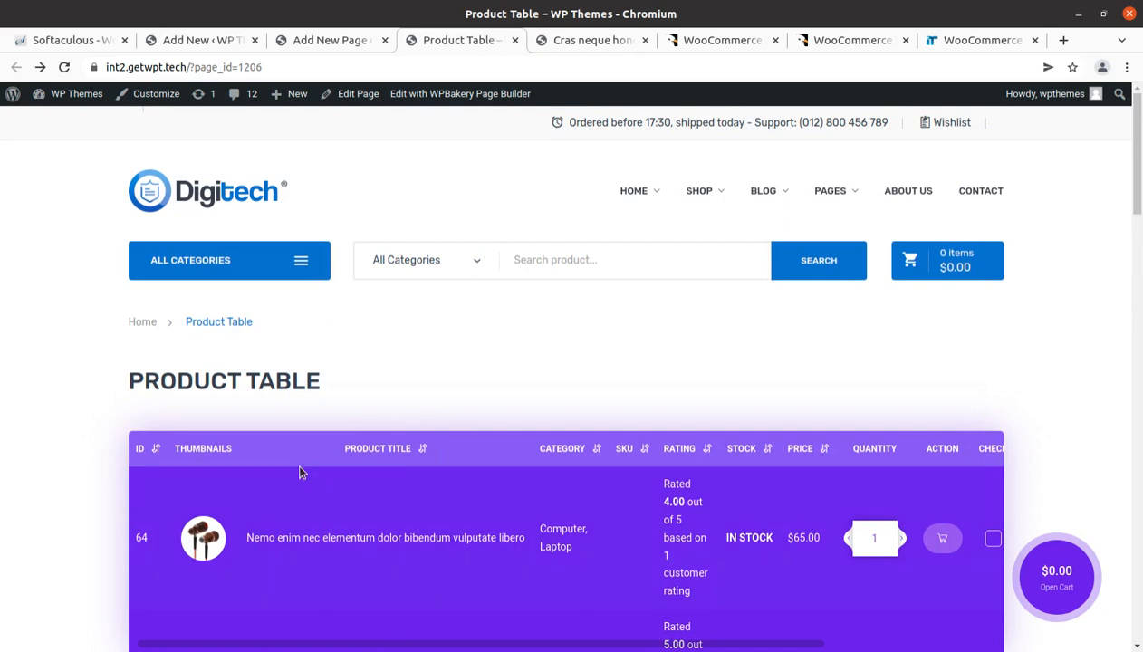
{"action": "scroll", "scroll_direction": "down", "scroll_amount": 3}
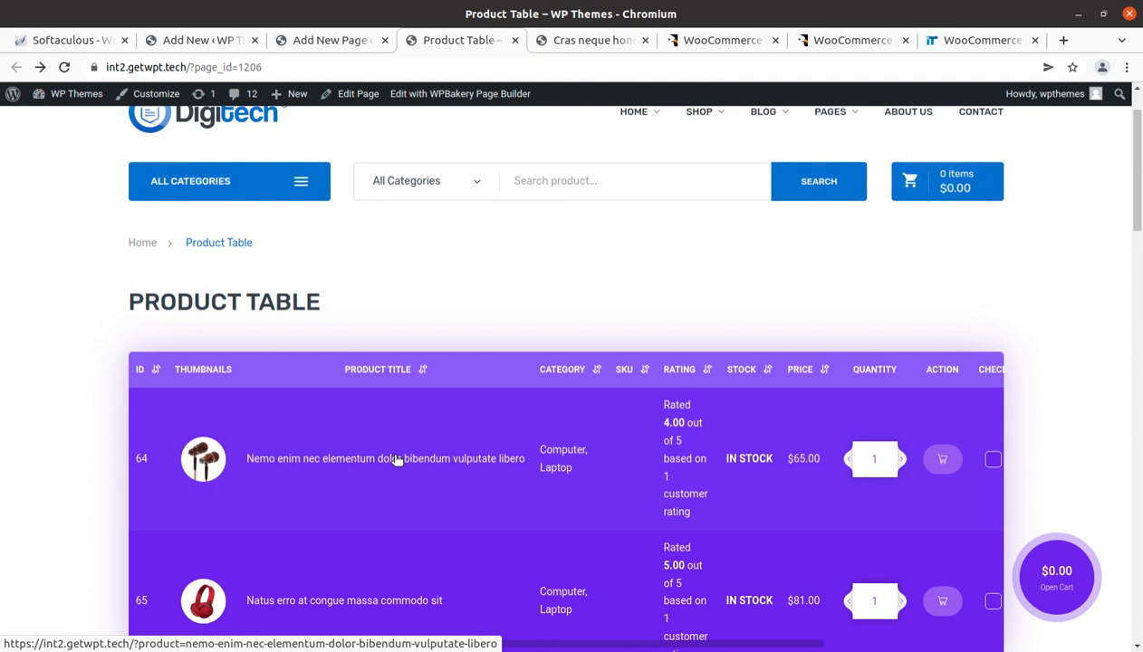
{"action": "mouse_move", "coordinate": [415, 395]}
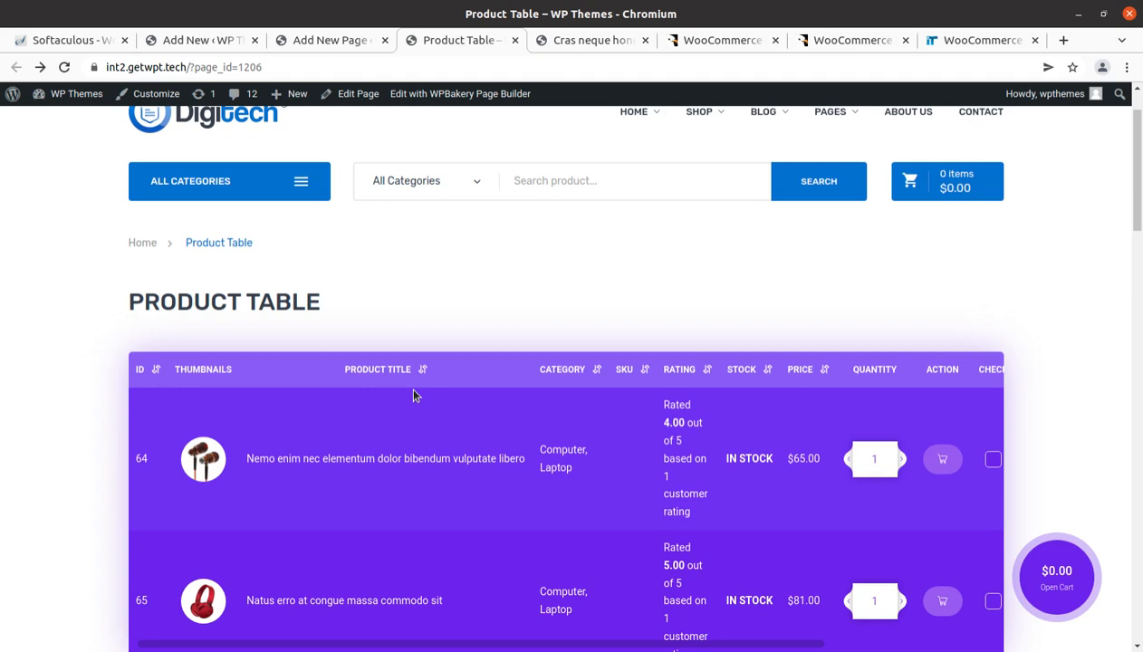
{"action": "mouse_move", "coordinate": [353, 329]}
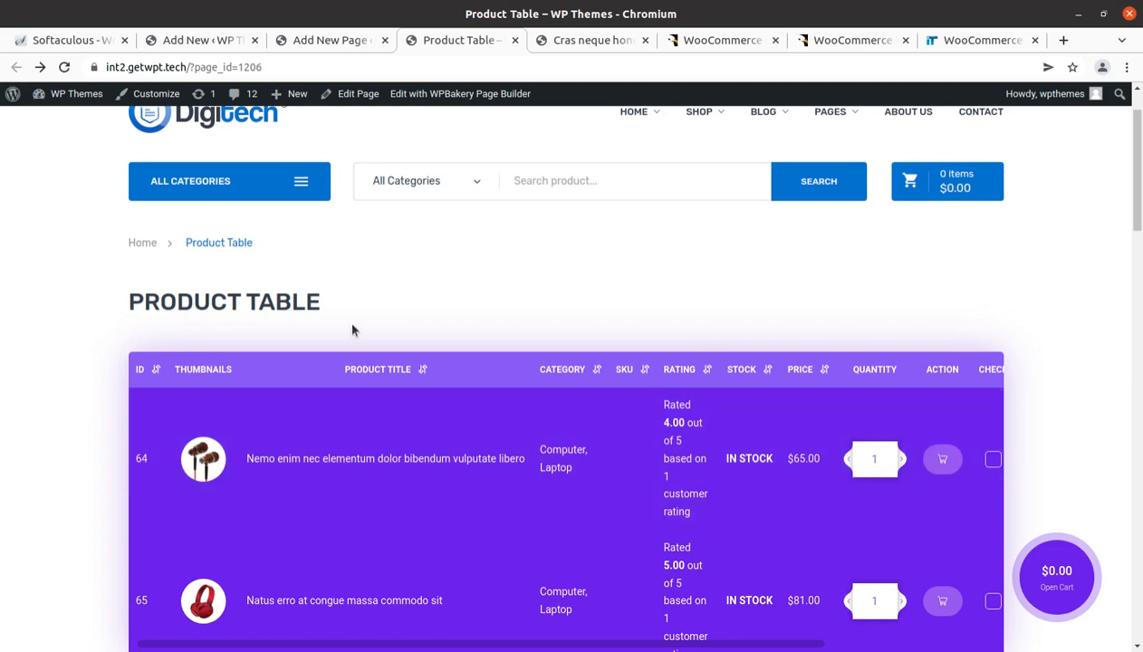
{"action": "scroll", "scroll_direction": "down", "scroll_amount": 3}
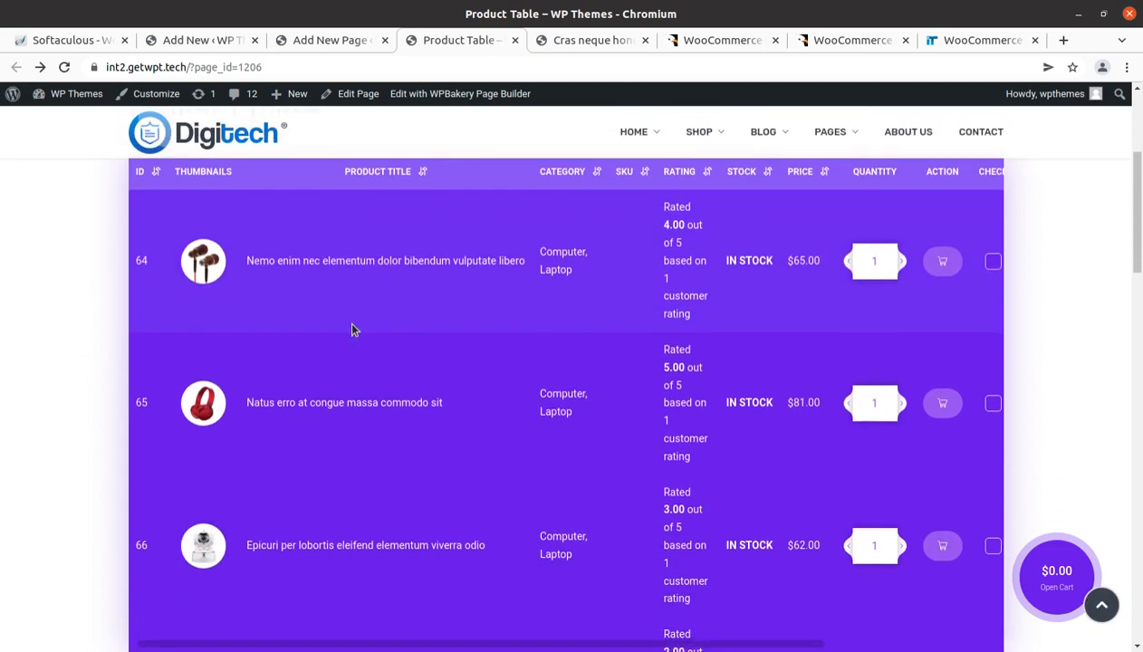
{"action": "scroll", "scroll_direction": "down", "scroll_amount": 3}
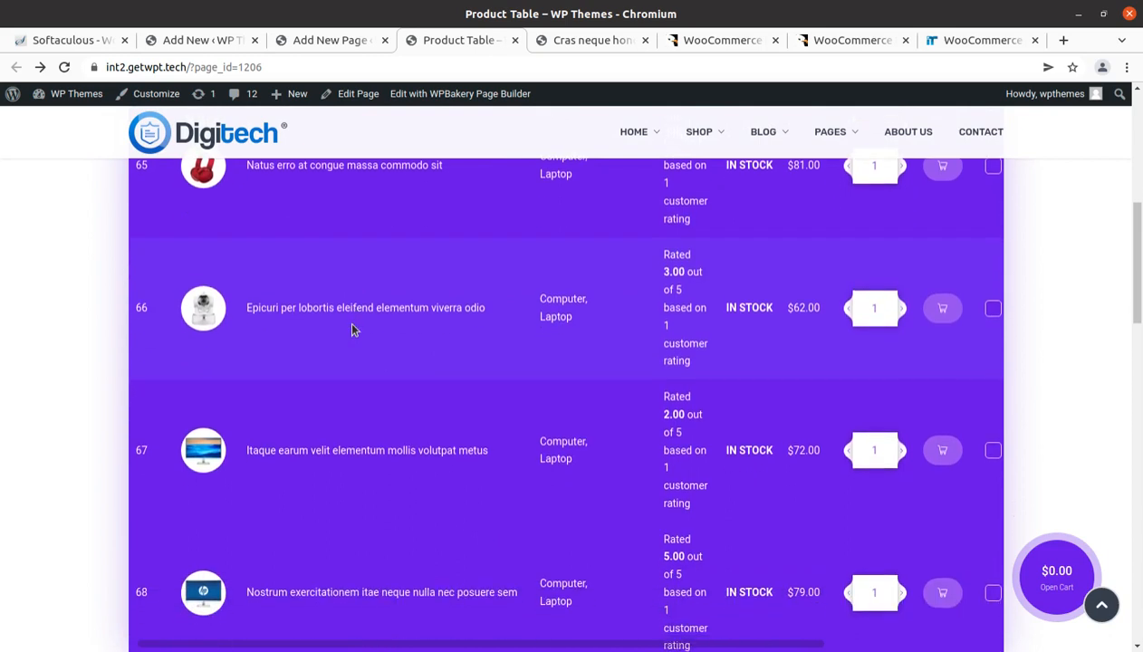
{"action": "scroll", "scroll_direction": "down", "scroll_amount": 3}
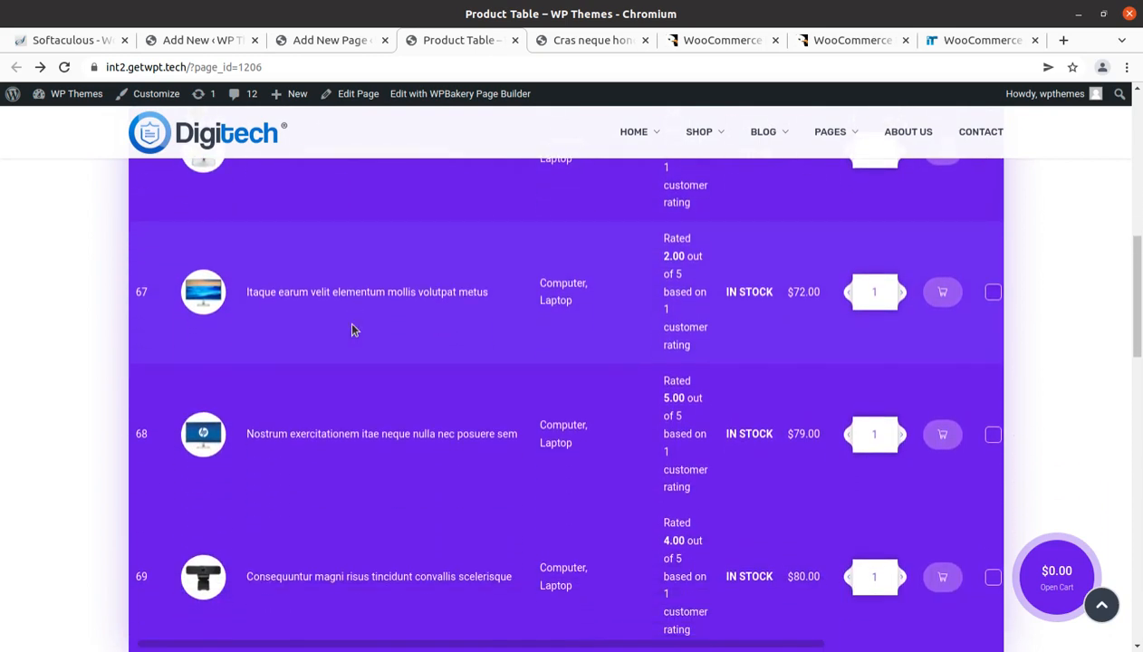
{"action": "scroll", "scroll_direction": "down", "scroll_amount": 3}
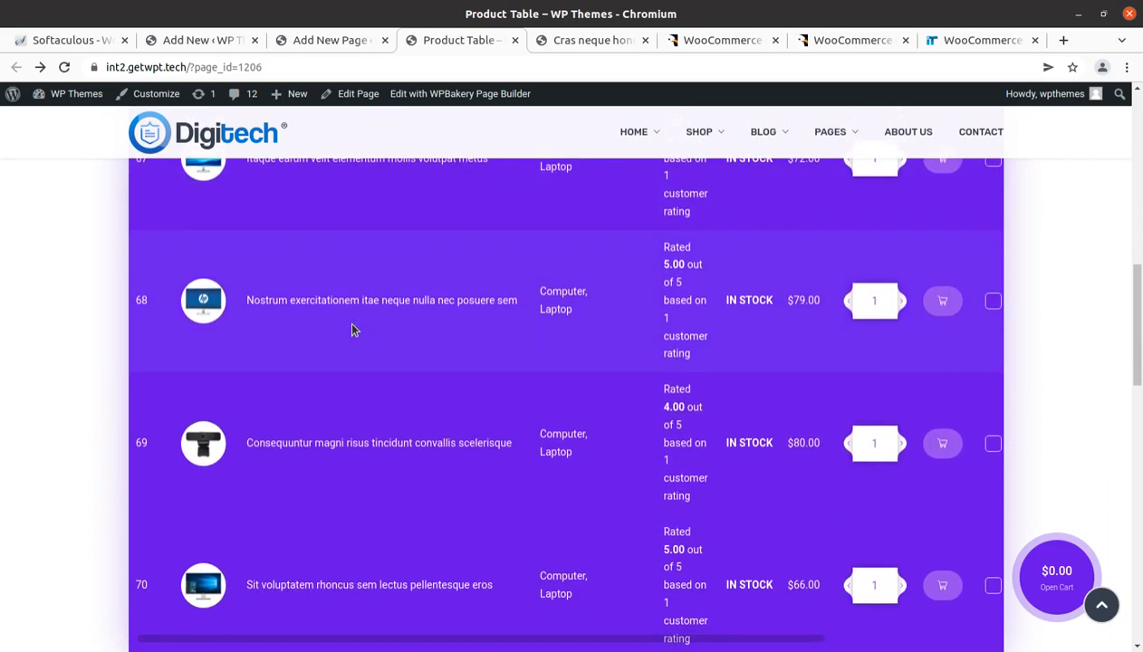
{"action": "scroll", "scroll_direction": "down", "scroll_amount": 3}
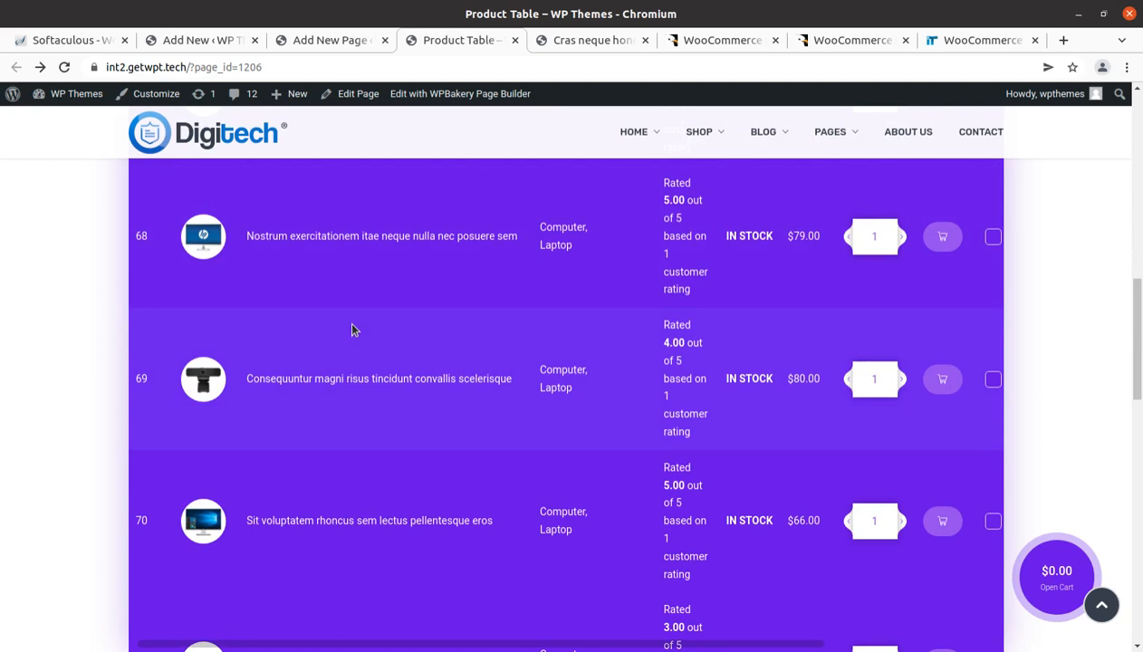
{"action": "scroll", "scroll_direction": "down", "scroll_amount": 3}
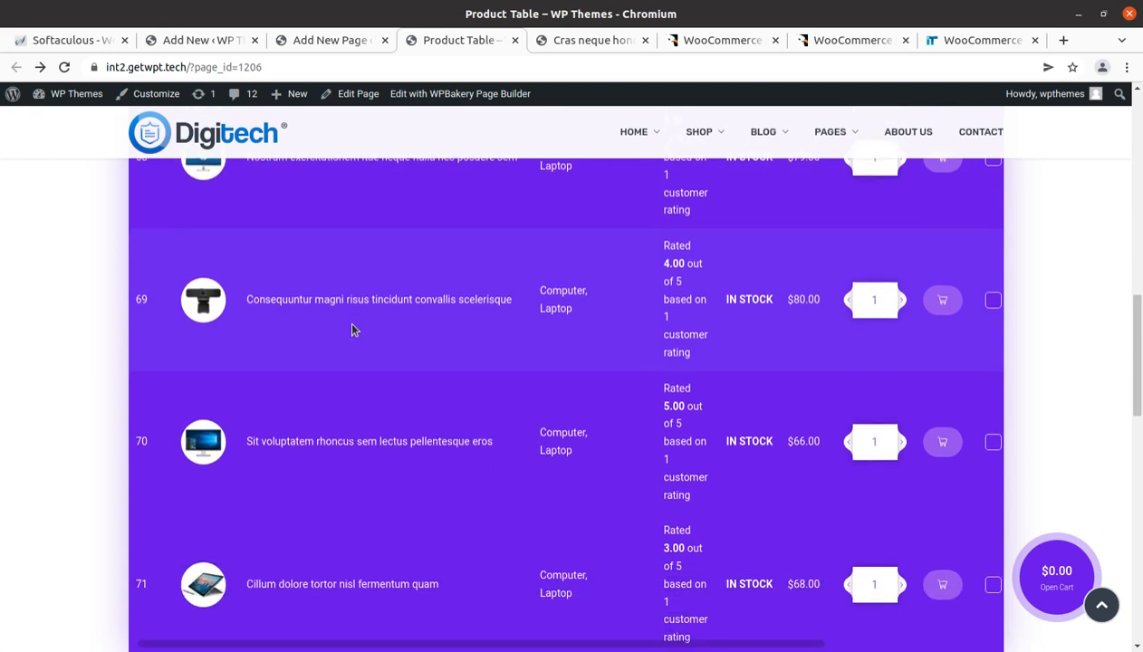
{"action": "scroll", "scroll_direction": "down", "scroll_amount": 3}
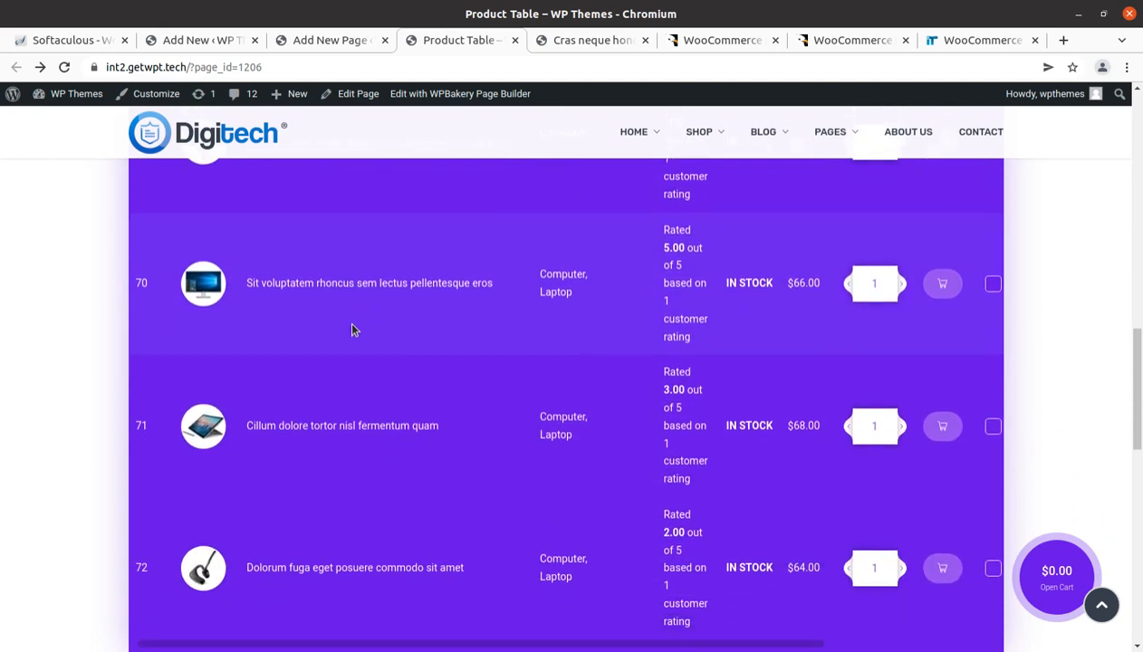
{"action": "scroll", "scroll_direction": "down", "scroll_amount": 3}
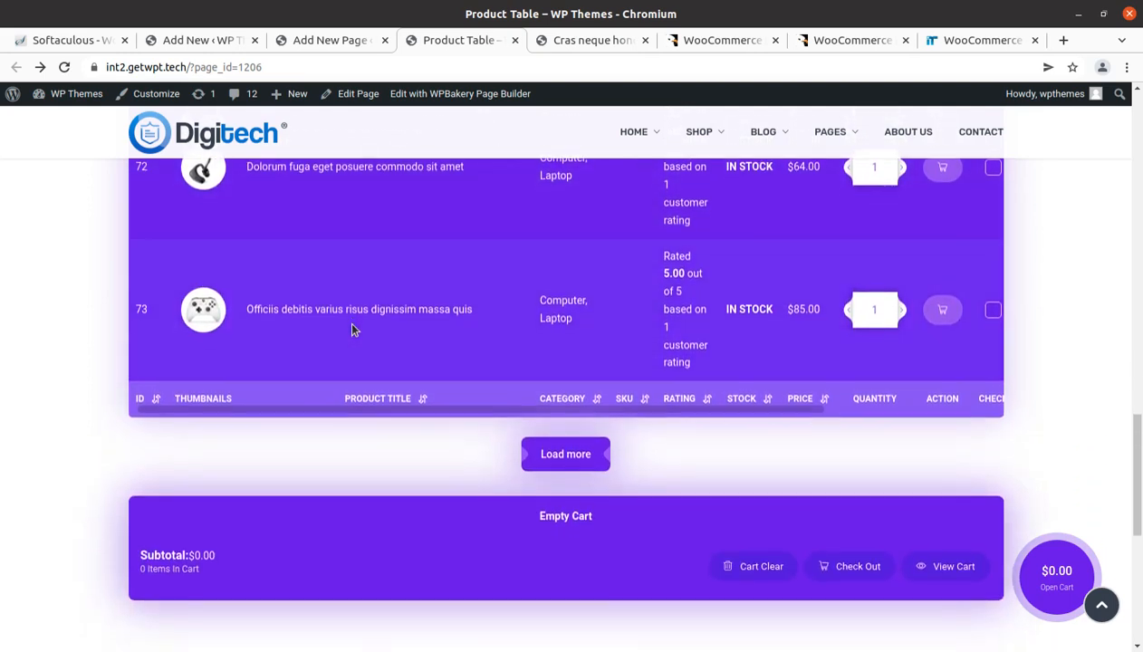
{"action": "scroll", "scroll_direction": "down", "scroll_amount": 3}
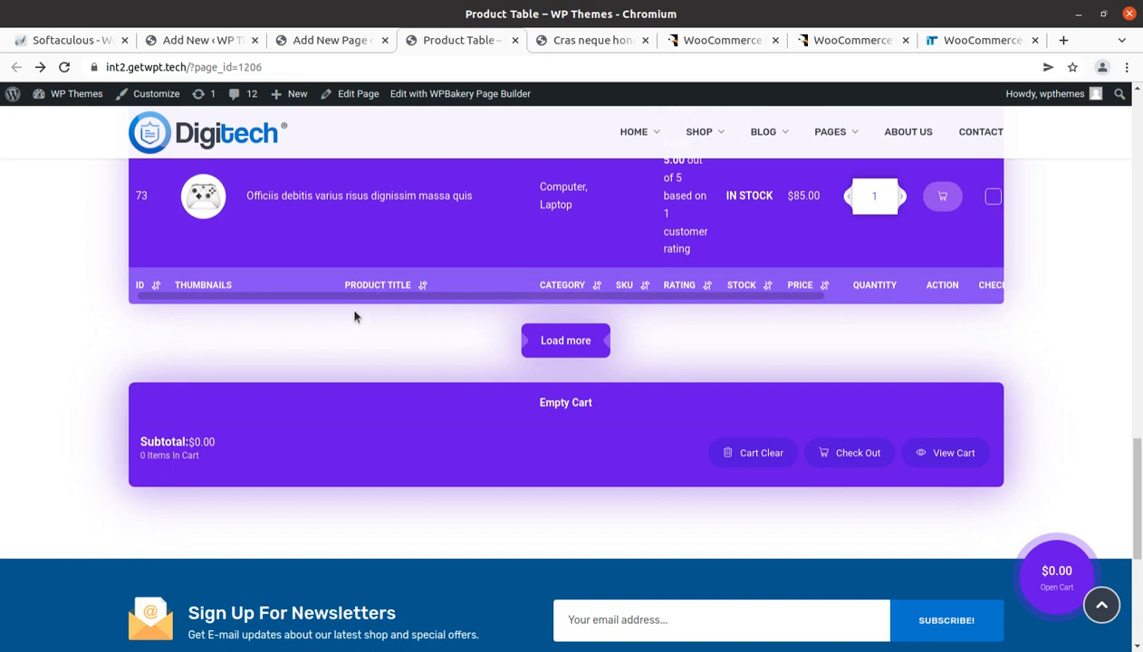
{"action": "mouse_move", "coordinate": [669, 379]}
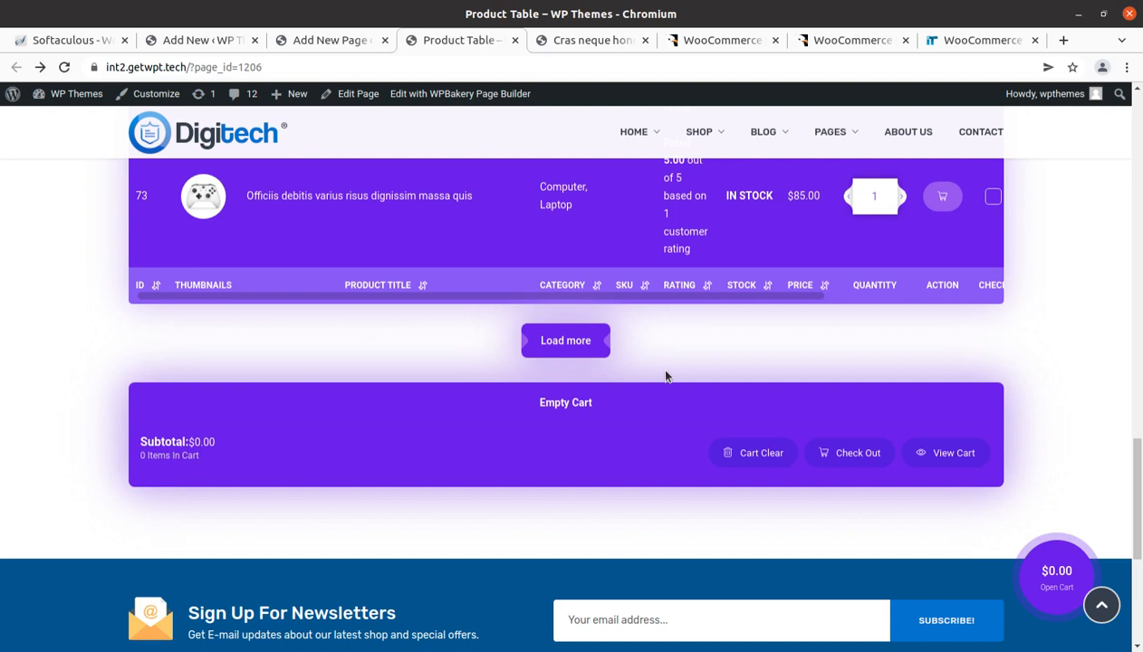
{"action": "mouse_move", "coordinate": [420, 360]}
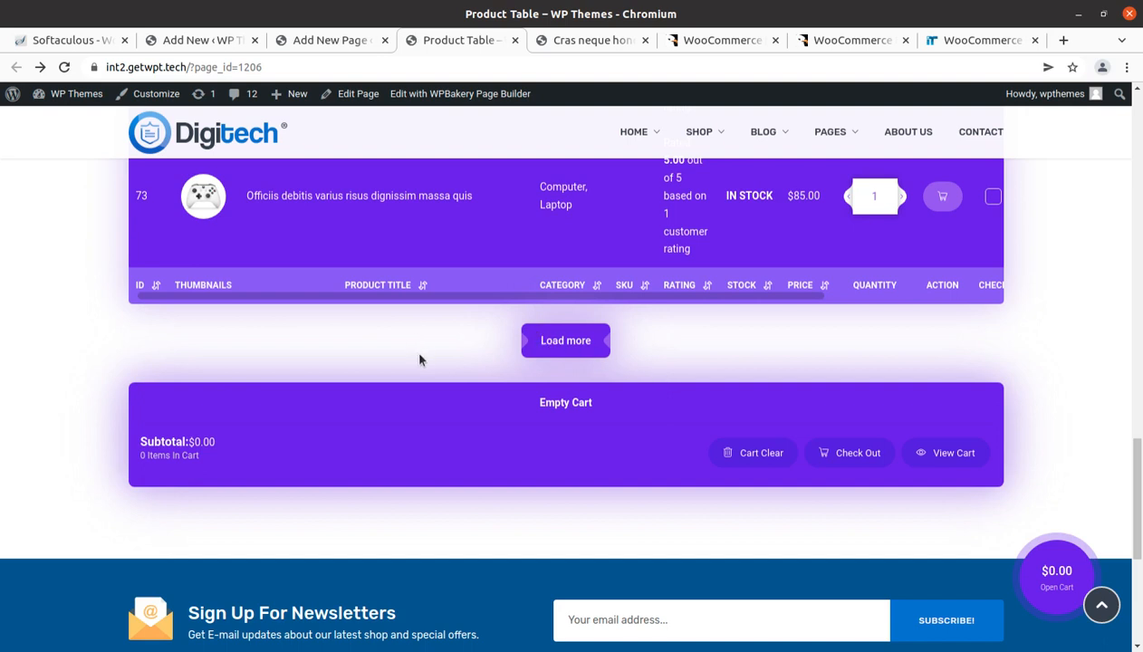
{"action": "mouse_move", "coordinate": [407, 362]}
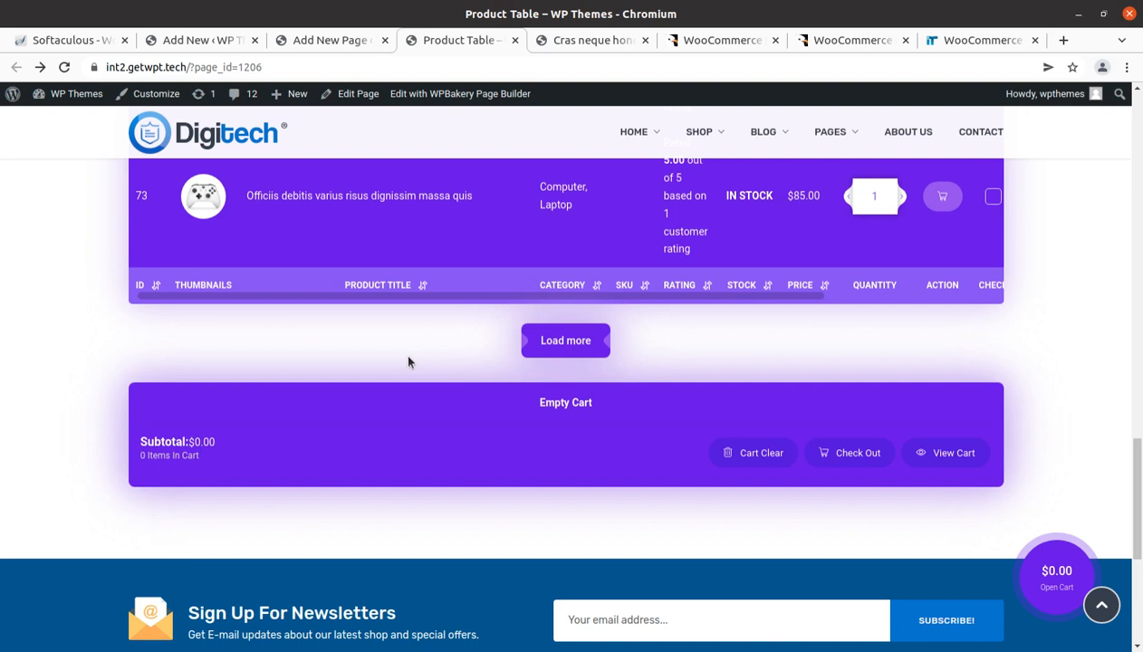